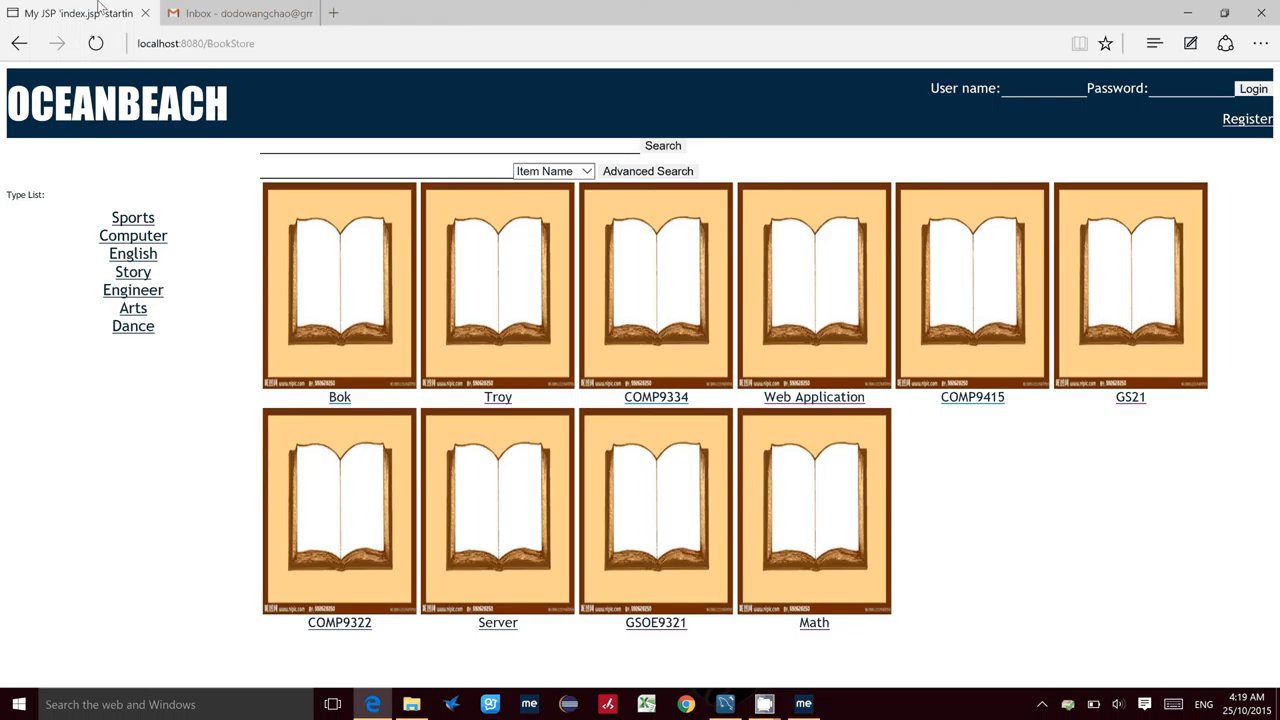
pyautogui.moveTo(390, 8)
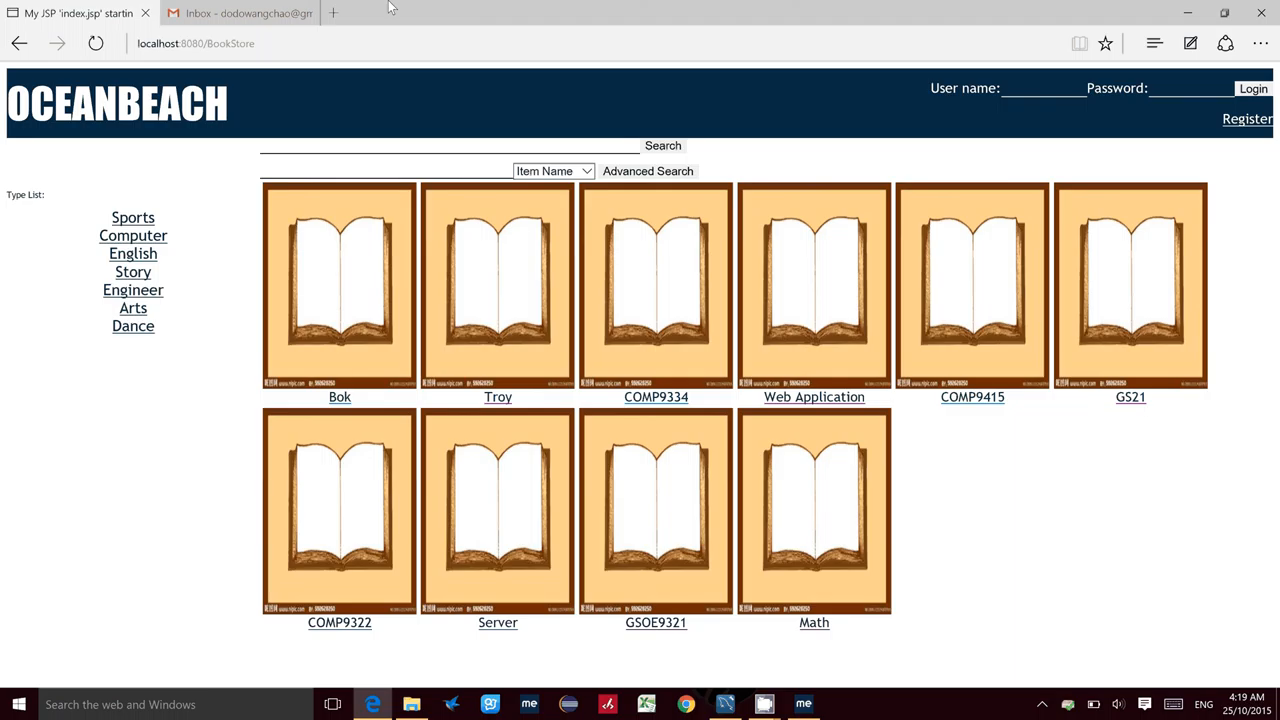
pyautogui.moveTo(848, 140)
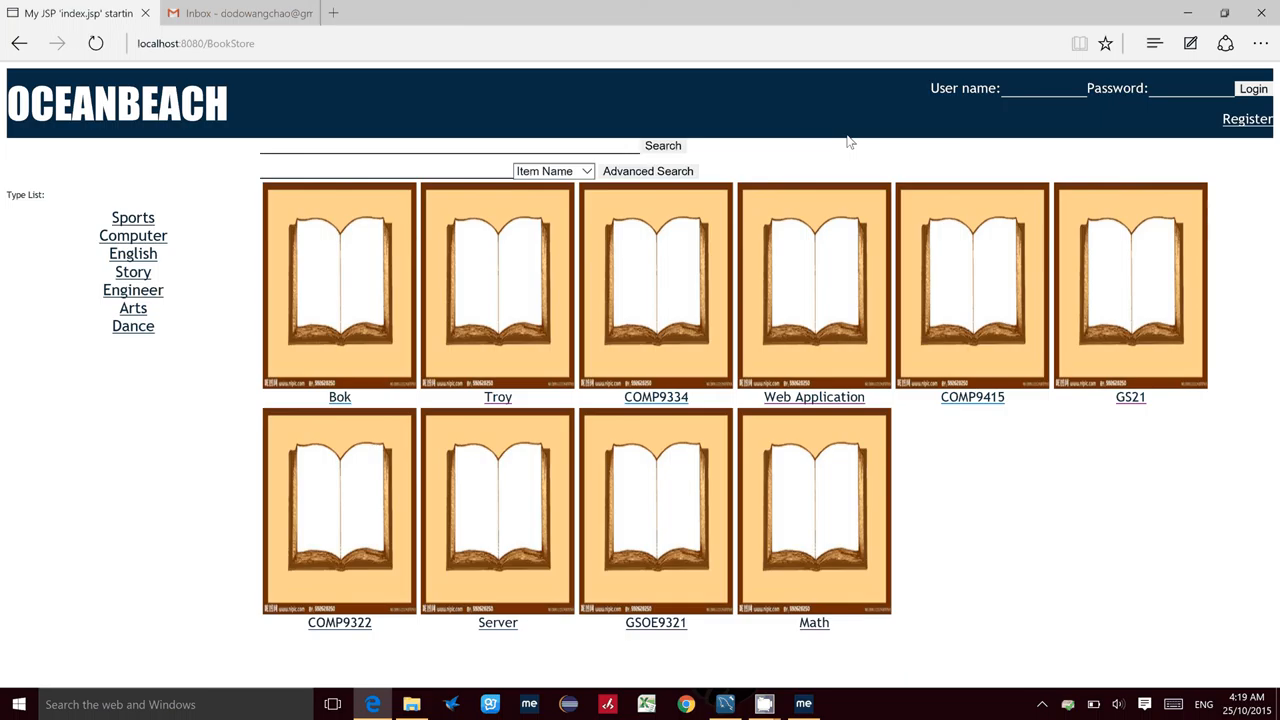
pyautogui.moveTo(884, 30)
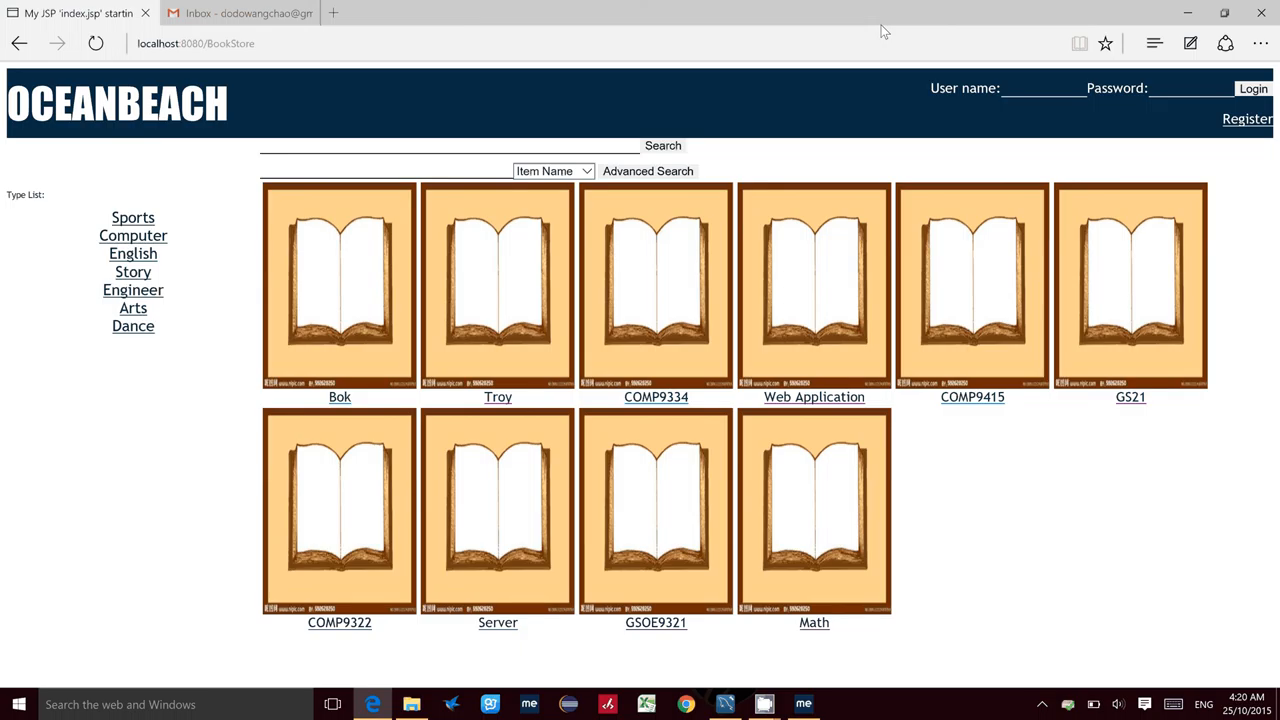
pyautogui.moveTo(802, 8)
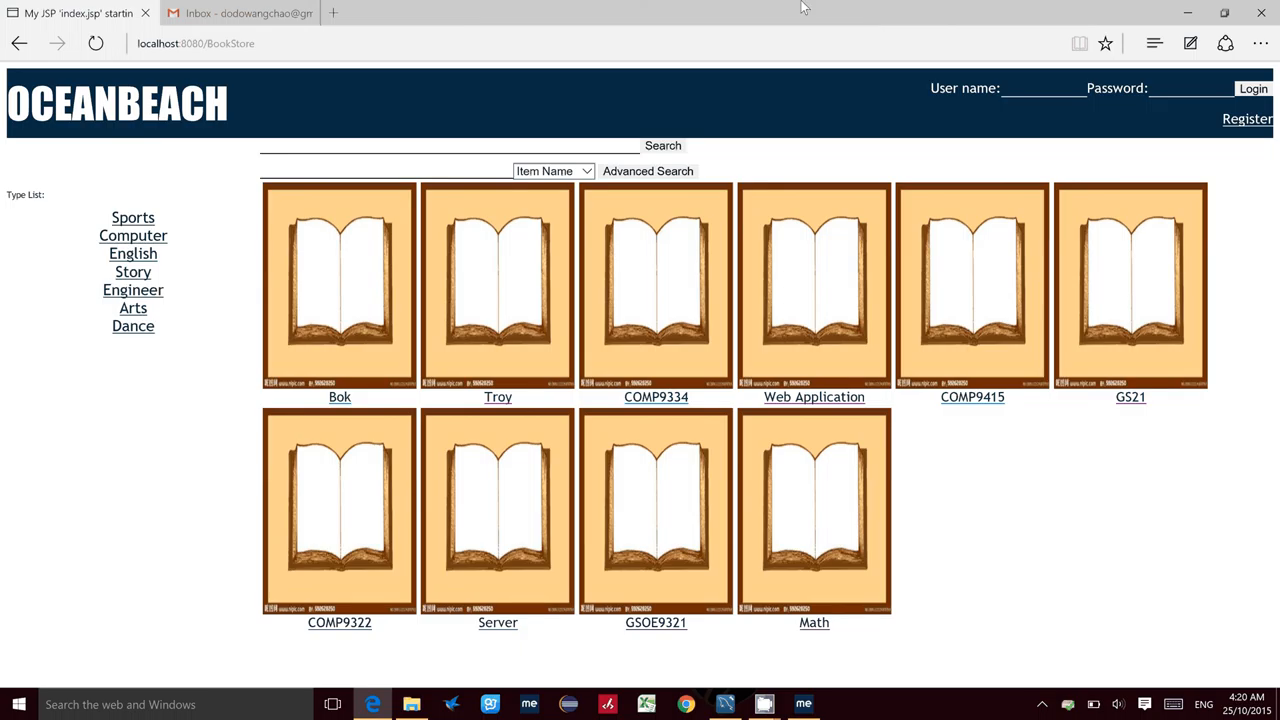
pyautogui.moveTo(710, 352)
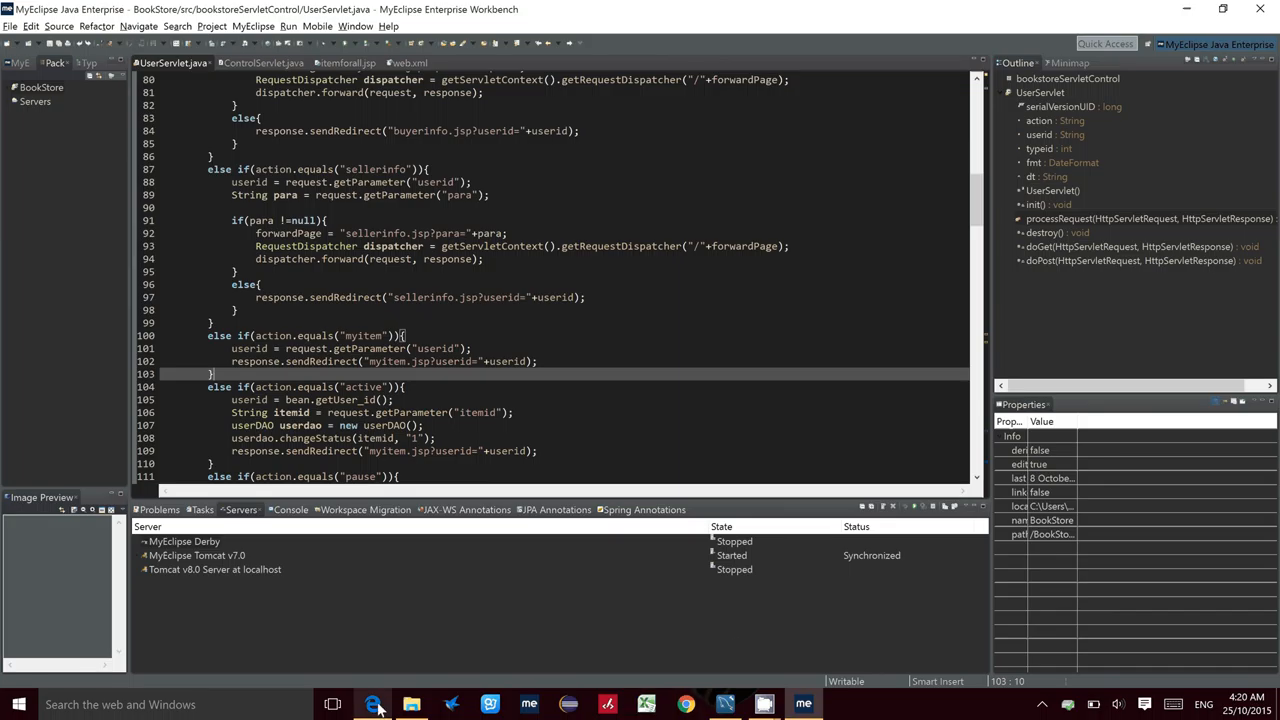
# - Switch from MyEclipse back to the OCEANBEACH BookStore catalogue in the browser
pyautogui.click(372, 704)
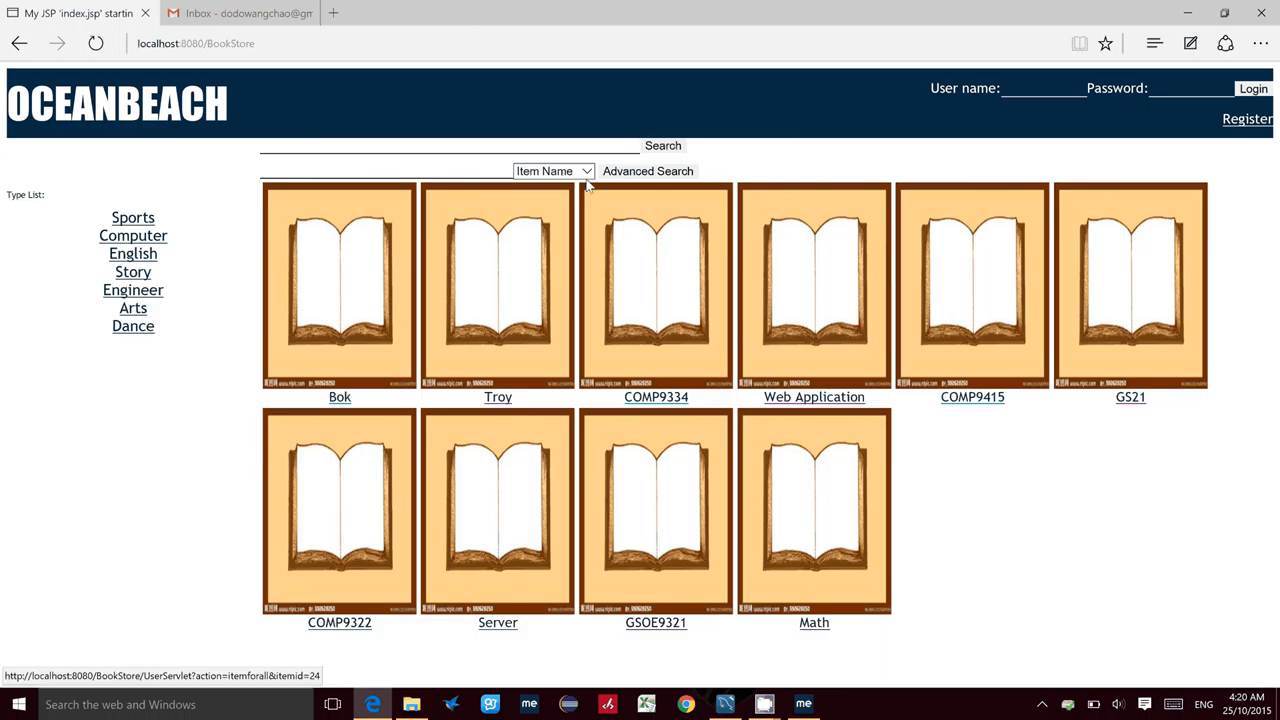
pyautogui.moveTo(512, 158)
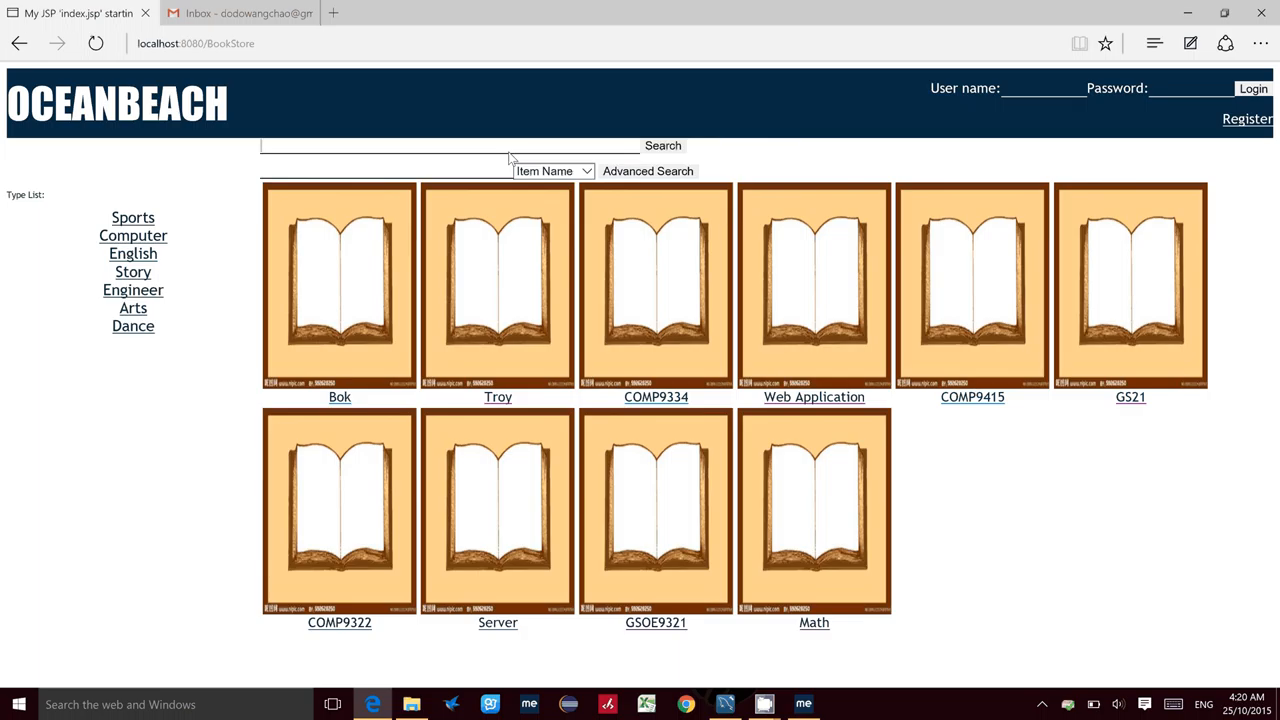
# - Search the catalogue for 'math' so only the Math book is listed
pyautogui.write('math')
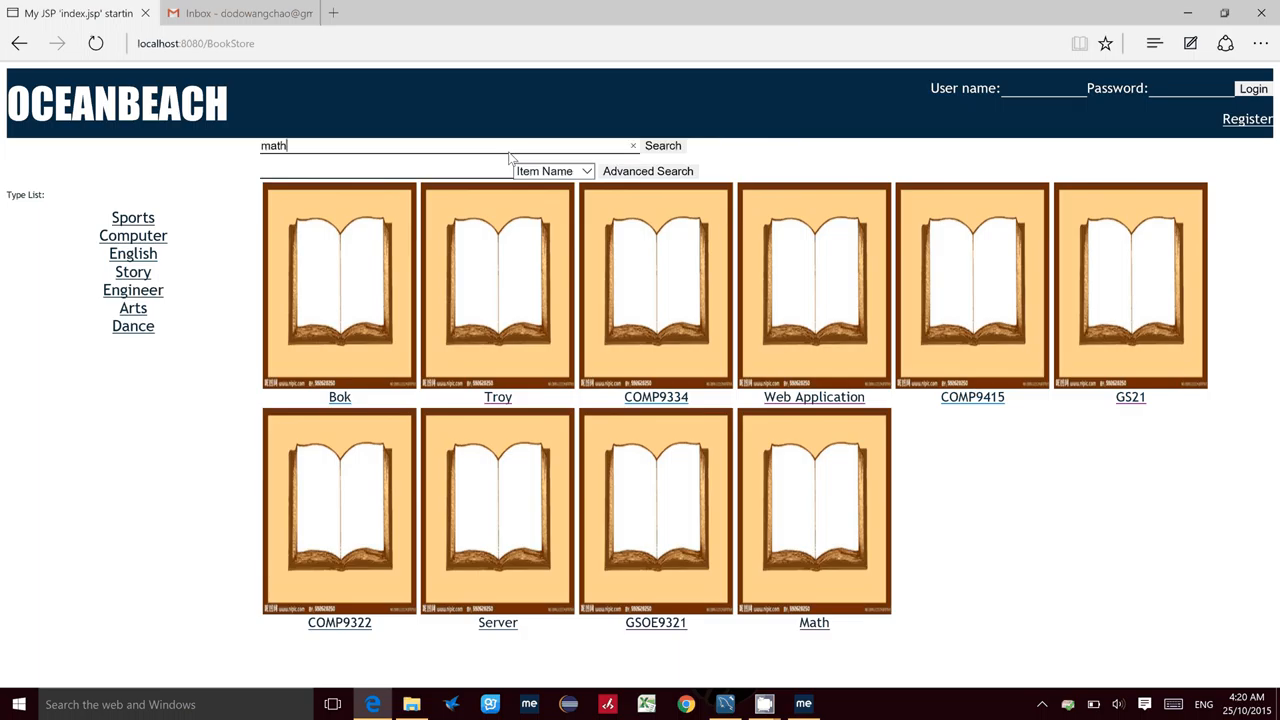
pyautogui.click(662, 144)
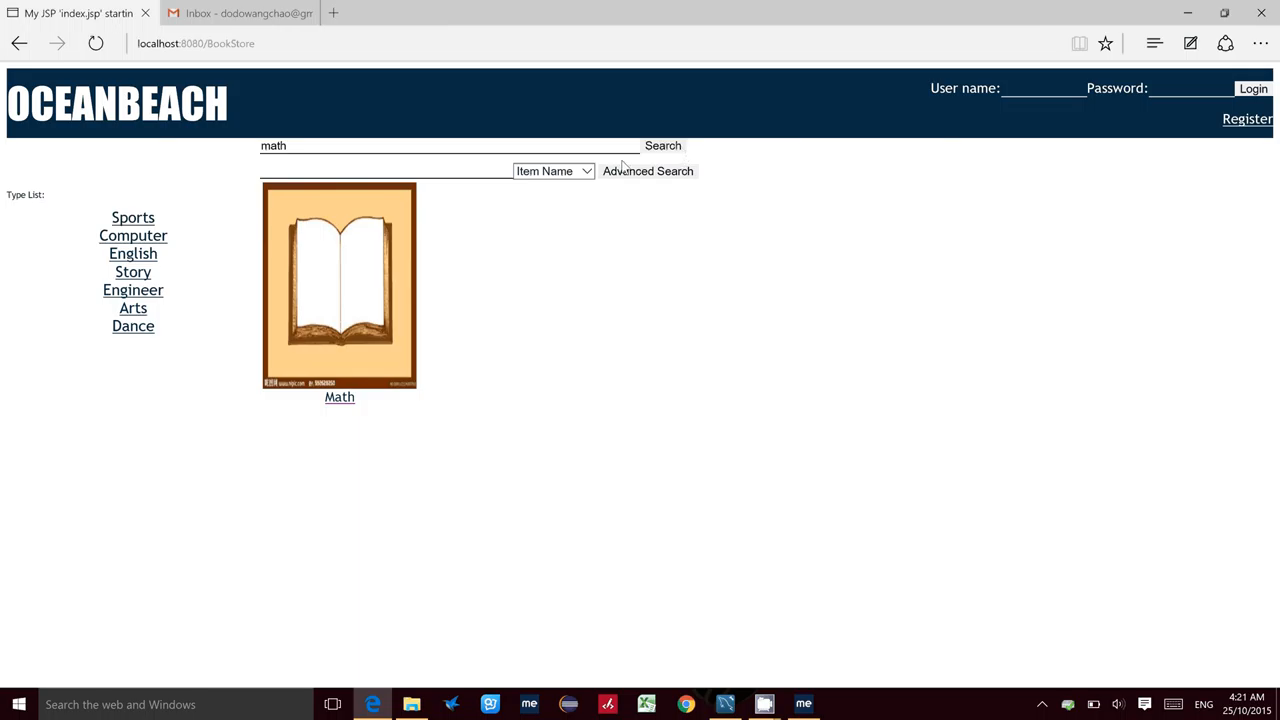
pyautogui.moveTo(378, 364)
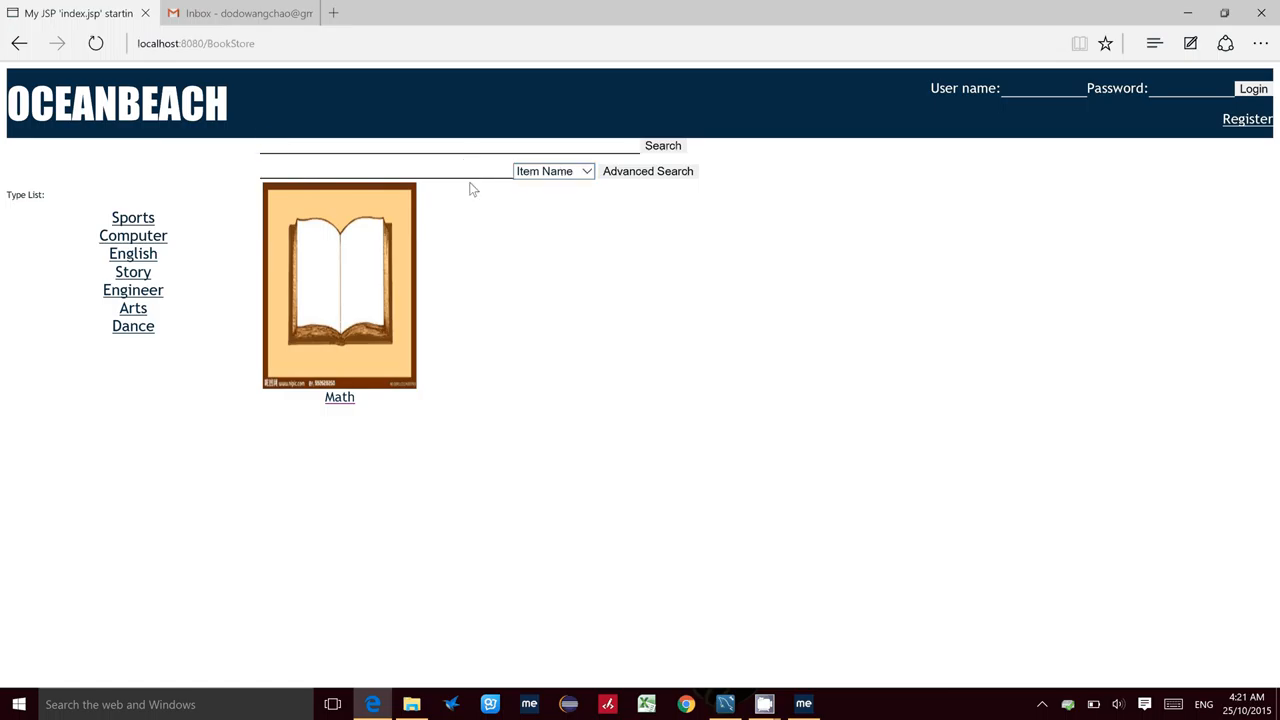
# - Run an advanced search on Item Name for 'math', leaving only the Math book listed
pyautogui.click(404, 170)
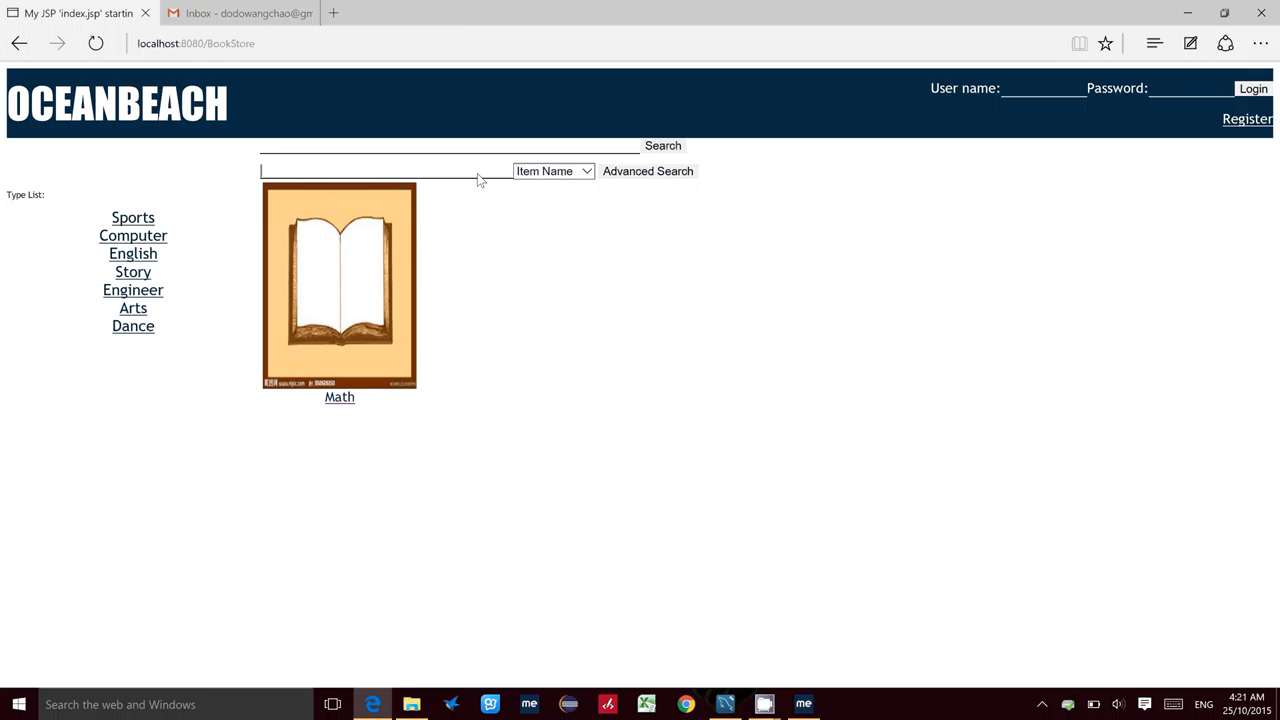
pyautogui.click(552, 172)
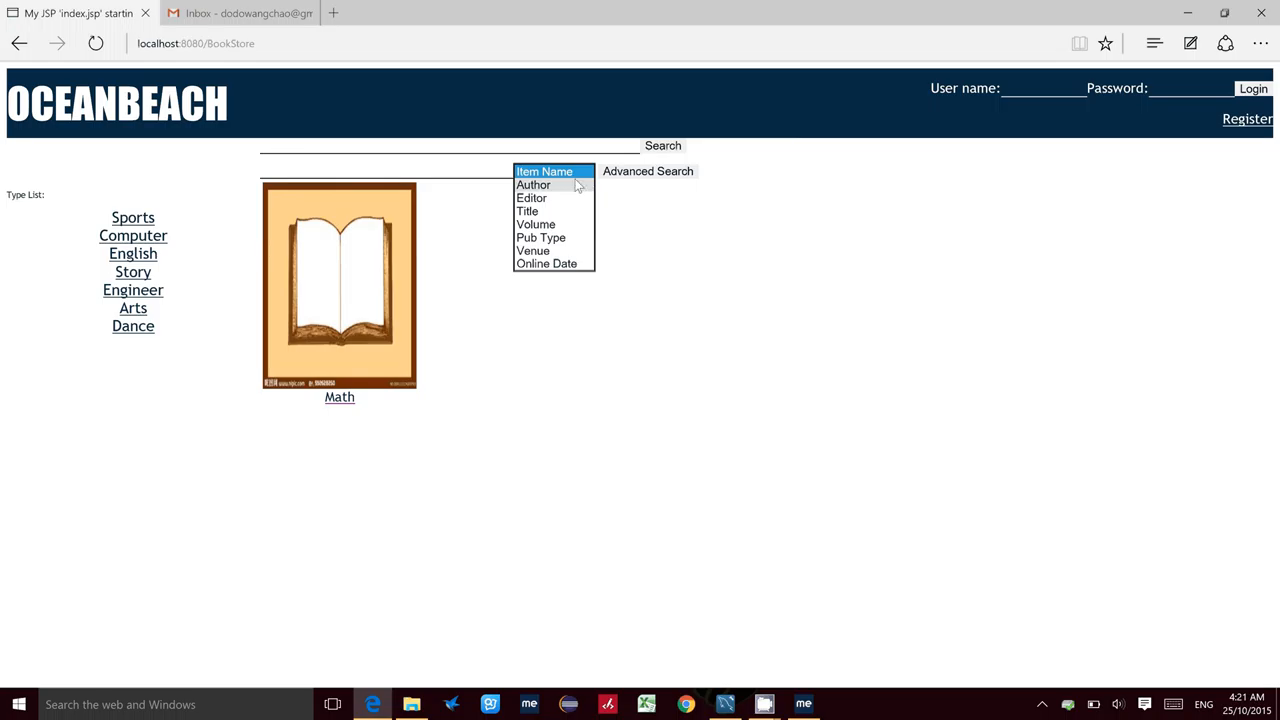
pyautogui.click(544, 172)
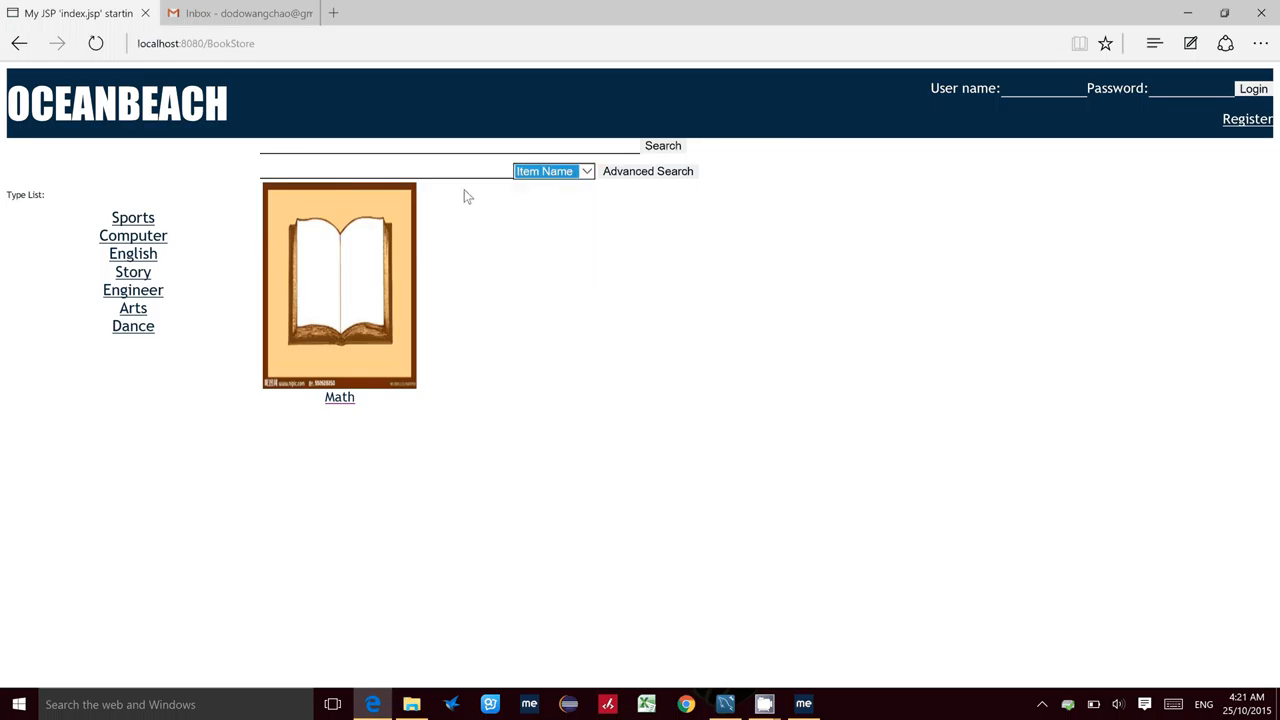
pyautogui.click(396, 170)
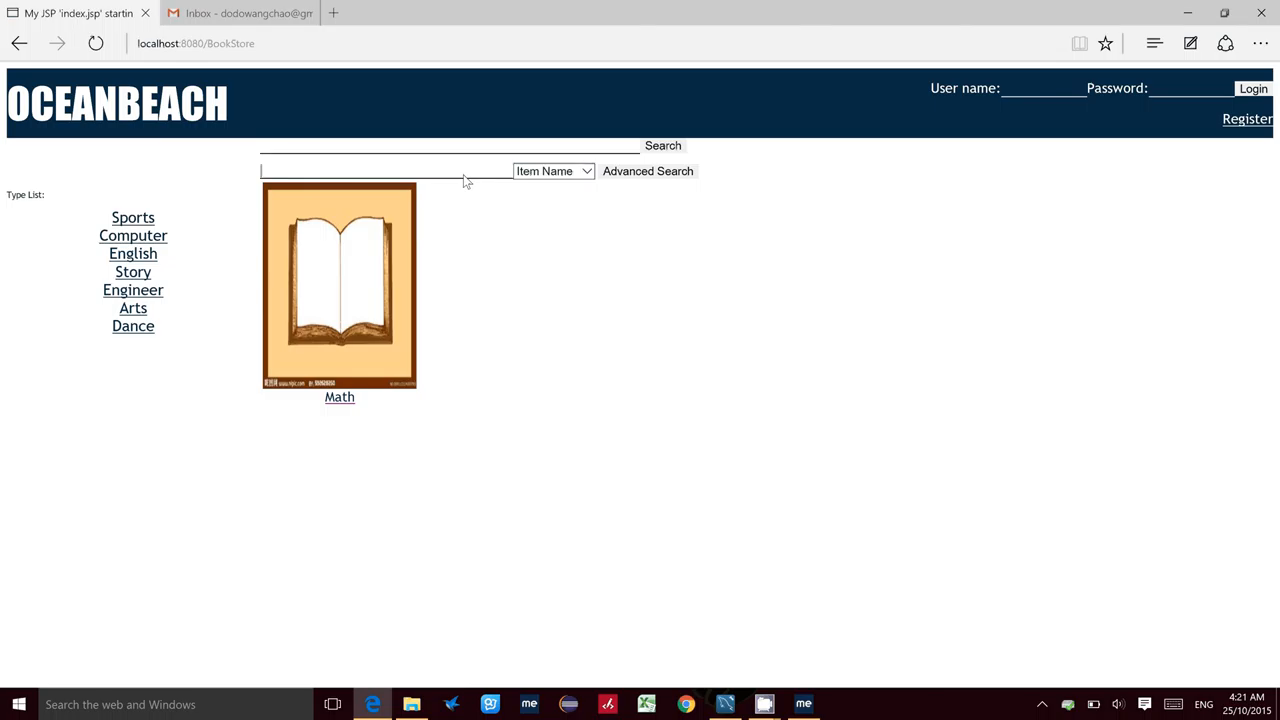
pyautogui.write('na')
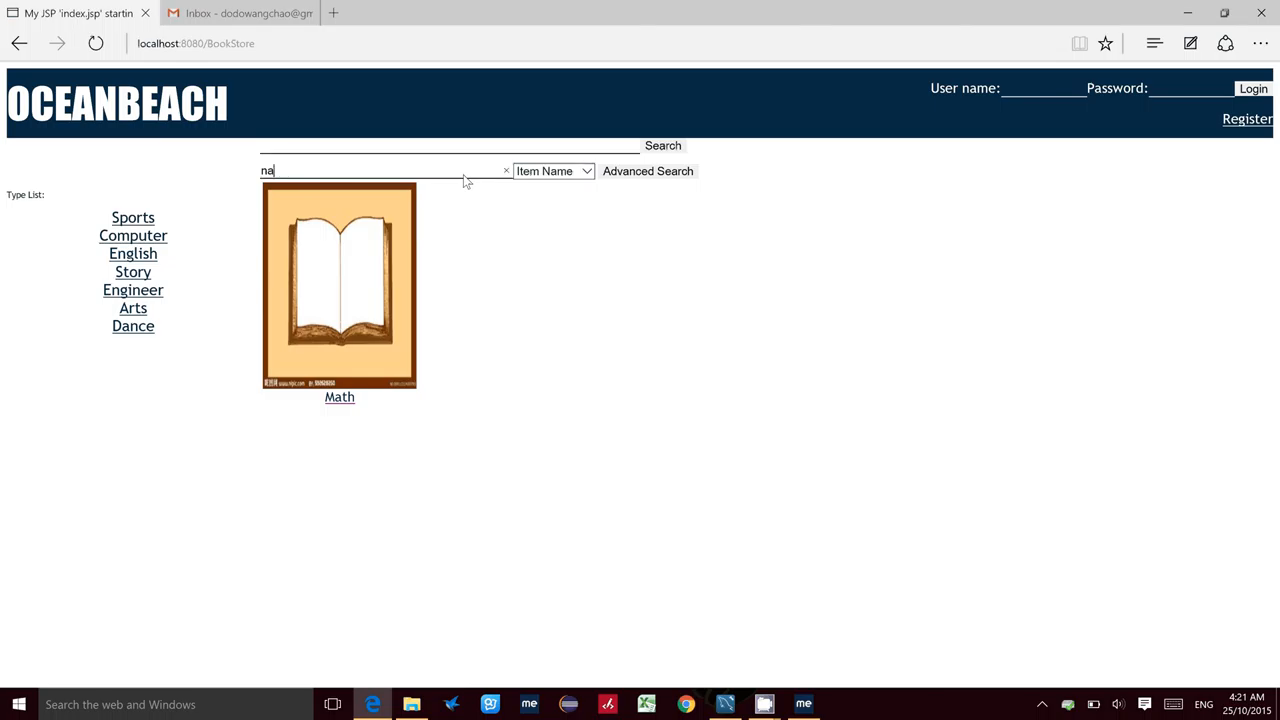
pyautogui.write('math')
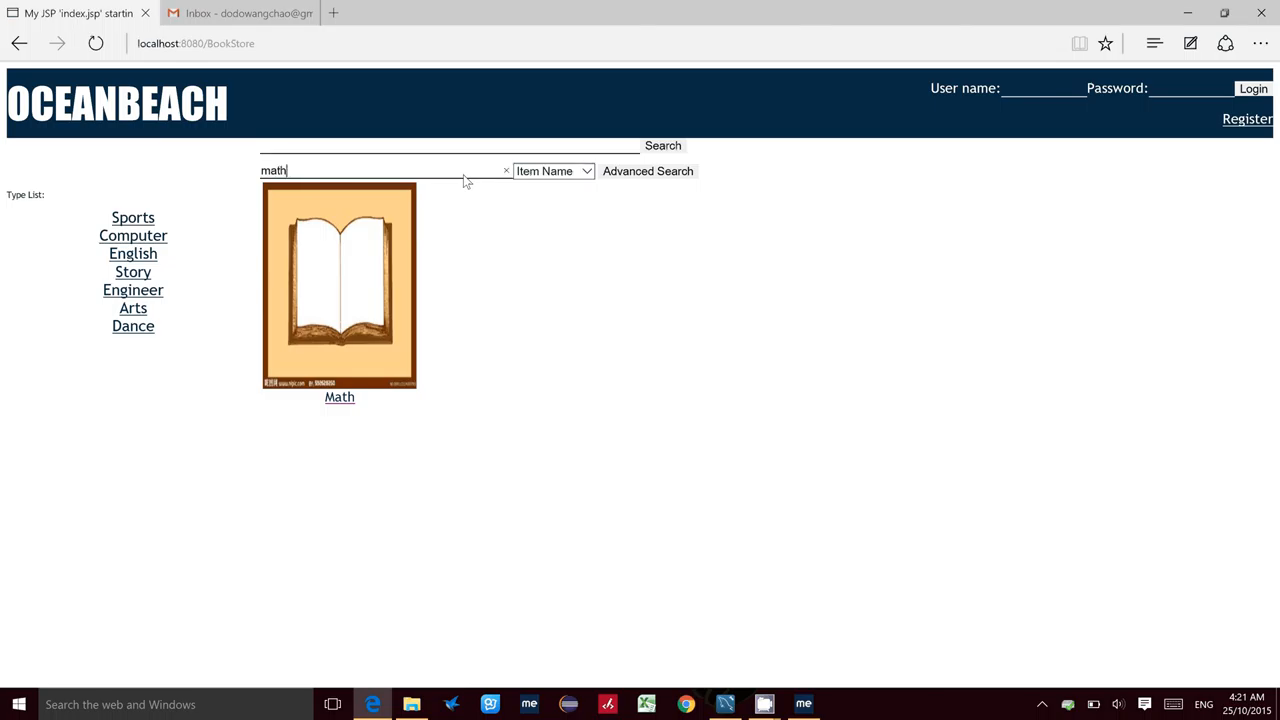
pyautogui.moveTo(720, 182)
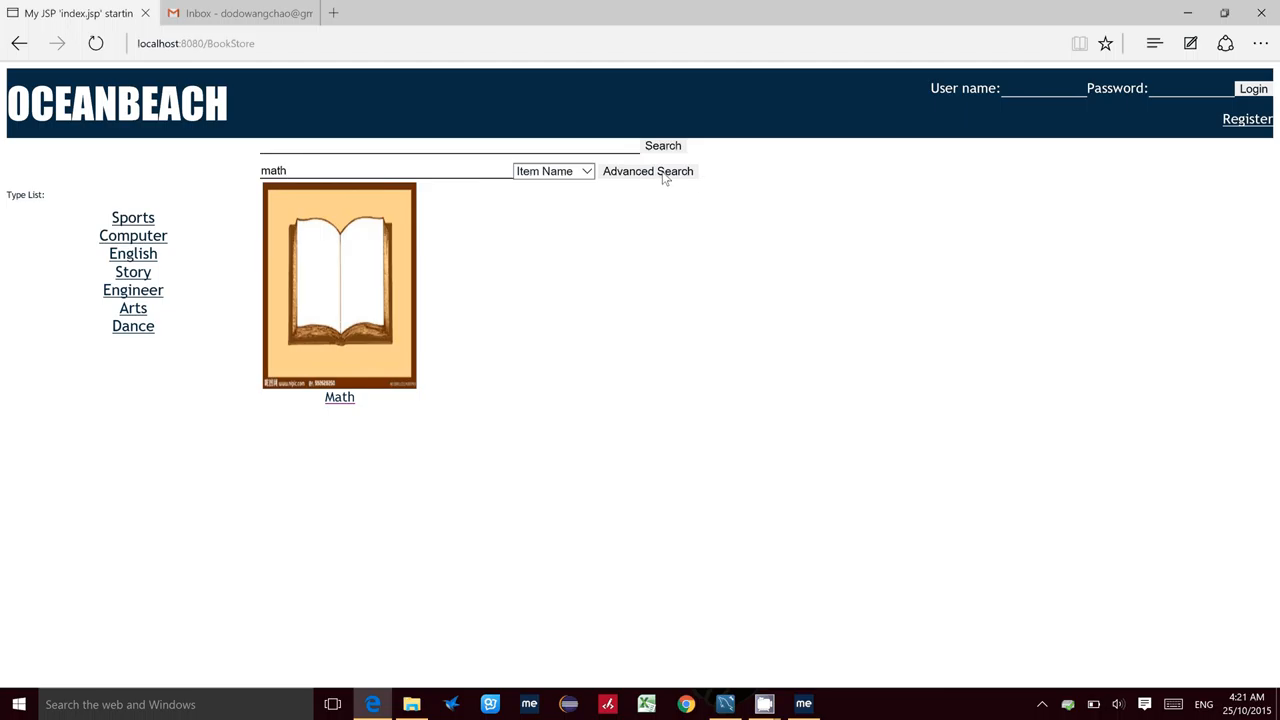
pyautogui.moveTo(560, 324)
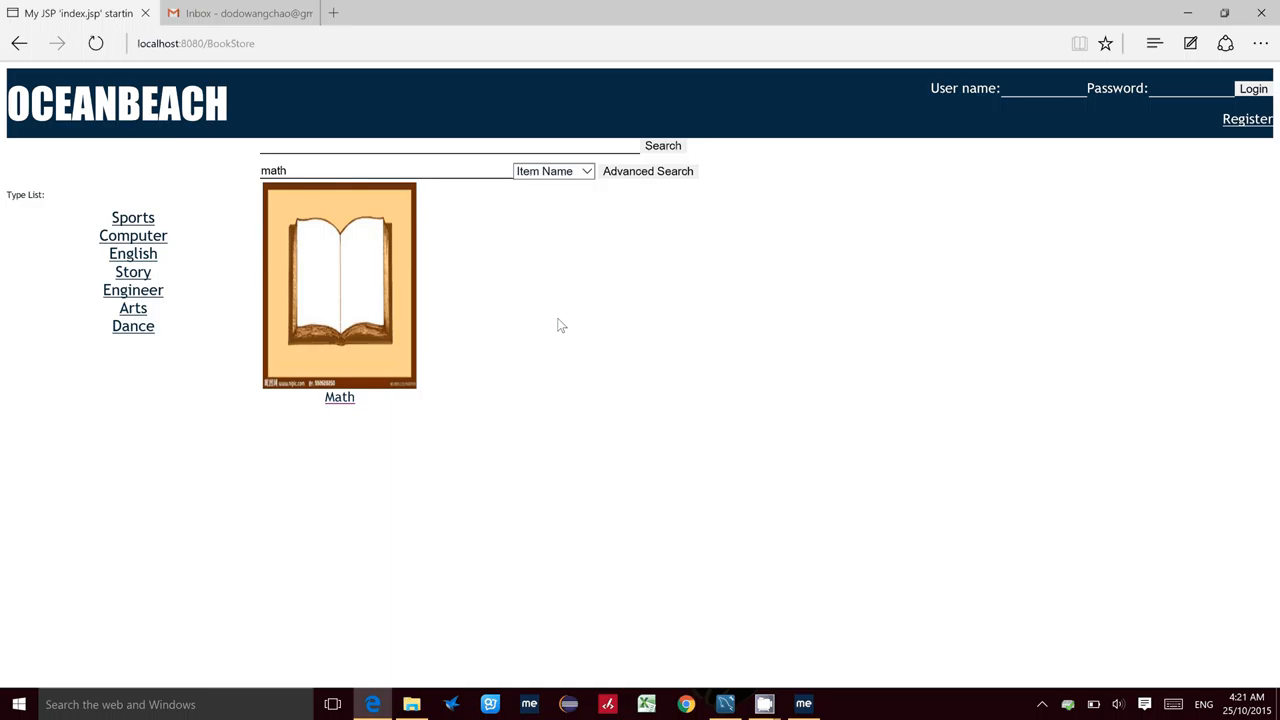
pyautogui.moveTo(508, 214)
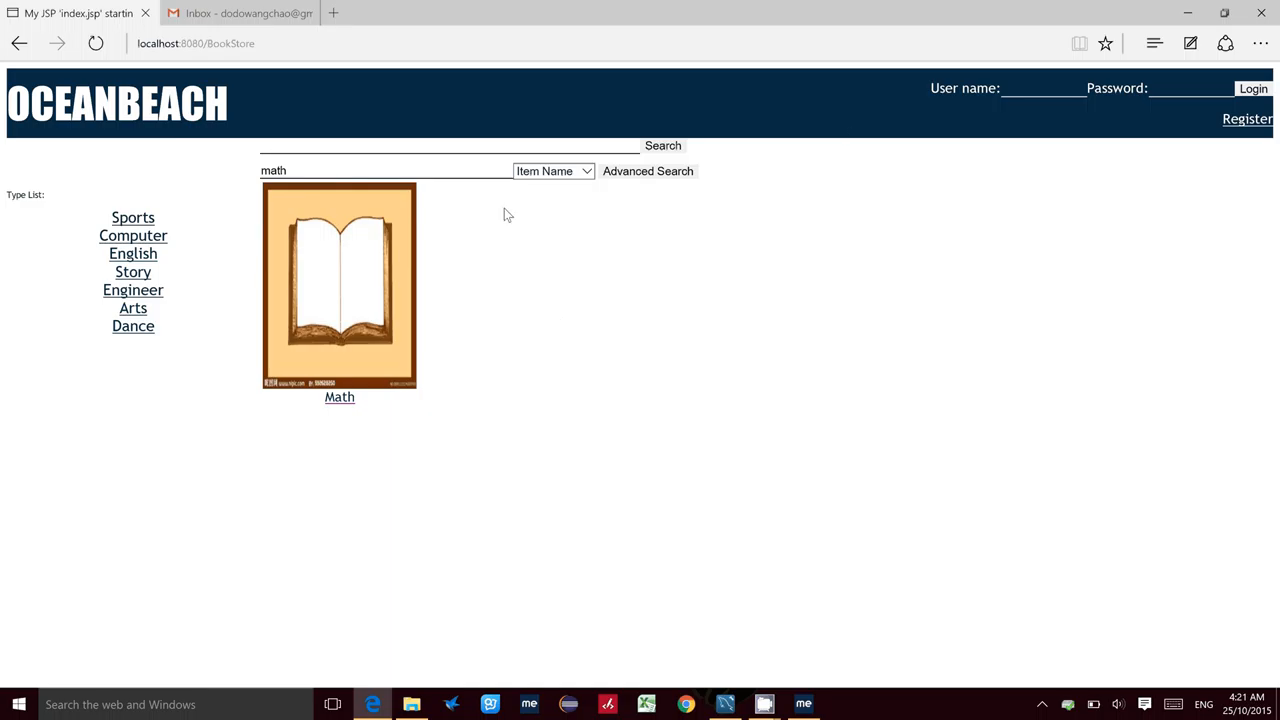
pyautogui.click(384, 170)
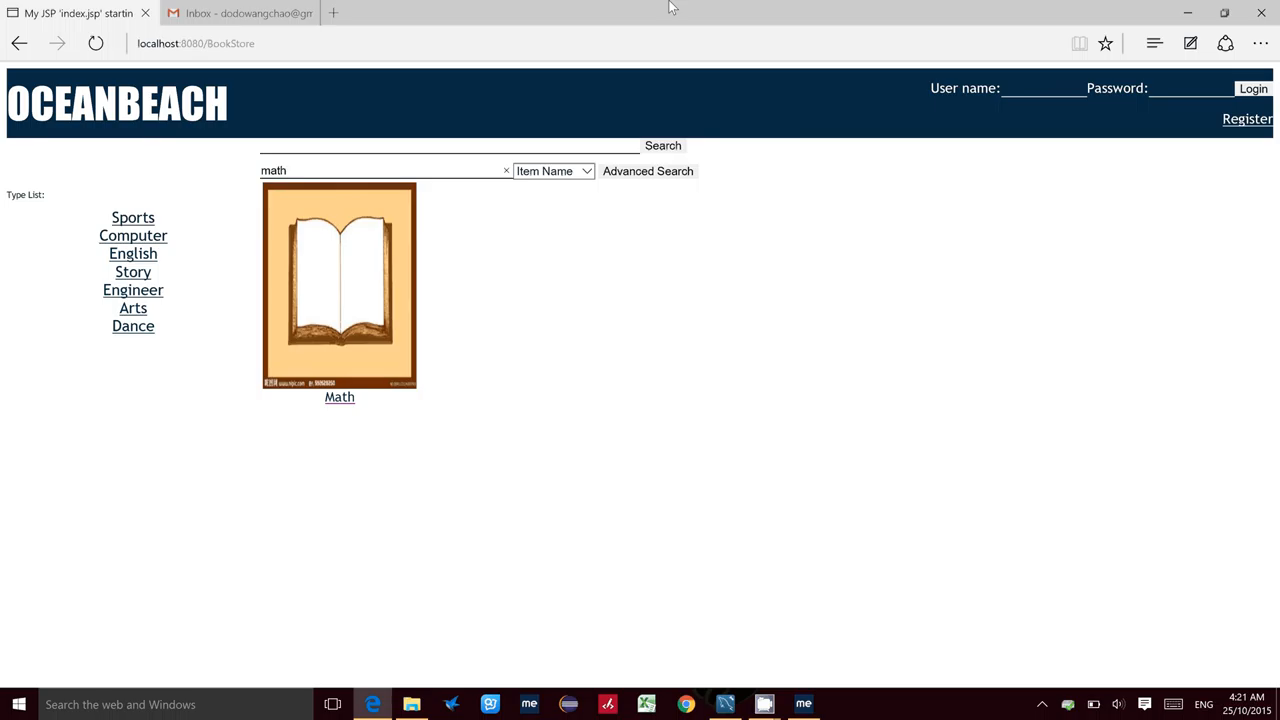
pyautogui.moveTo(1096, 90)
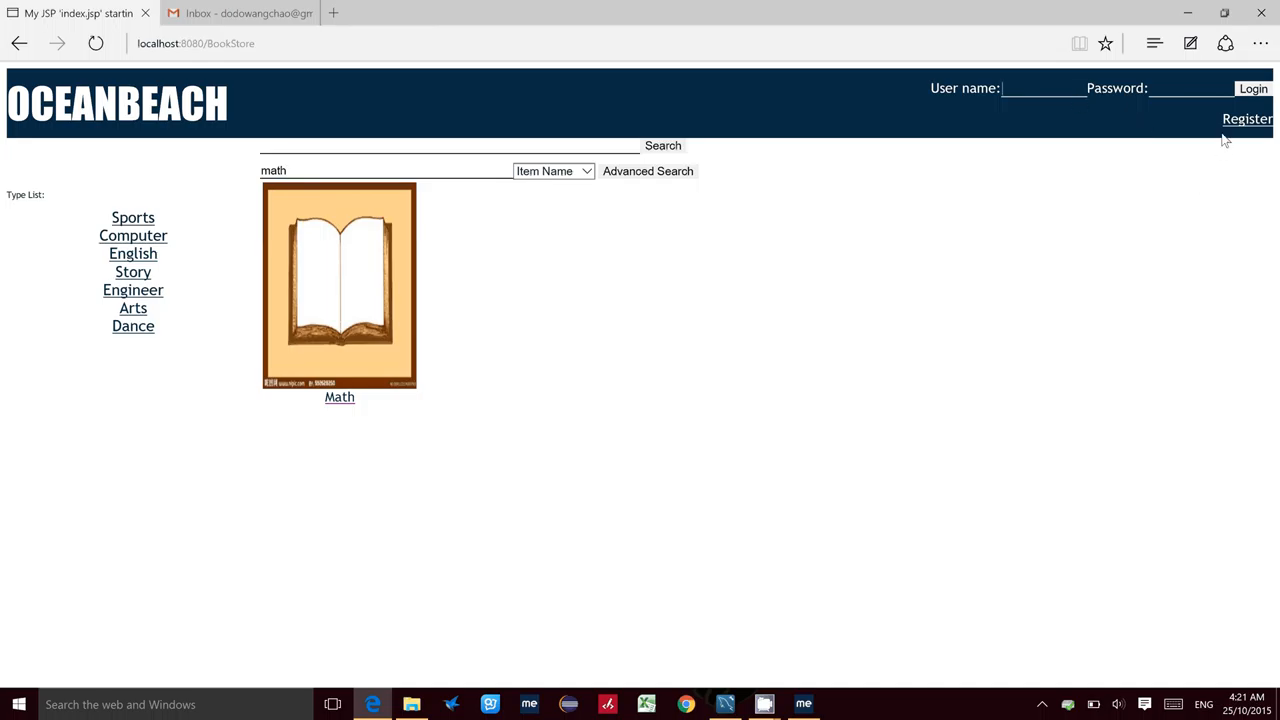
pyautogui.moveTo(1244, 124)
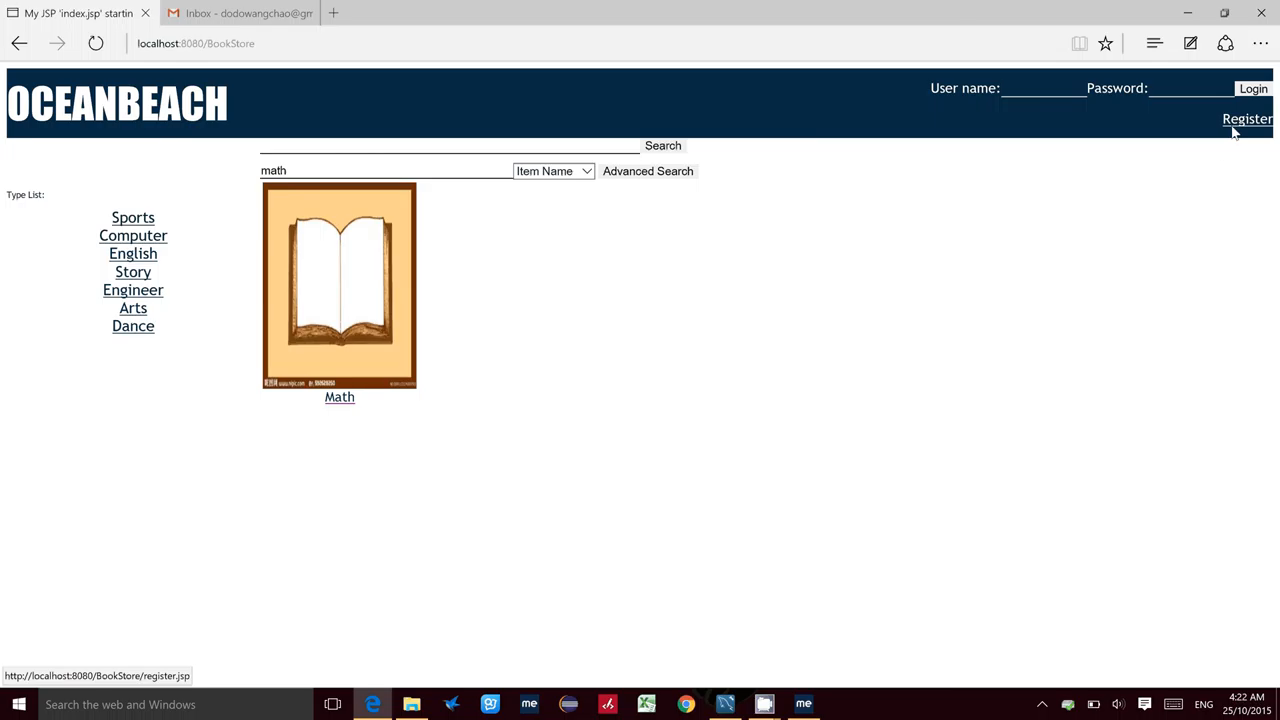
# - Start a new registration and enter the user name test2
pyautogui.click(1246, 120)
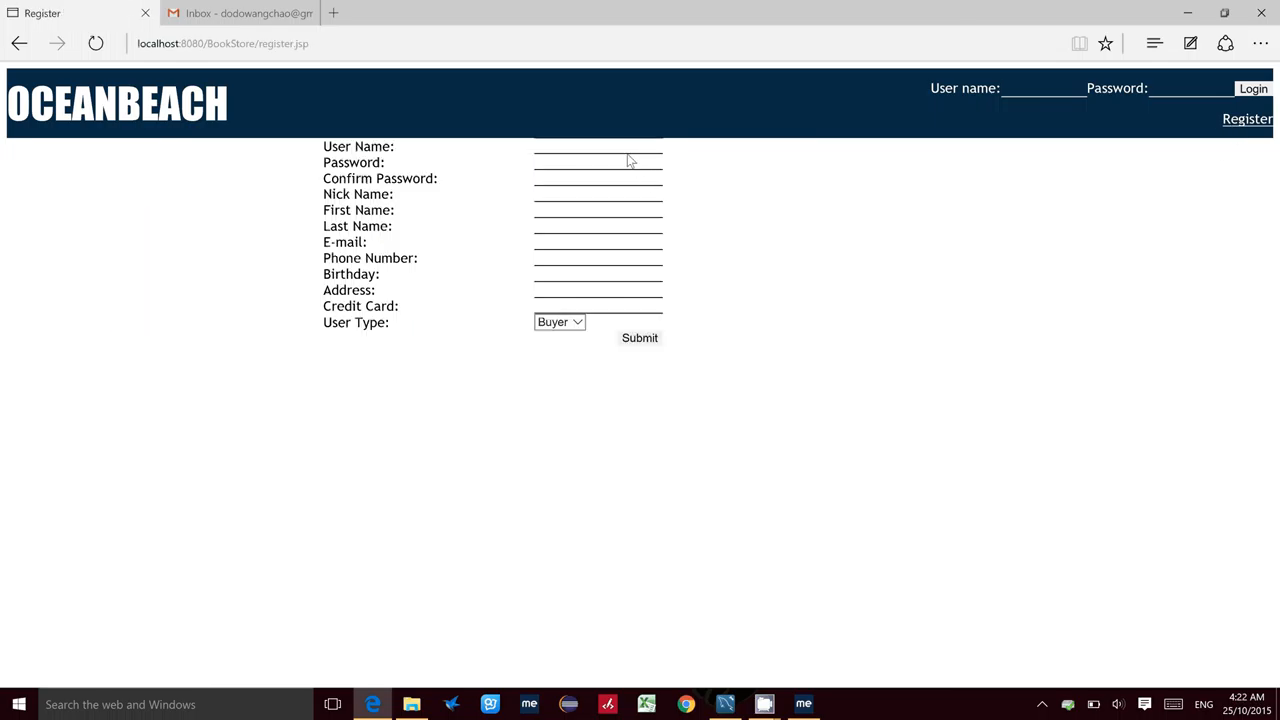
pyautogui.click(598, 146)
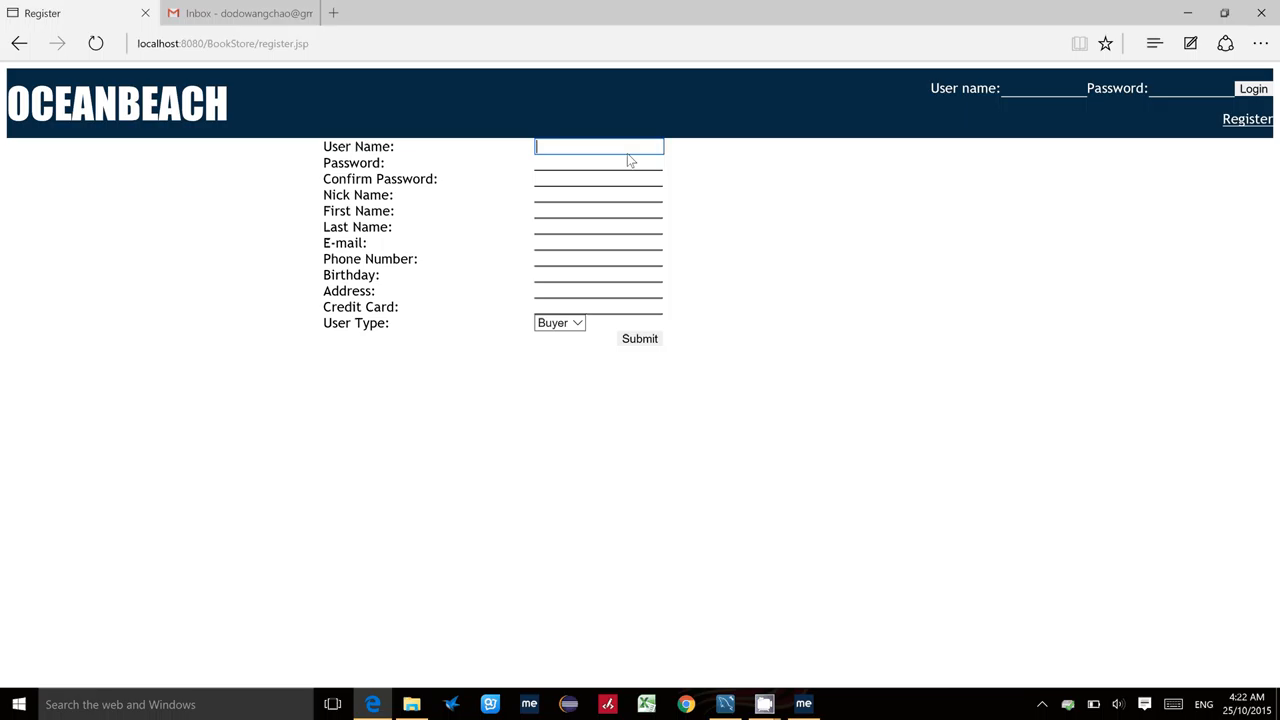
pyautogui.write('test')
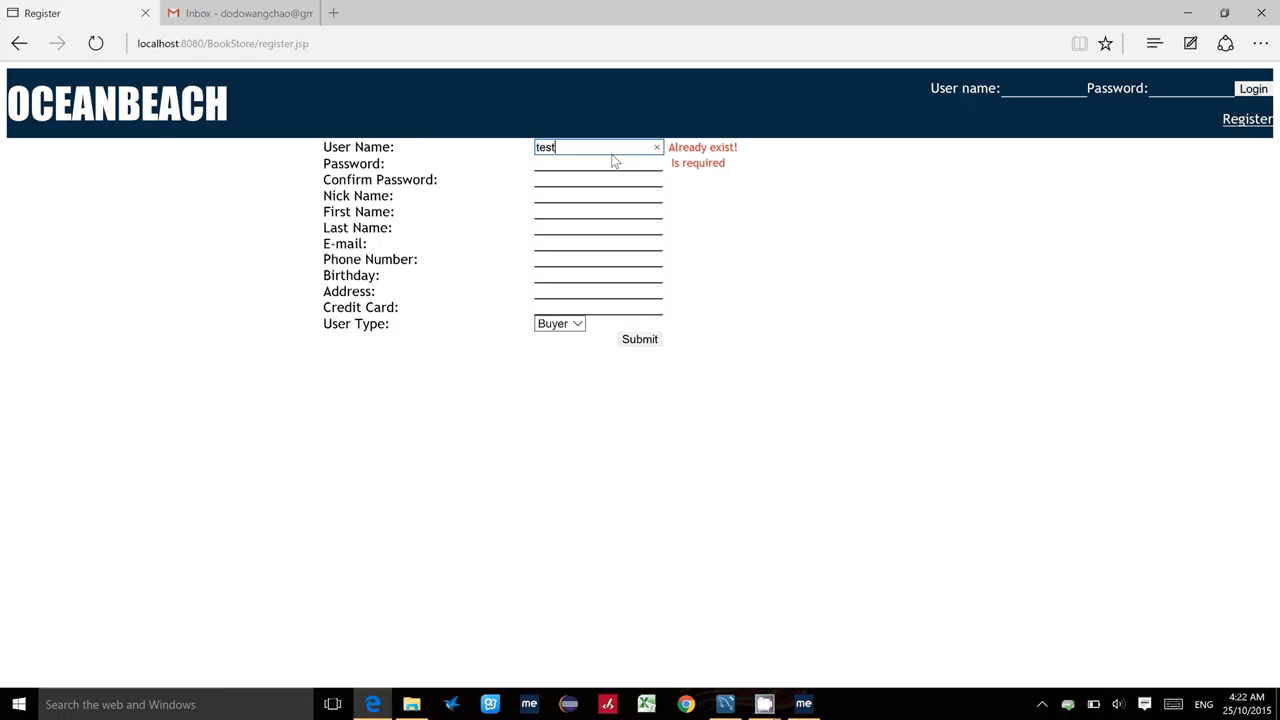
# - Enter the password with confirmation and test2 as nick and first name
pyautogui.click(598, 164)
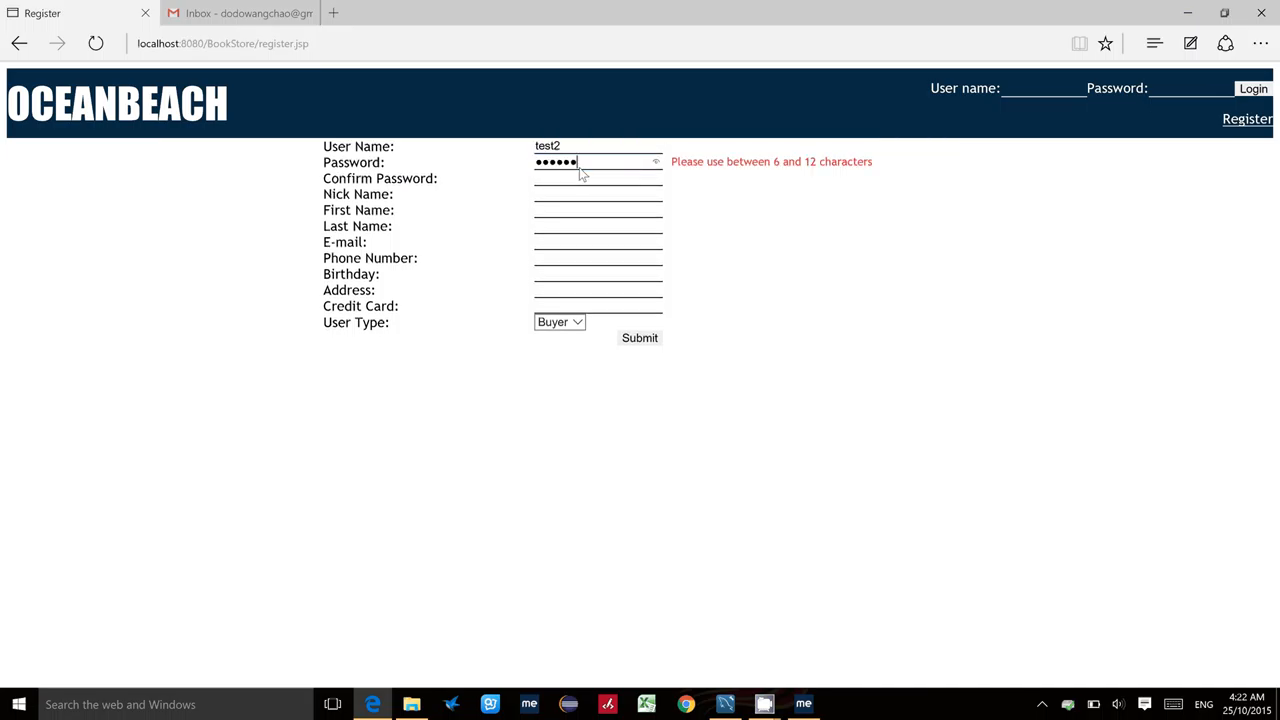
pyautogui.write('••')
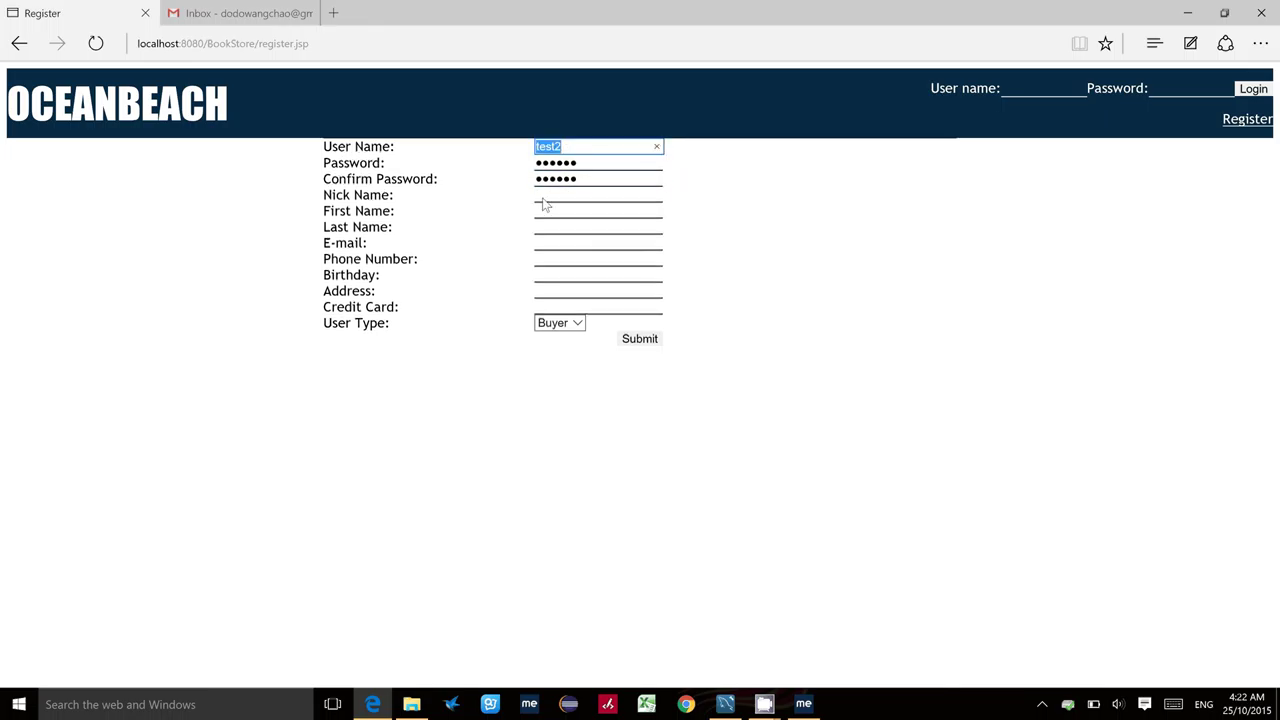
pyautogui.write('test2')
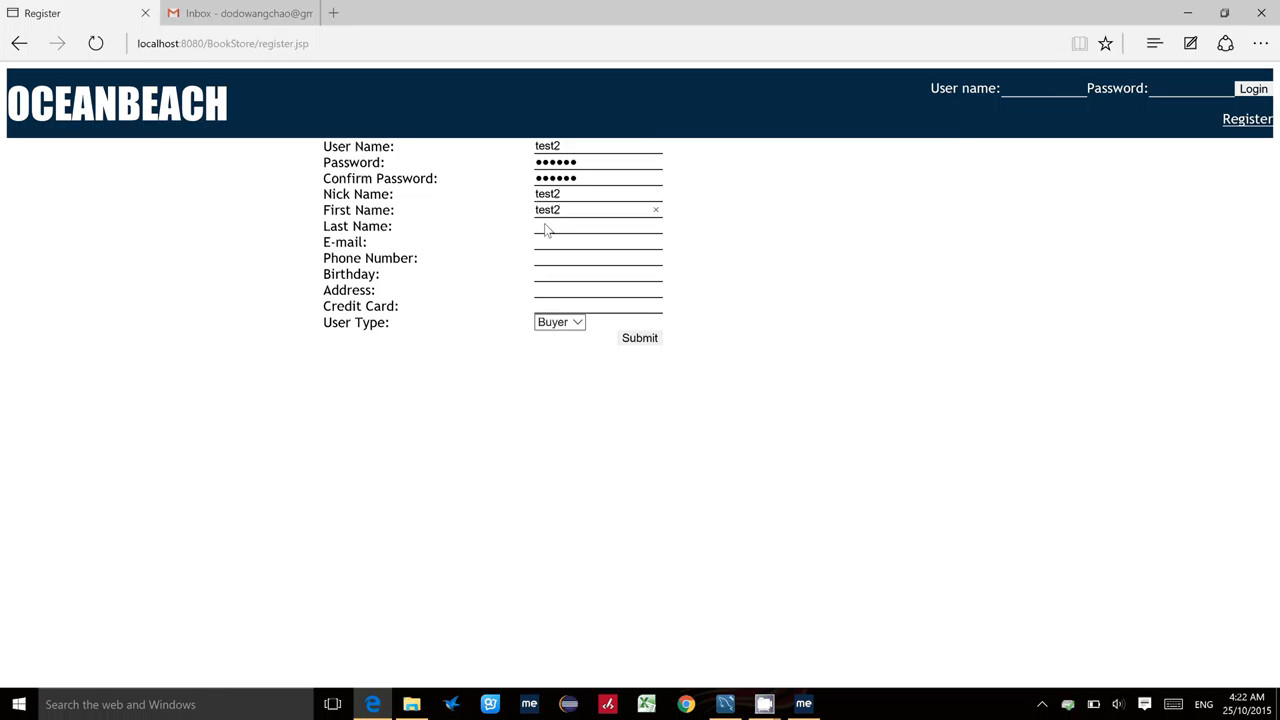
pyautogui.click(592, 242)
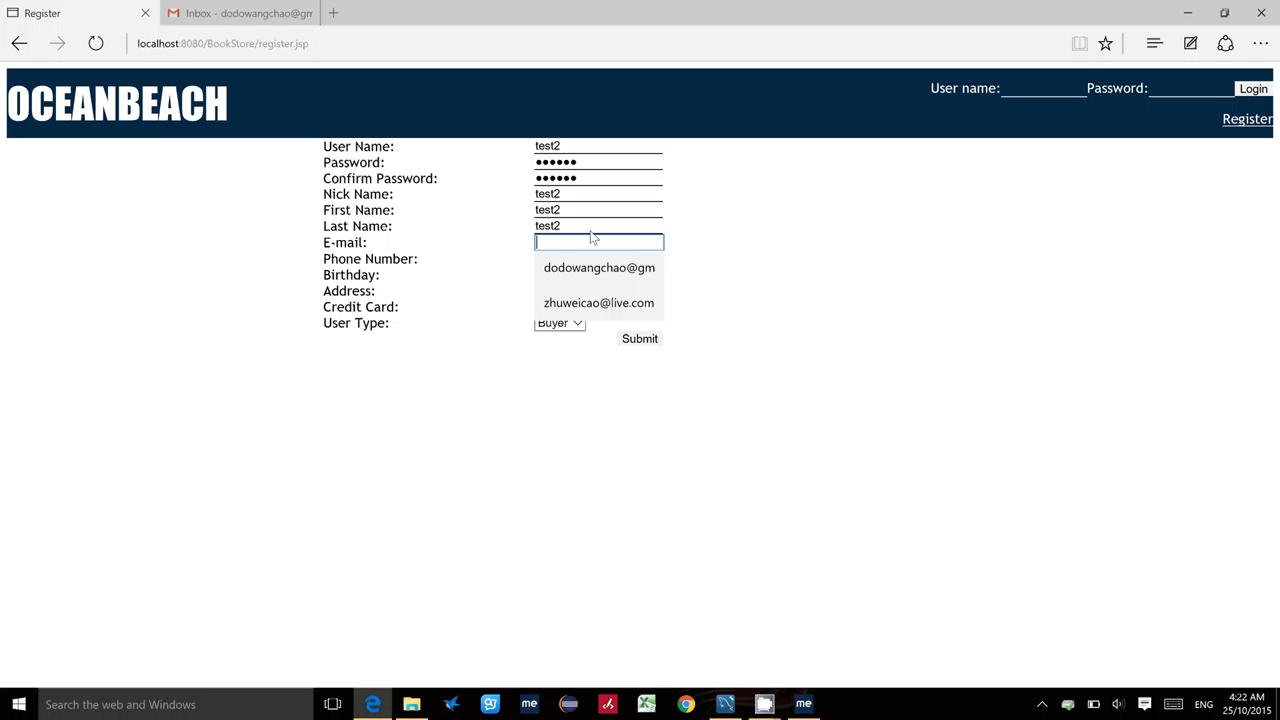
# - Fill the saved e-mail, phone number 1 and birthday 2015-10-04
pyautogui.click(596, 268)
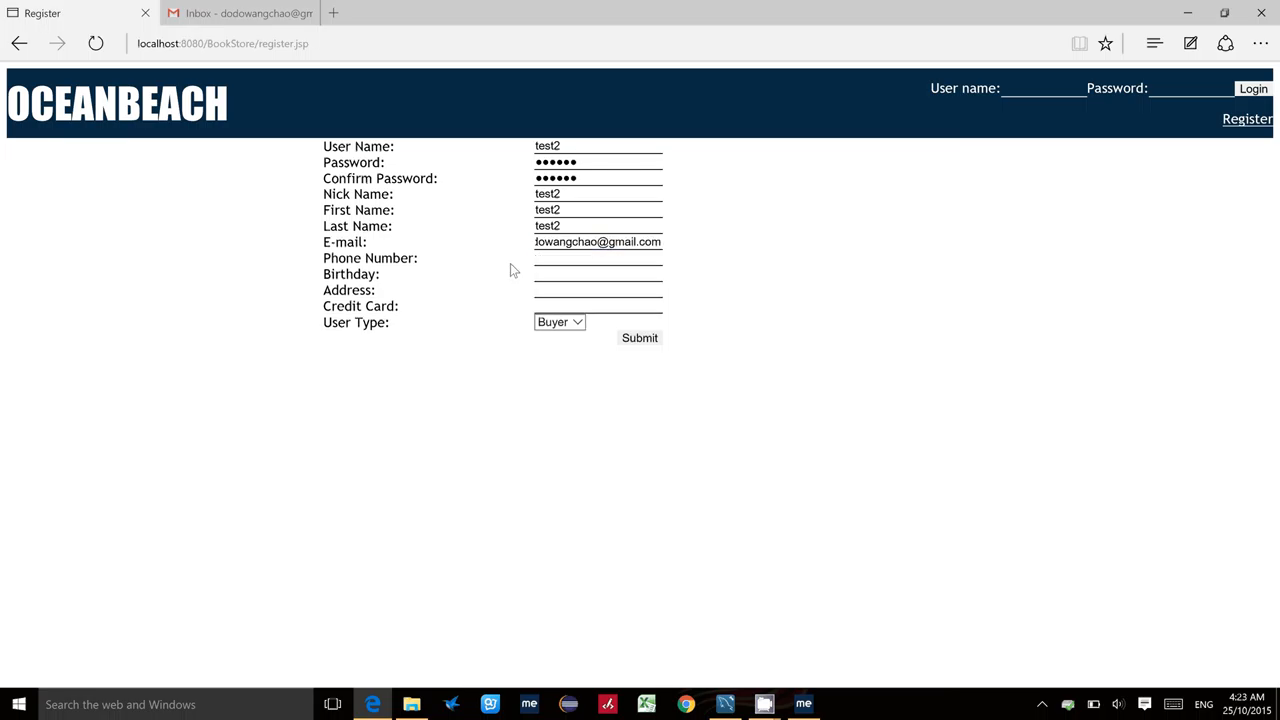
pyautogui.click(596, 258)
pyautogui.write('1')
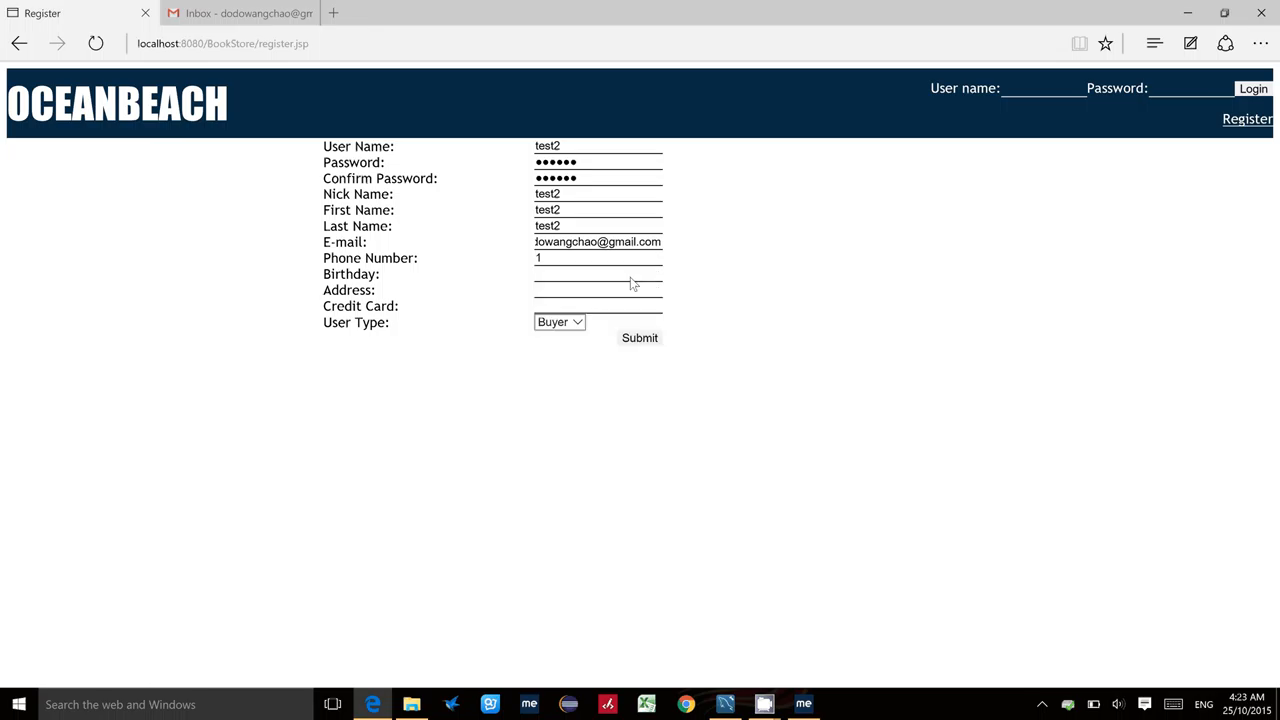
pyautogui.click(596, 274)
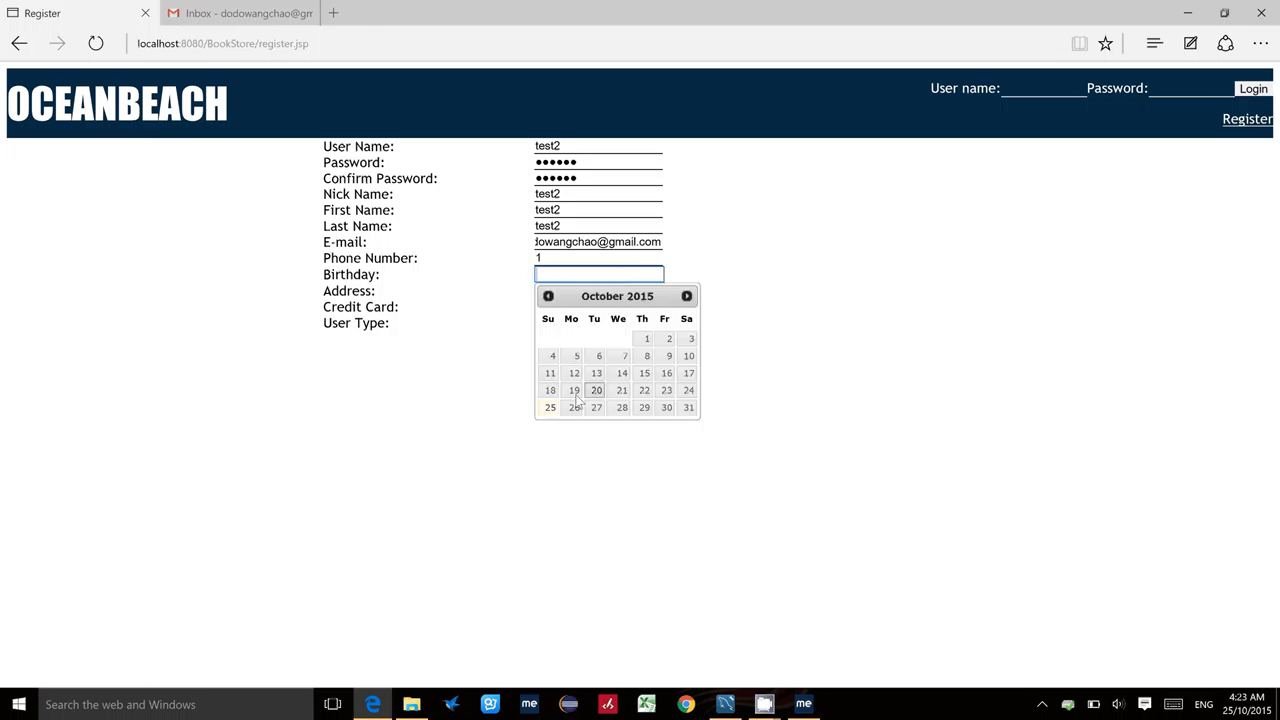
pyautogui.click(548, 356)
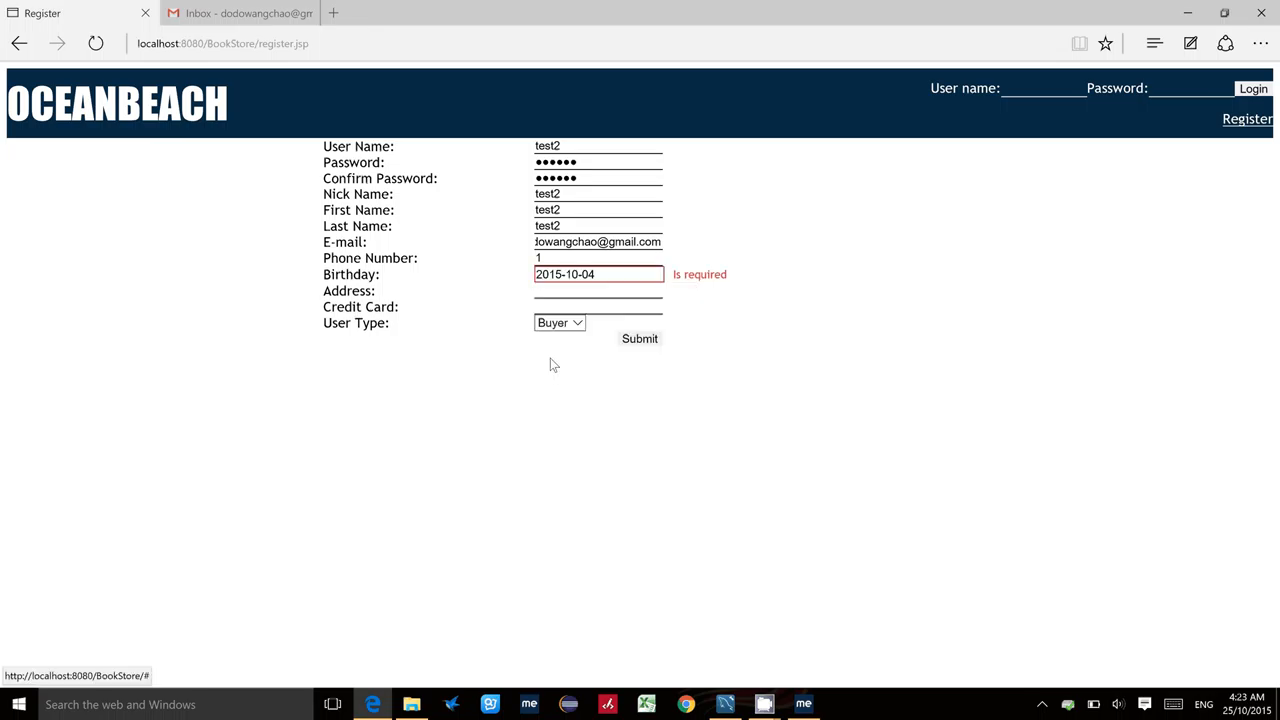
# - Set address 1 and credit card 111, then show the available user types
pyautogui.click(596, 290)
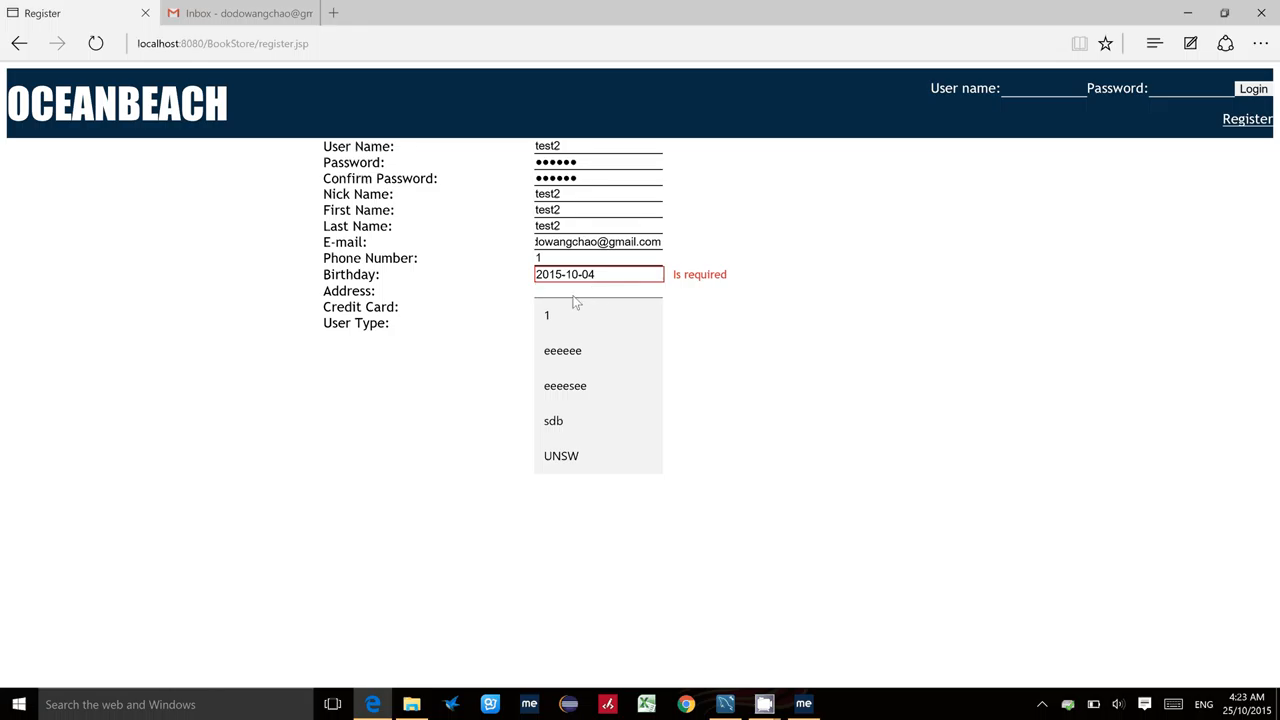
pyautogui.click(598, 274)
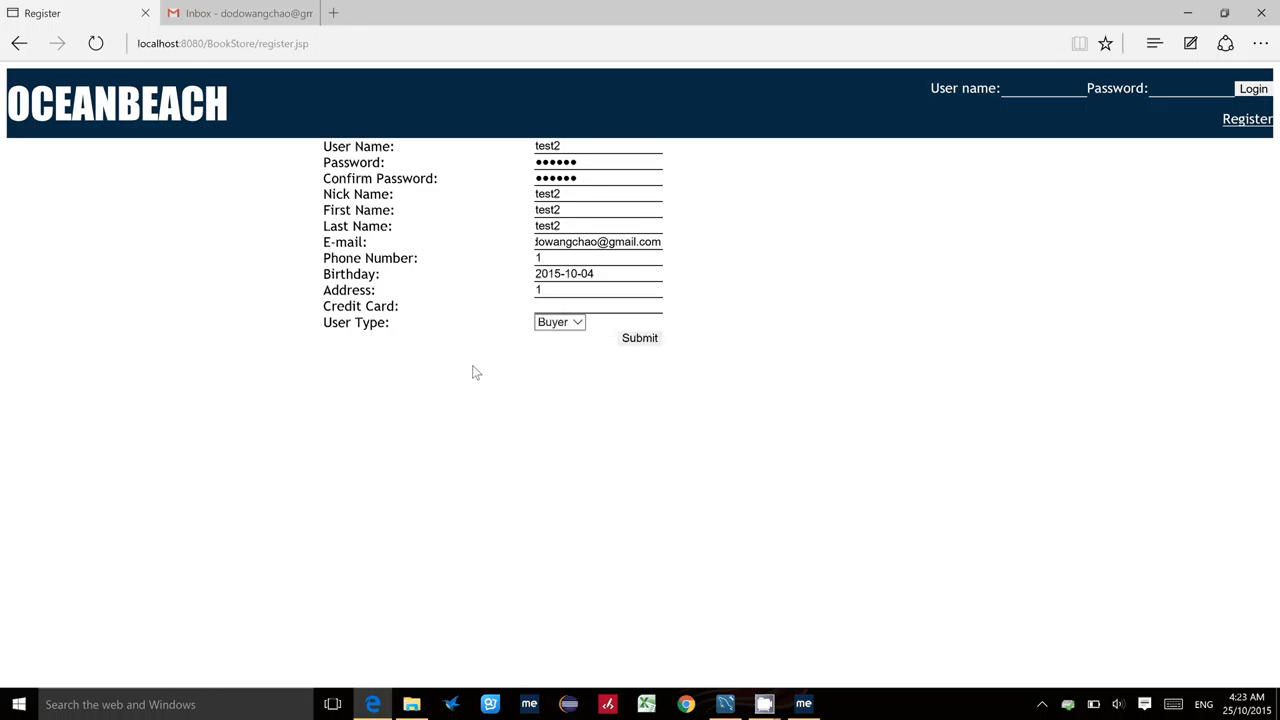
pyautogui.write('111')
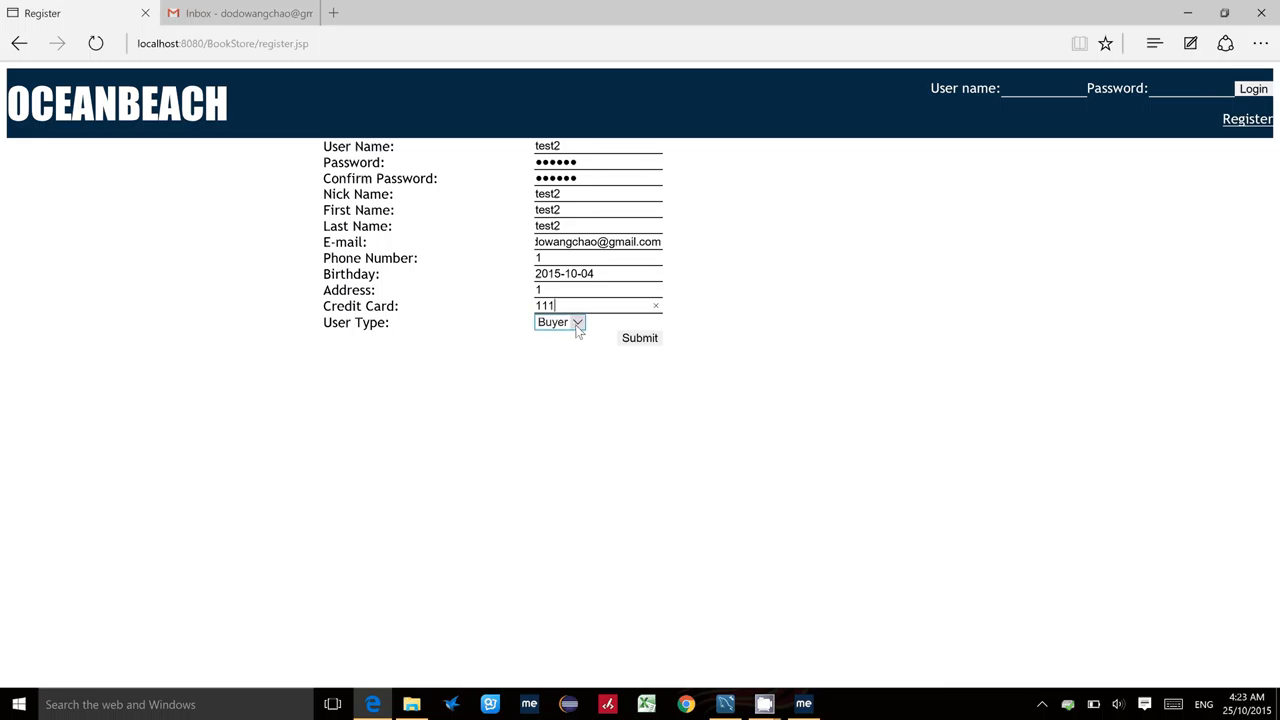
pyautogui.click(564, 322)
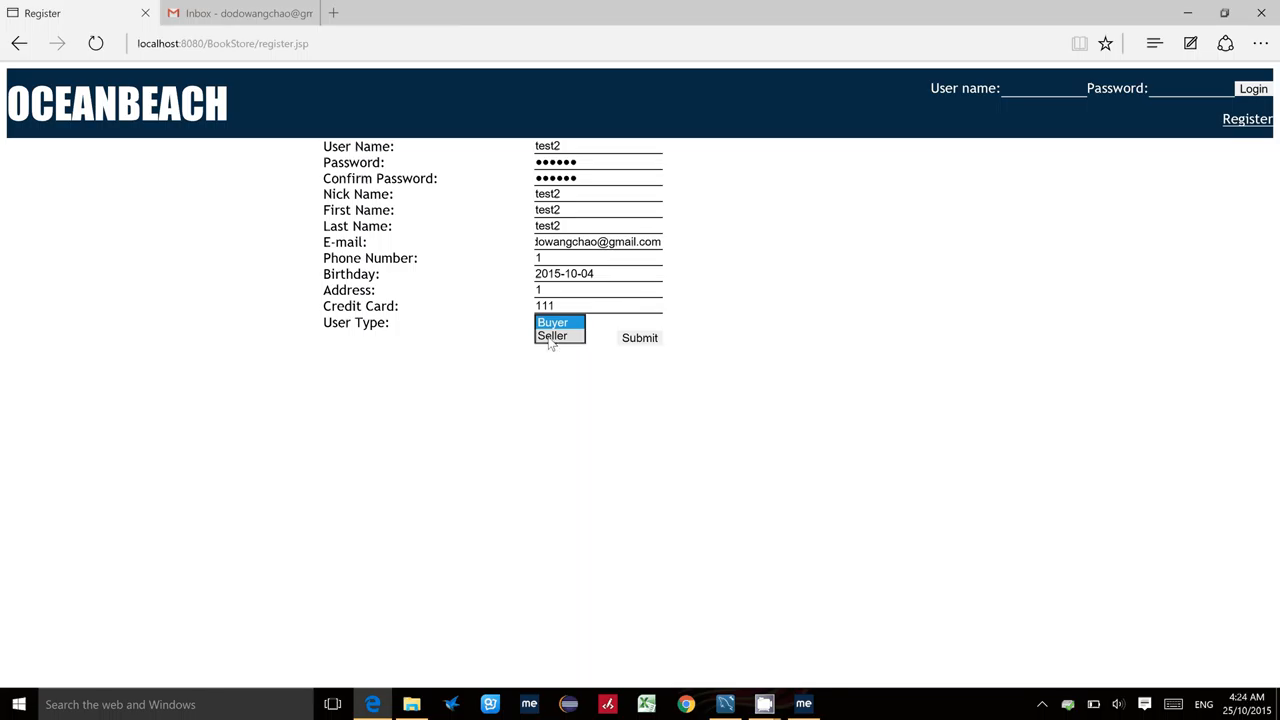
# - Choose Seller as the user type and submit the test2 registration
pyautogui.click(552, 336)
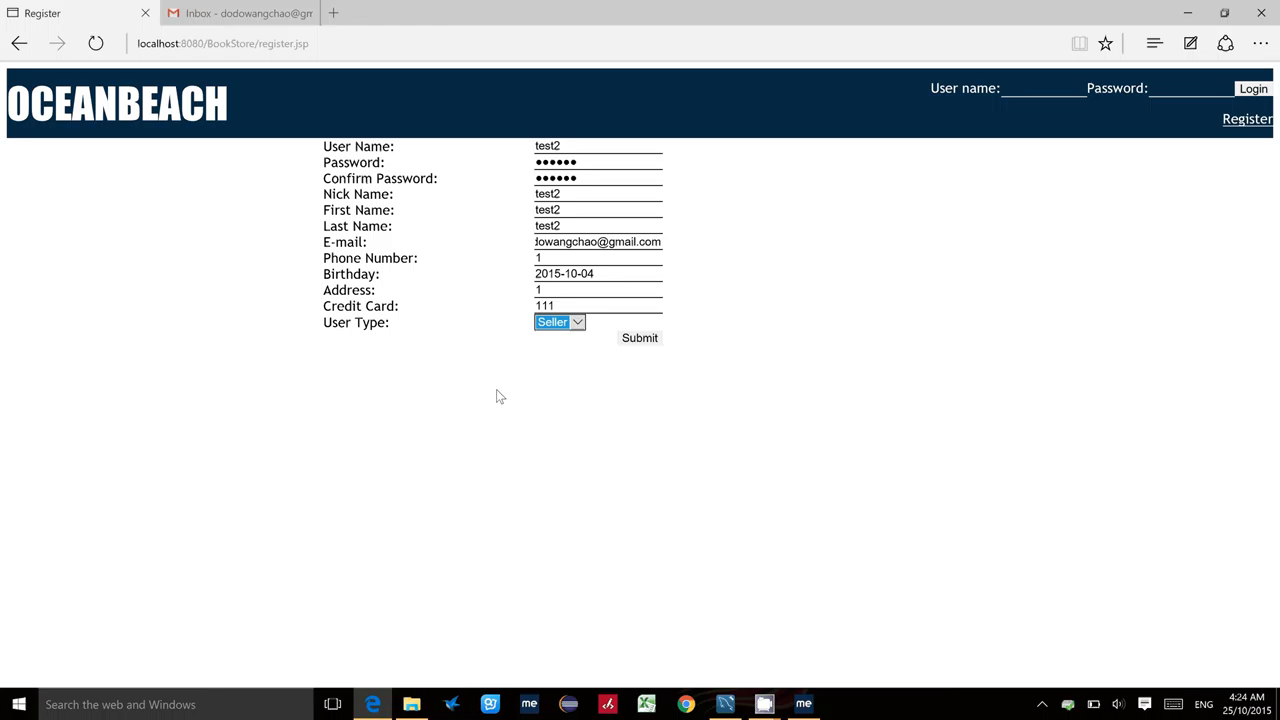
pyautogui.moveTo(504, 394)
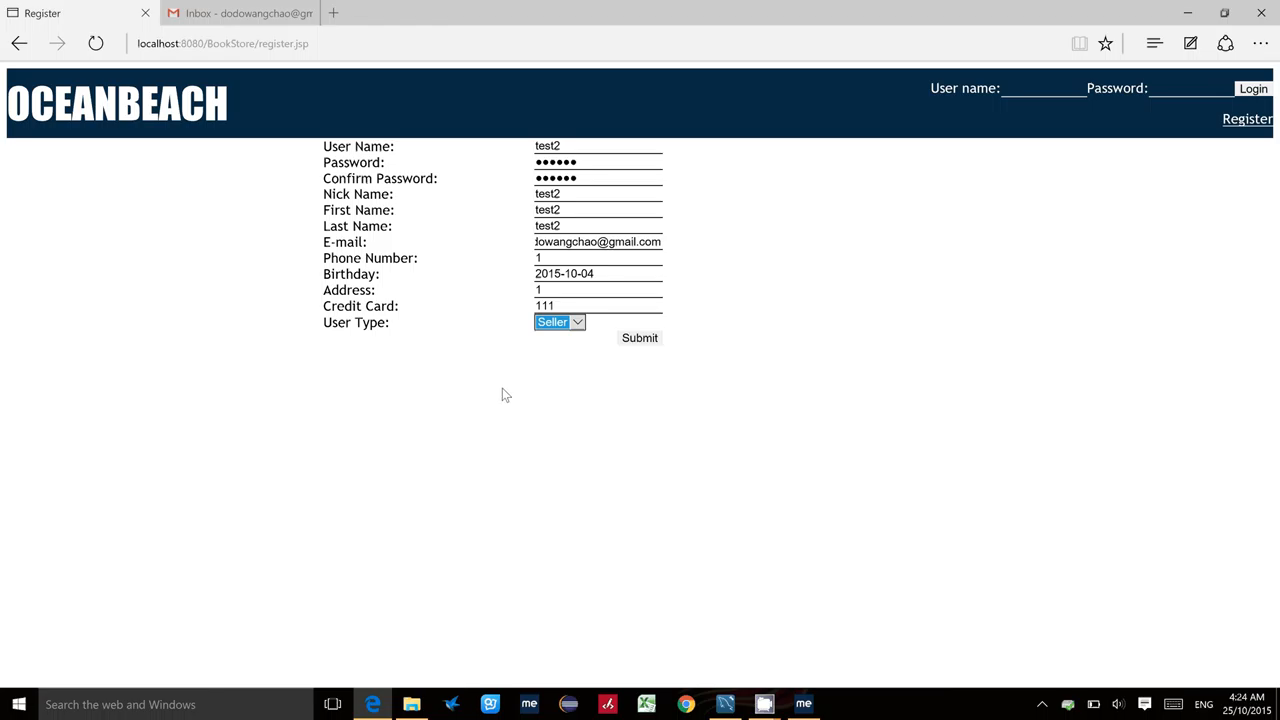
pyautogui.moveTo(568, 364)
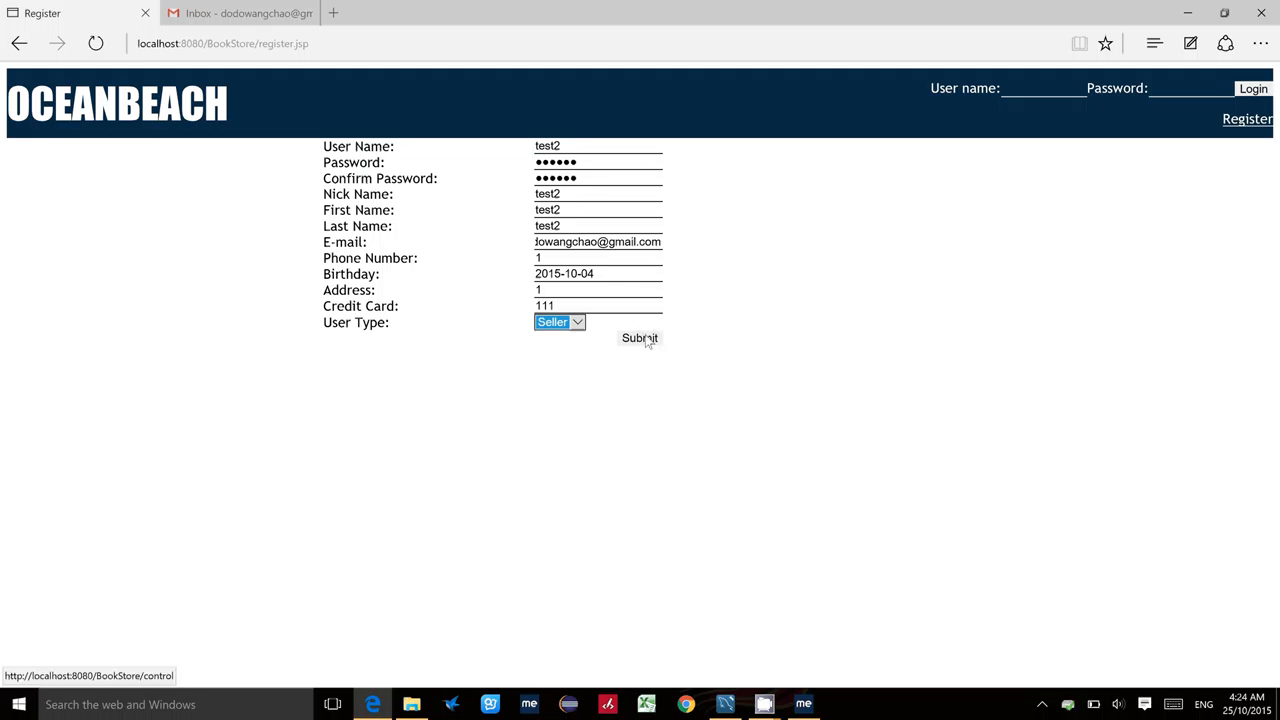
pyautogui.click(638, 336)
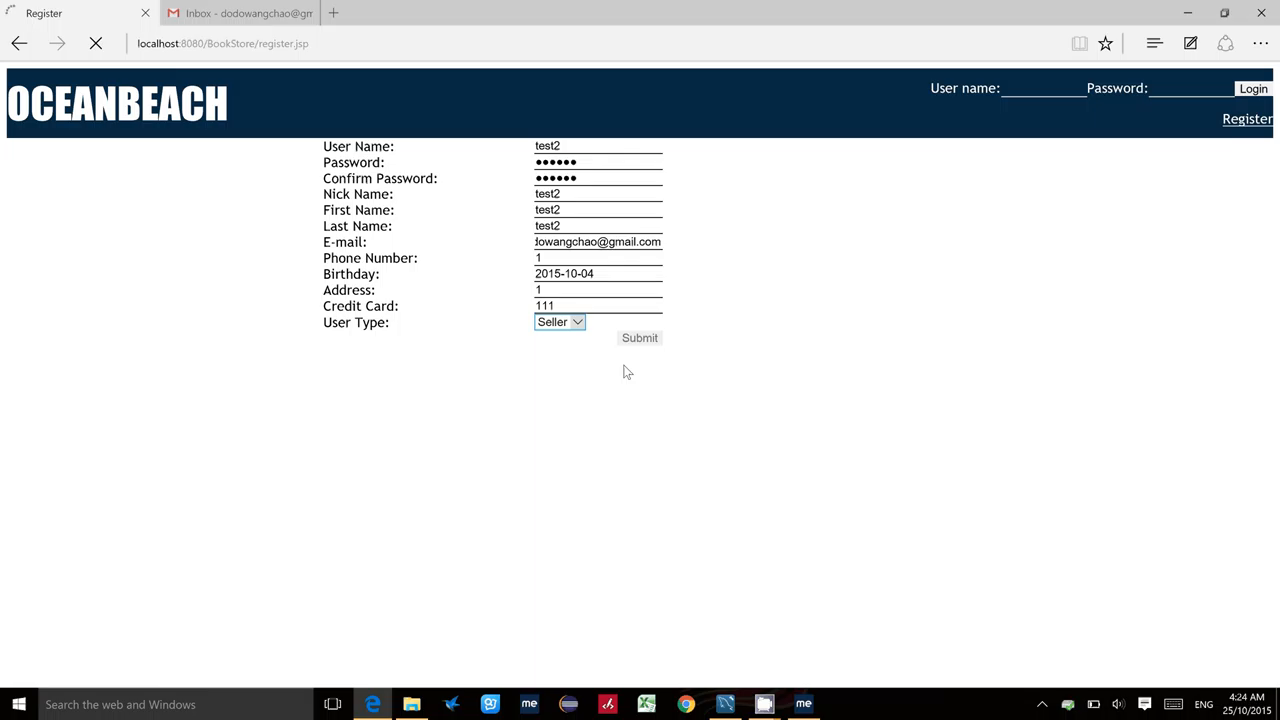
pyautogui.click(640, 336)
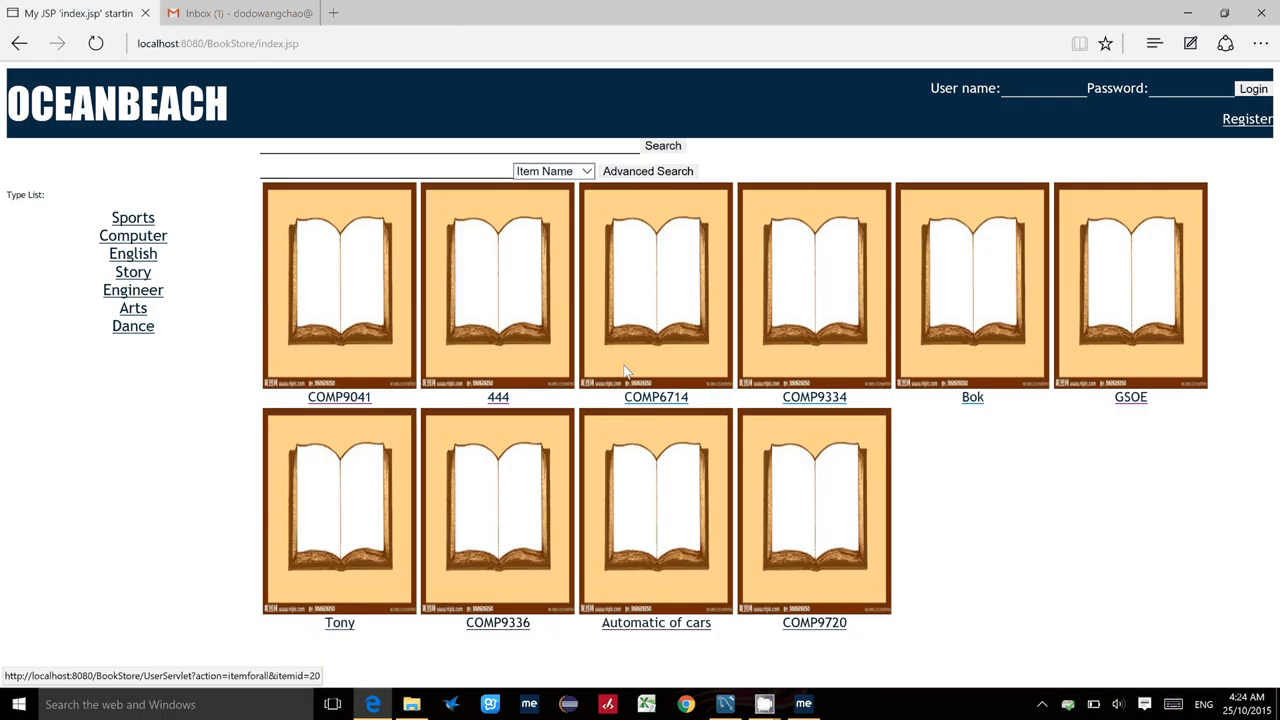
pyautogui.moveTo(250, 12)
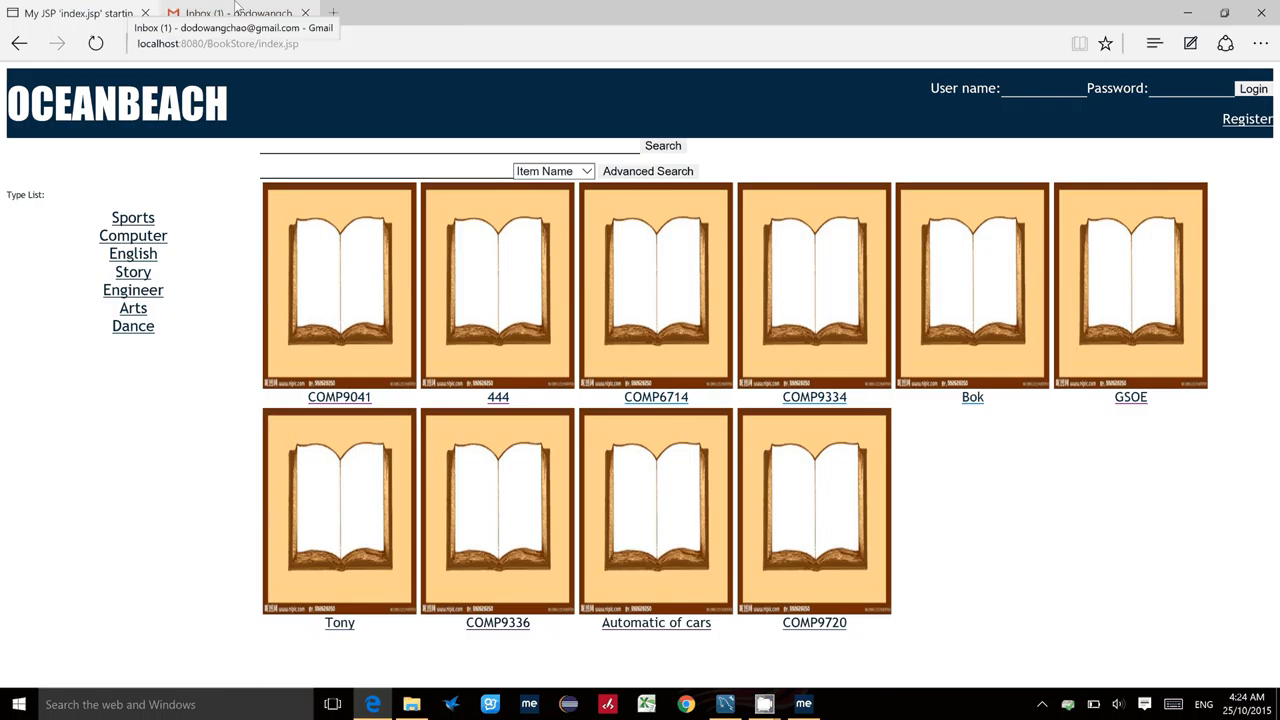
# - In Gmail, open the 'This is the Subject Line!' message and follow its 'Click to active!' link
pyautogui.click(244, 28)
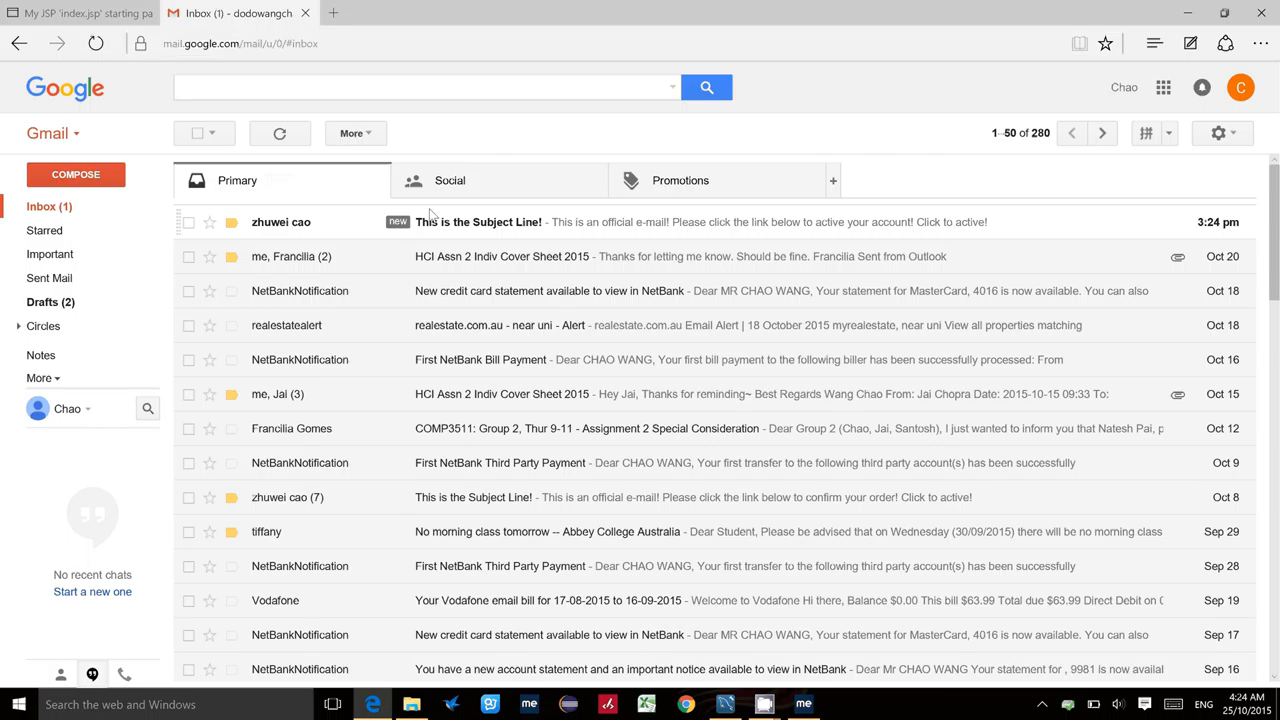
pyautogui.click(480, 220)
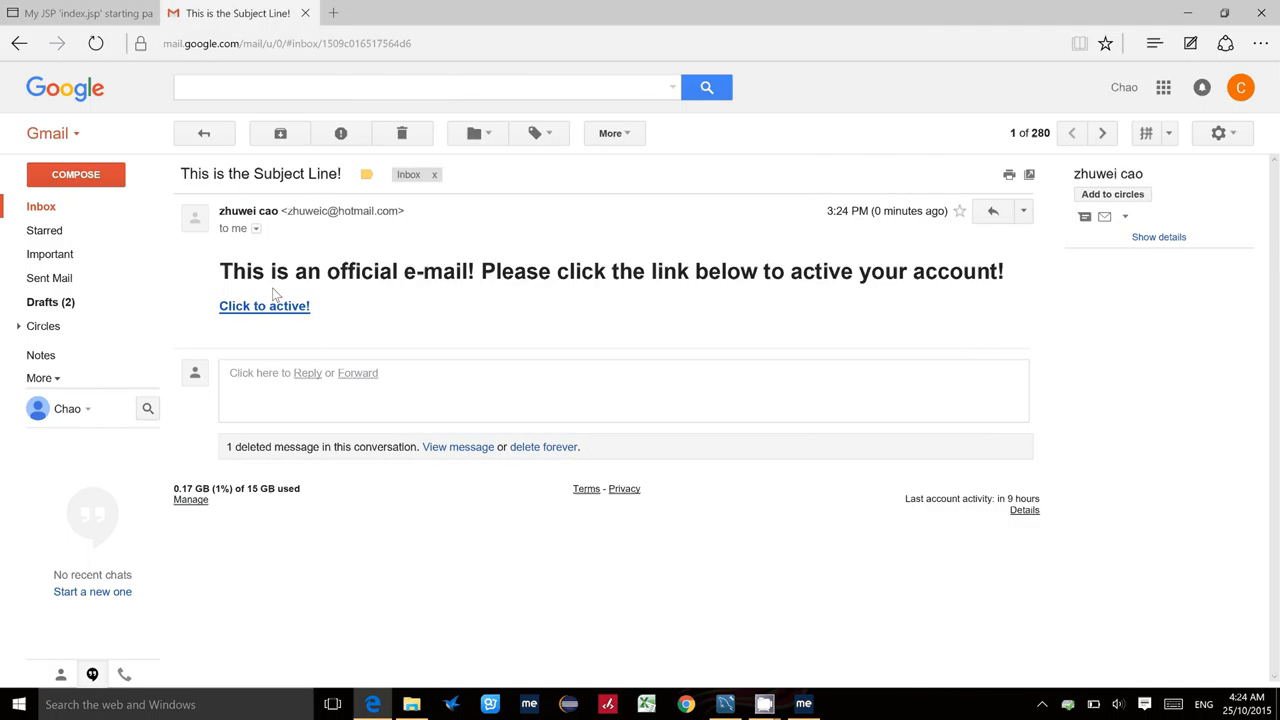
pyautogui.moveTo(292, 310)
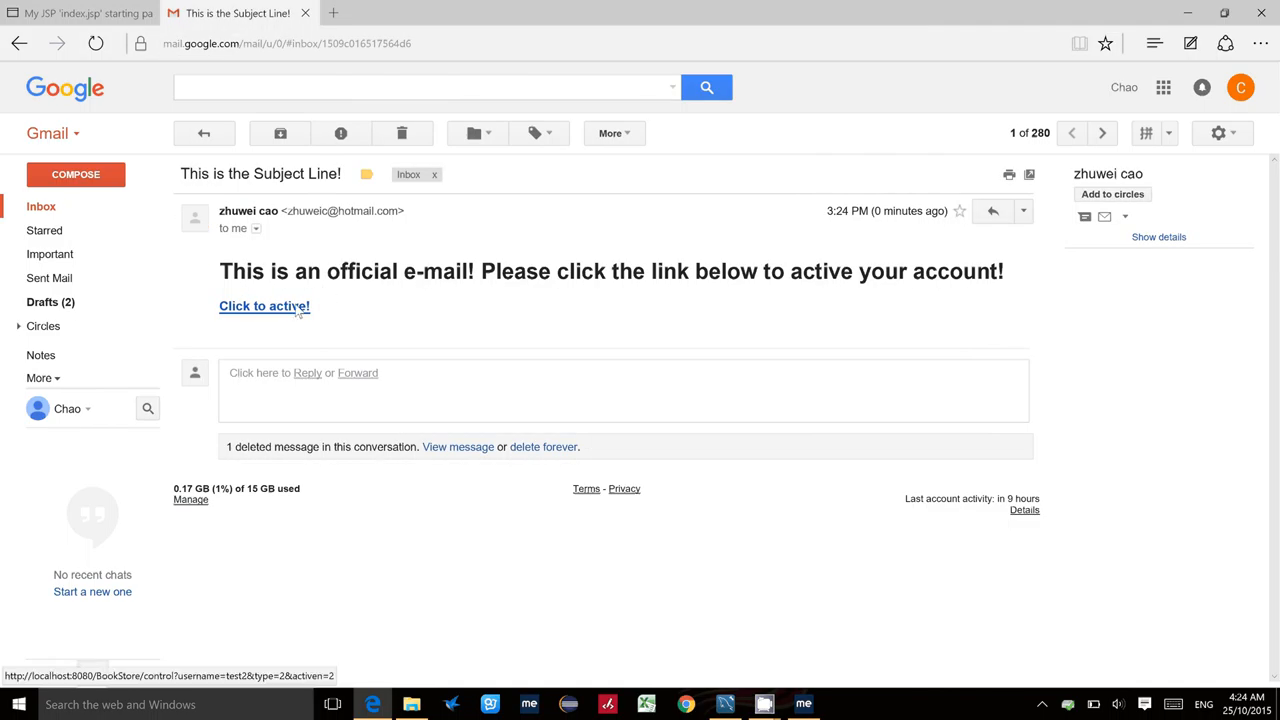
pyautogui.click(264, 306)
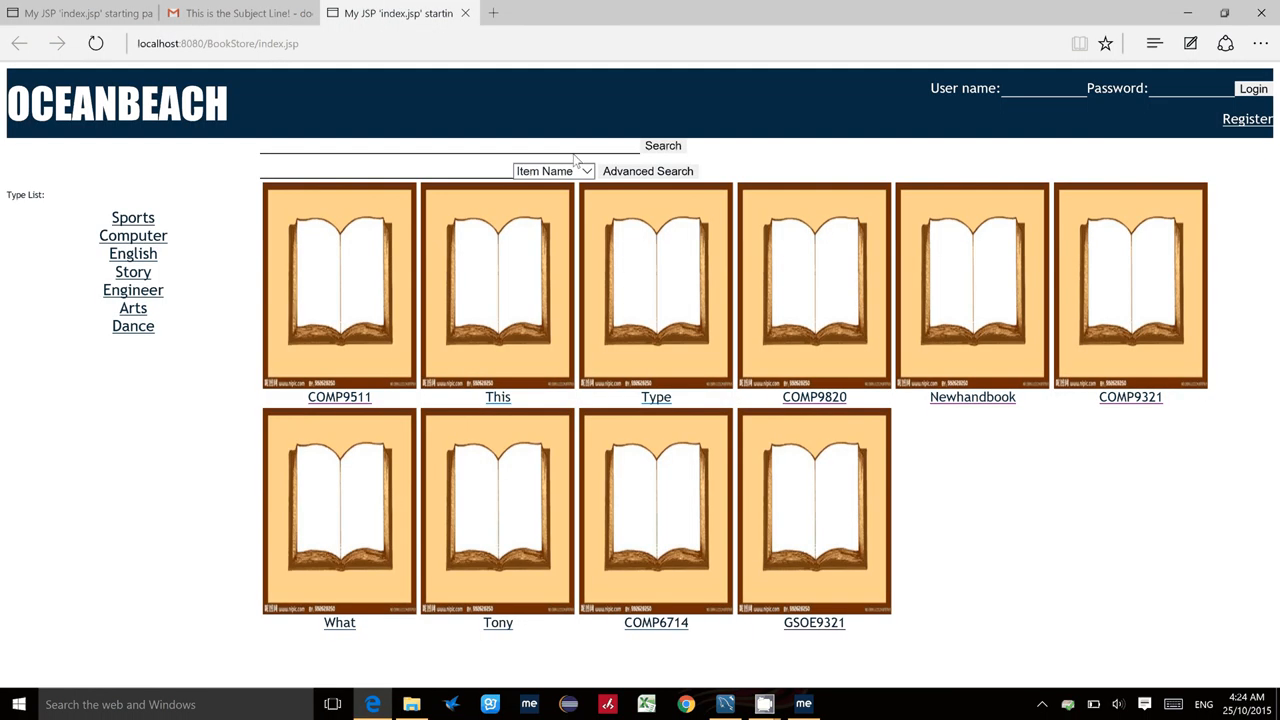
pyautogui.moveTo(584, 154)
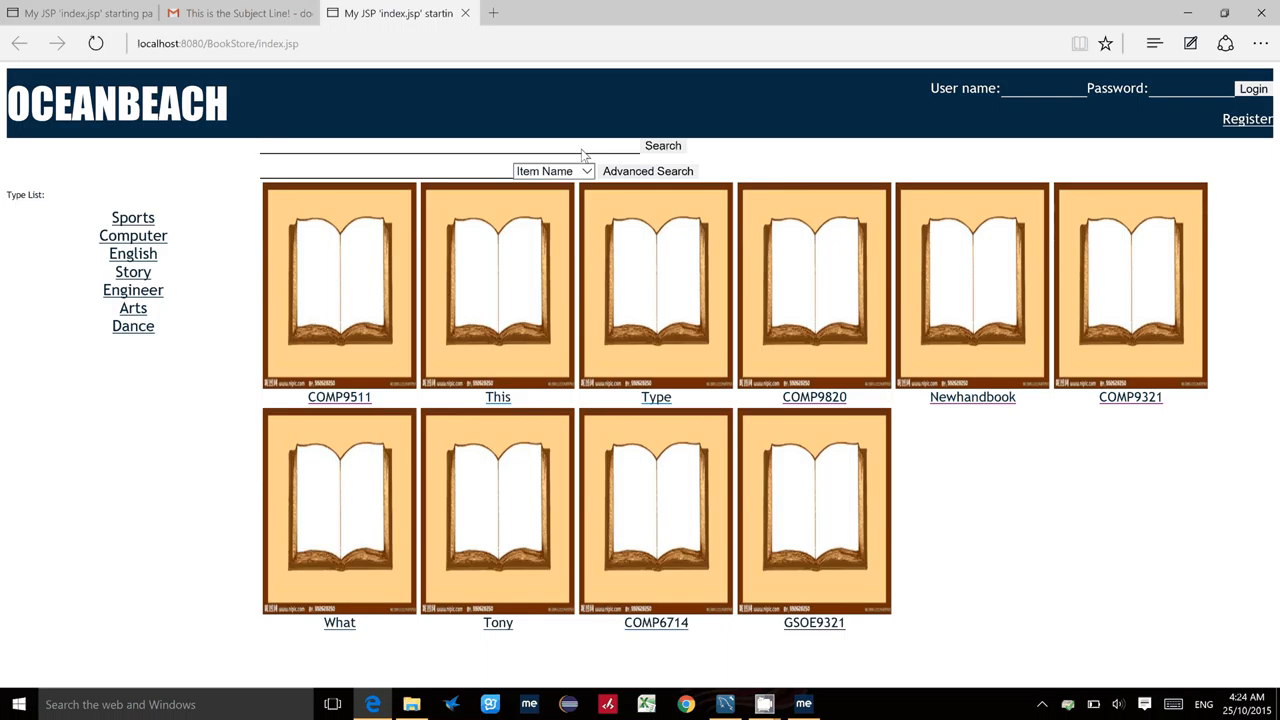
# - Log in to OCEANBEACH as test2 with its password
pyautogui.click(1024, 88)
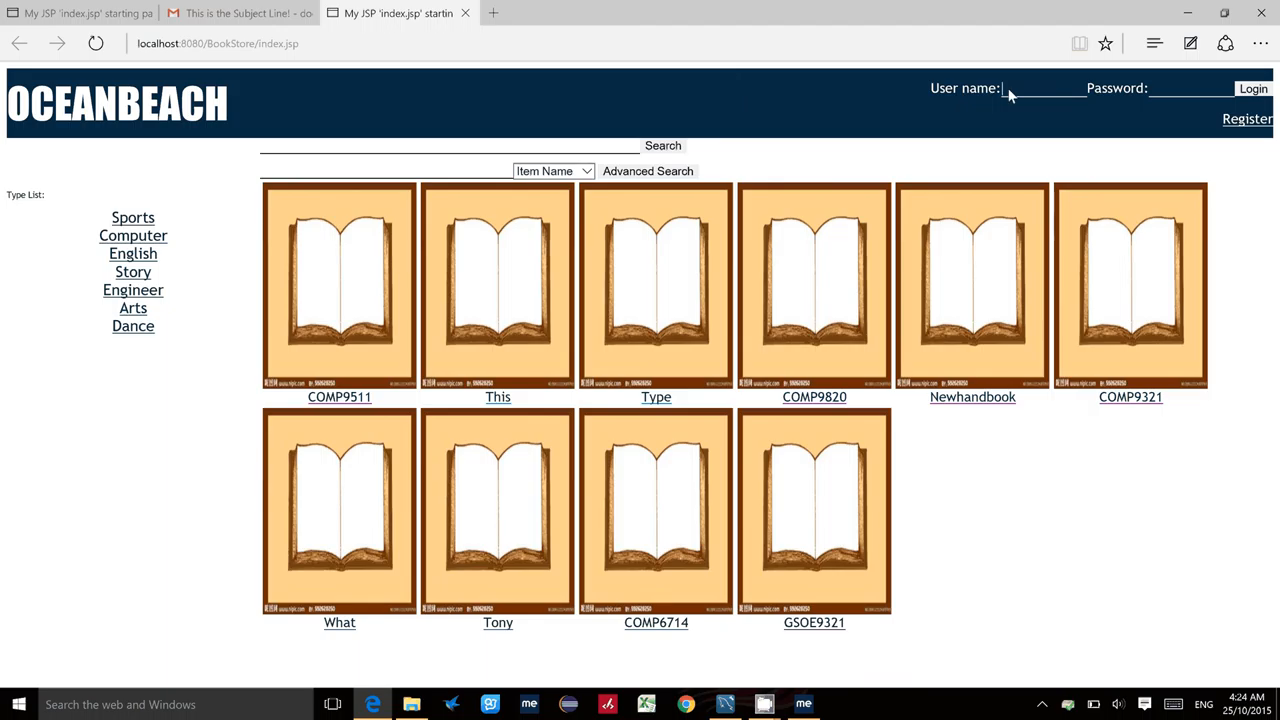
pyautogui.write('test')
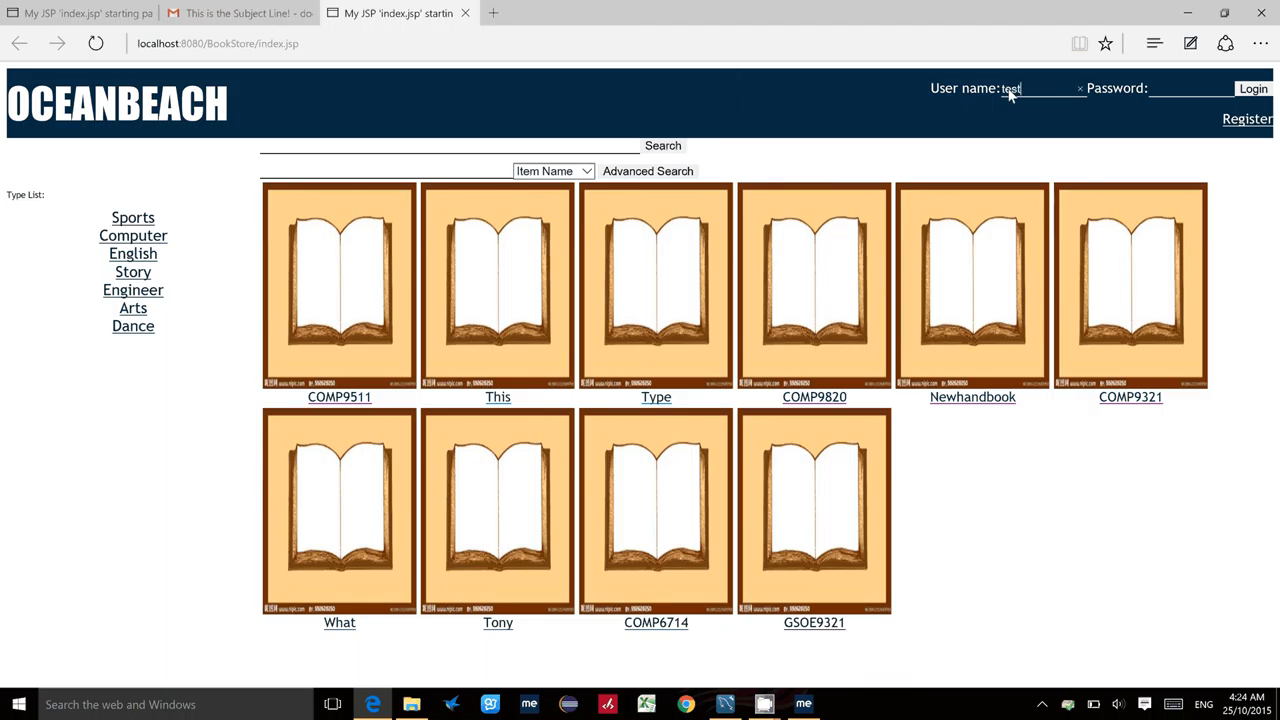
pyautogui.moveTo(1082, 8)
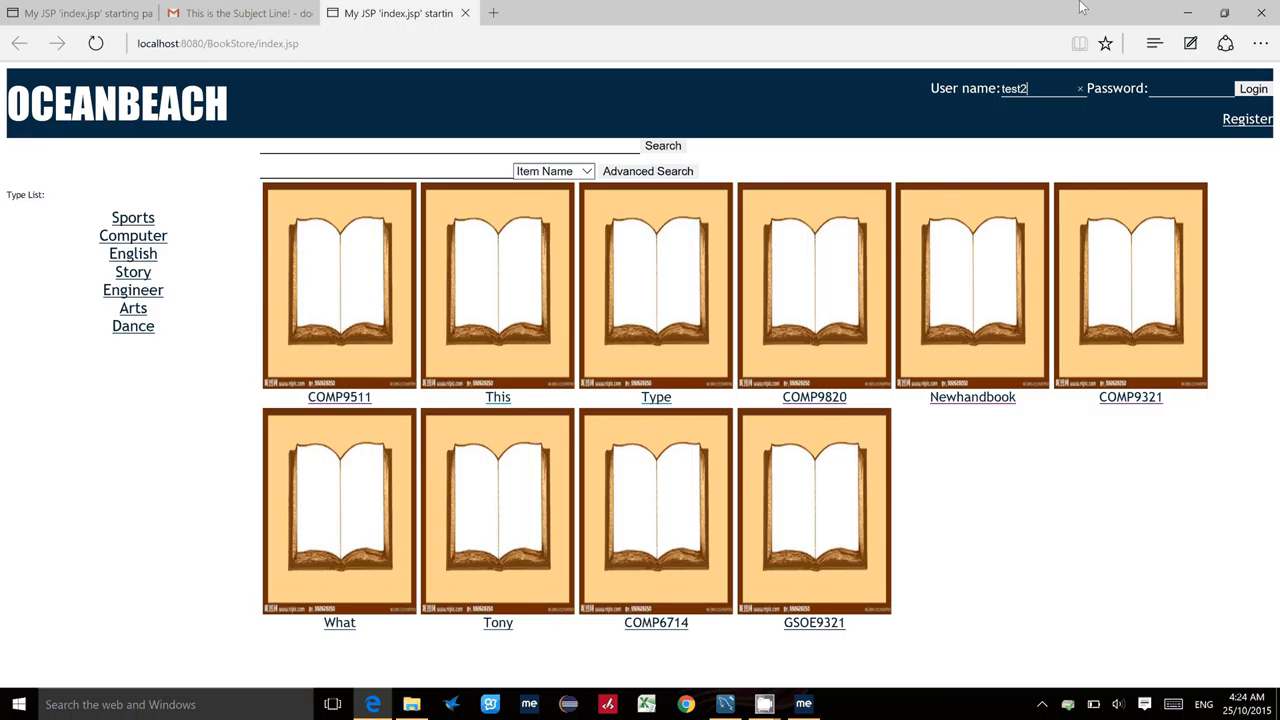
pyautogui.click(1190, 88)
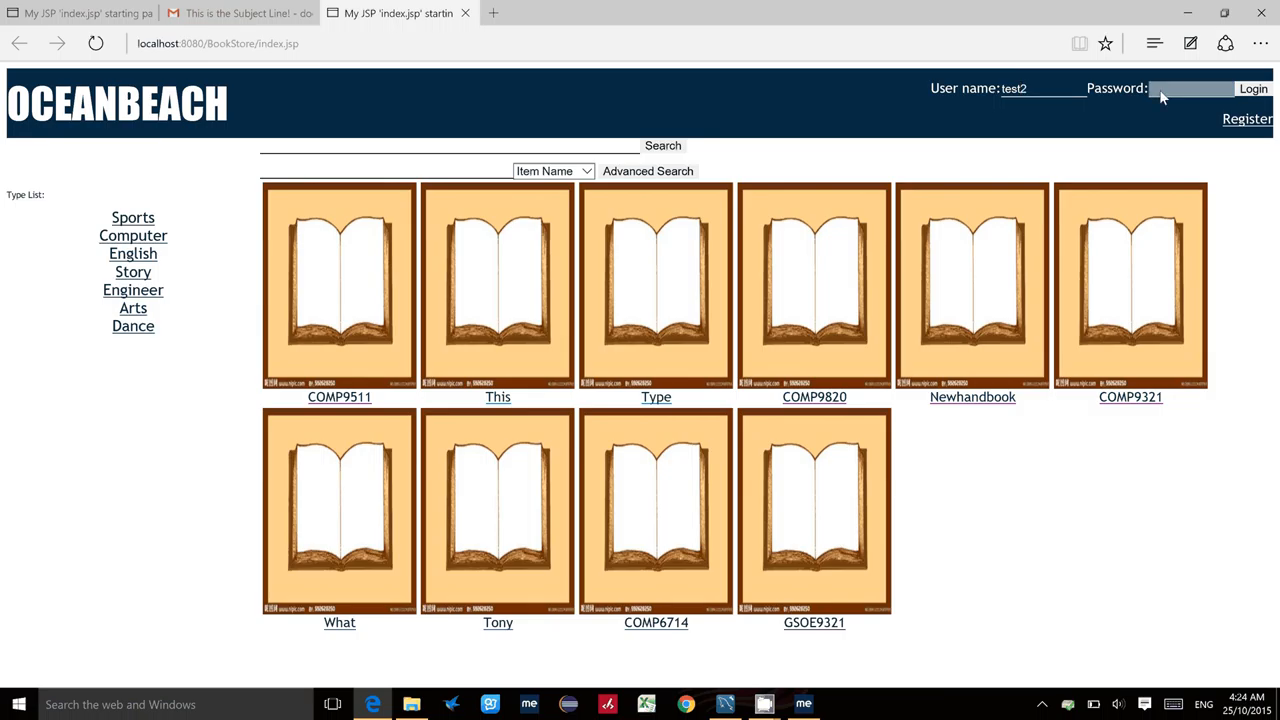
pyautogui.click(1184, 88)
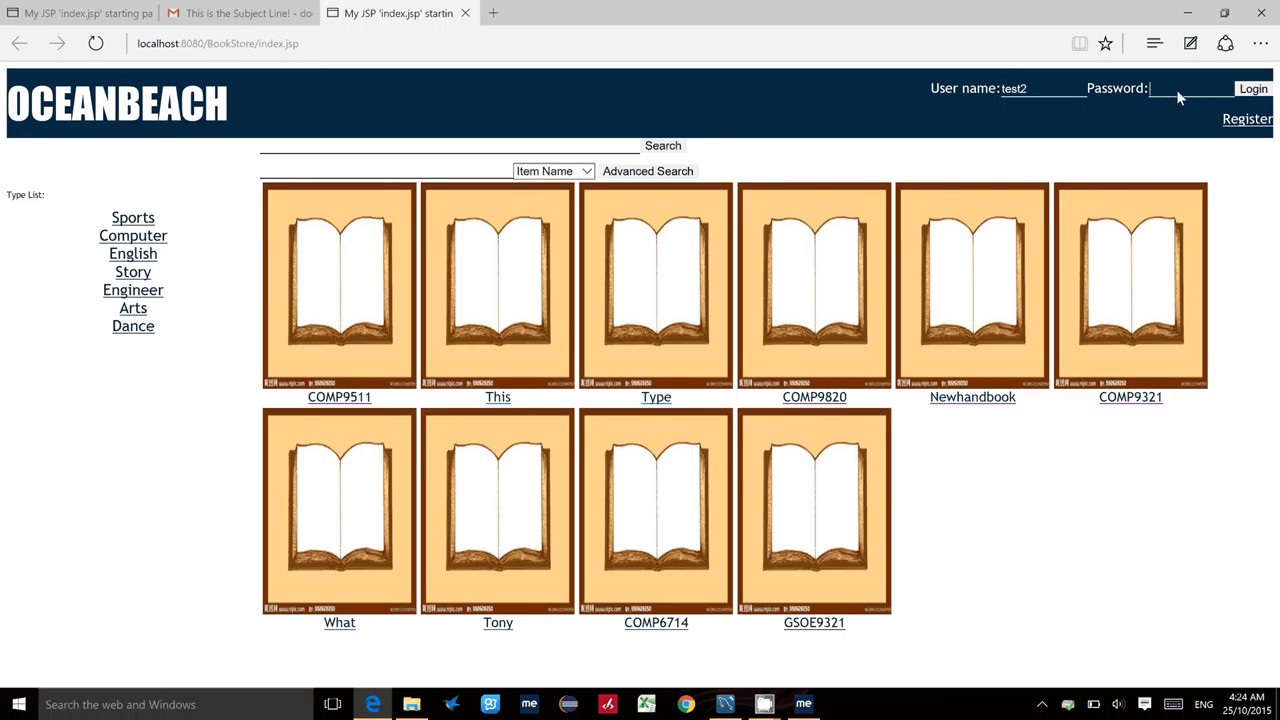
pyautogui.write('••••••')
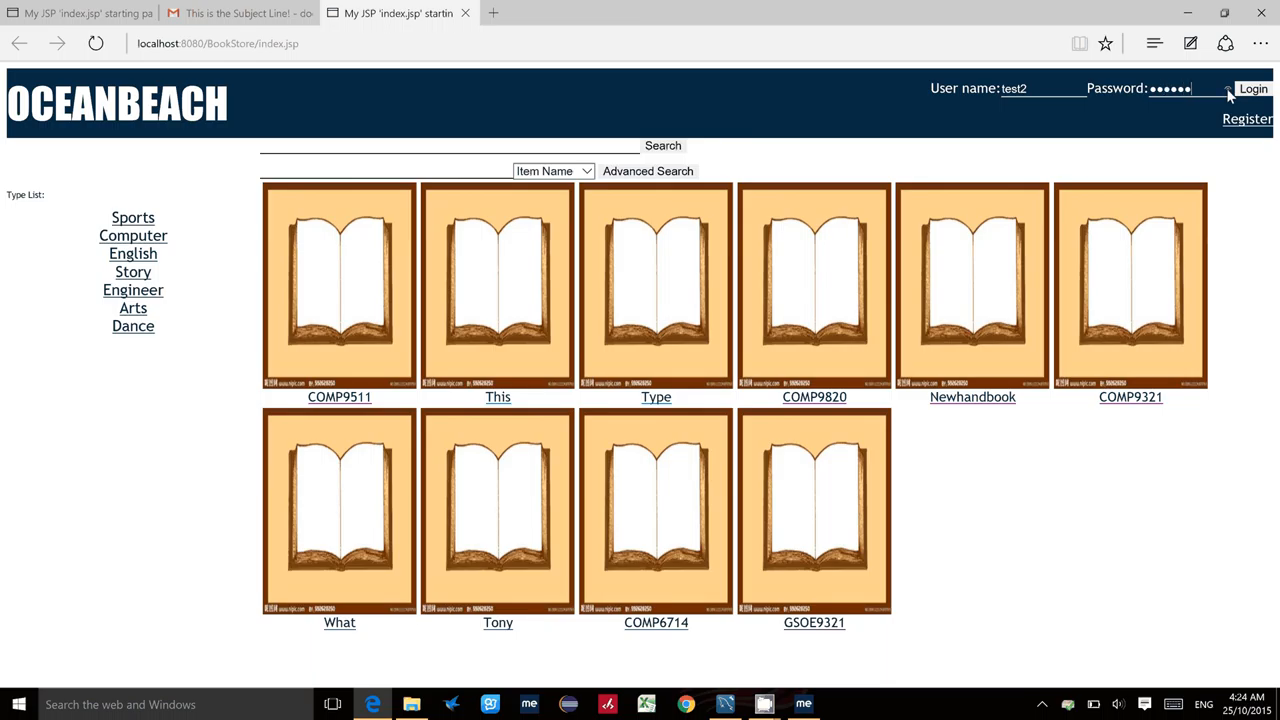
pyautogui.click(1256, 90)
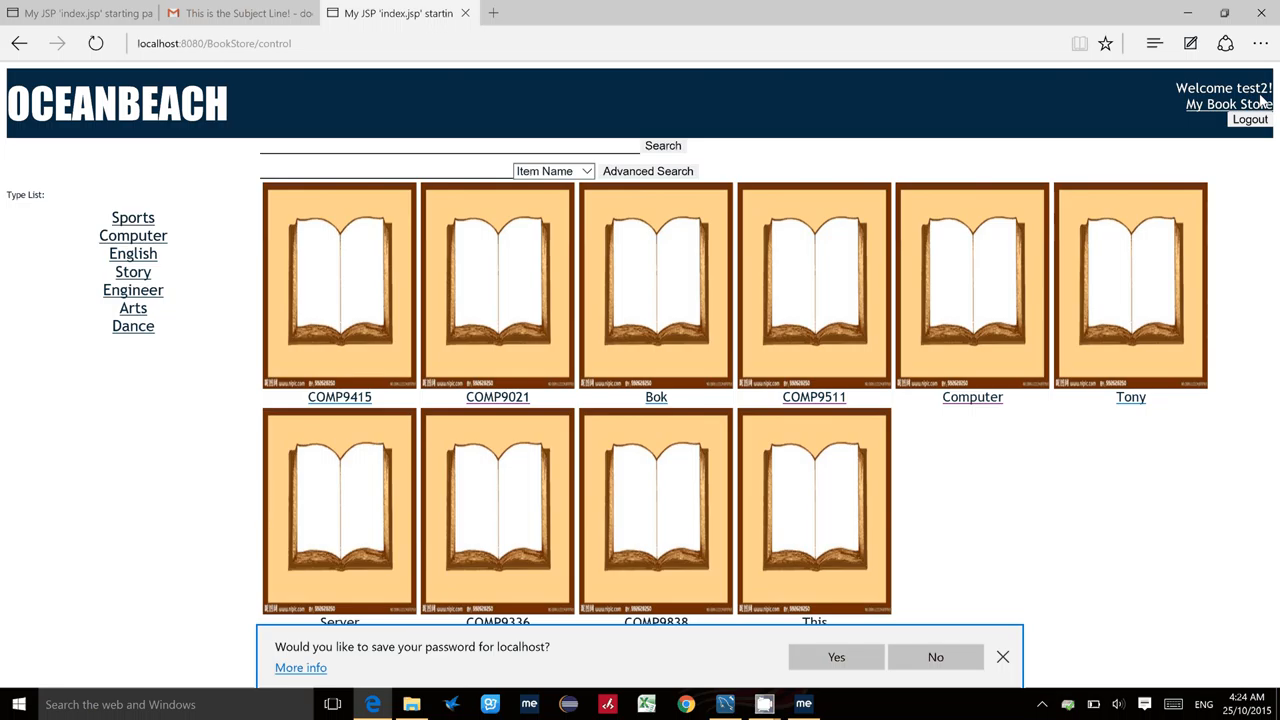
pyautogui.moveTo(1000, 600)
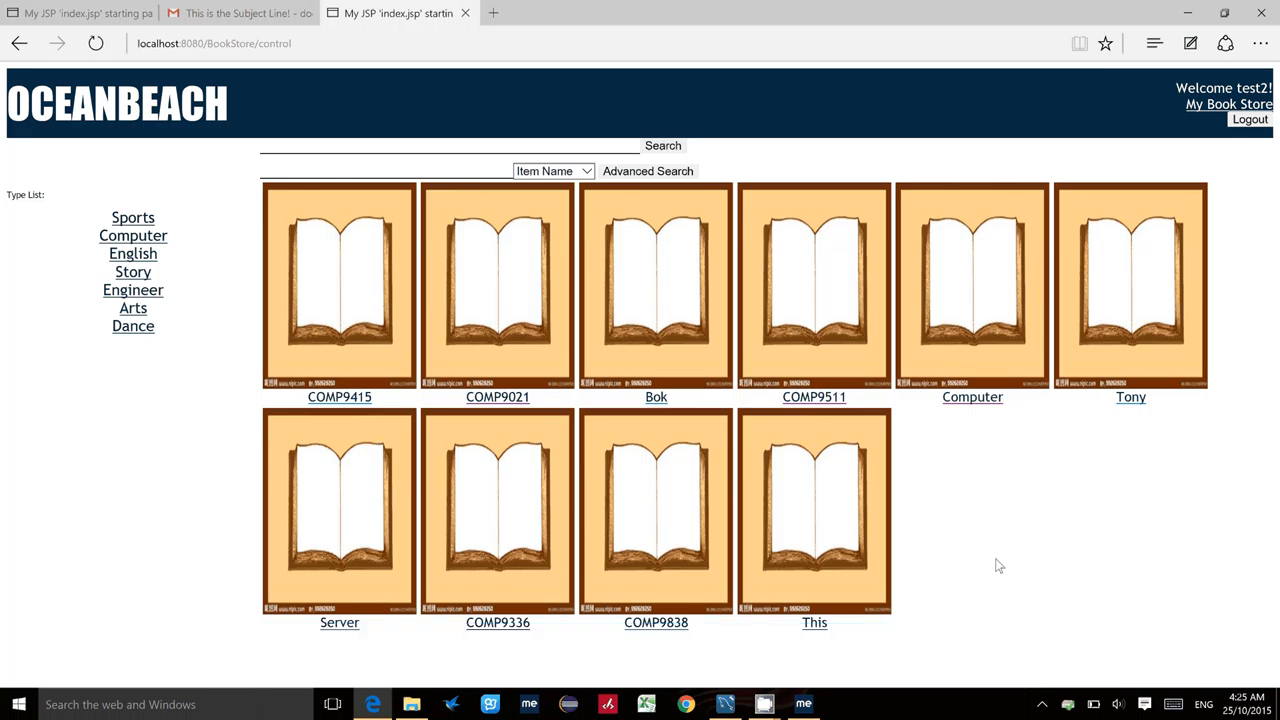
pyautogui.moveTo(240, 420)
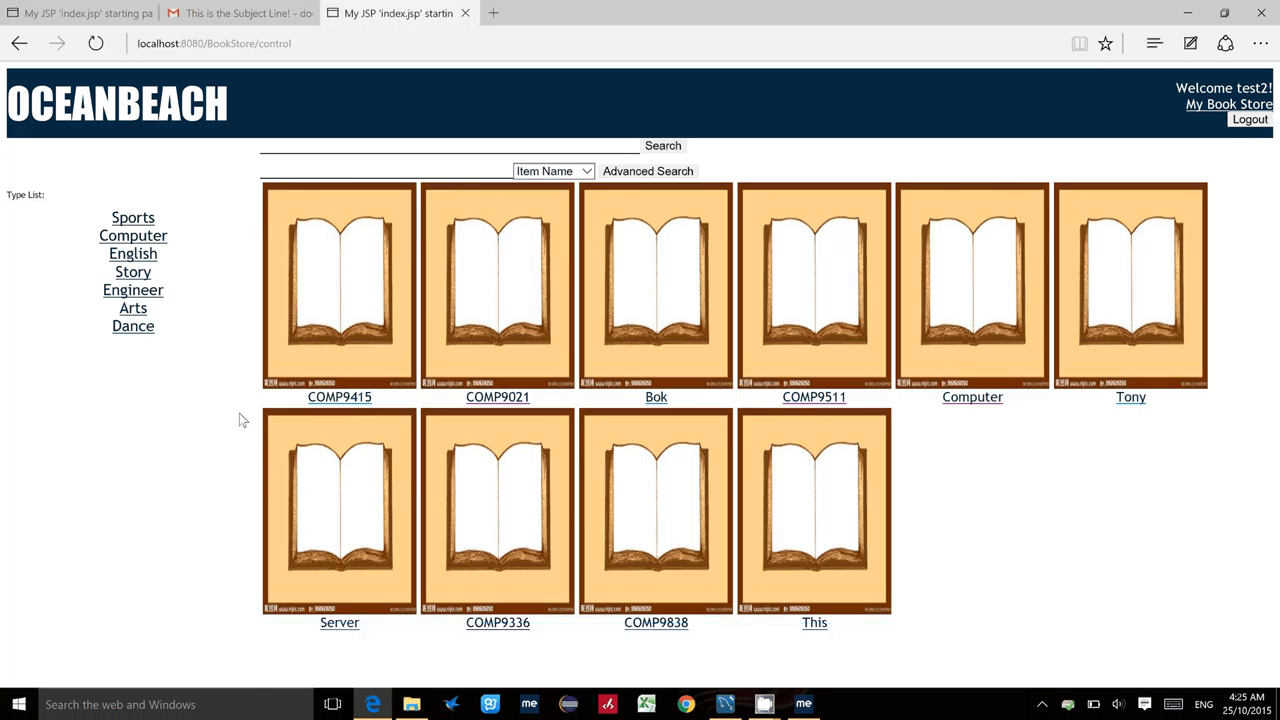
pyautogui.moveTo(628, 152)
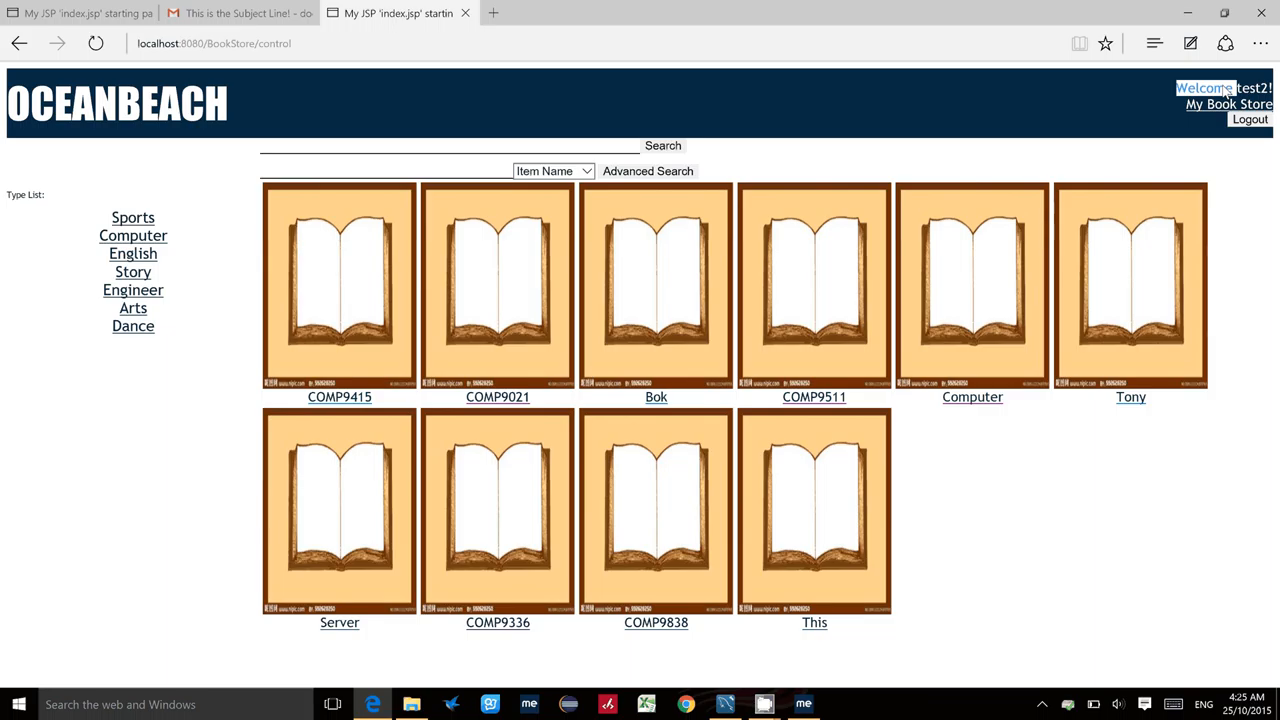
pyautogui.moveTo(1206, 106)
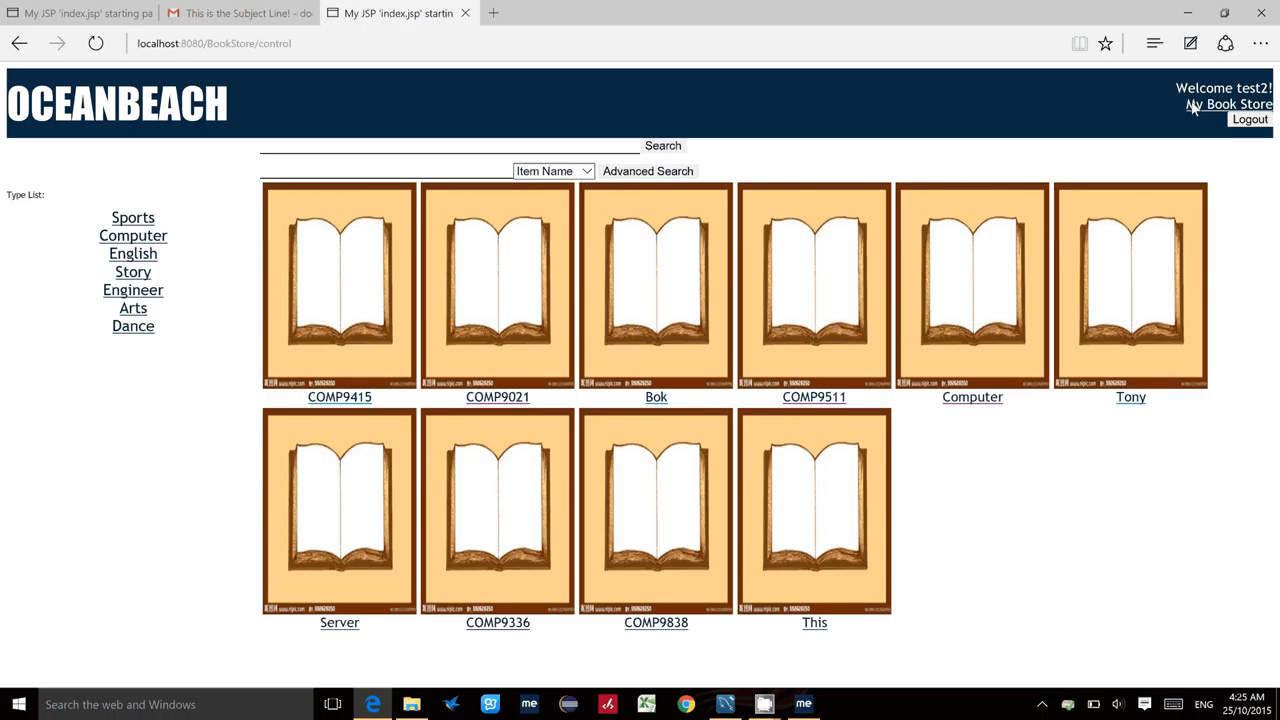
# - Open test2's My Book Store user information page and select the e-mail name part
pyautogui.click(1216, 104)
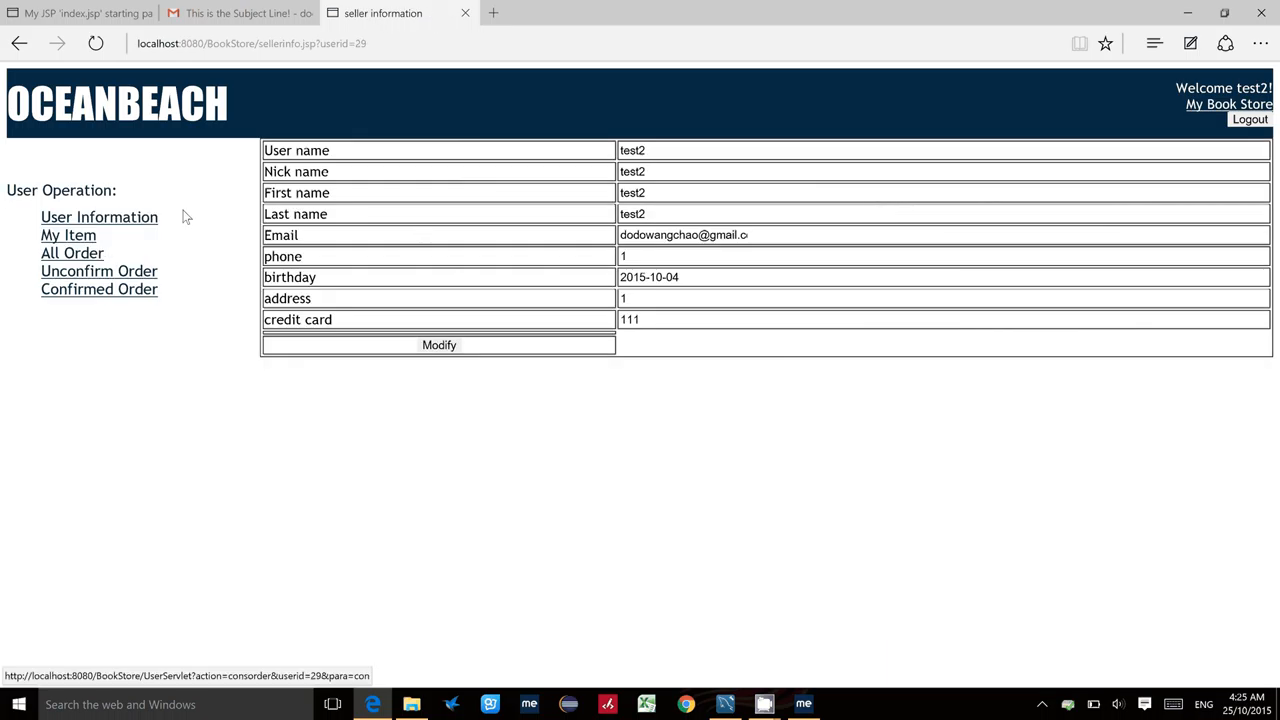
pyautogui.moveTo(218, 248)
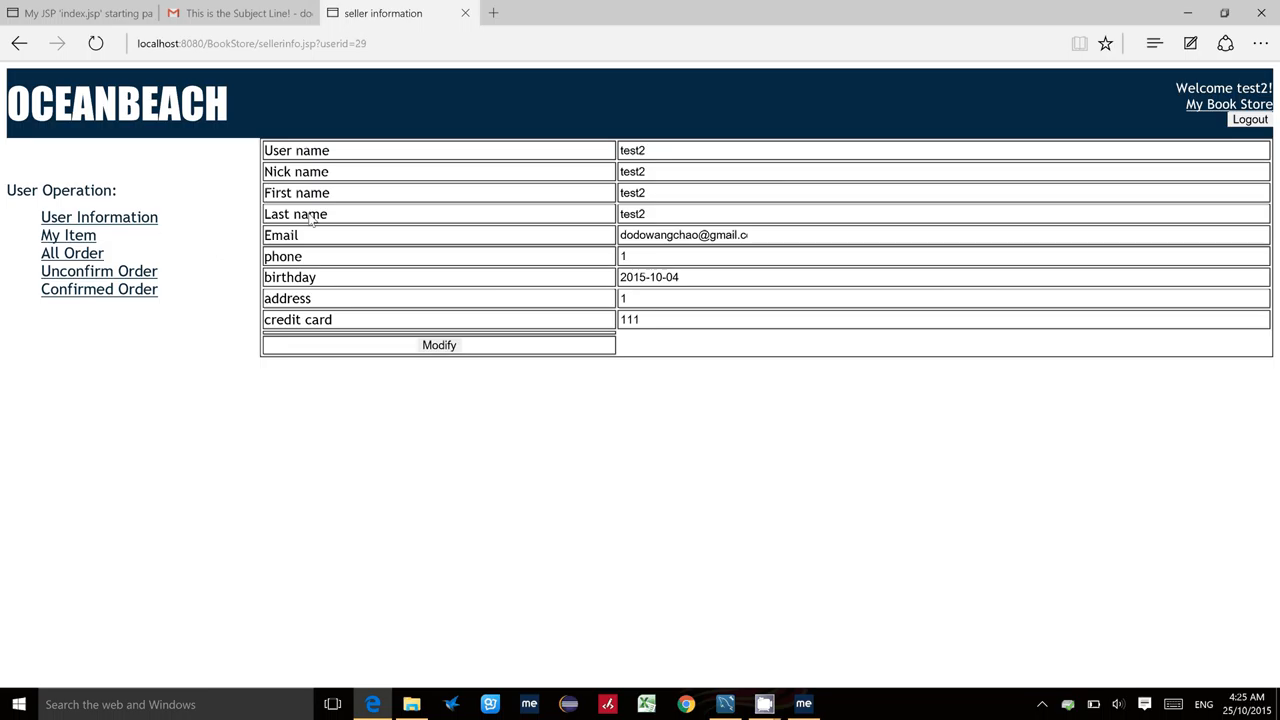
pyautogui.moveTo(398, 212)
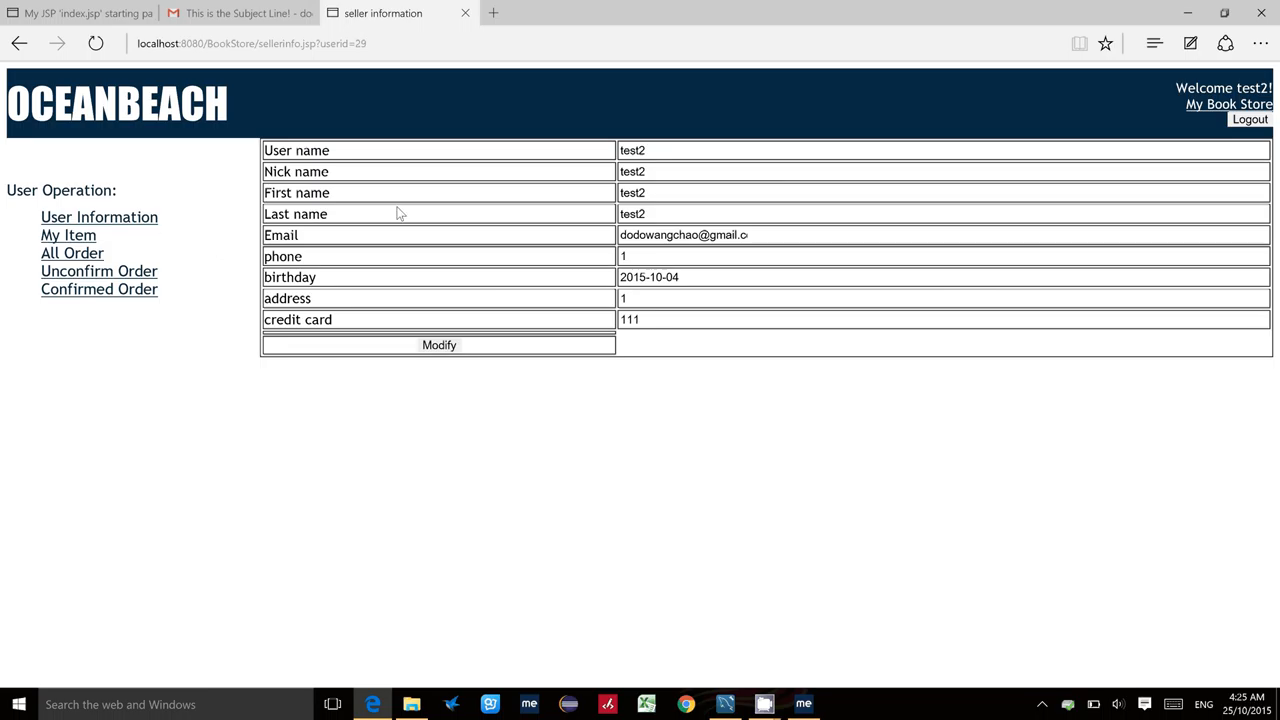
pyautogui.moveTo(596, 148)
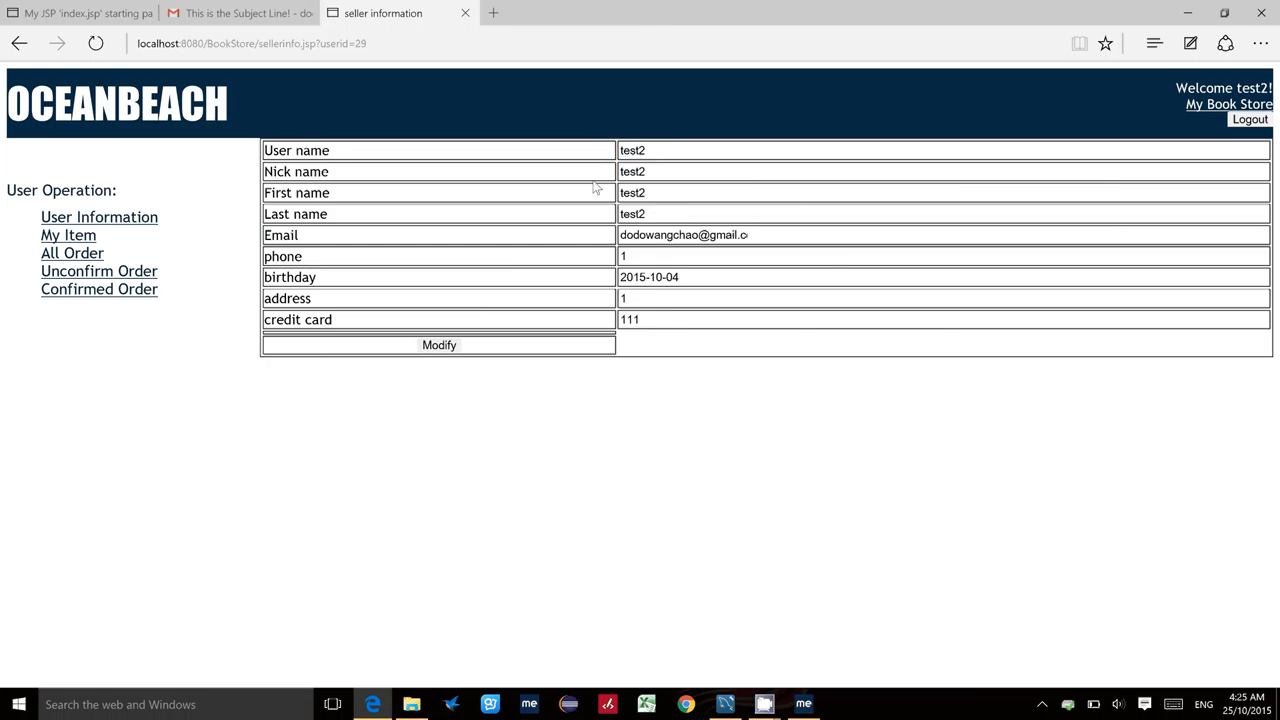
pyautogui.doubleClick(632, 150)
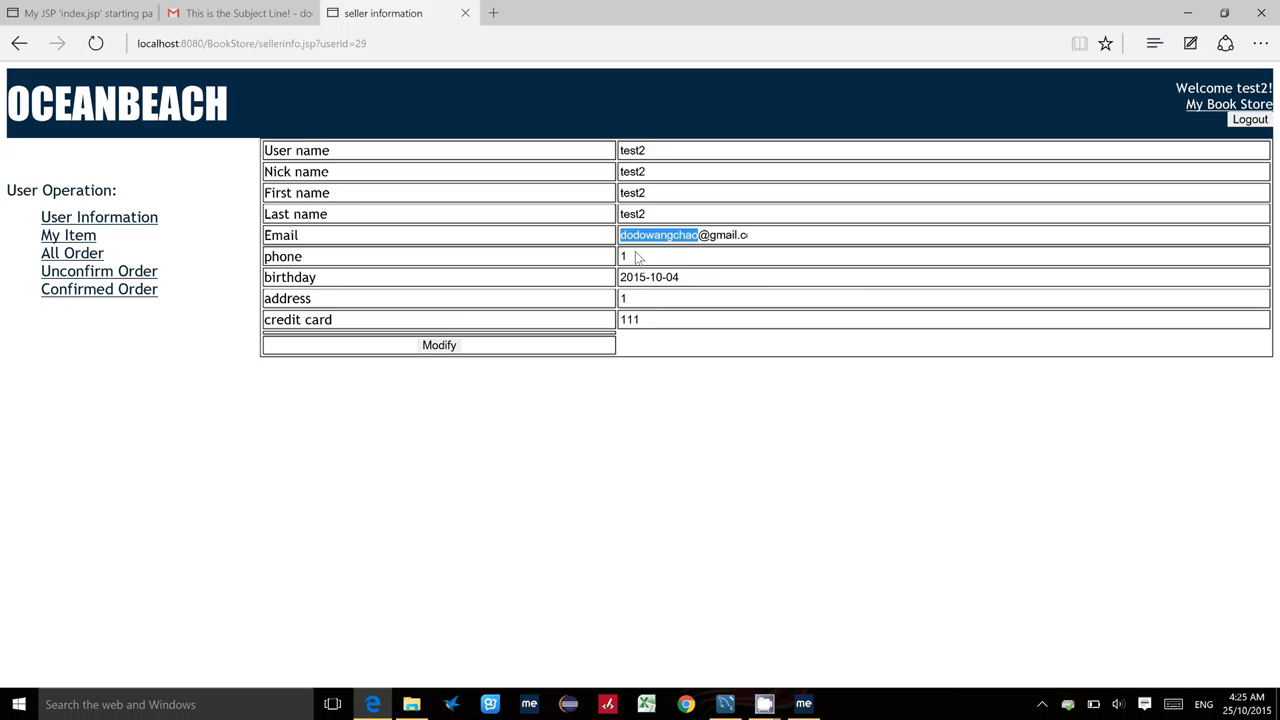
pyautogui.moveTo(304, 222)
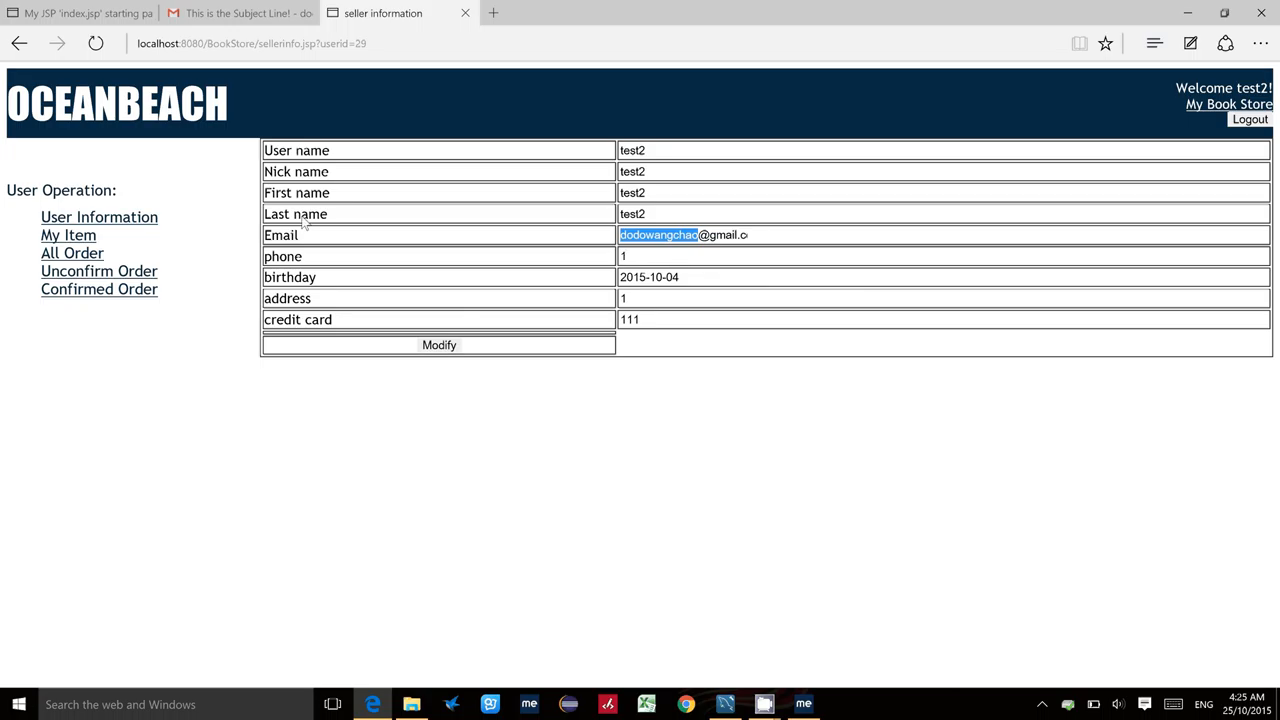
pyautogui.moveTo(156, 200)
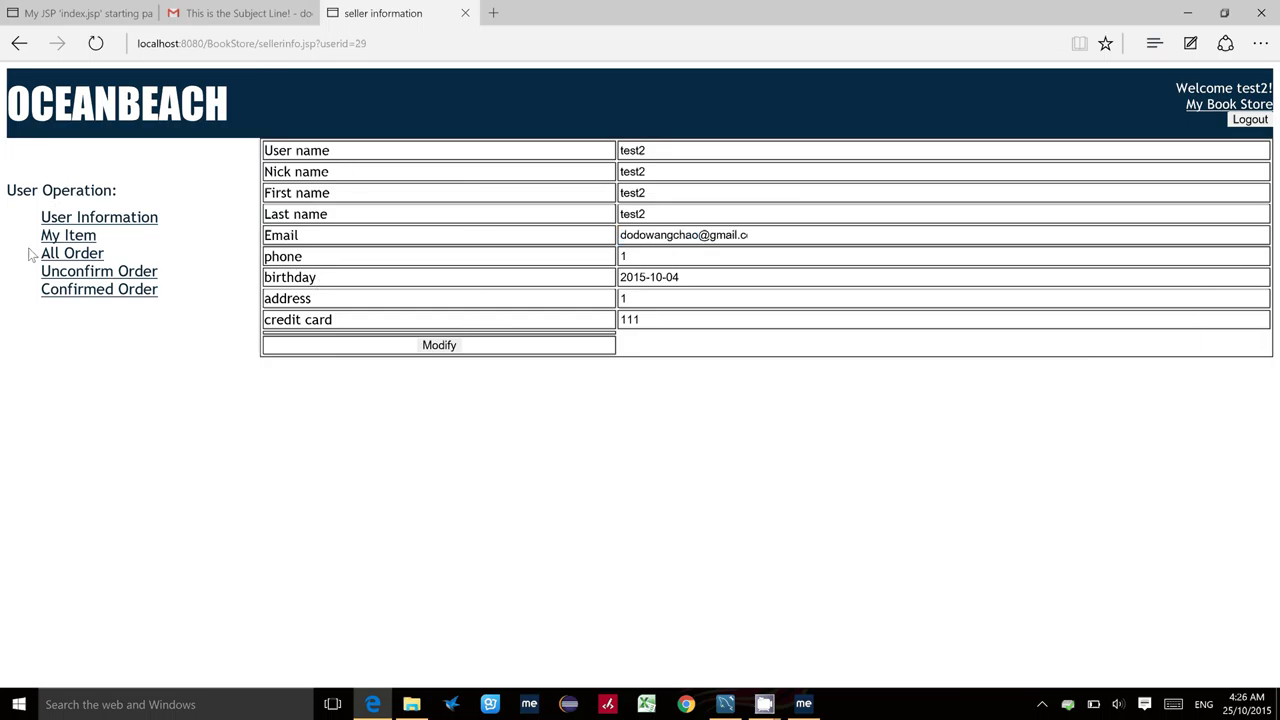
# - Show test2's My Item page with its currently empty item list
pyautogui.click(68, 234)
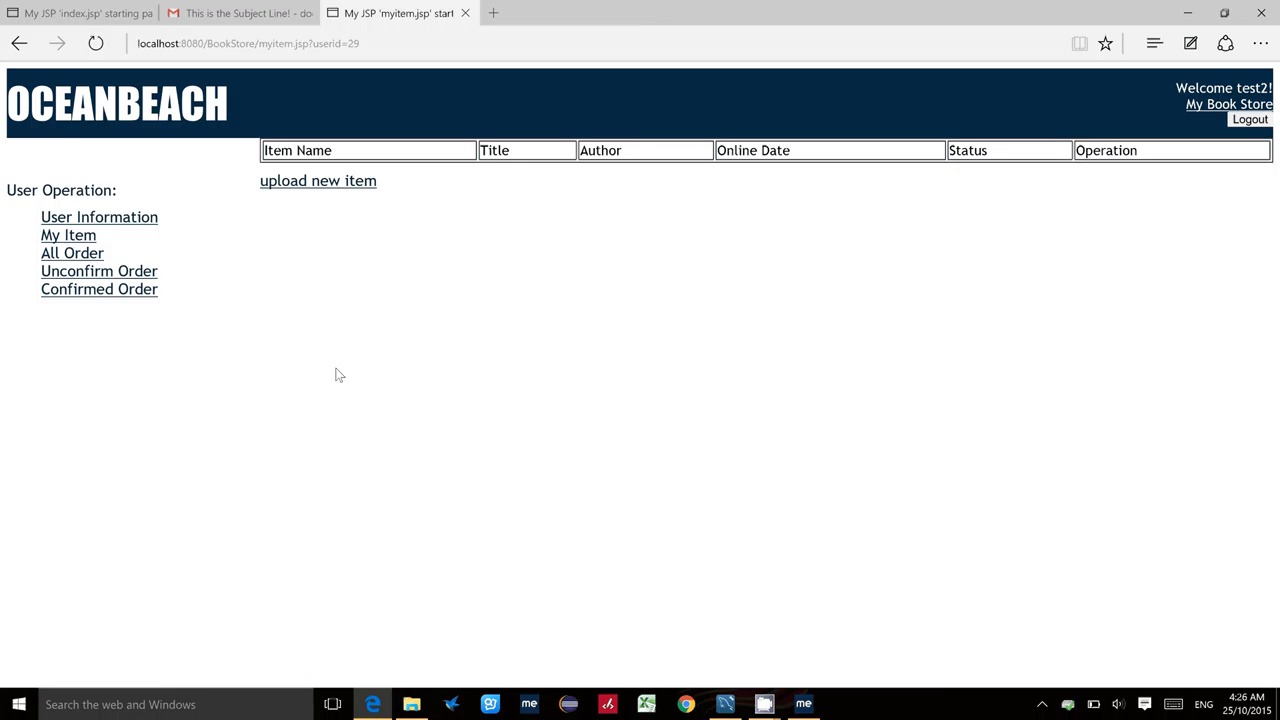
pyautogui.moveTo(268, 232)
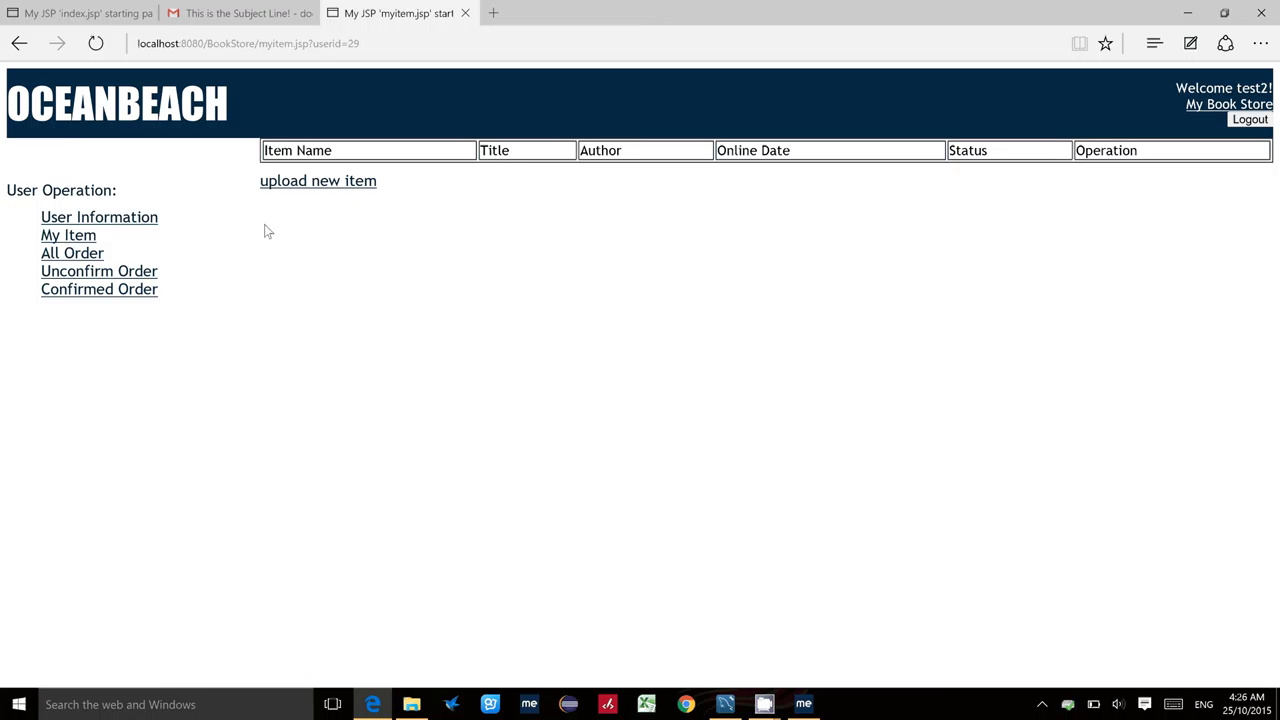
pyautogui.moveTo(312, 188)
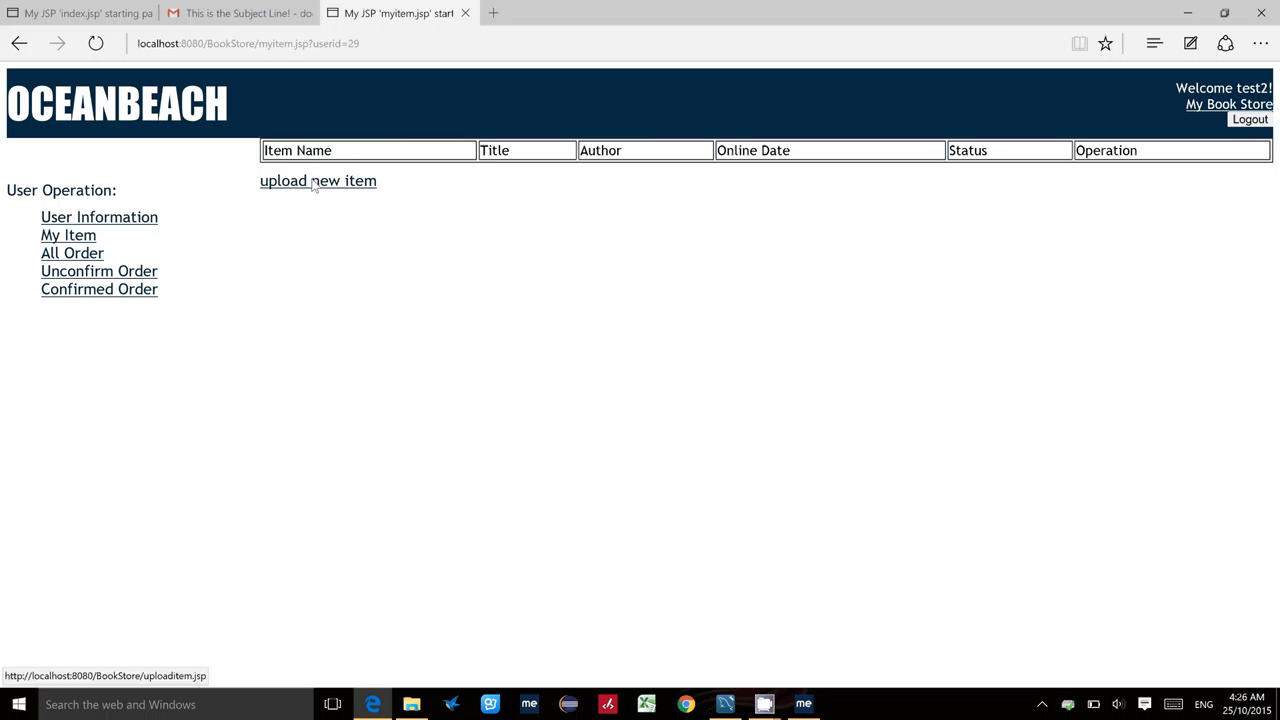
# - Start a new item upload with name Computer and the account's username as author and editor
pyautogui.click(316, 180)
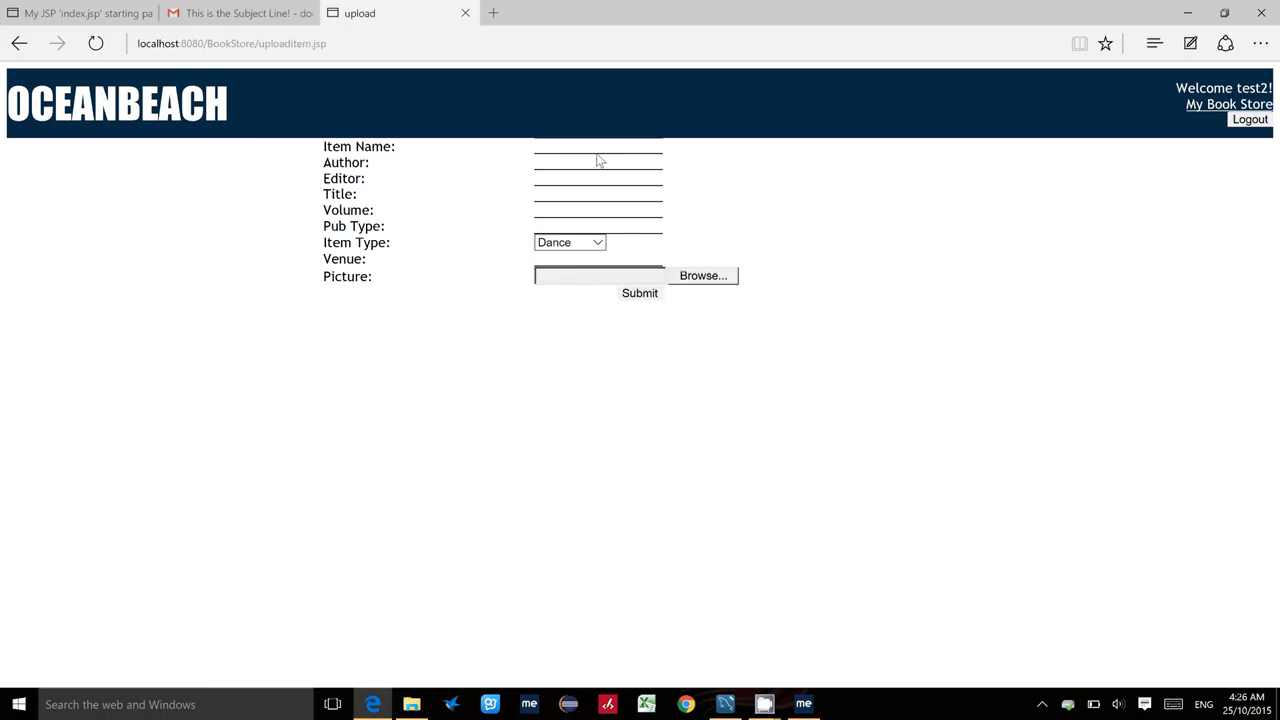
pyautogui.click(596, 144)
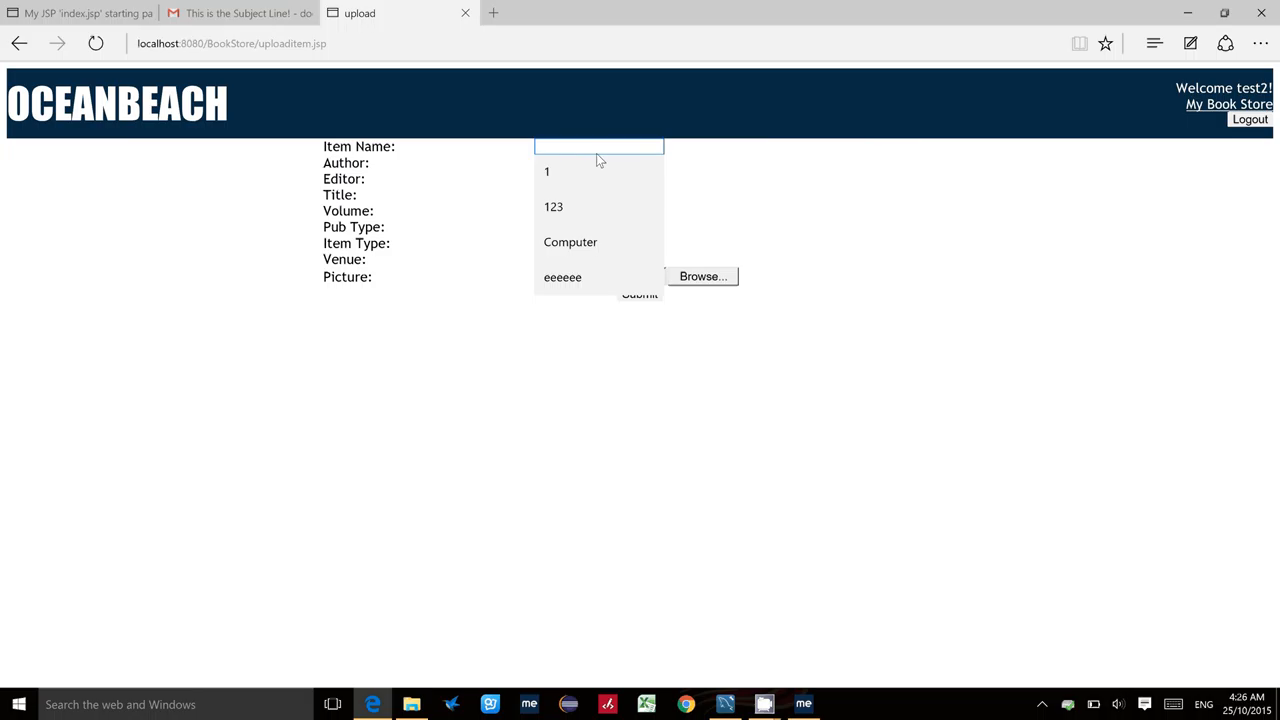
pyautogui.click(570, 242)
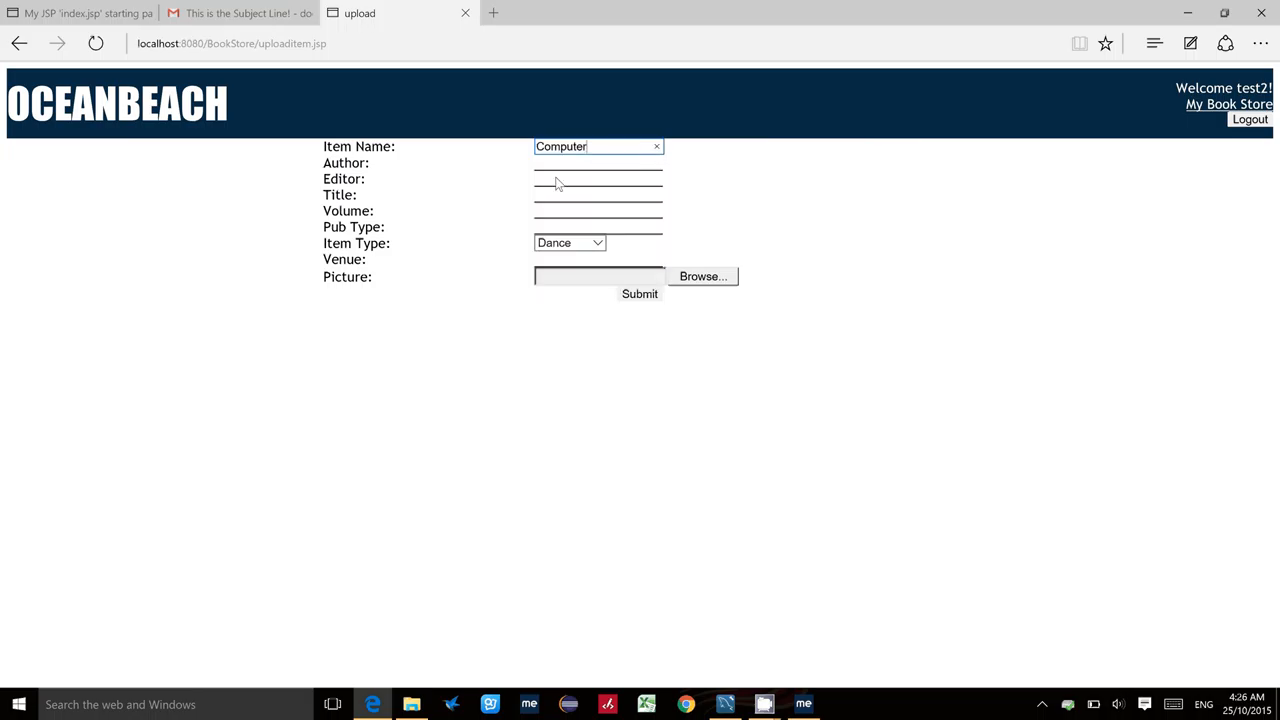
pyautogui.click(598, 162)
pyautogui.write('test2')
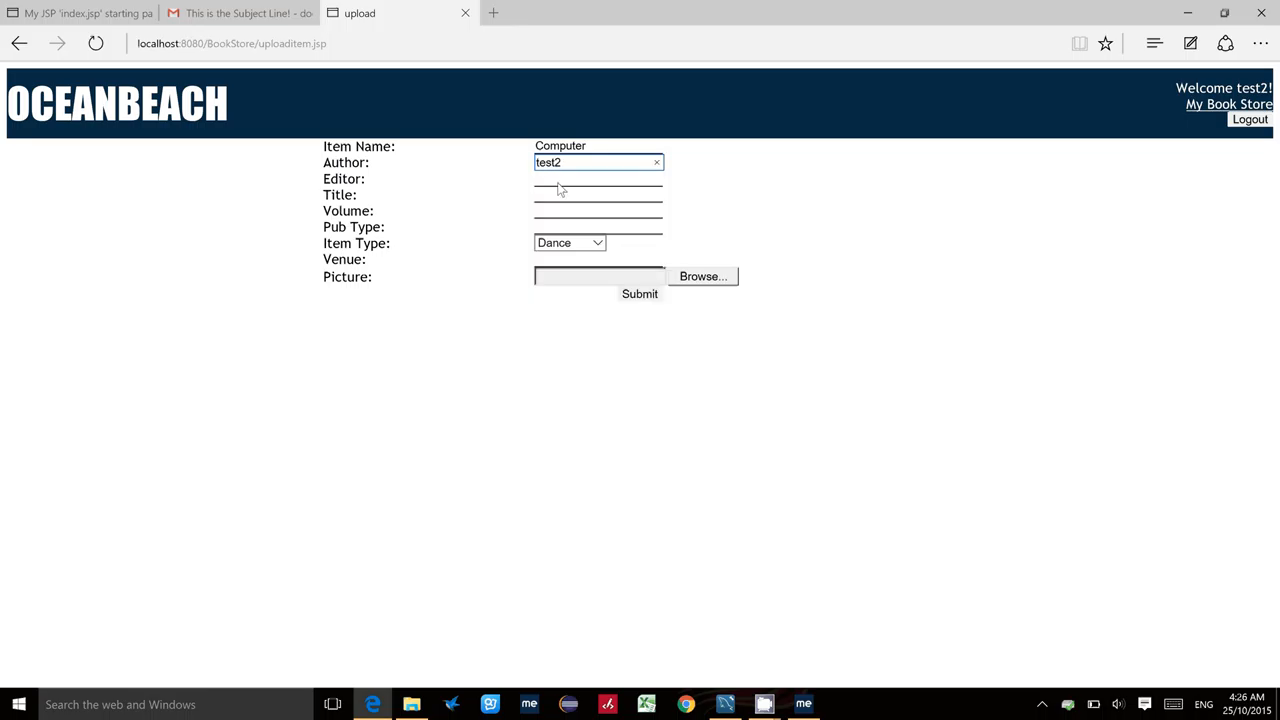
pyautogui.click(598, 178)
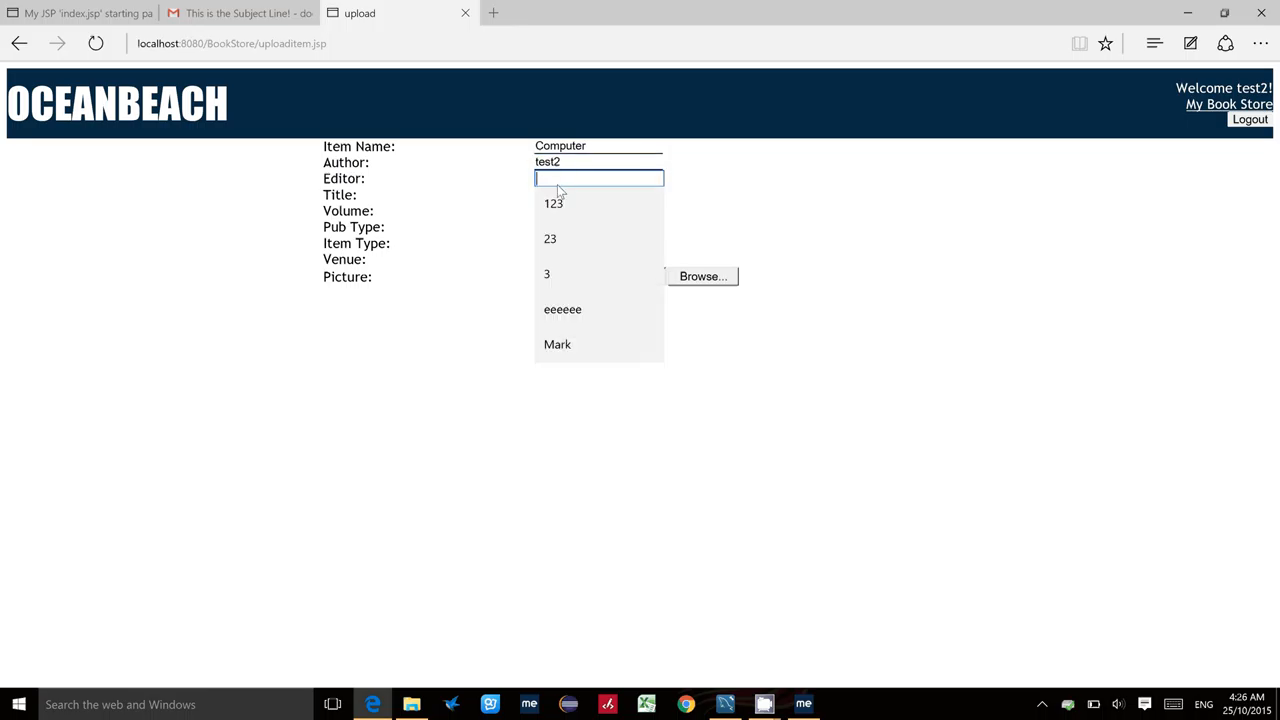
pyautogui.write('test2')
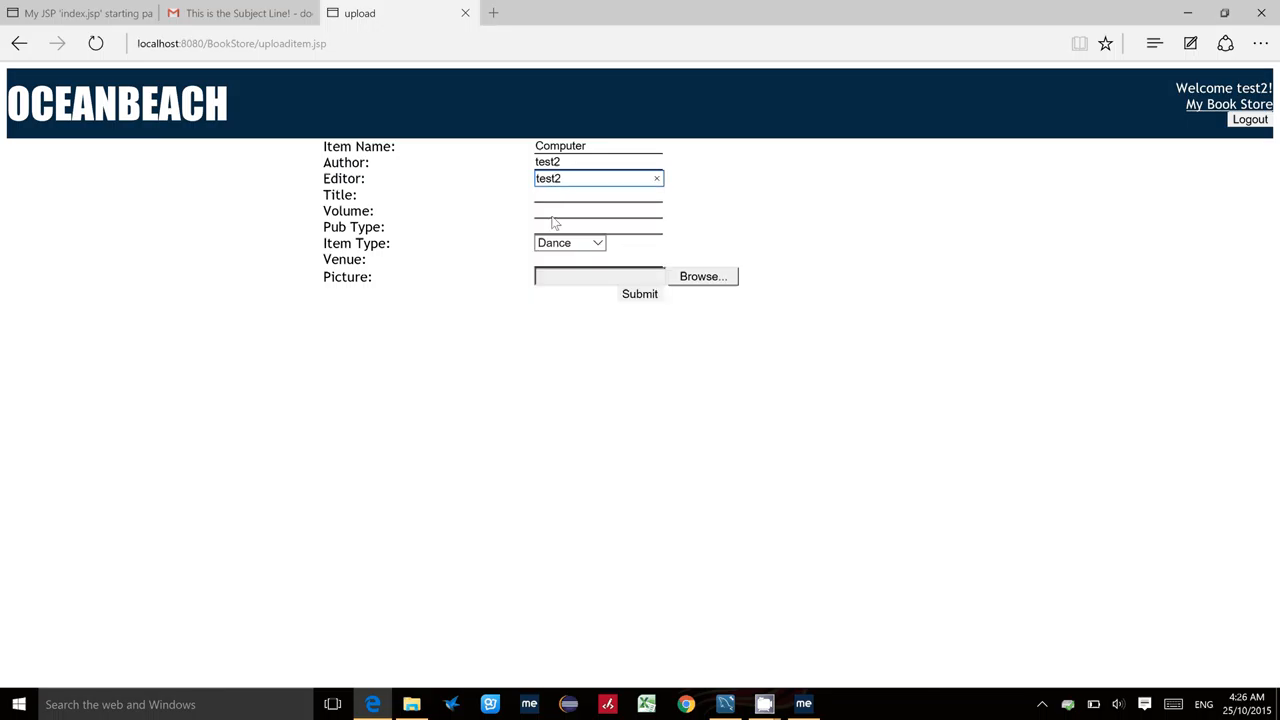
# - Enter title computer basic theory, volume computer and pub type 2, then reach the picture field
pyautogui.click(596, 194)
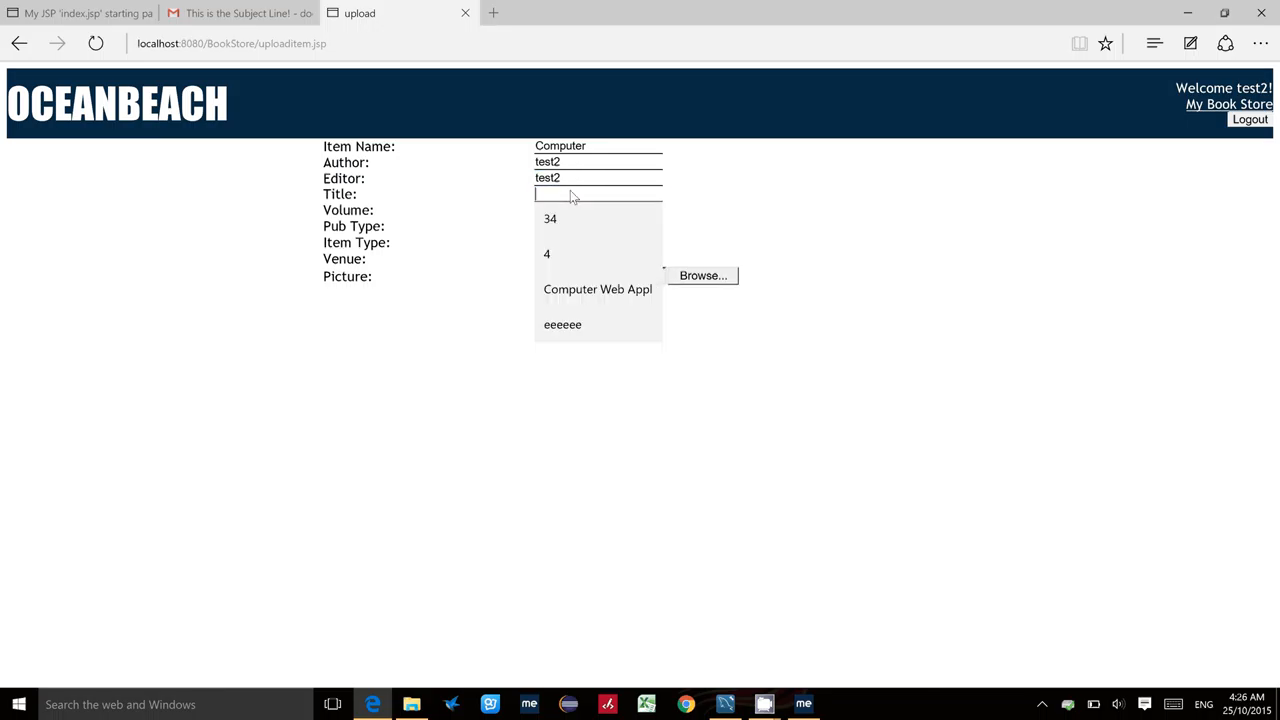
pyautogui.write('c')
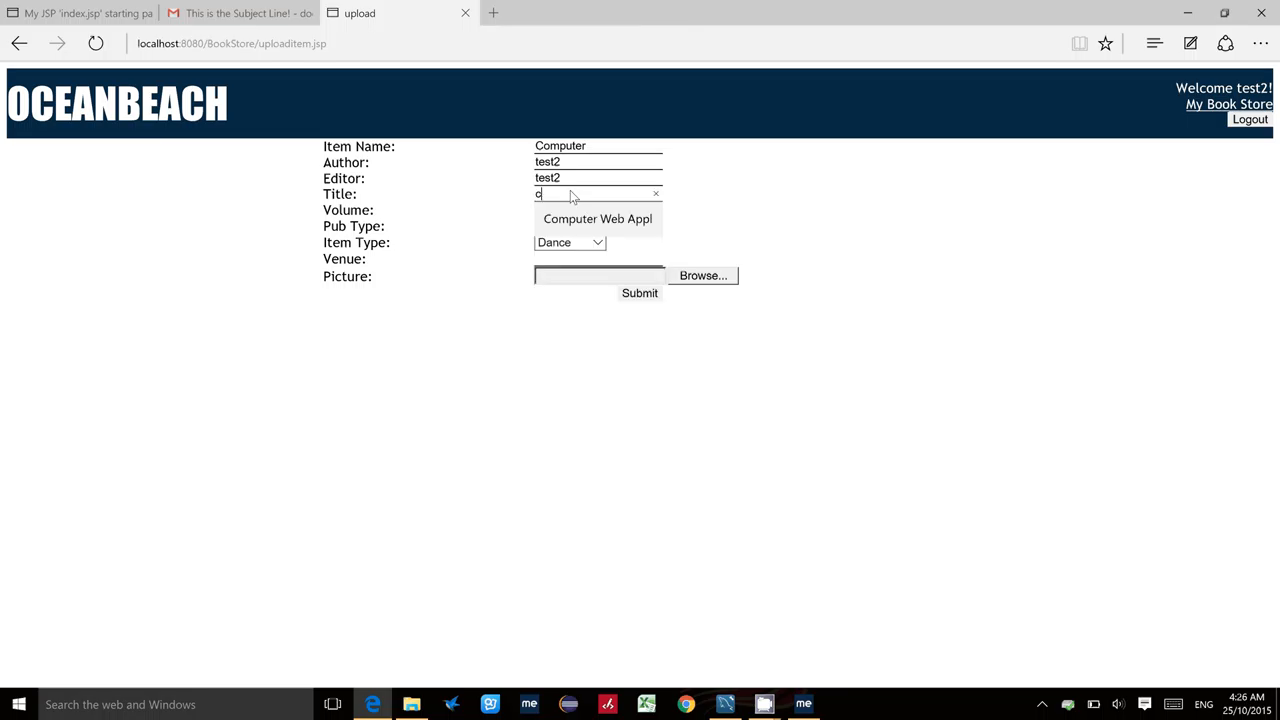
pyautogui.write('omputer basic')
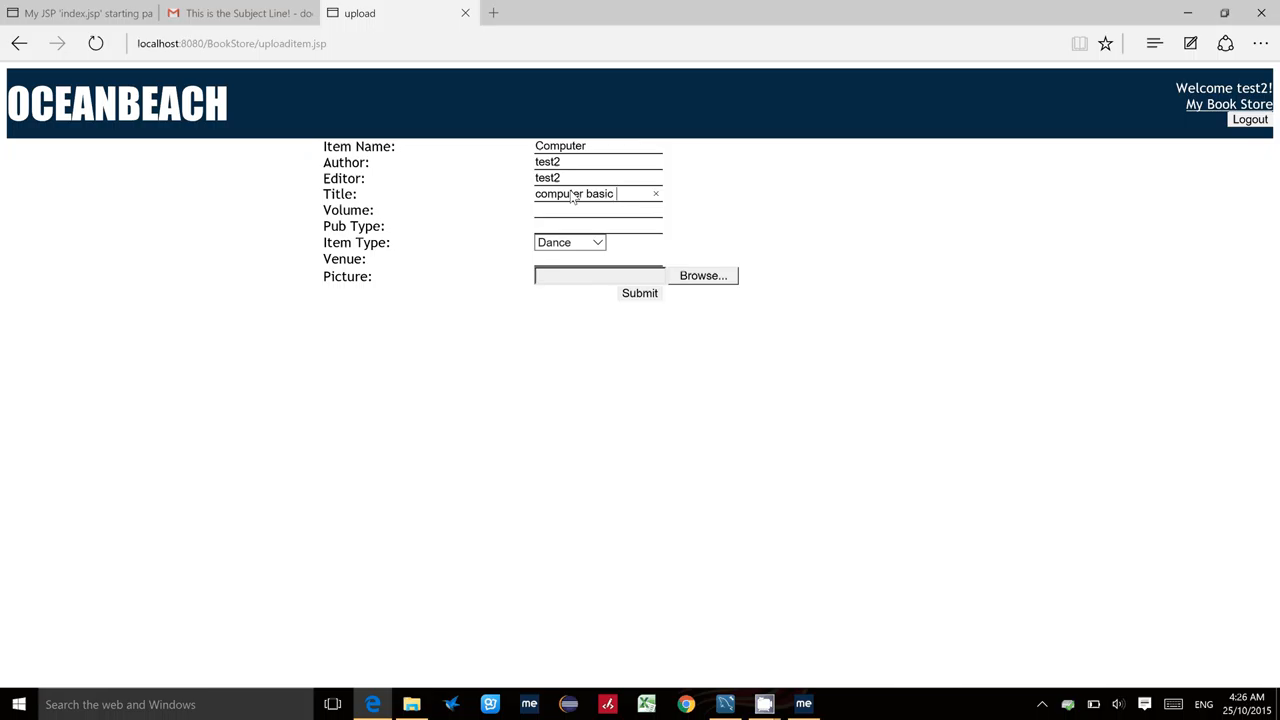
pyautogui.write('ther')
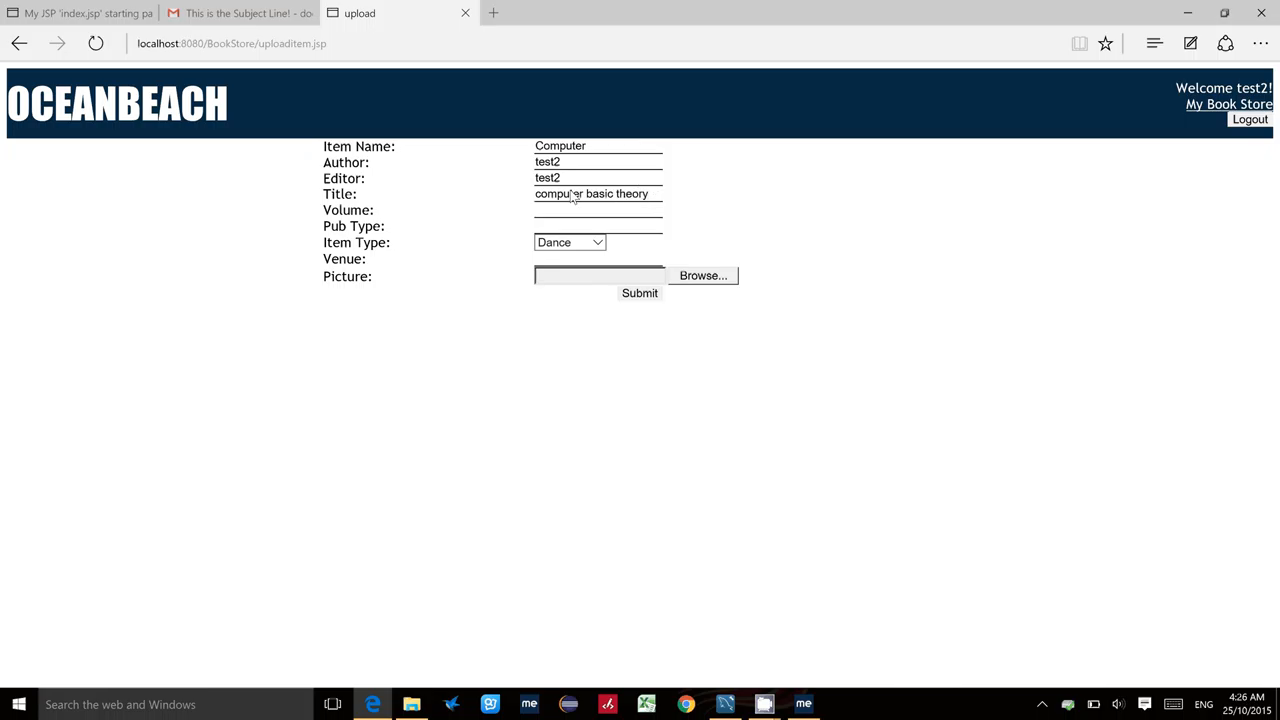
pyautogui.write('computer')
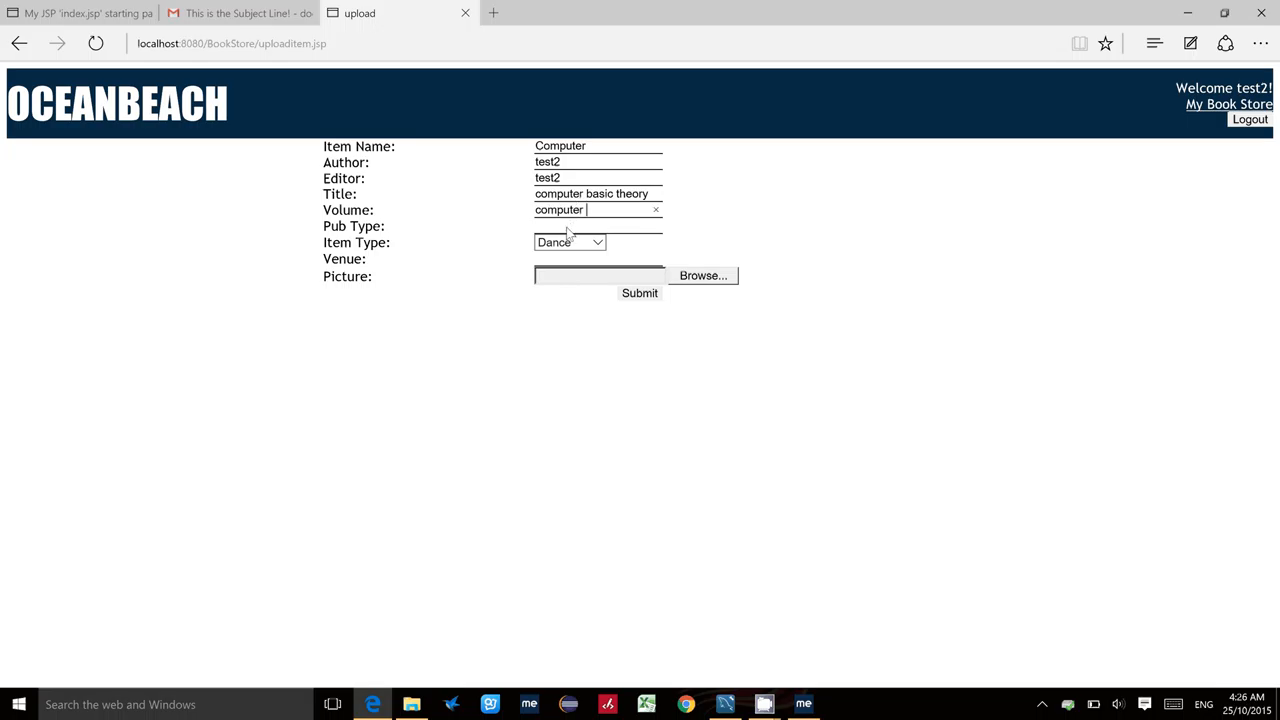
pyautogui.write('2')
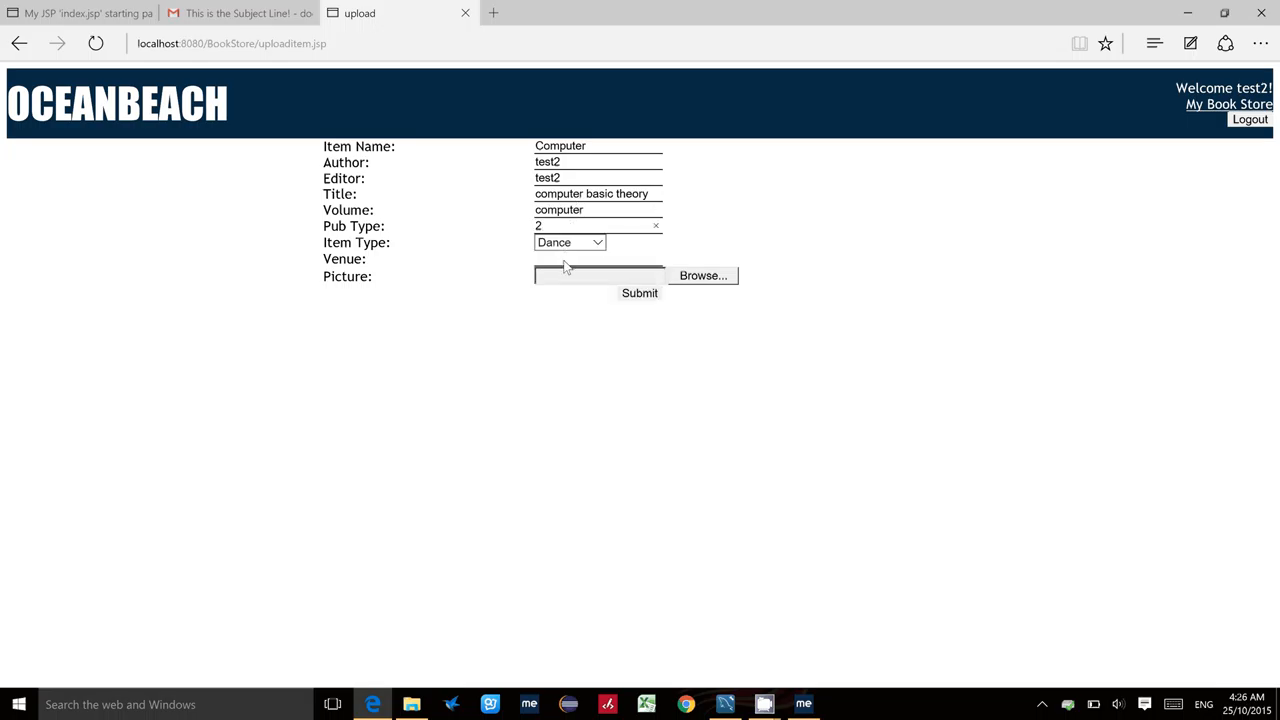
pyautogui.click(568, 242)
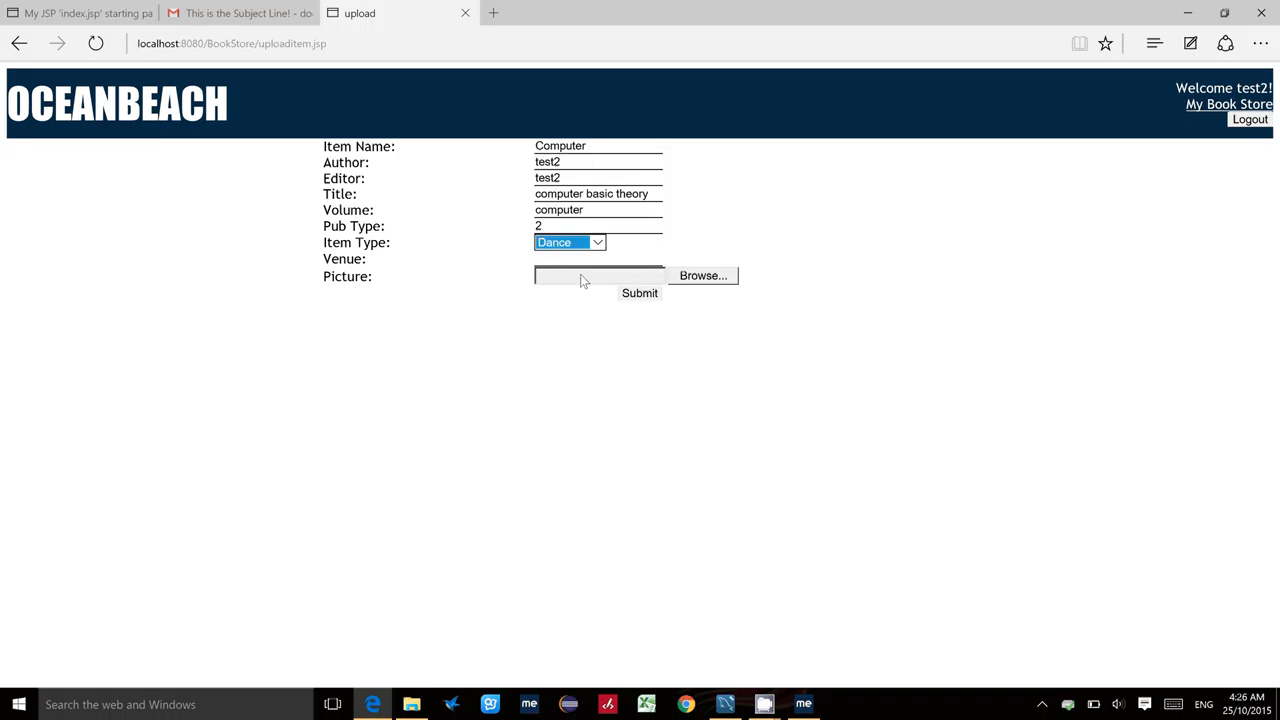
pyautogui.click(702, 276)
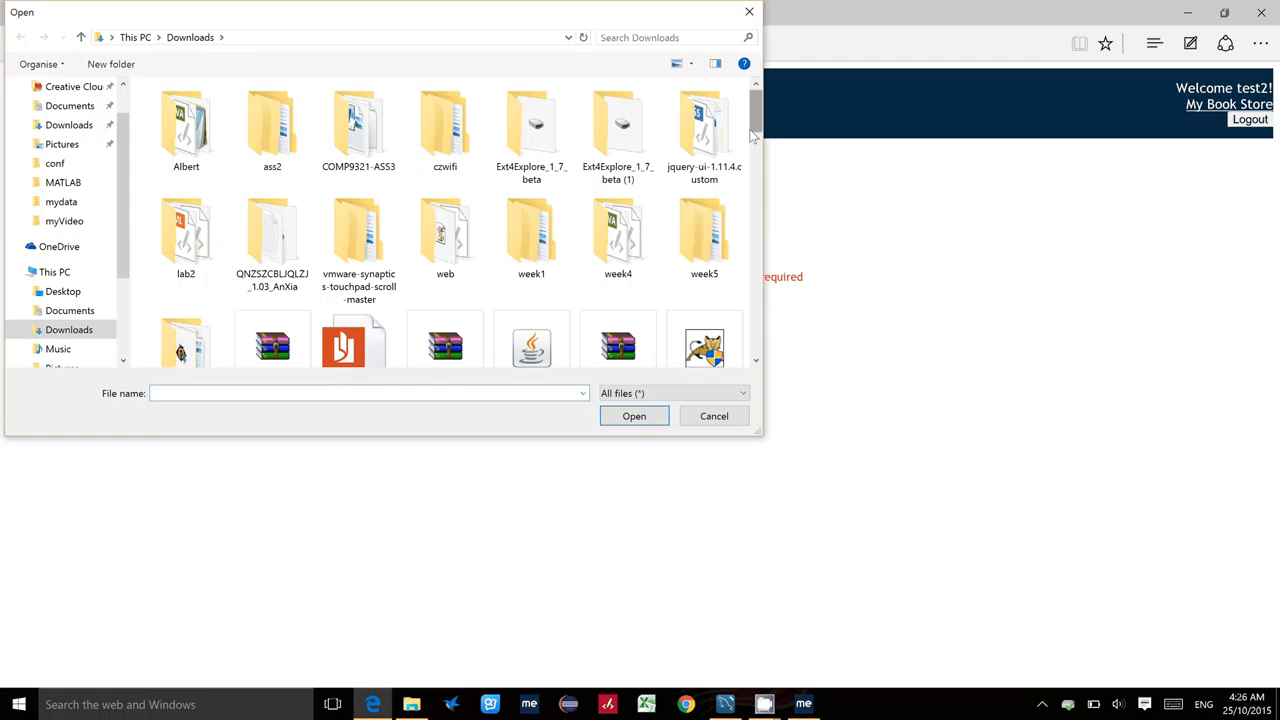
# - Attach 1.001.png from Downloads as the item's picture
pyautogui.scroll(-3)
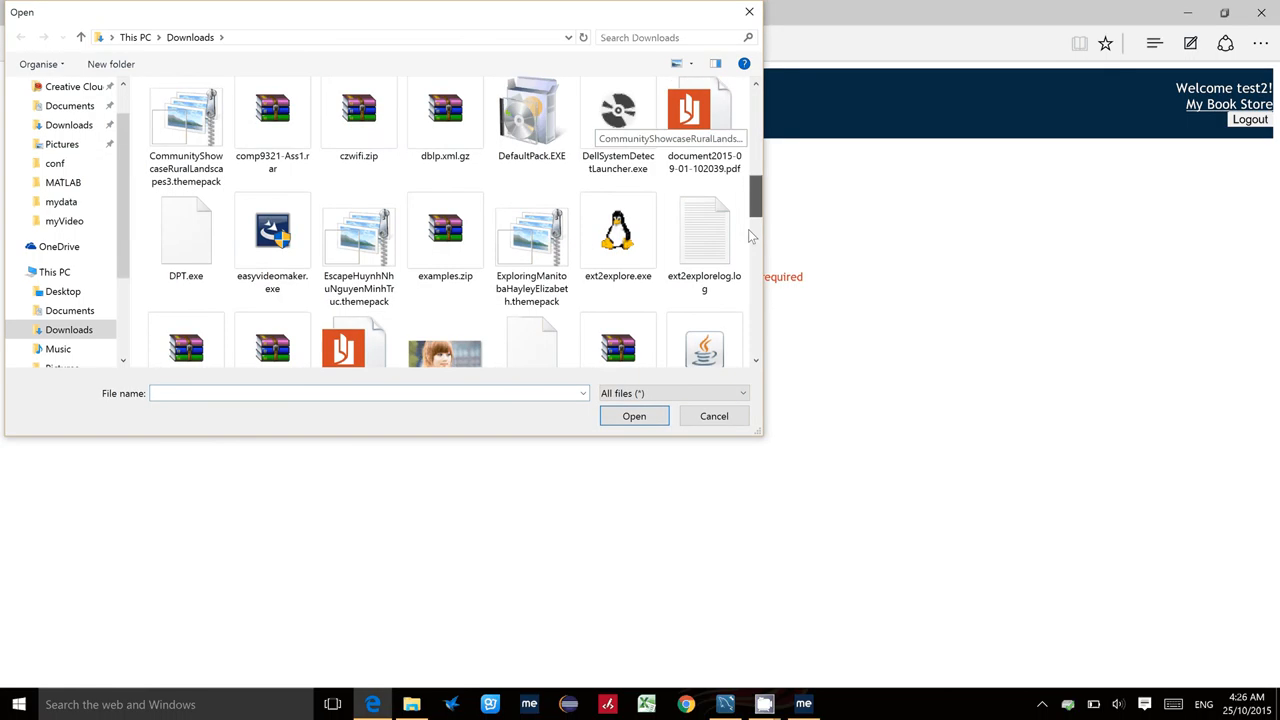
pyautogui.scroll(-3)
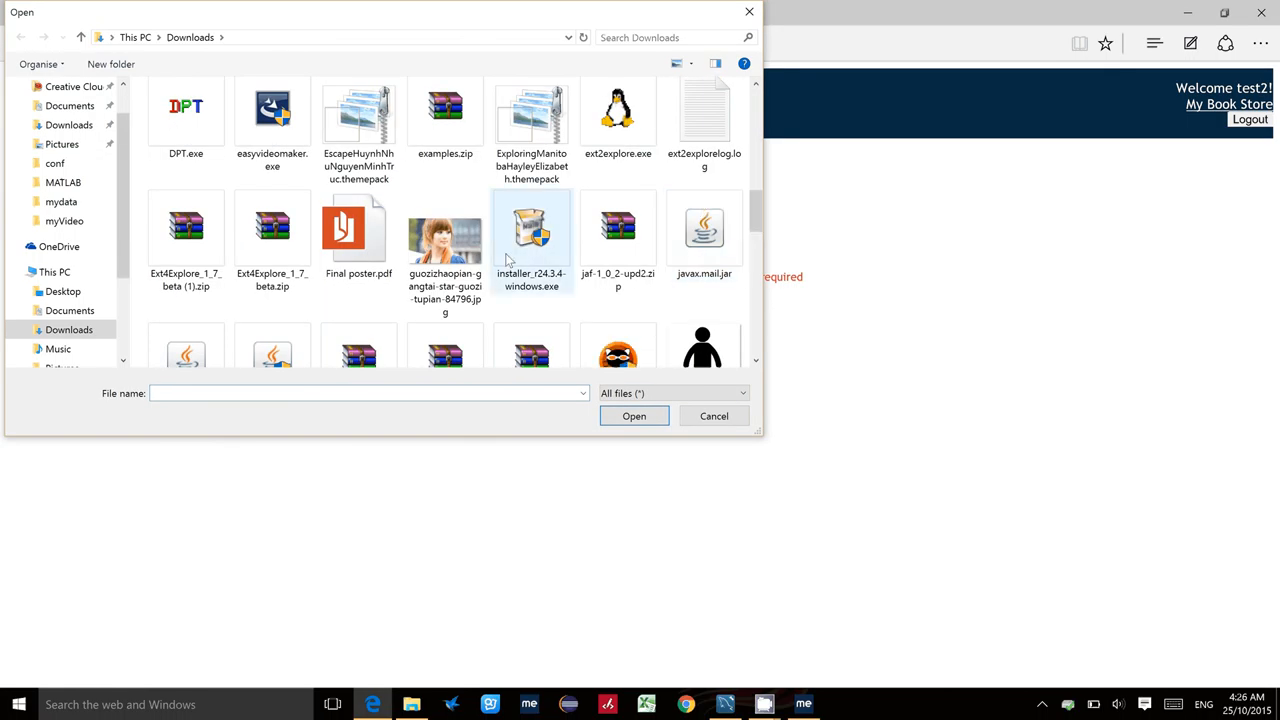
pyautogui.click(444, 236)
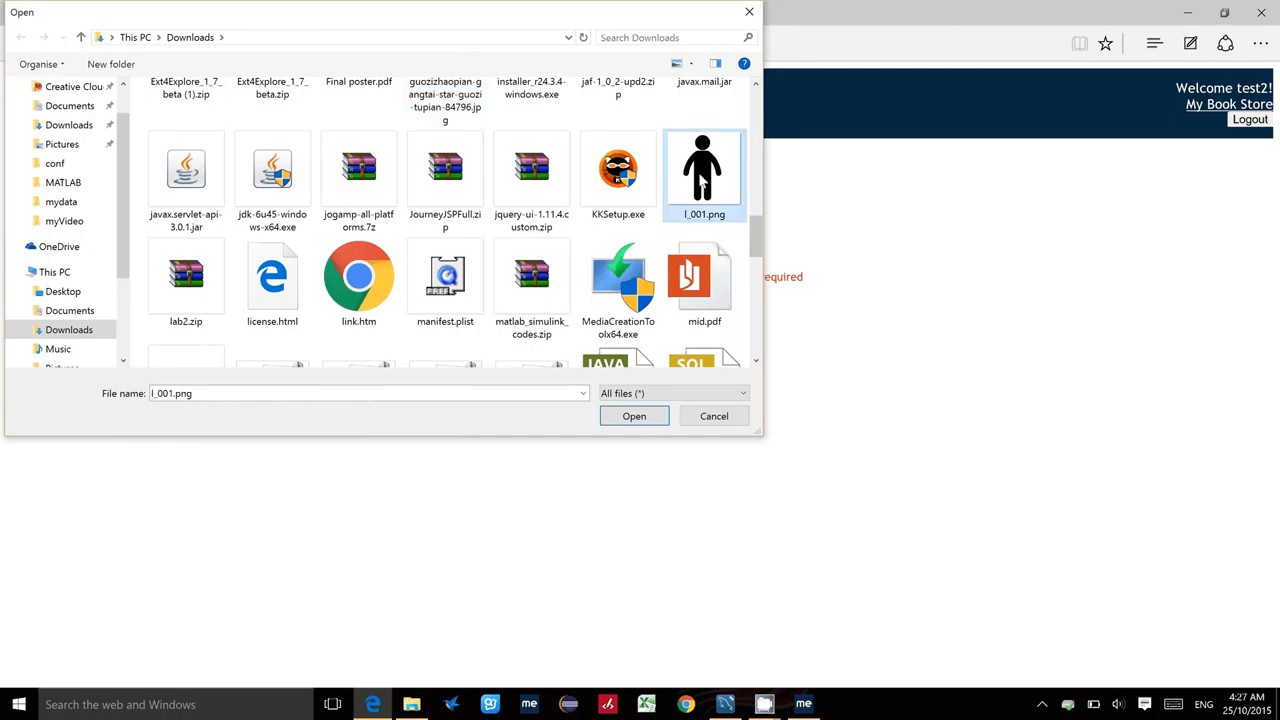
pyautogui.click(634, 414)
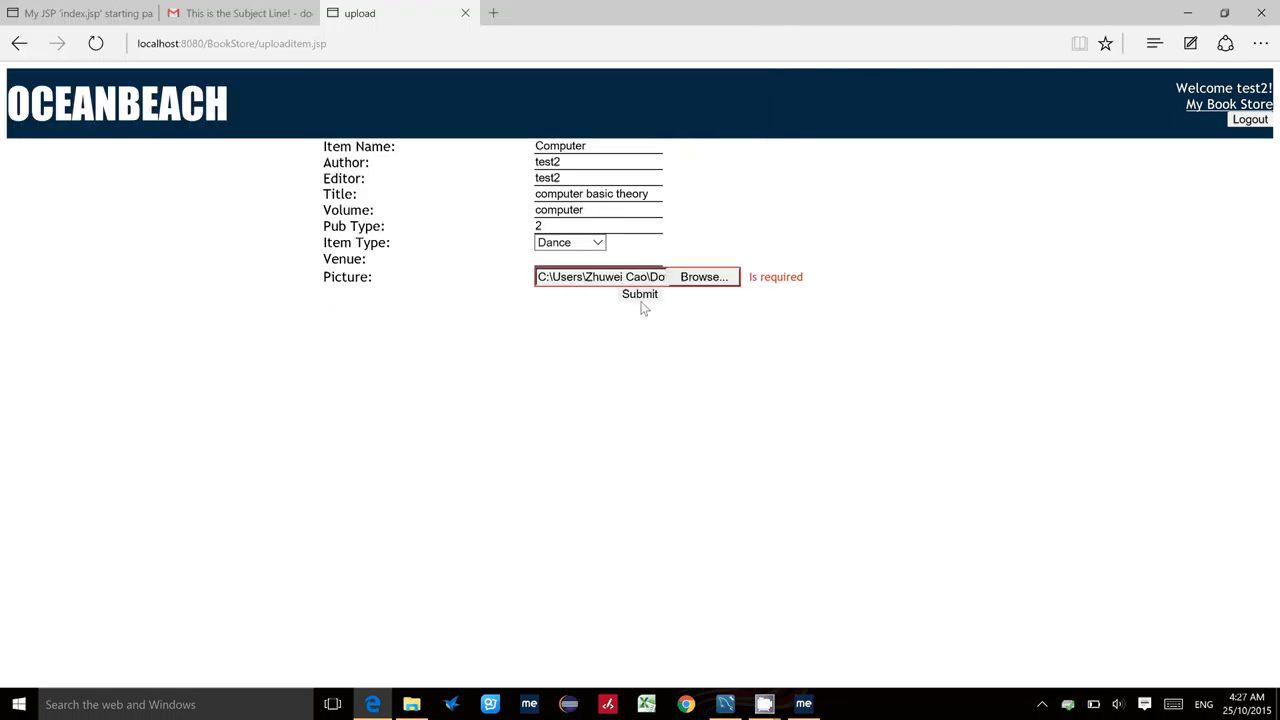
# - Submit the Computer item and review its row and Status on the My Item page
pyautogui.click(640, 294)
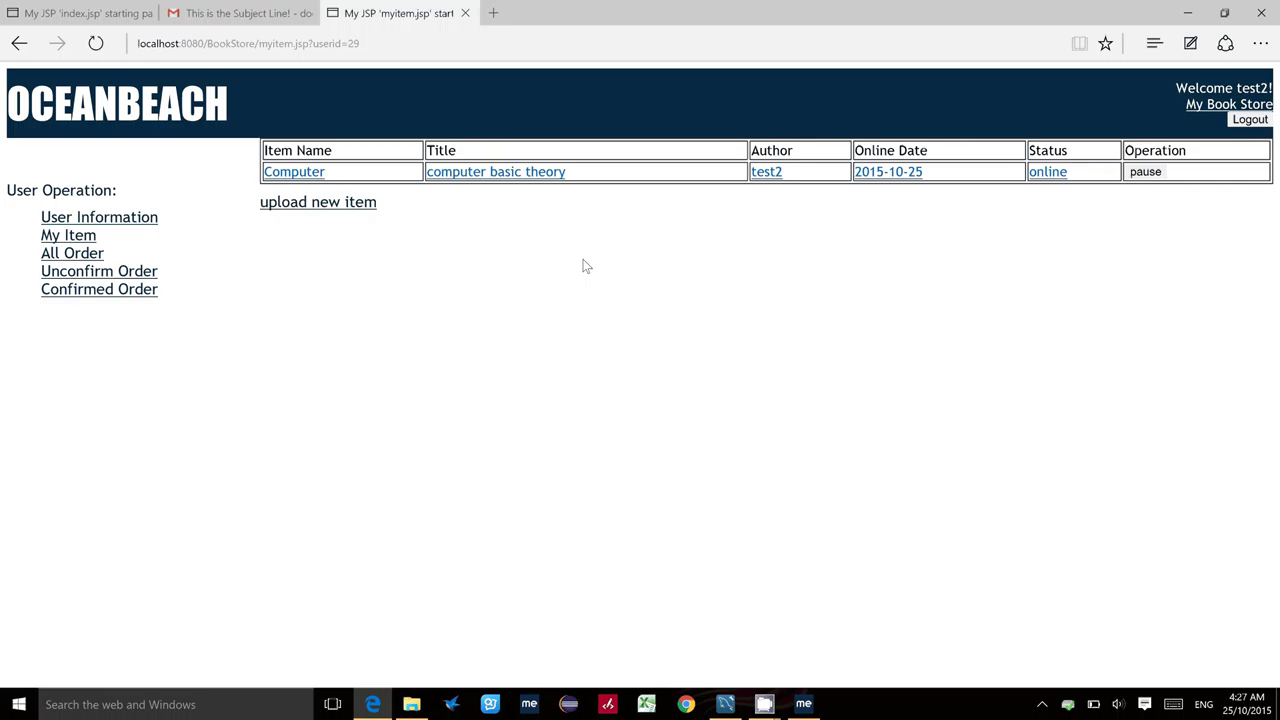
pyautogui.moveTo(326, 170)
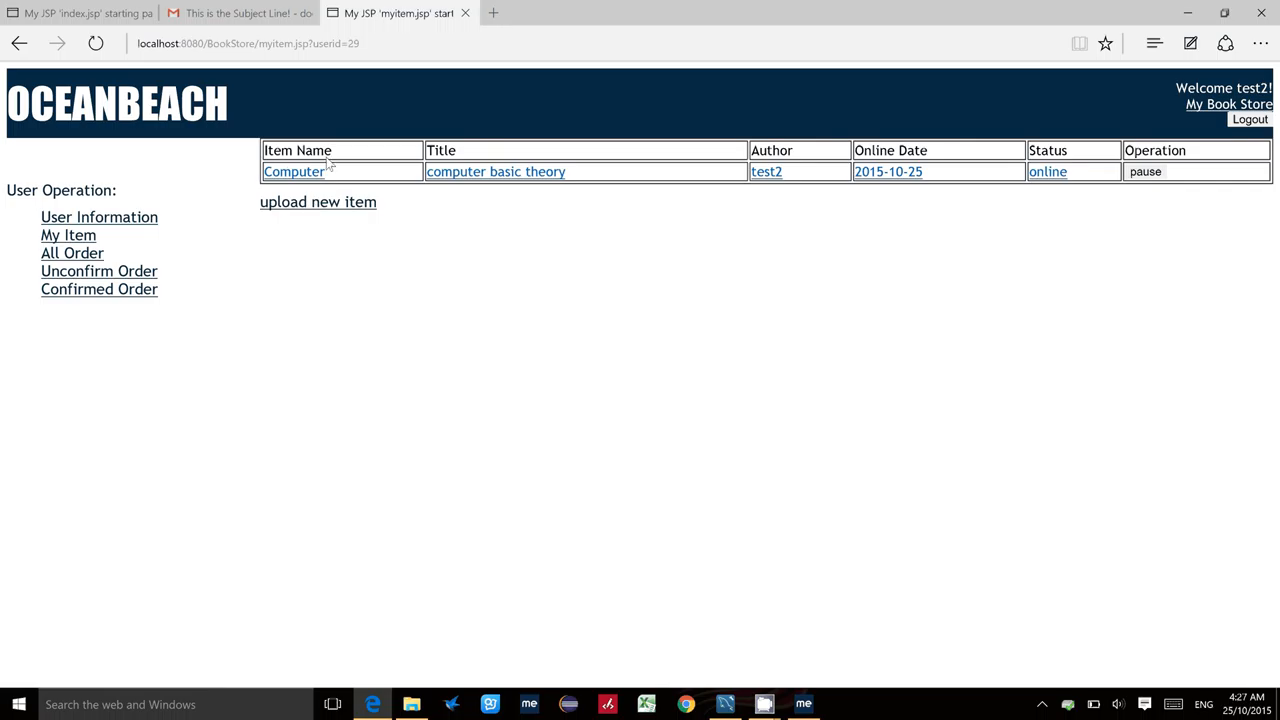
pyautogui.doubleClick(312, 150)
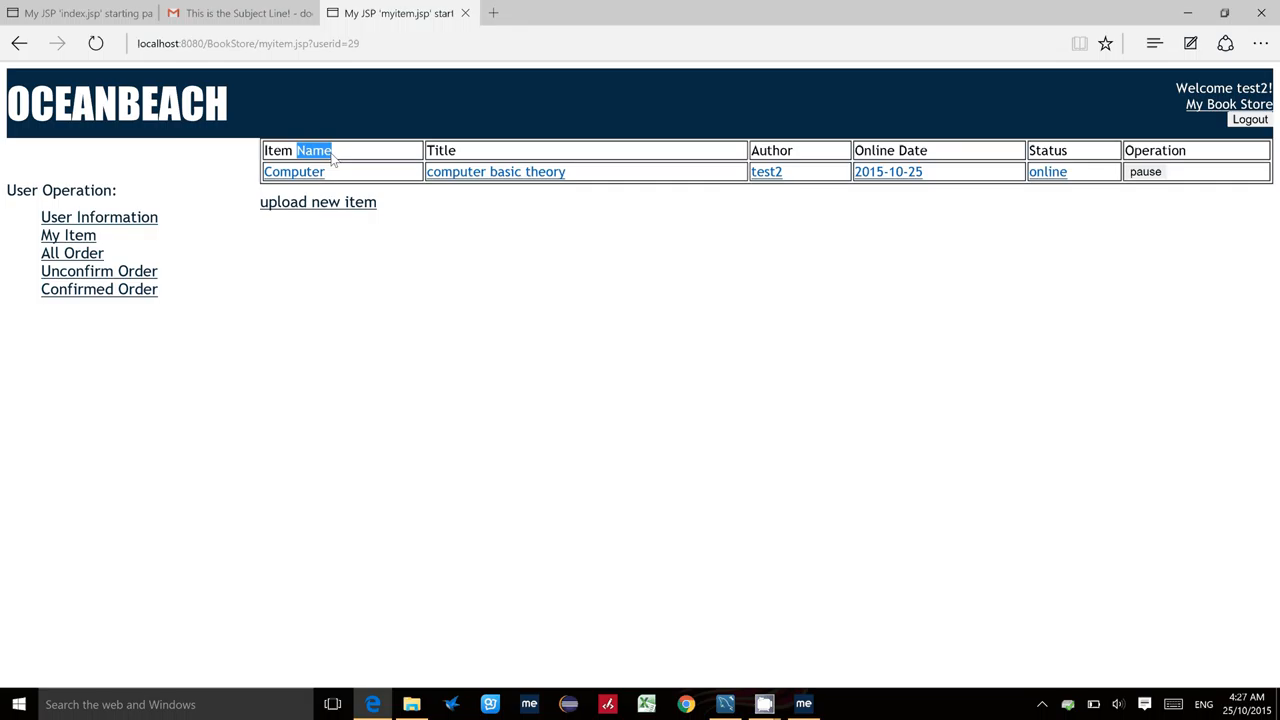
pyautogui.moveTo(294, 172)
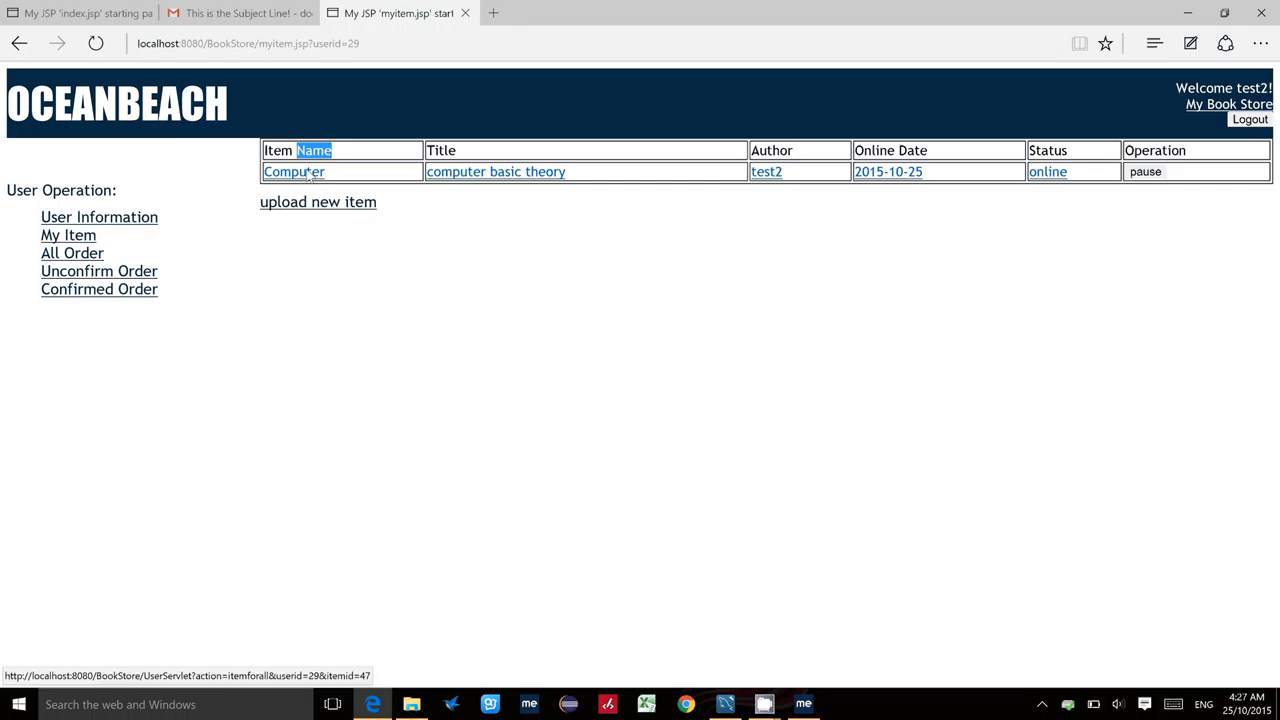
pyautogui.click(292, 172)
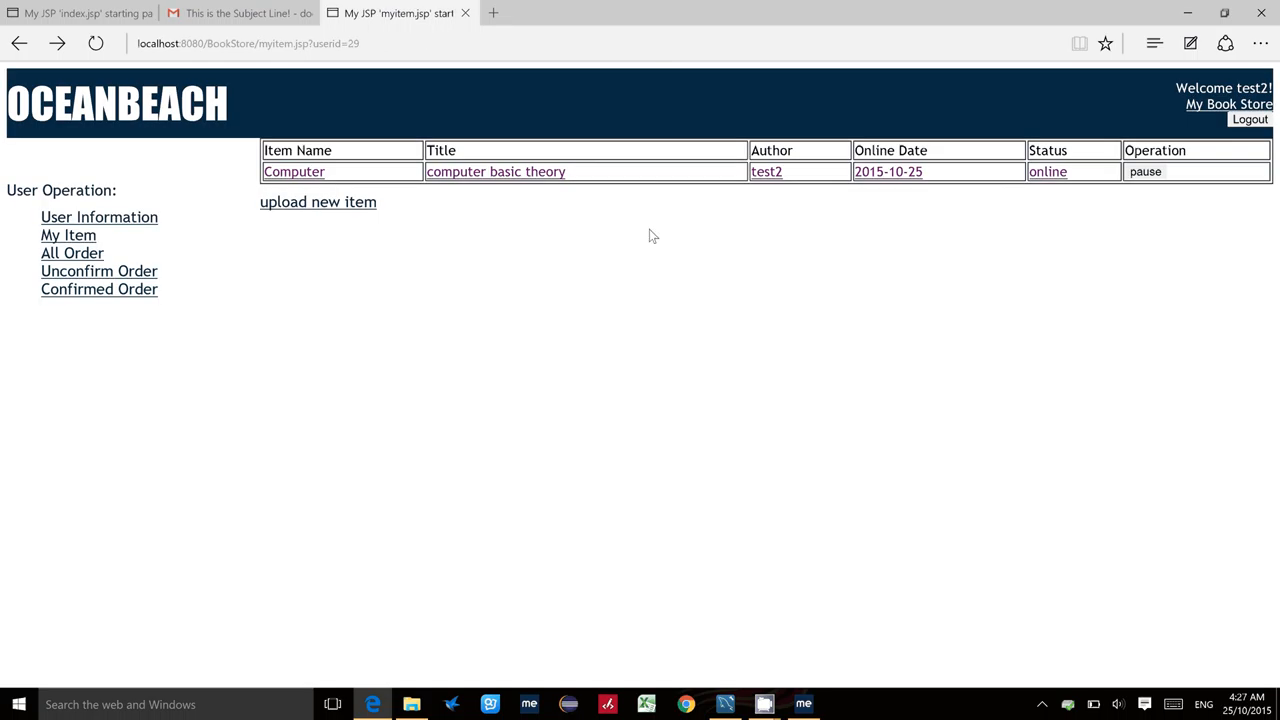
pyautogui.moveTo(426, 120)
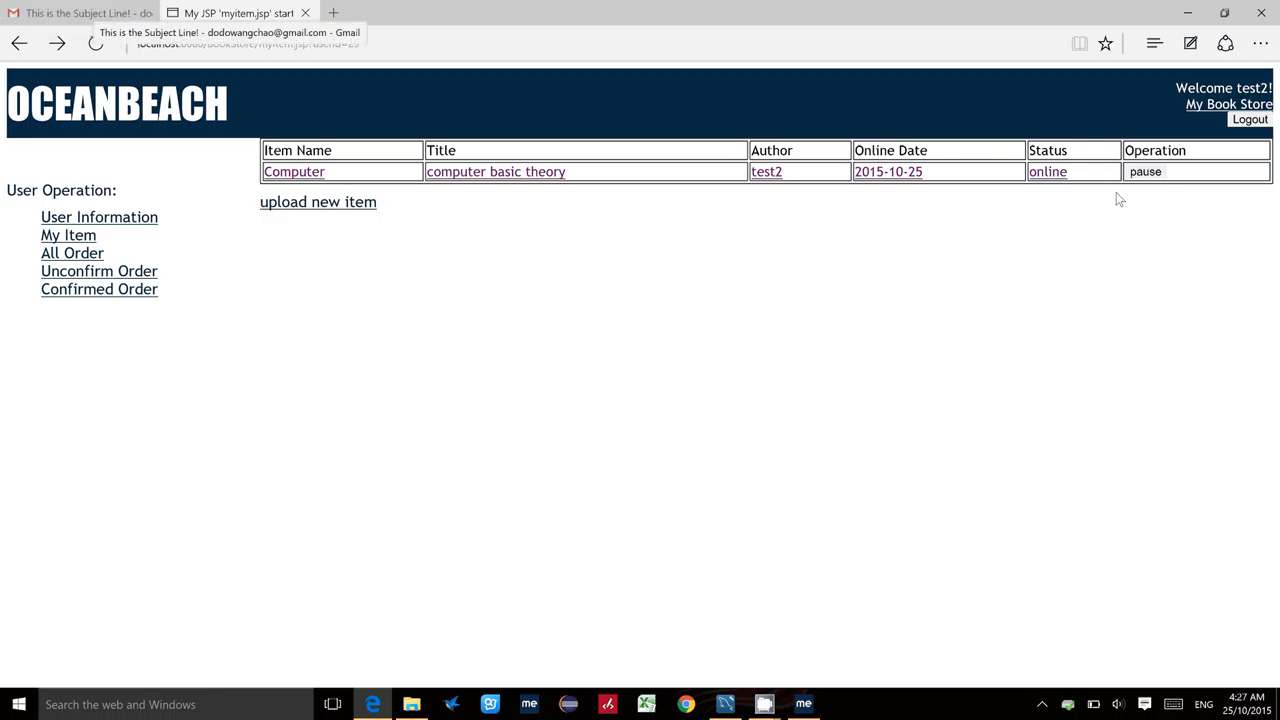
pyautogui.moveTo(1168, 152)
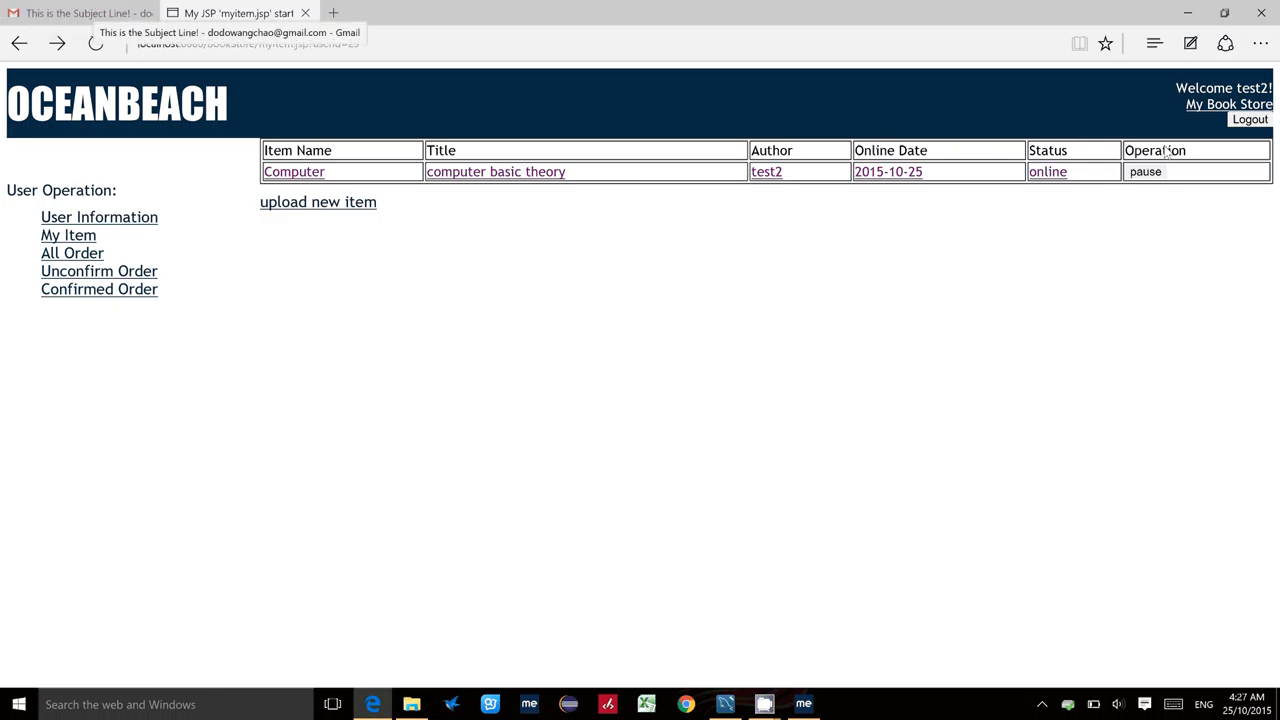
pyautogui.moveTo(1148, 172)
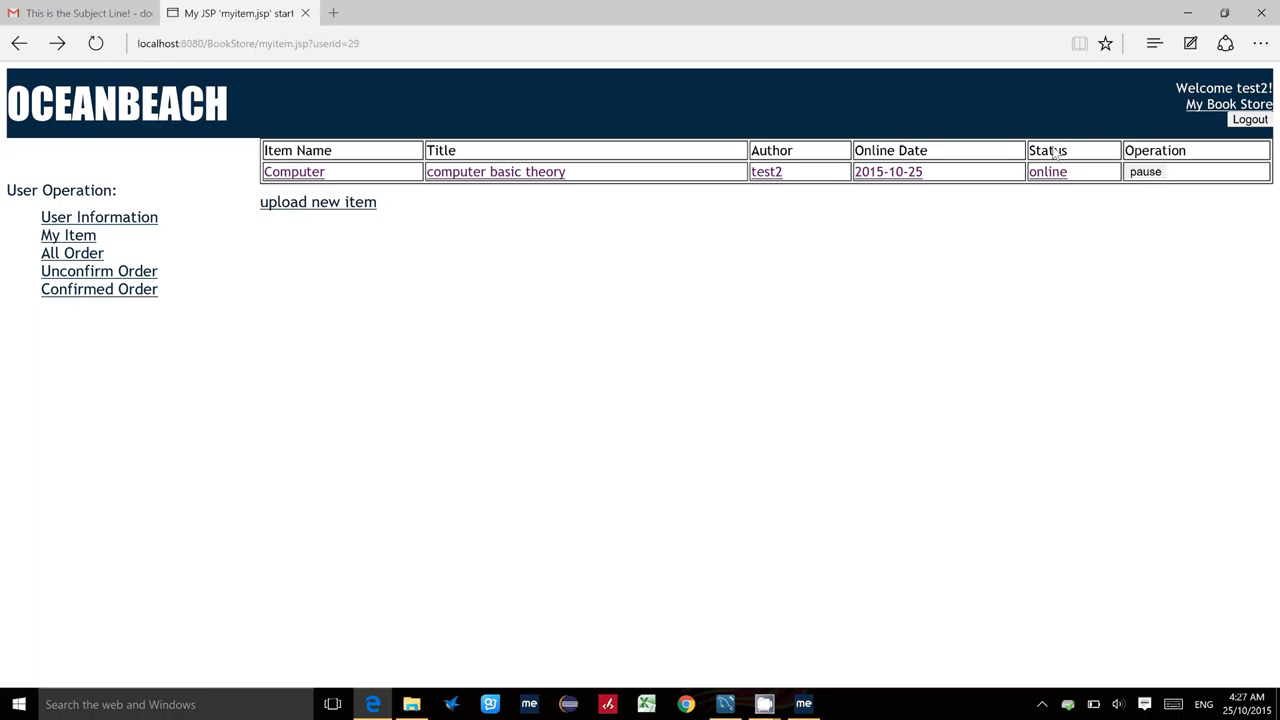
pyautogui.doubleClick(1048, 150)
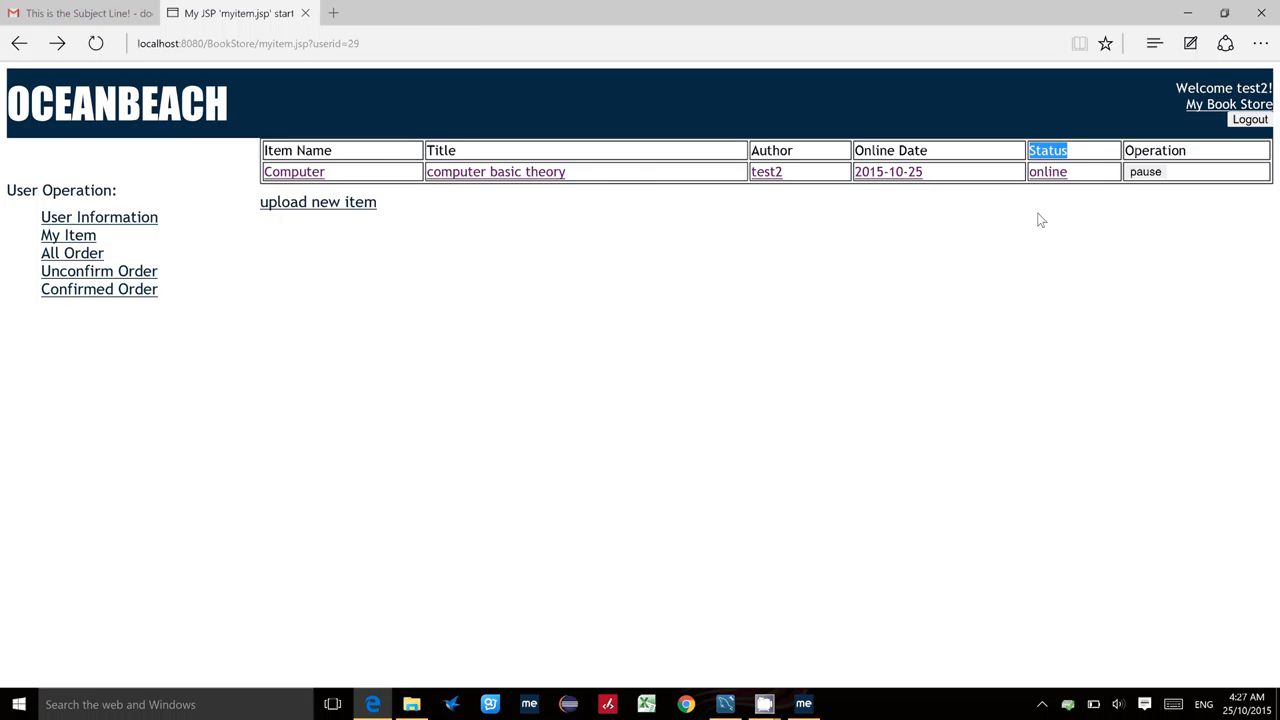
pyautogui.moveTo(1080, 186)
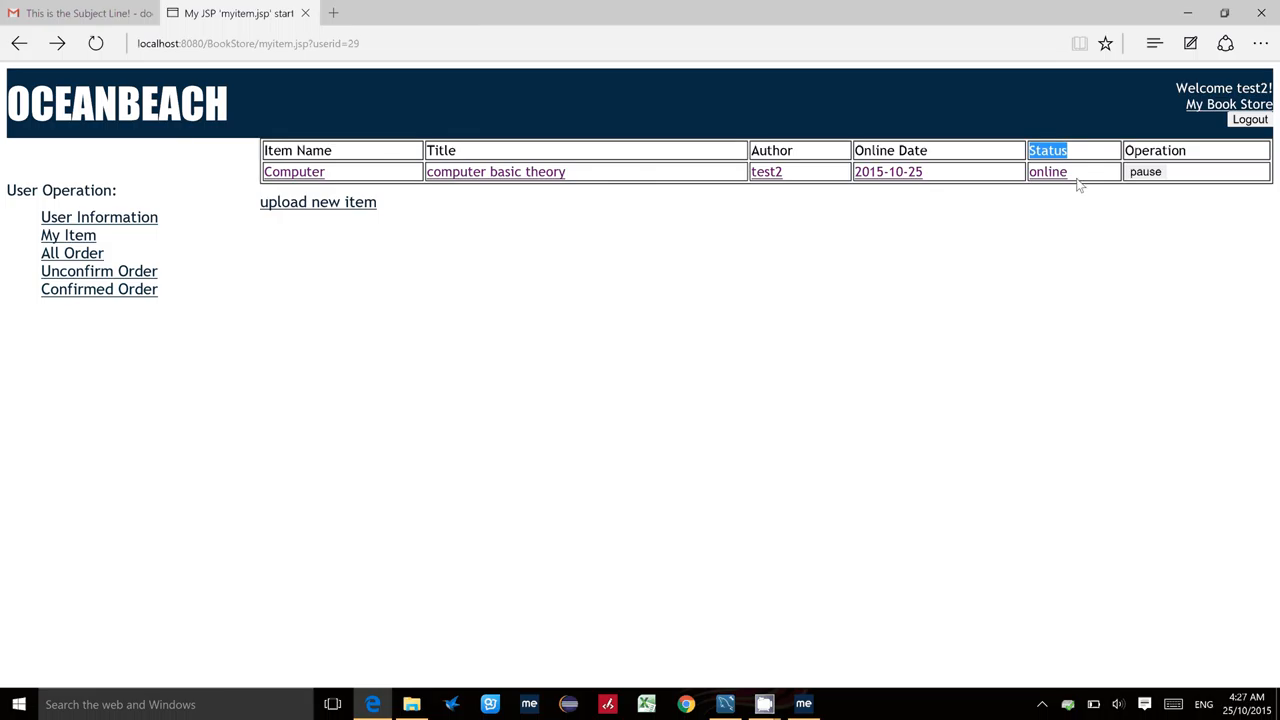
pyautogui.click(1146, 172)
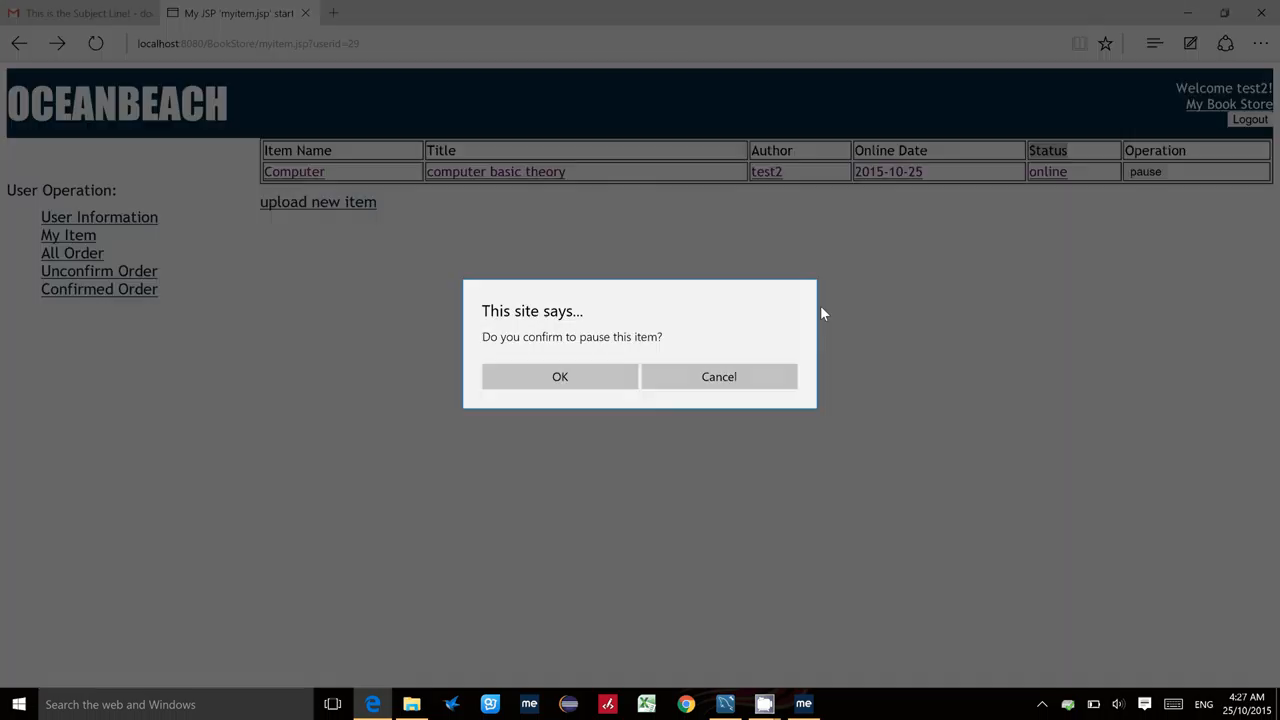
pyautogui.click(560, 376)
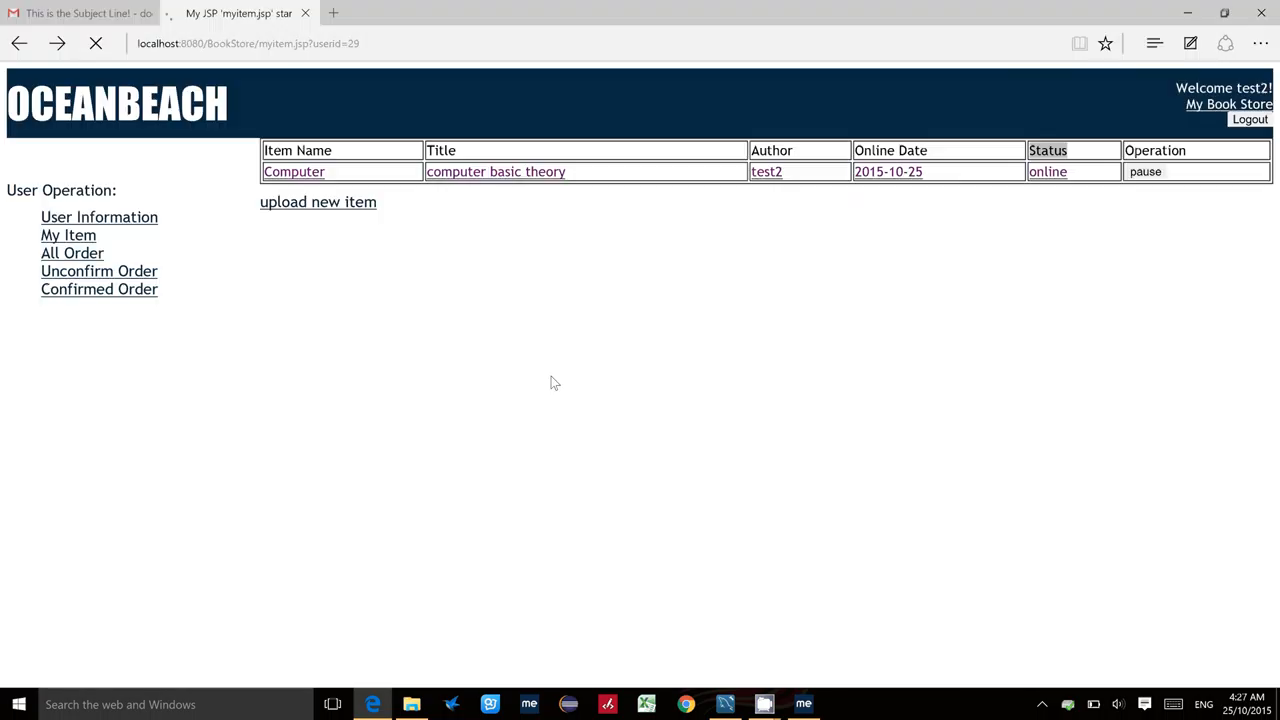
pyautogui.click(1144, 172)
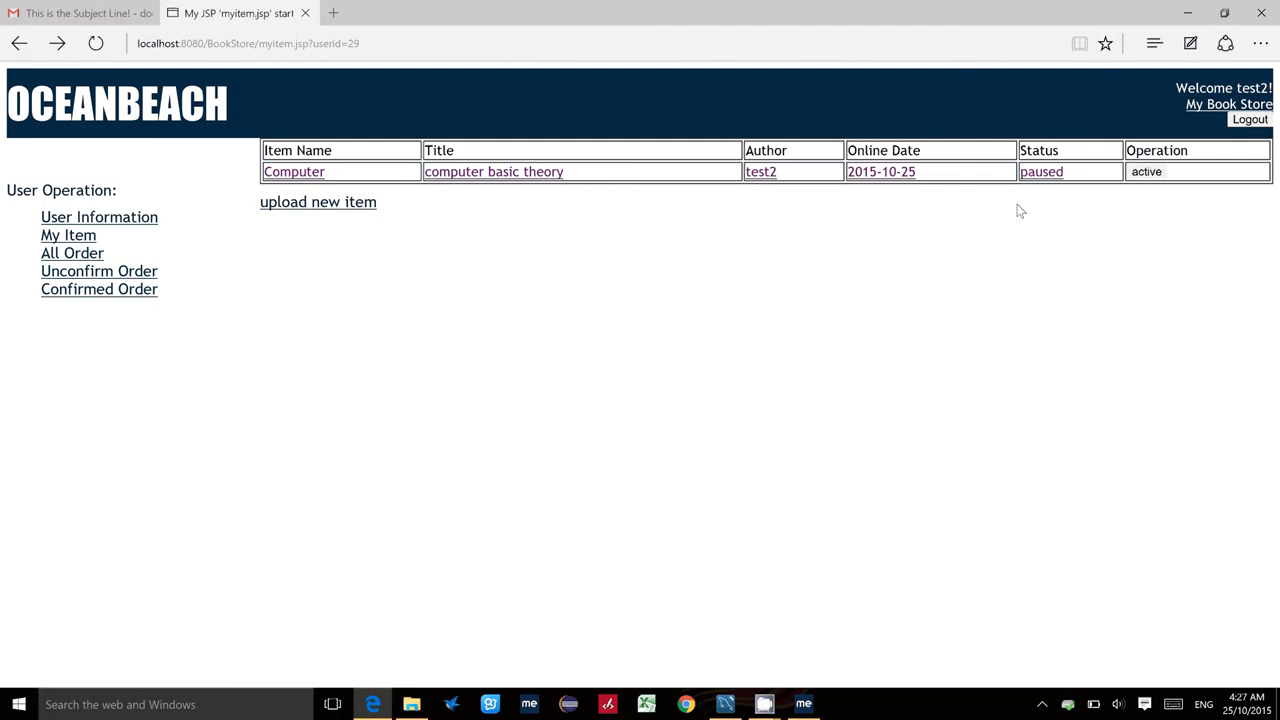
pyautogui.click(1150, 172)
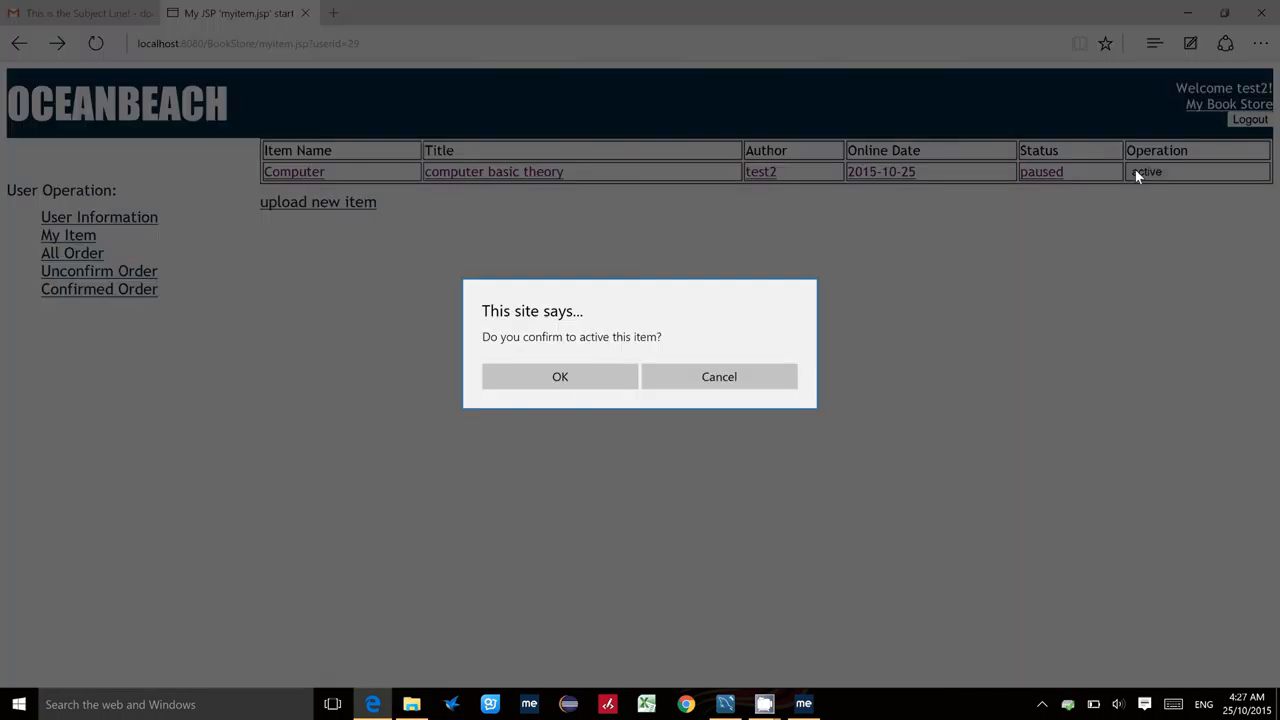
pyautogui.click(560, 376)
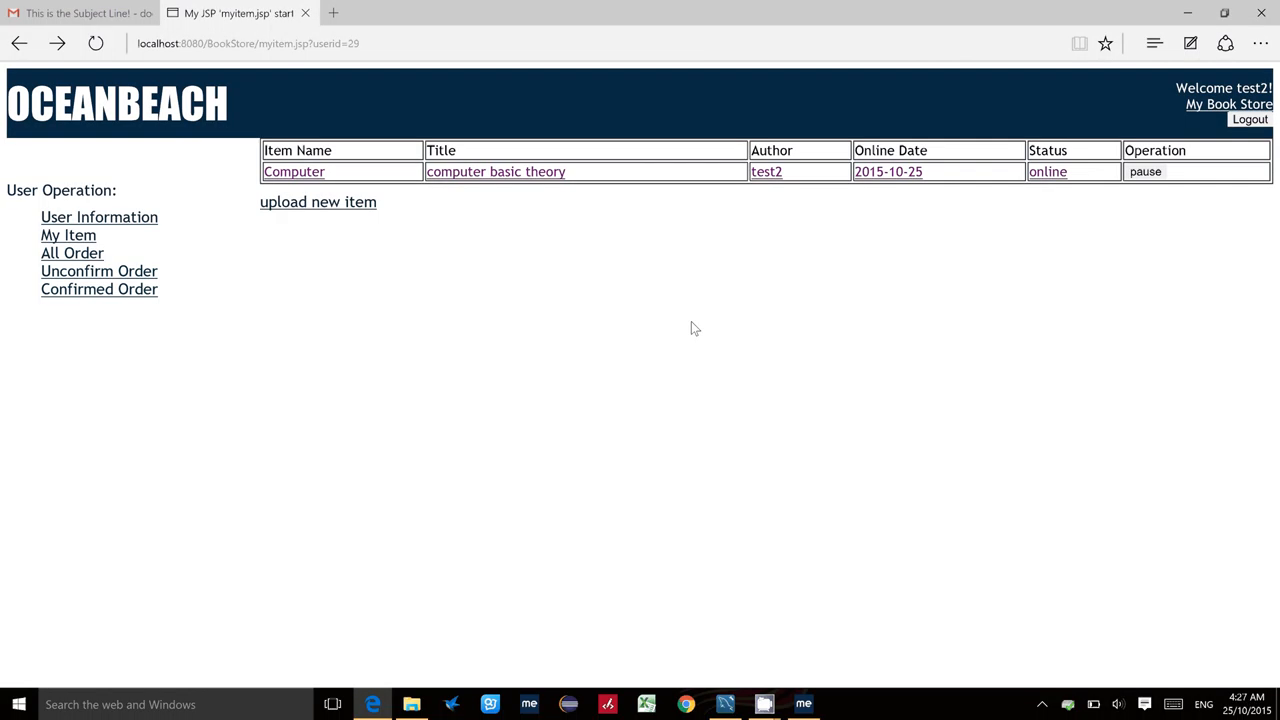
pyautogui.moveTo(456, 148)
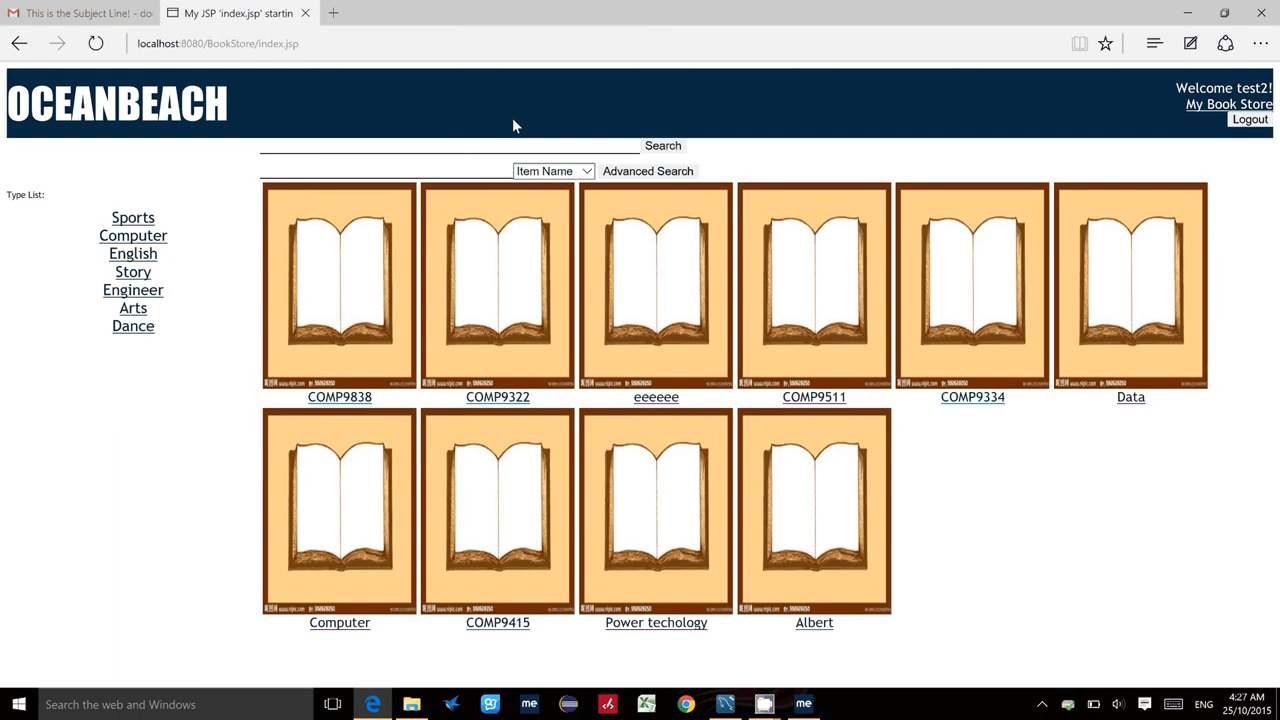
pyautogui.moveTo(450, 162)
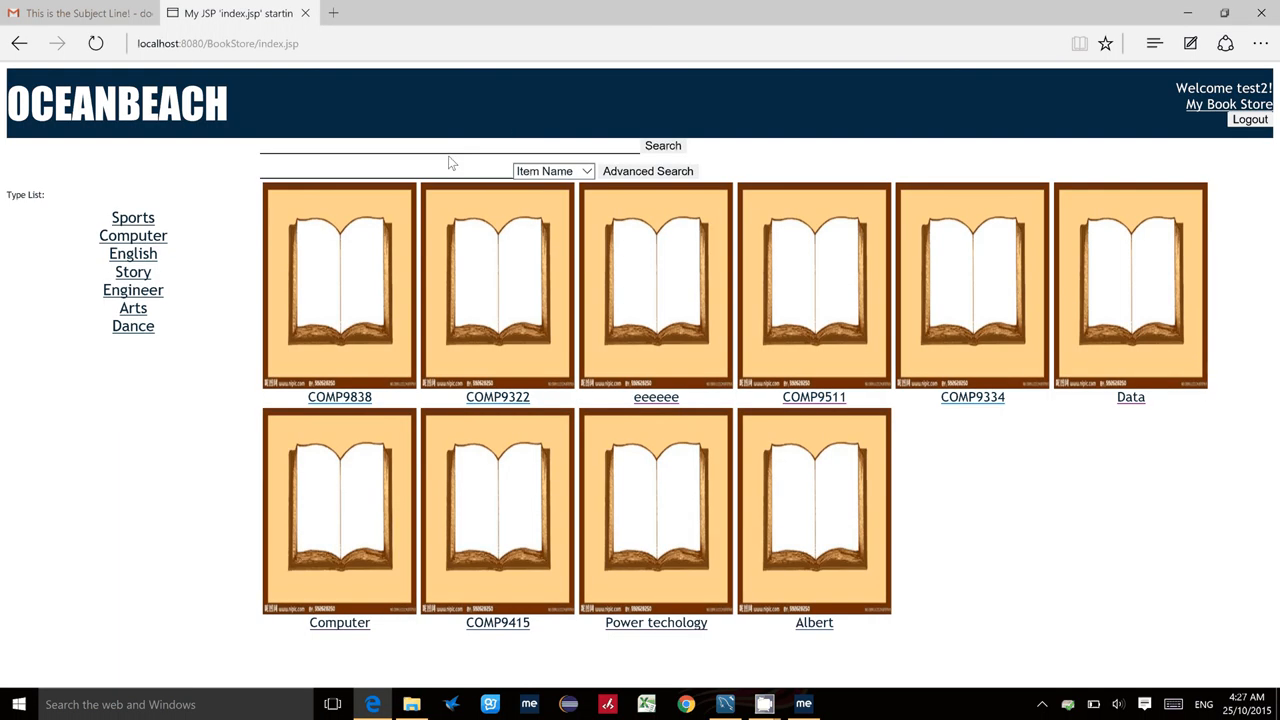
# - Search the store with 'compu' and land on test2's seller information page
pyautogui.write('computer')
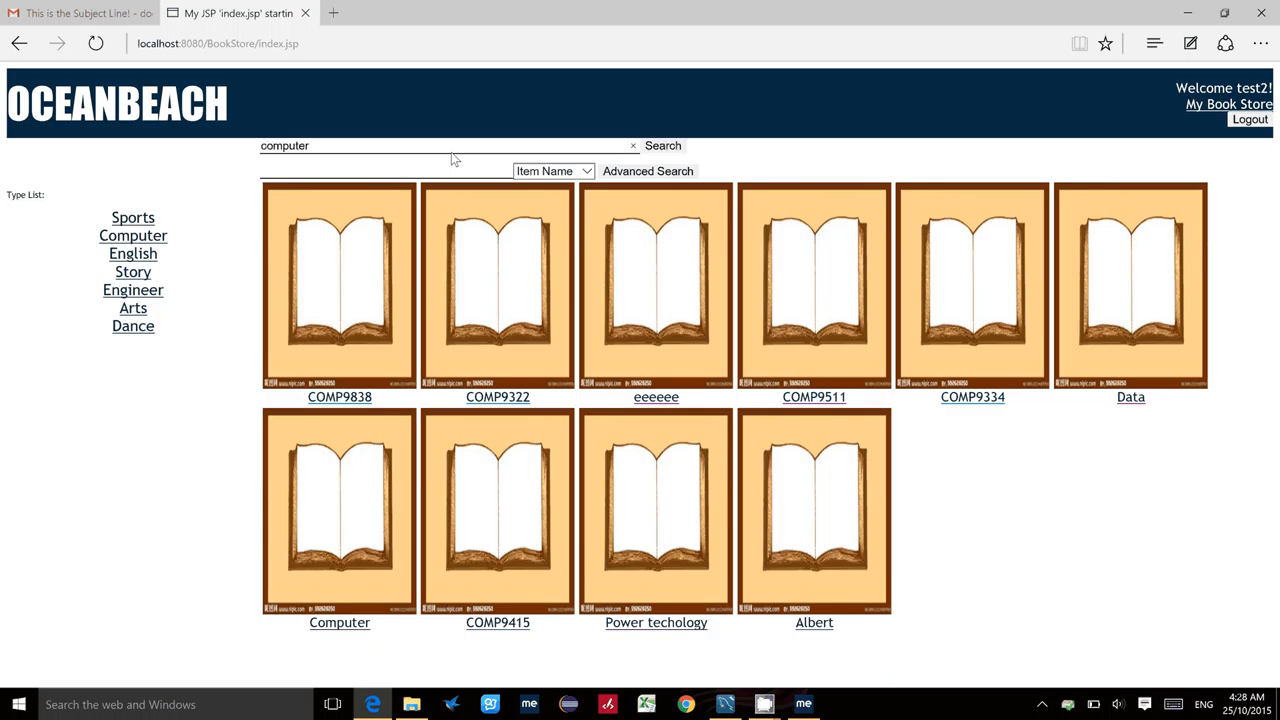
pyautogui.click(664, 144)
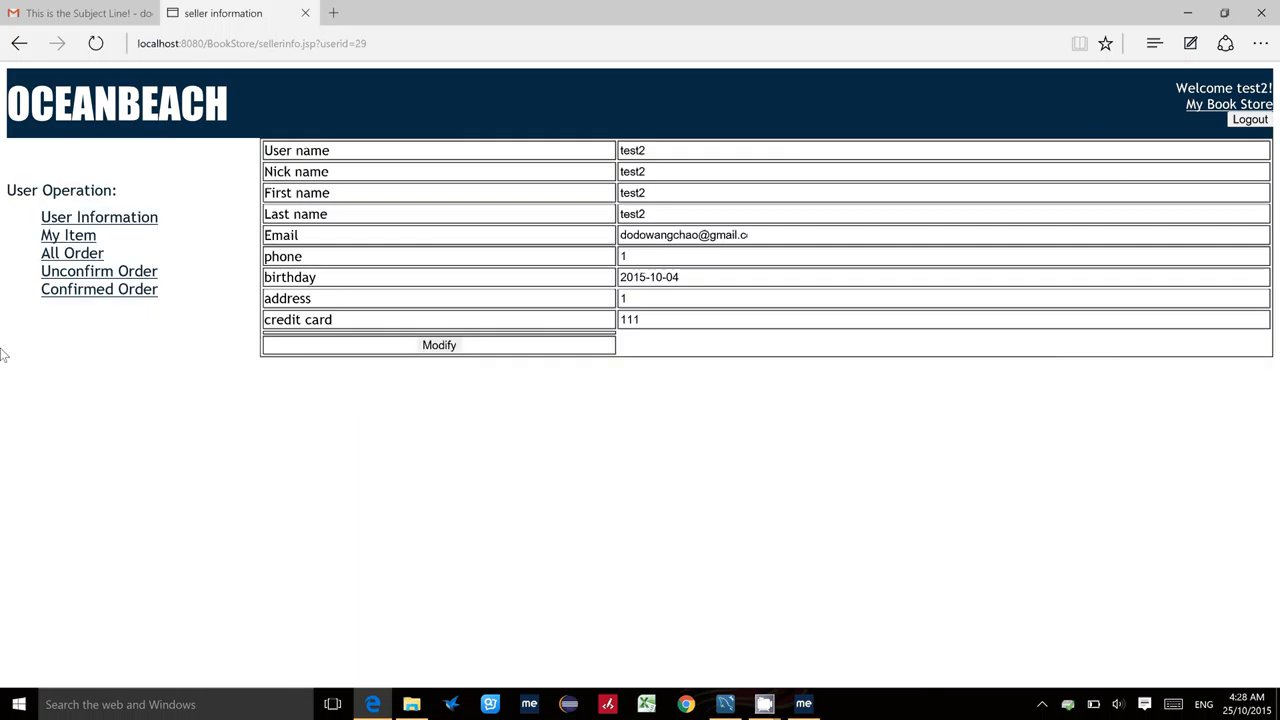
# - Pause the Computer item listing in the seller's item list and return home
pyautogui.click(68, 234)
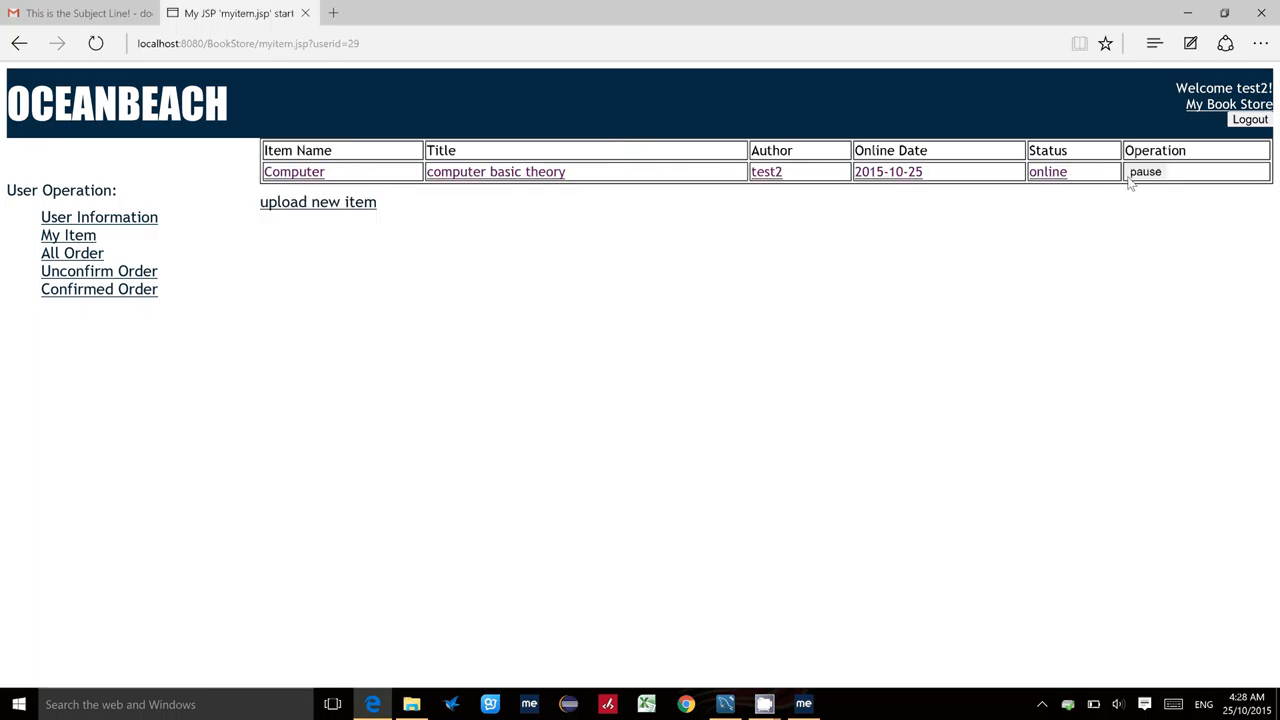
pyautogui.click(1148, 172)
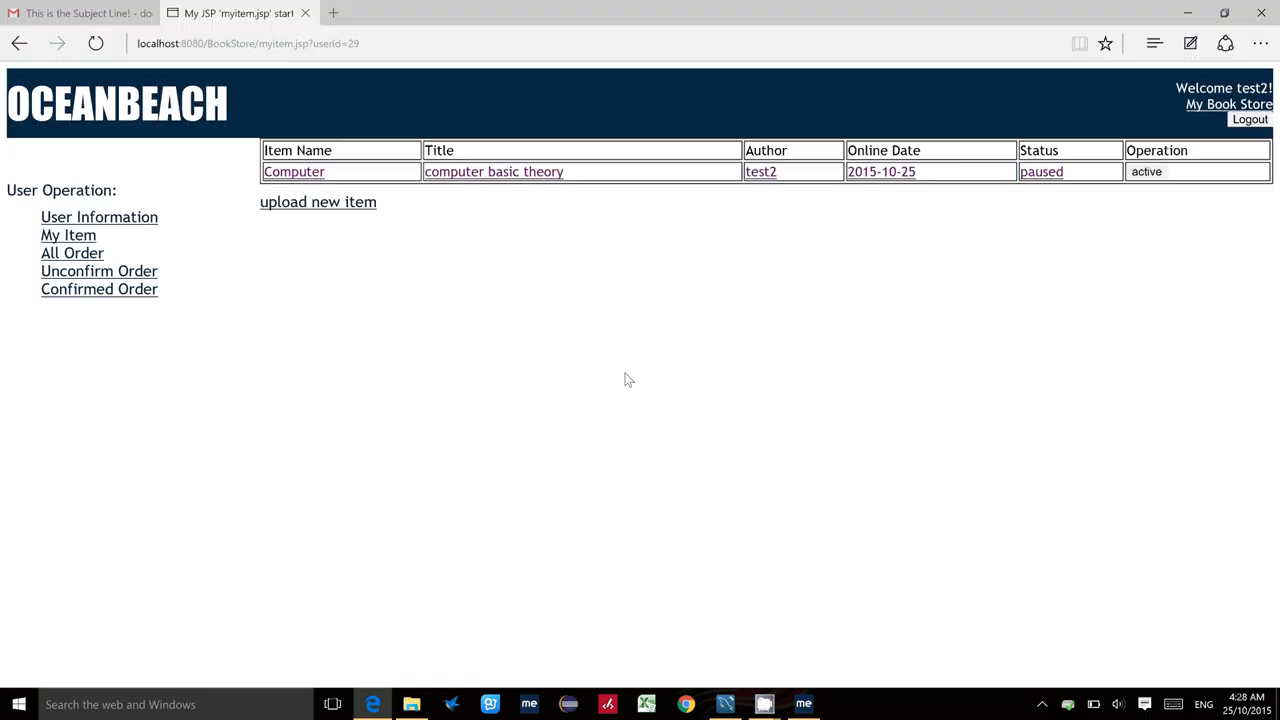
pyautogui.click(1228, 104)
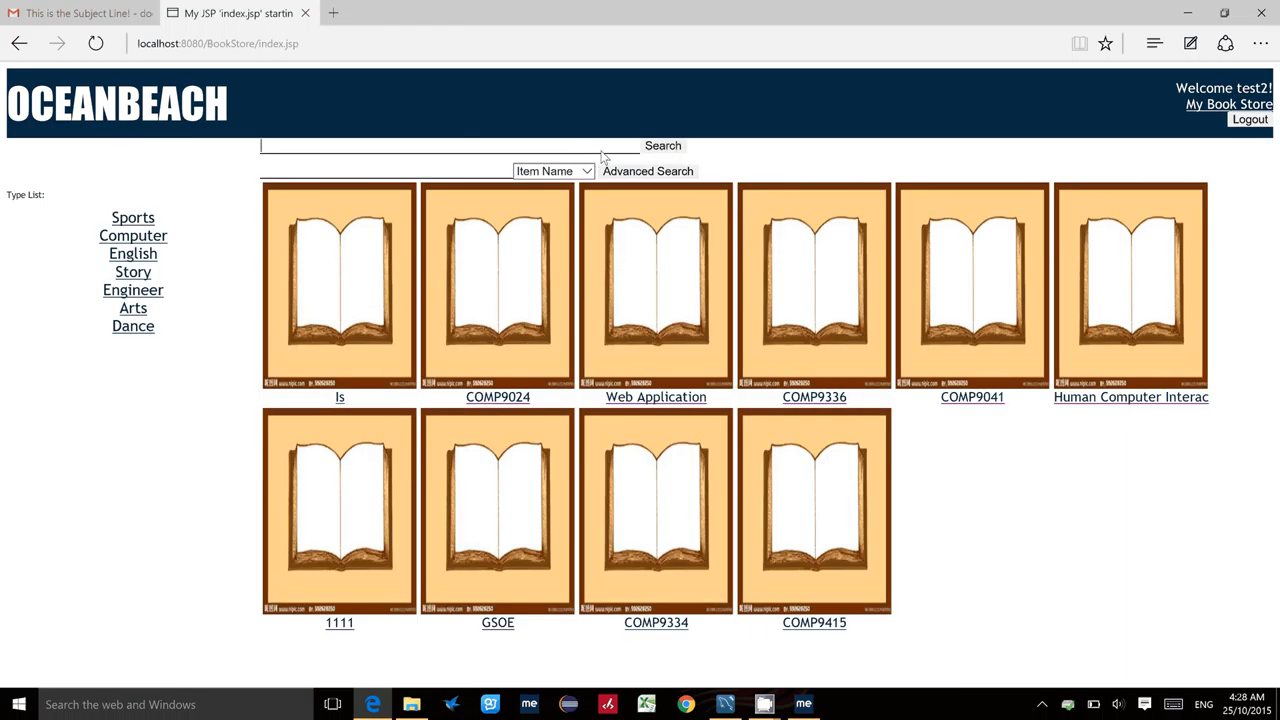
# - Search the catalogue for 'computer', listing Math, Computer and Human Computer Interac
pyautogui.write('co')
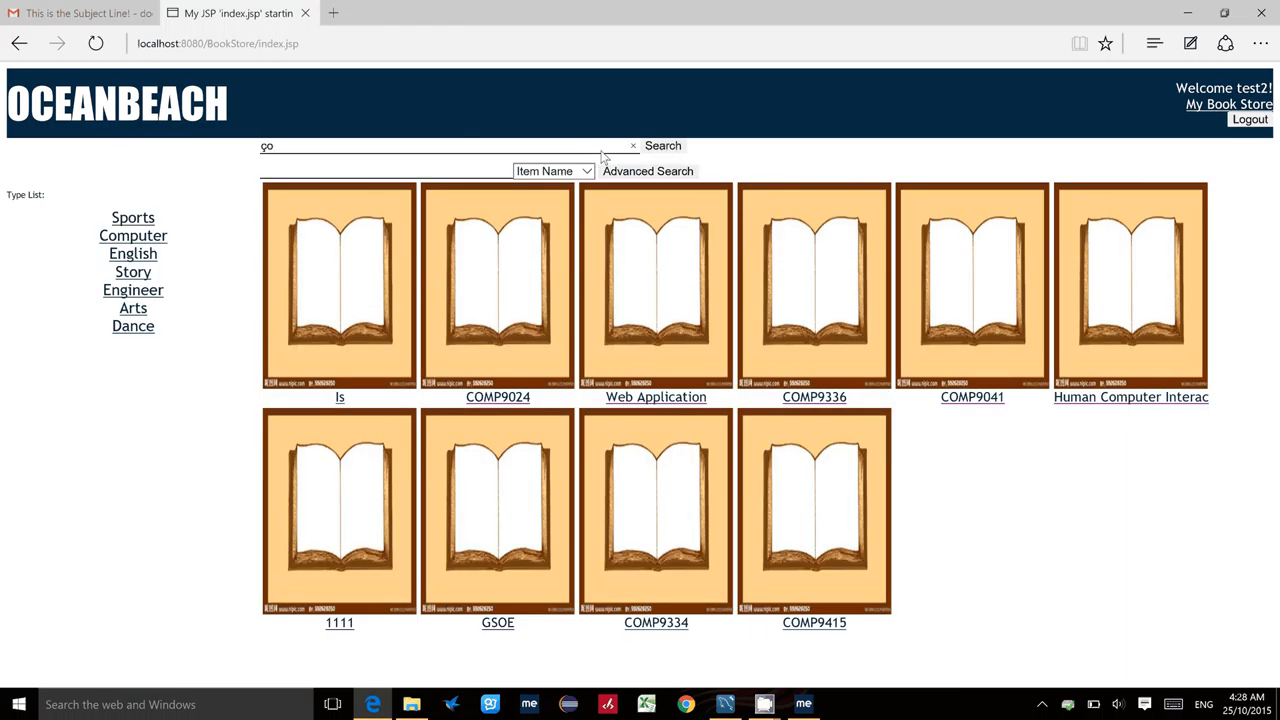
pyautogui.write('ompute')
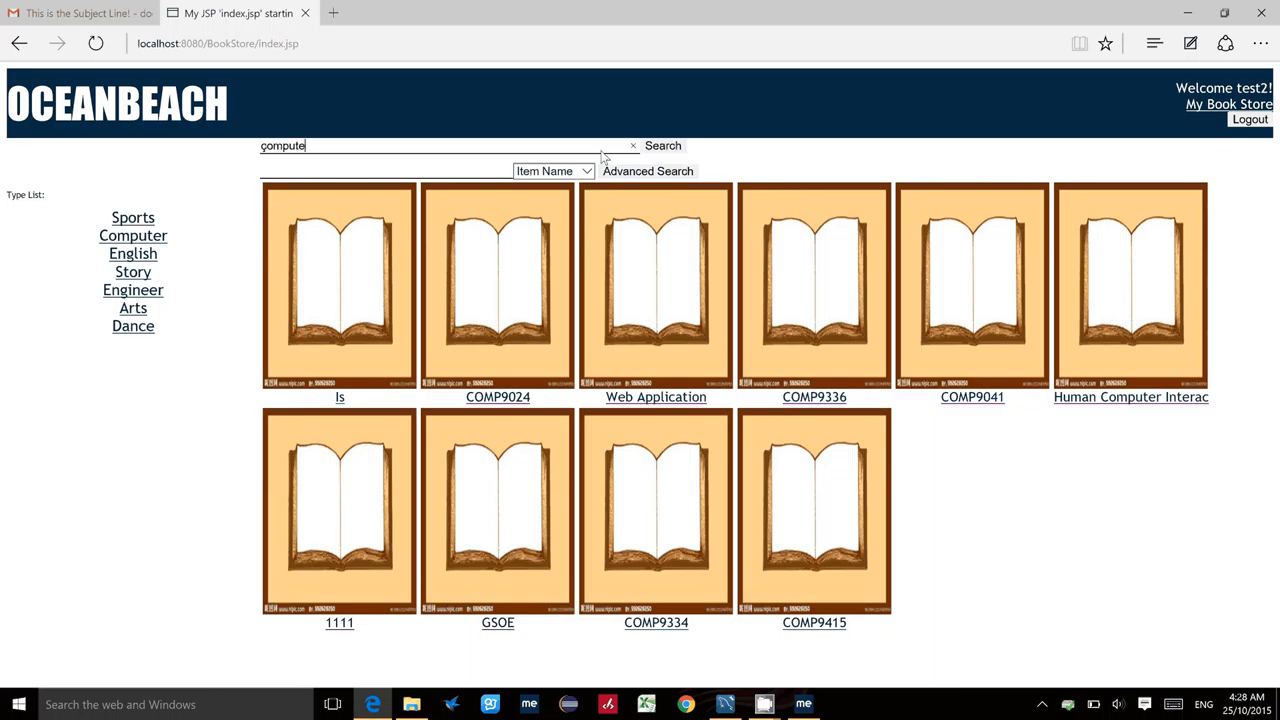
pyautogui.click(664, 144)
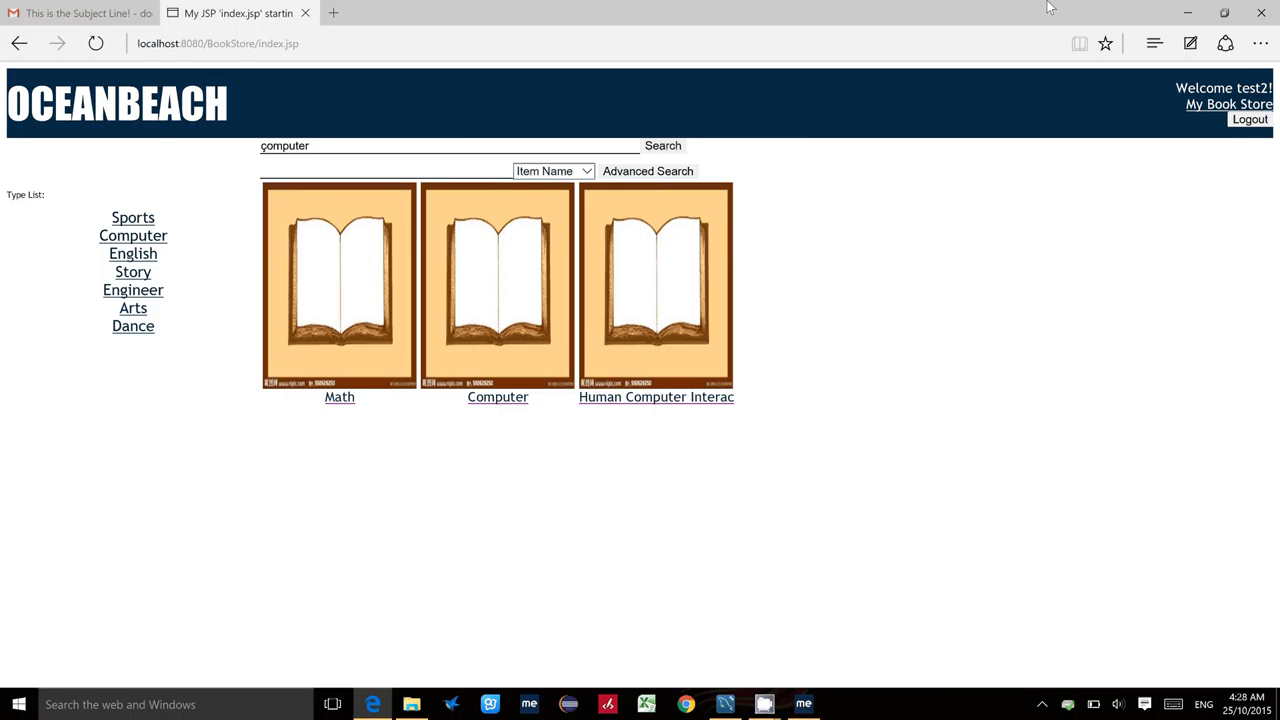
pyautogui.moveTo(1220, 108)
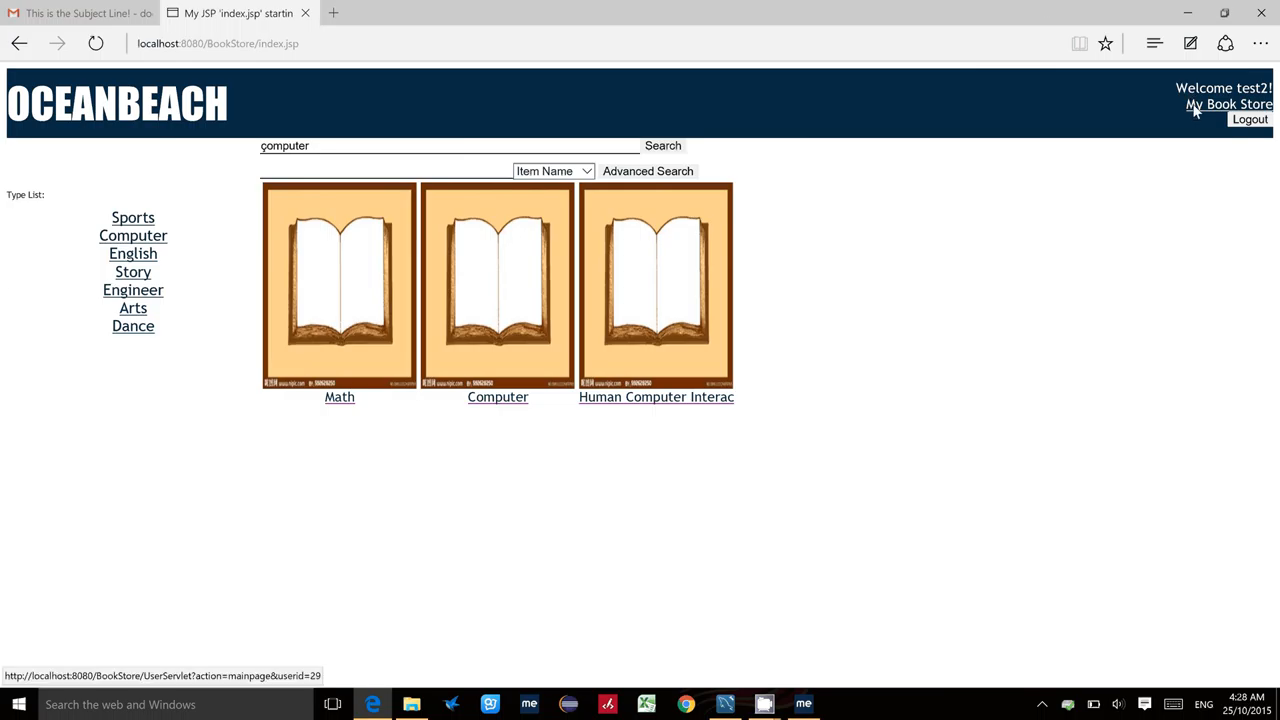
# - View the seller's account page, all orders and the empty unconfirmed order list
pyautogui.click(1216, 104)
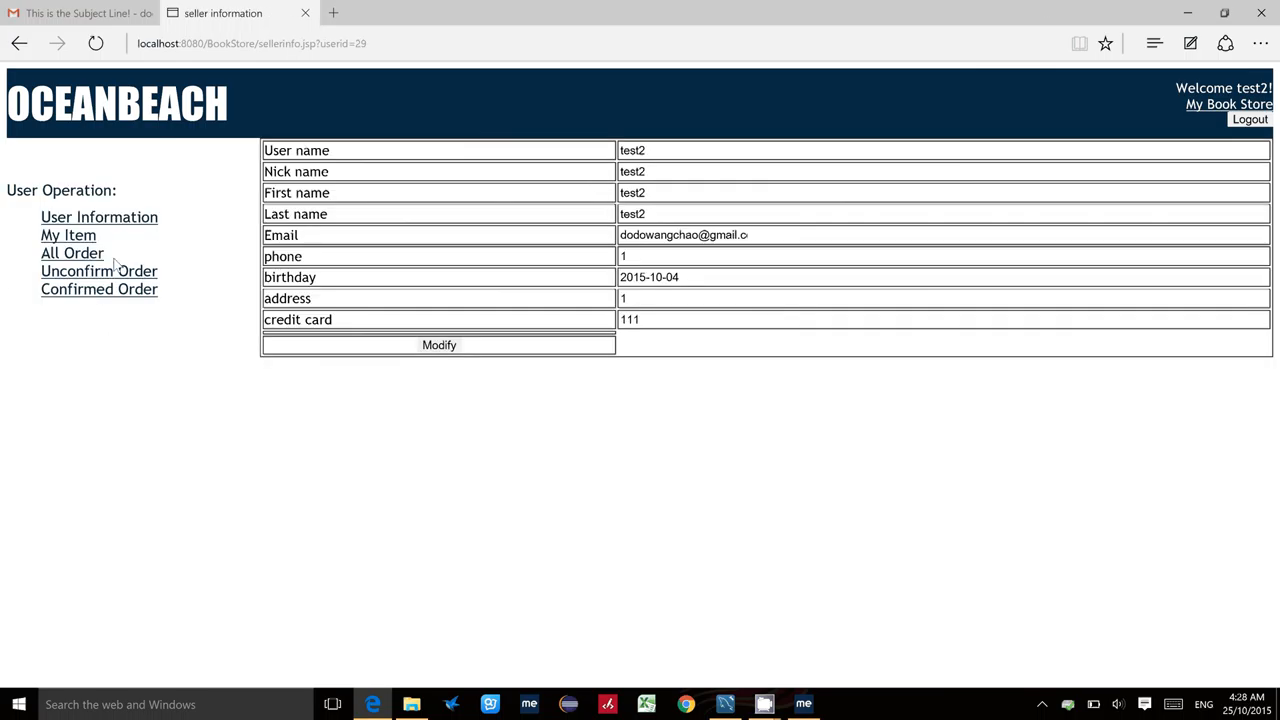
pyautogui.click(72, 252)
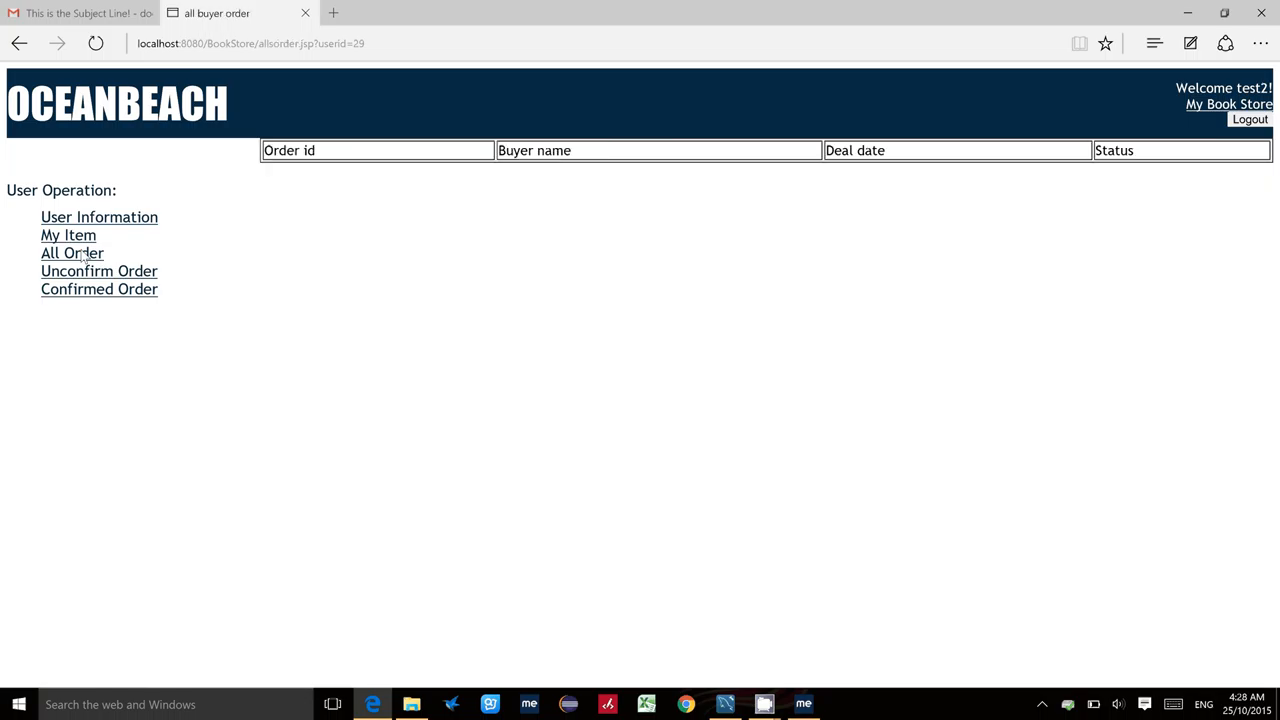
pyautogui.click(98, 272)
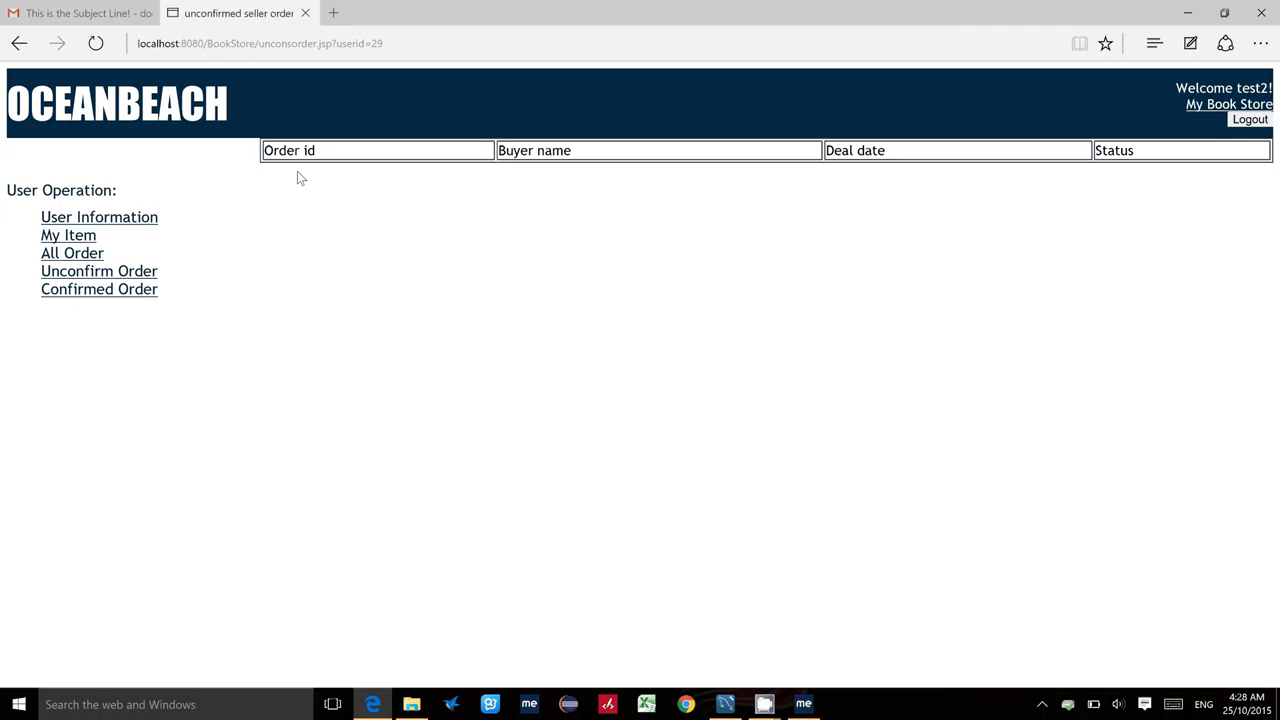
pyautogui.moveTo(212, 206)
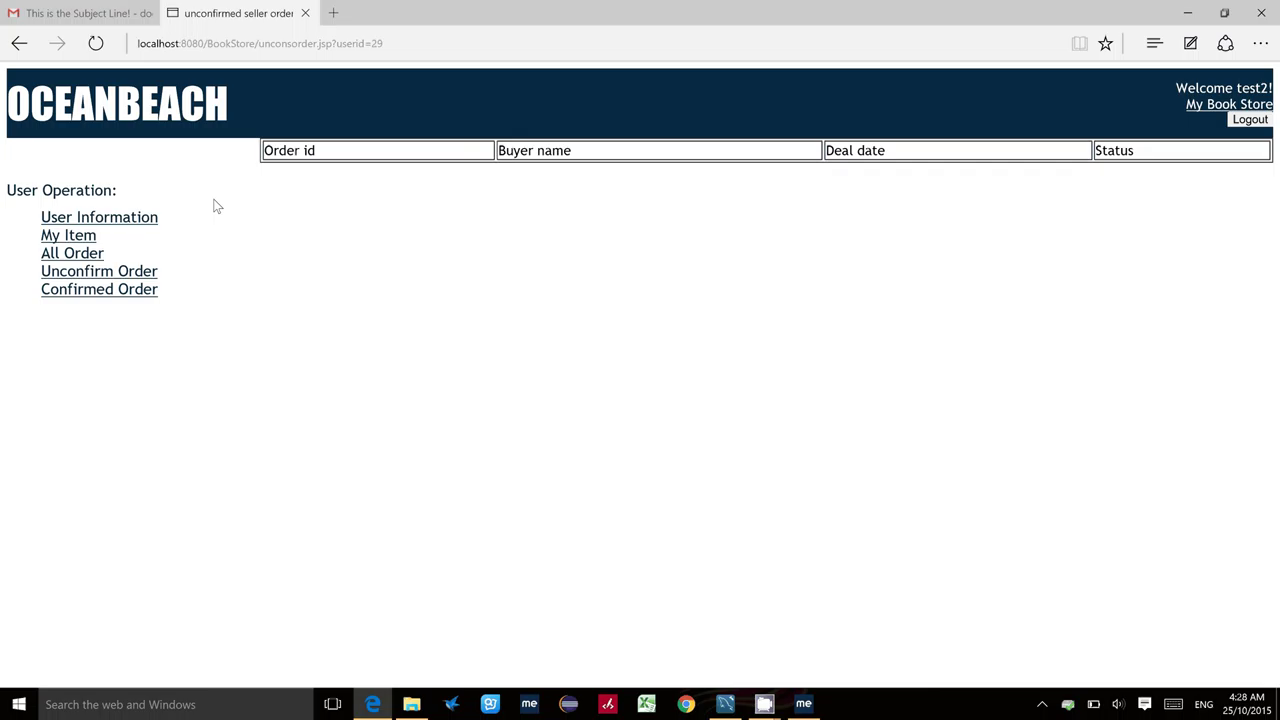
pyautogui.moveTo(112, 158)
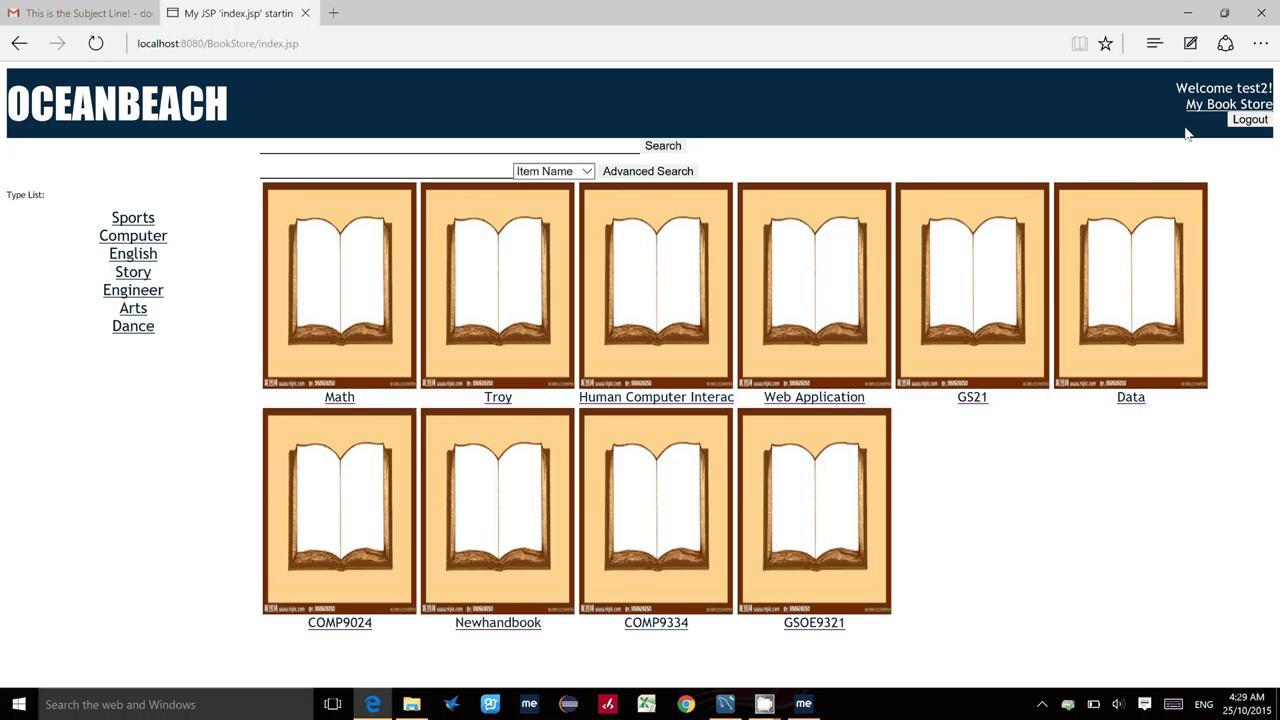
pyautogui.moveTo(980, 148)
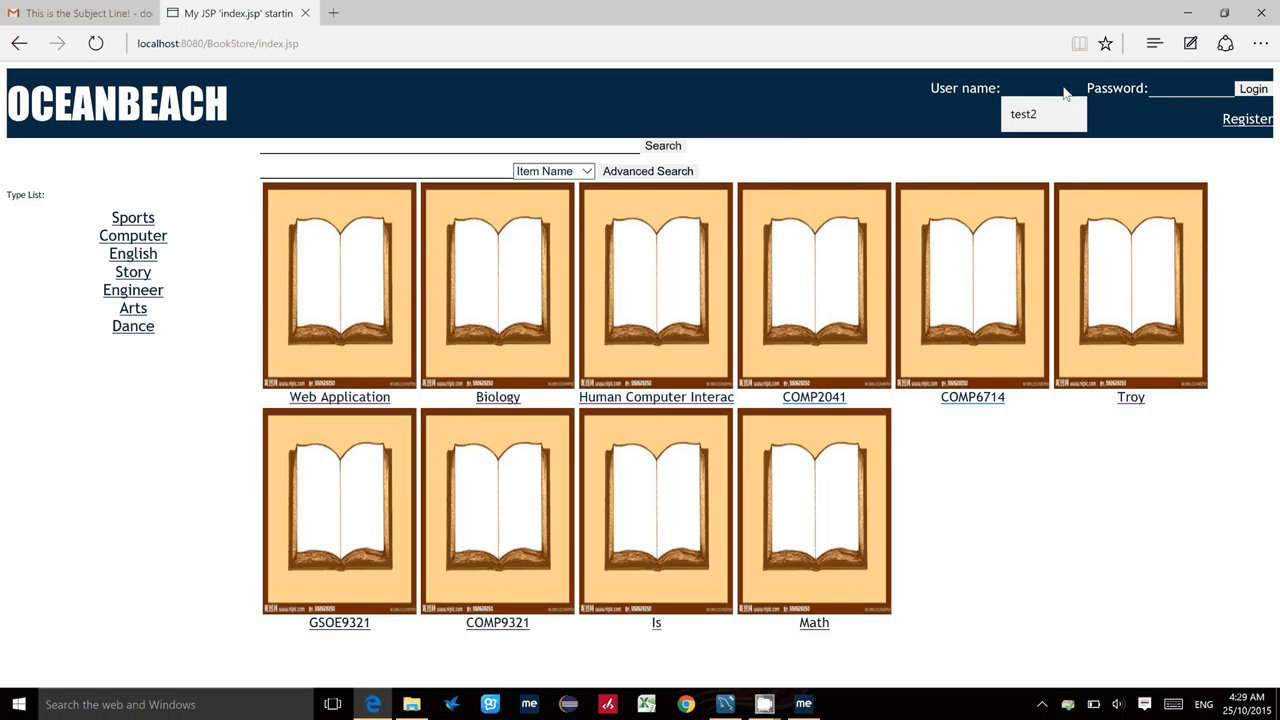
# - Sign in as buyer account test after the seller logs out
pyautogui.write('test')
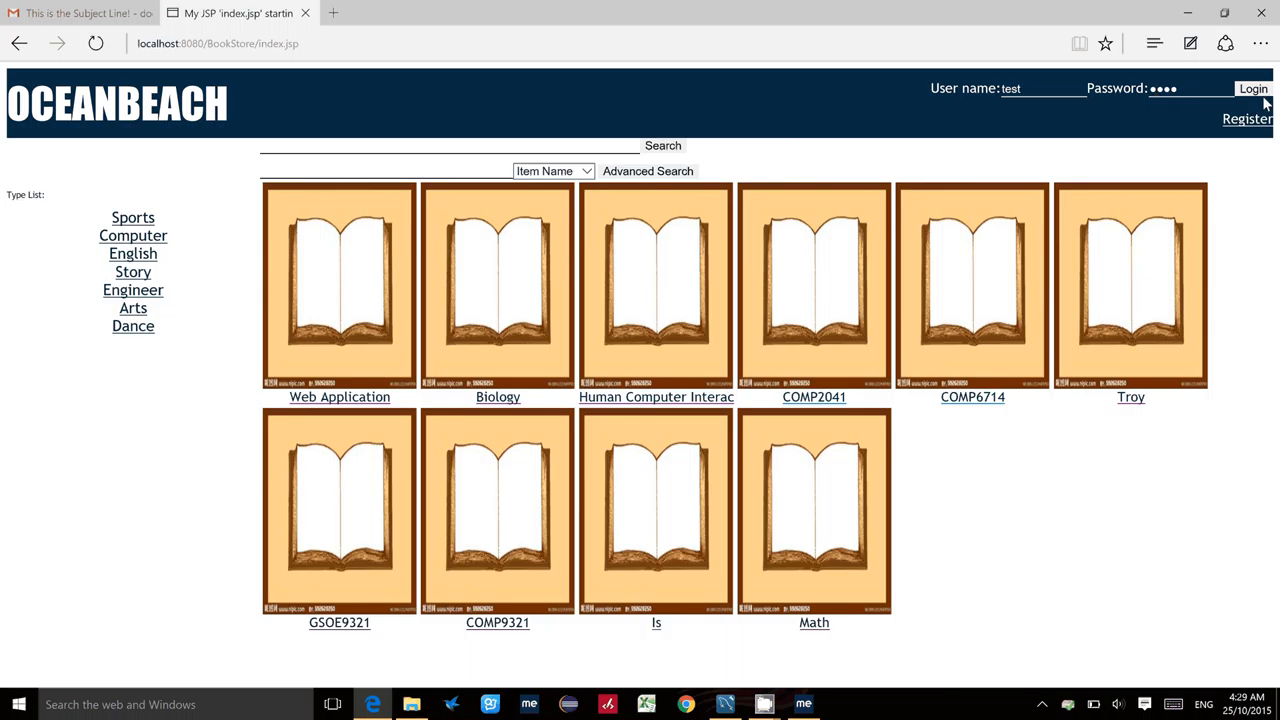
pyautogui.click(1252, 88)
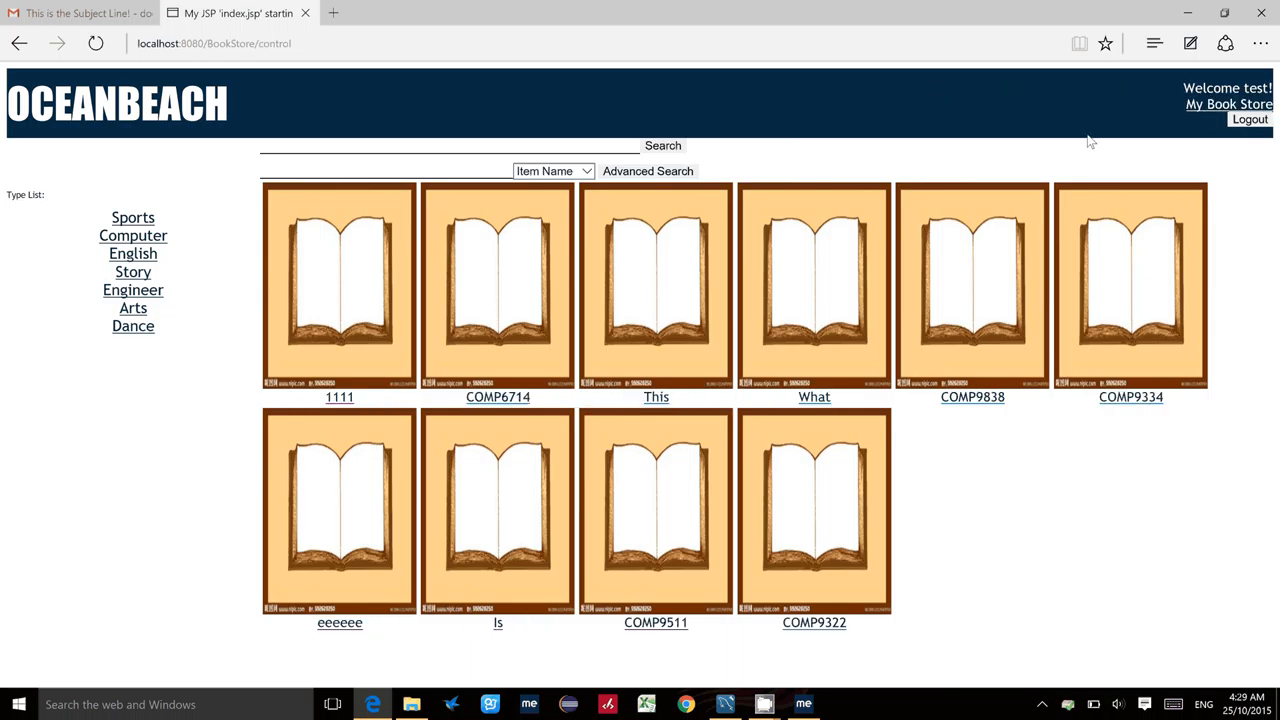
pyautogui.moveTo(1194, 110)
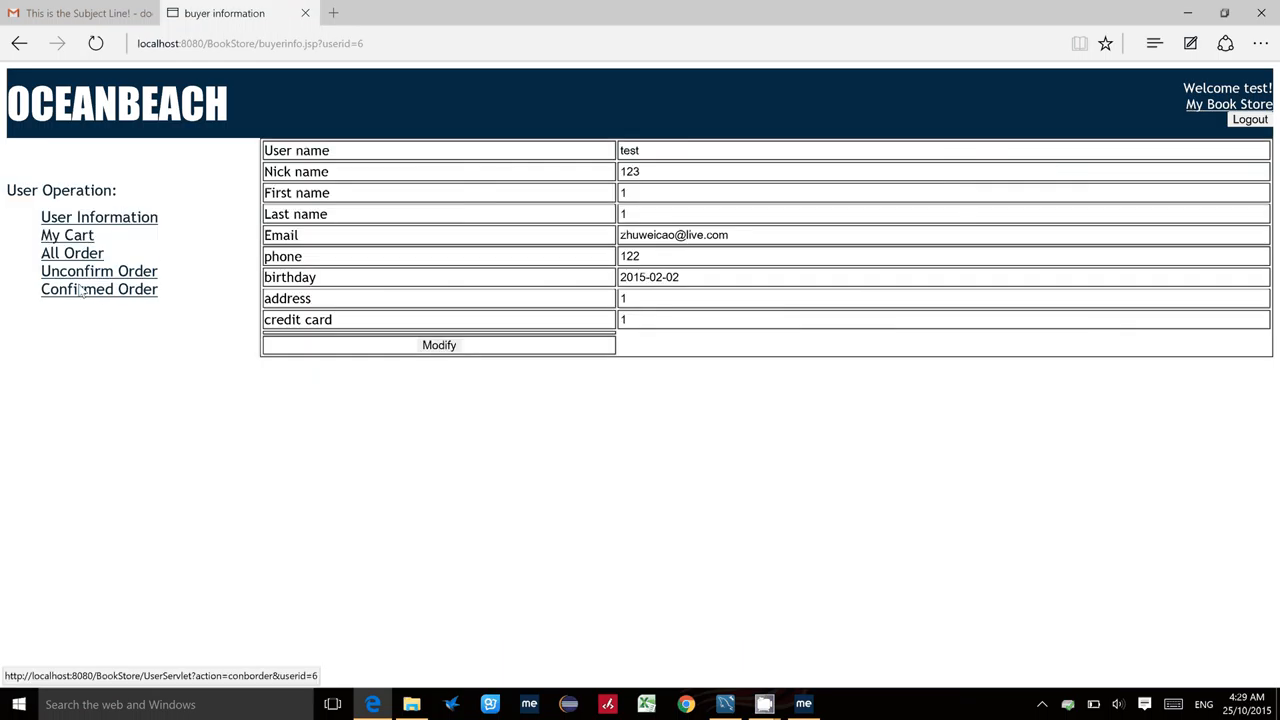
pyautogui.moveTo(88, 348)
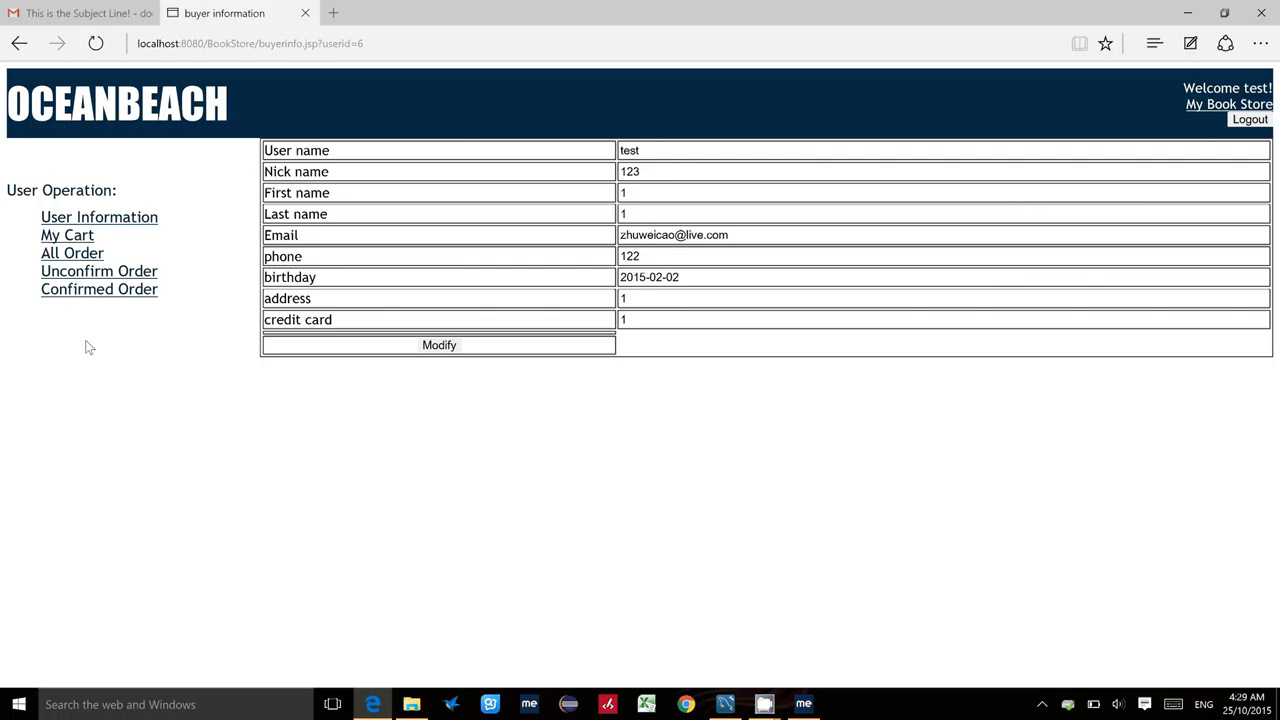
# - Show the test account's shopping cart listing seven books
pyautogui.click(100, 216)
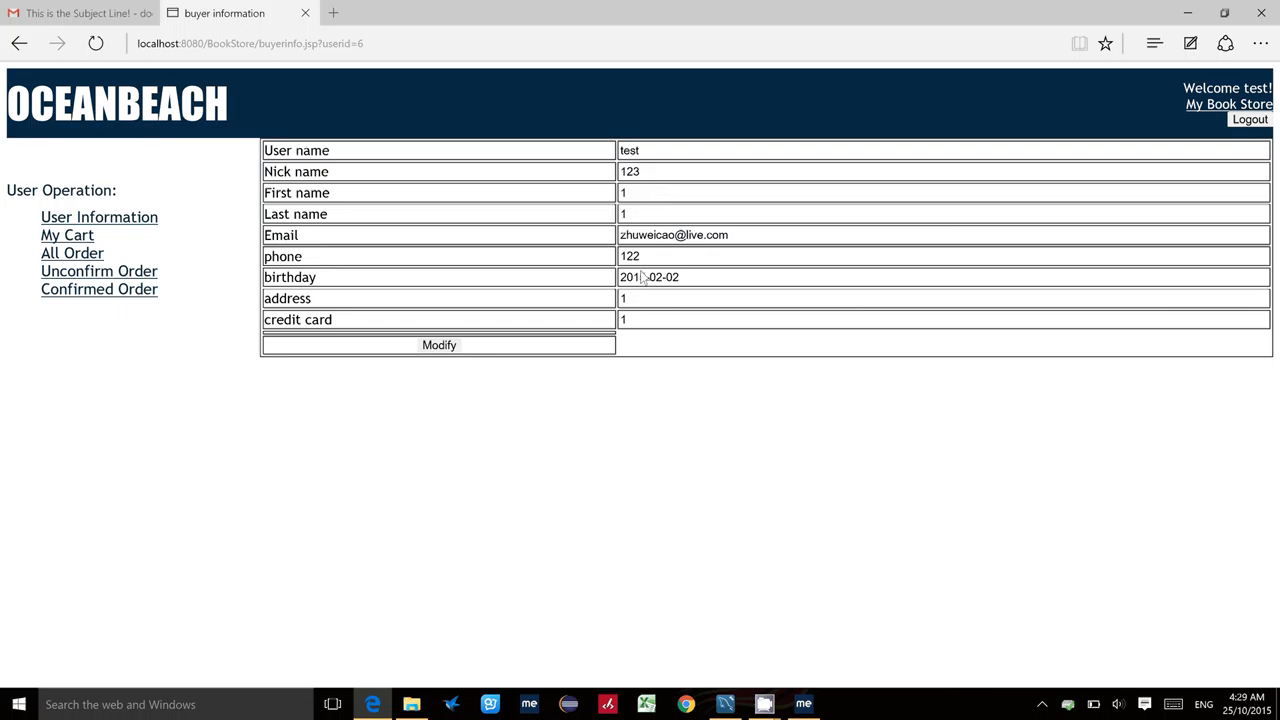
pyautogui.click(66, 234)
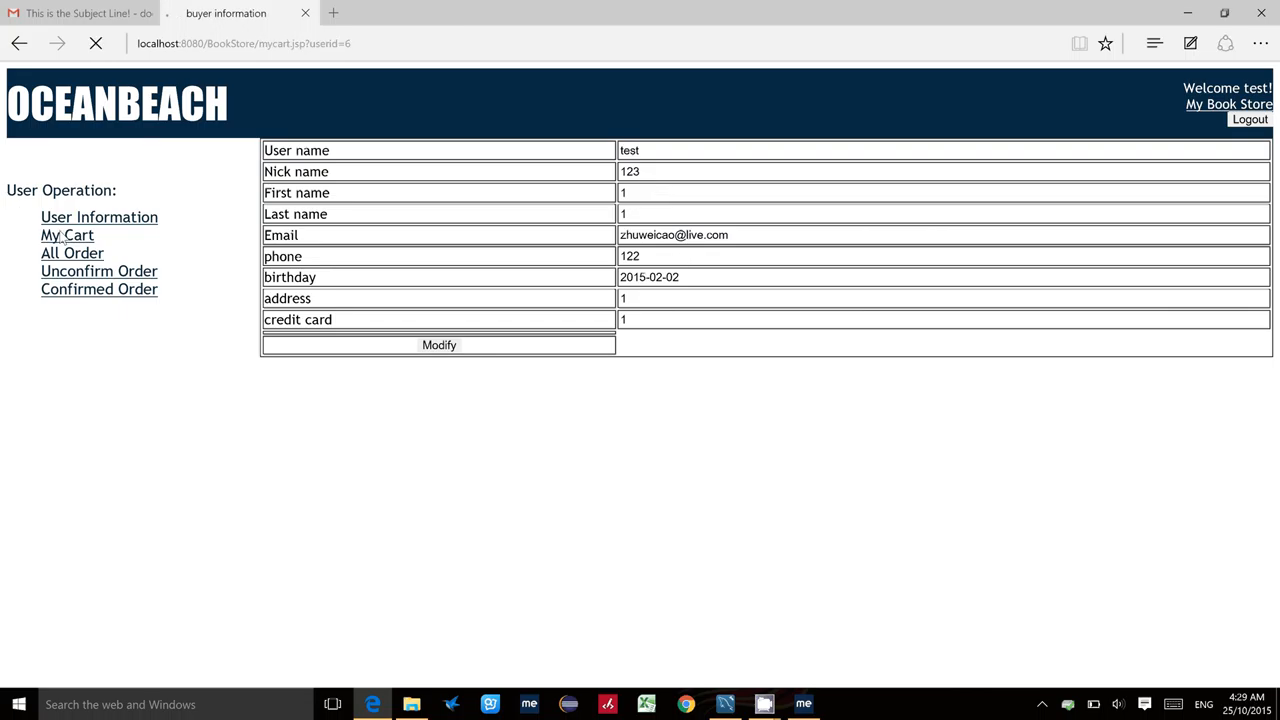
pyautogui.click(68, 236)
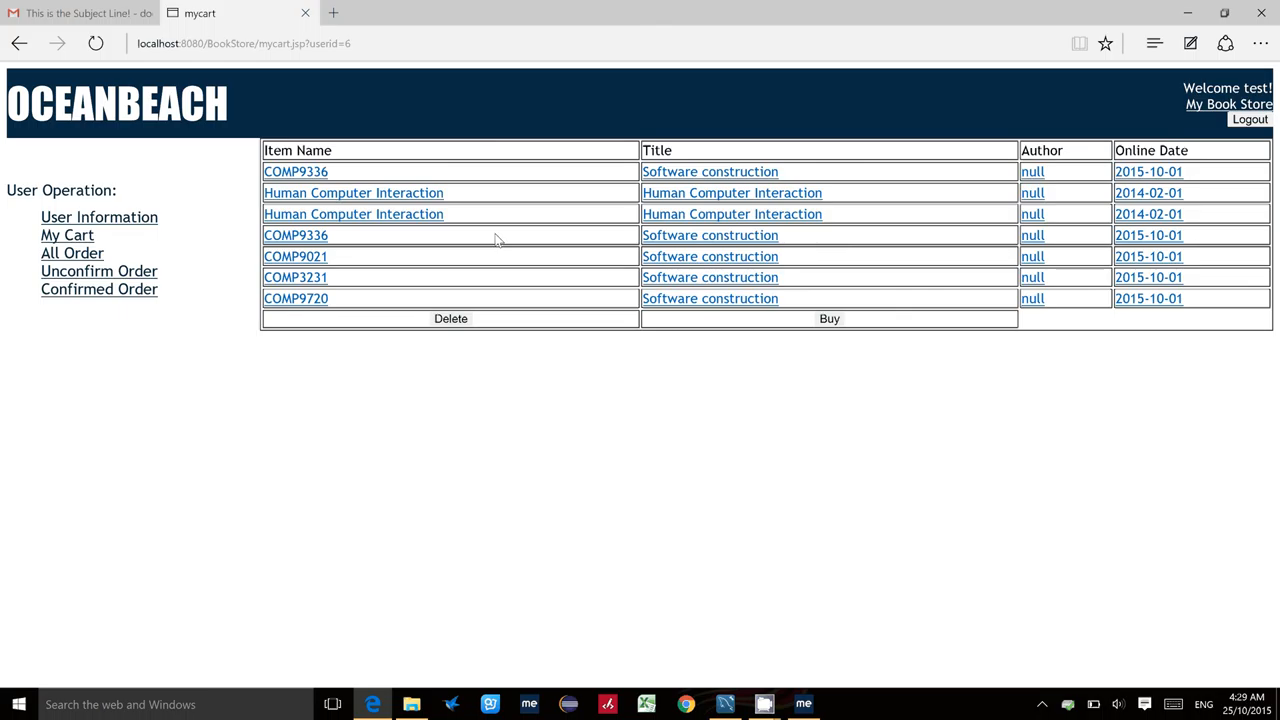
pyautogui.moveTo(484, 164)
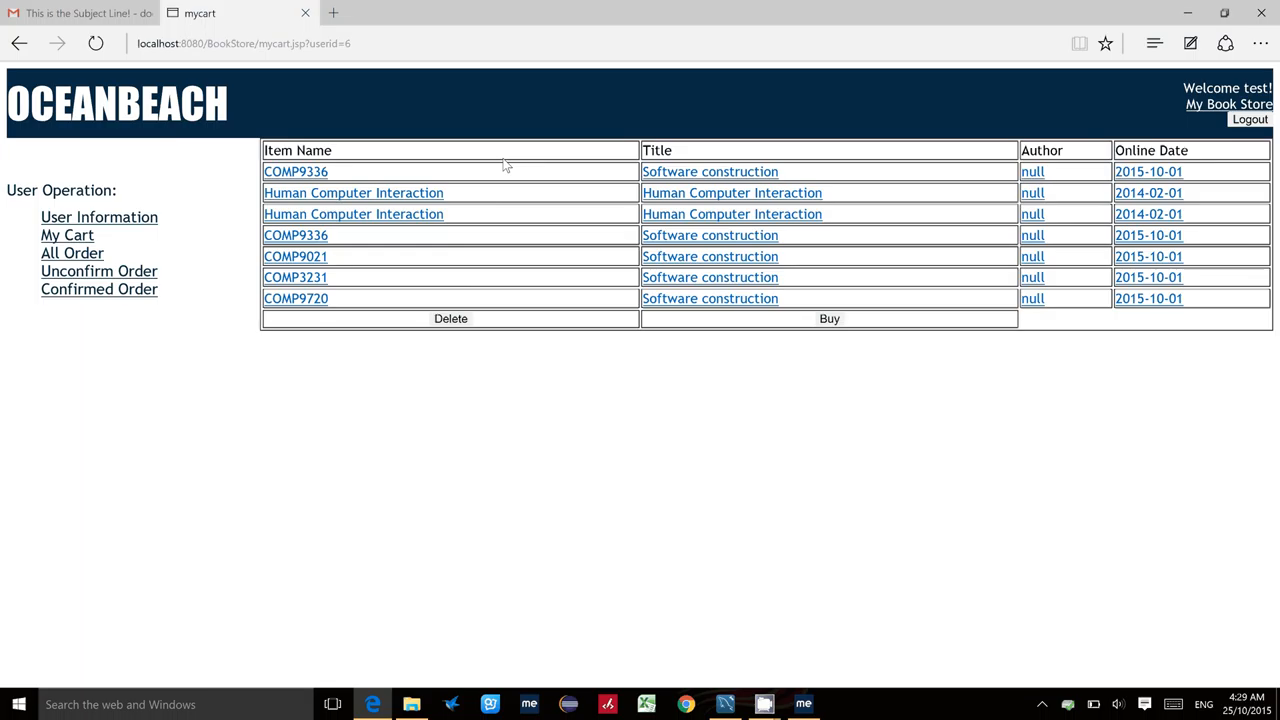
pyautogui.moveTo(72, 252)
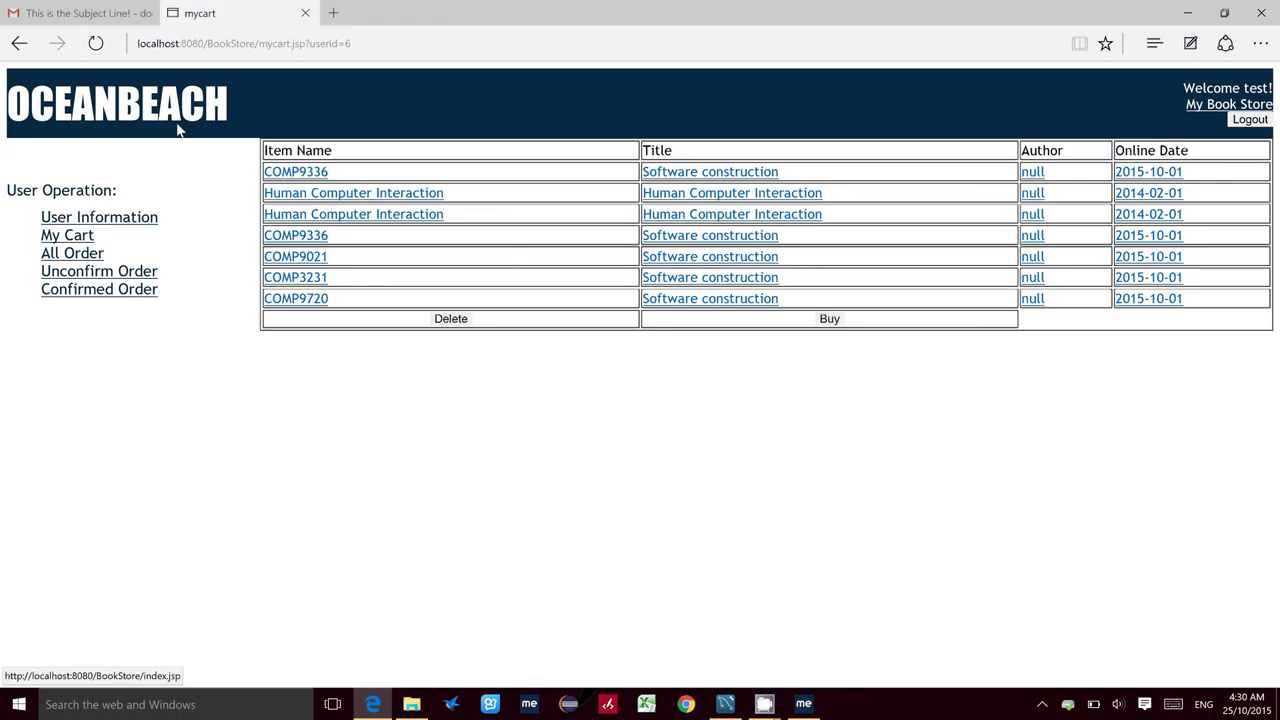
# - Add the COMP9322 book to the cart from its detail page and confirm
pyautogui.click(116, 104)
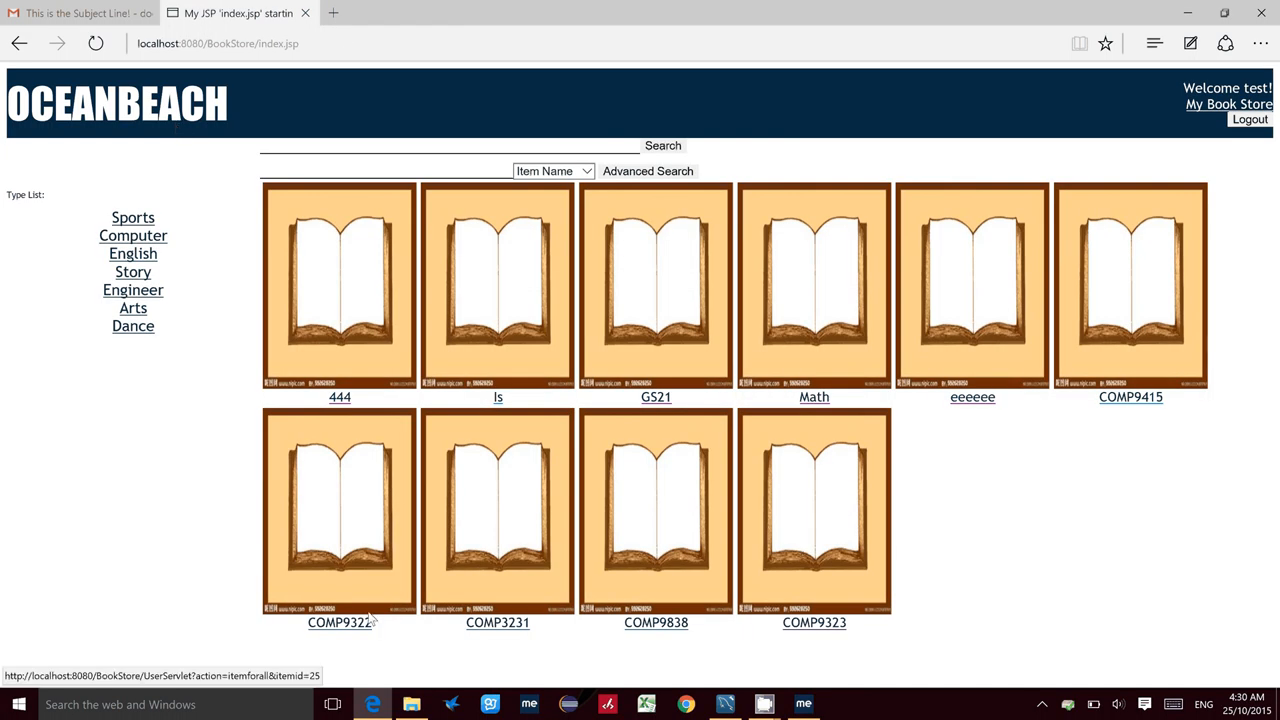
pyautogui.moveTo(340, 624)
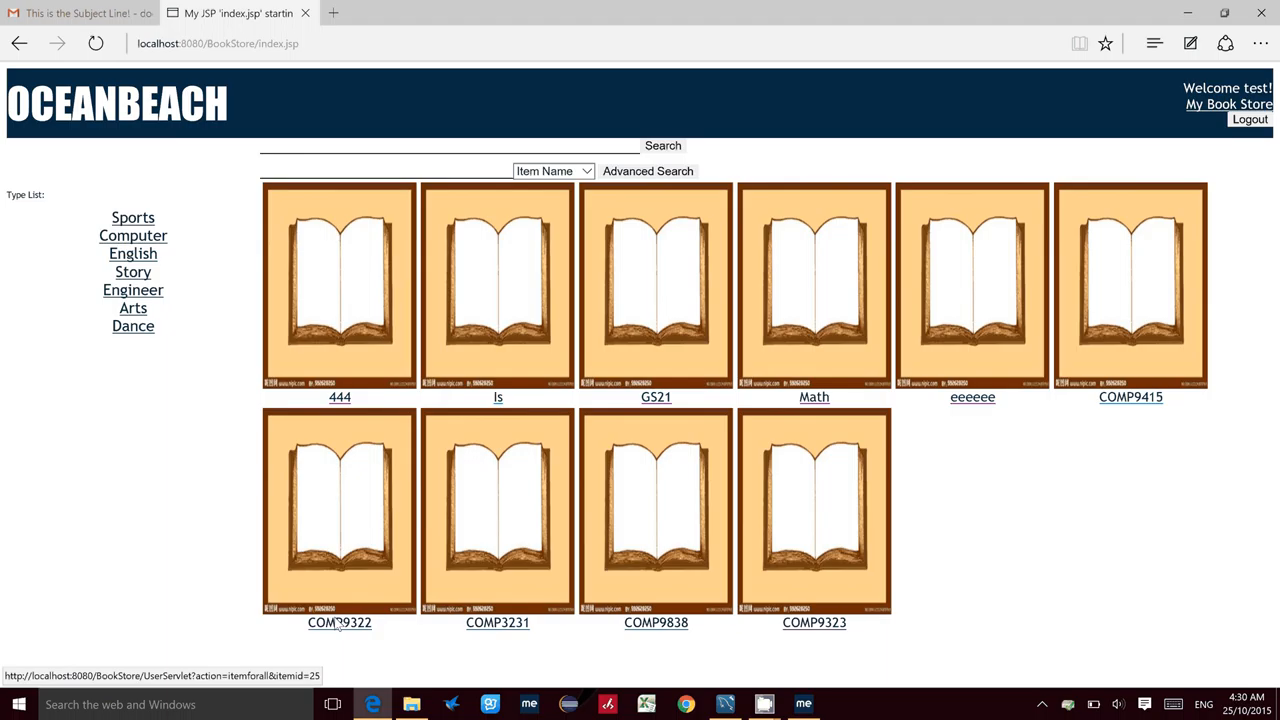
pyautogui.click(340, 624)
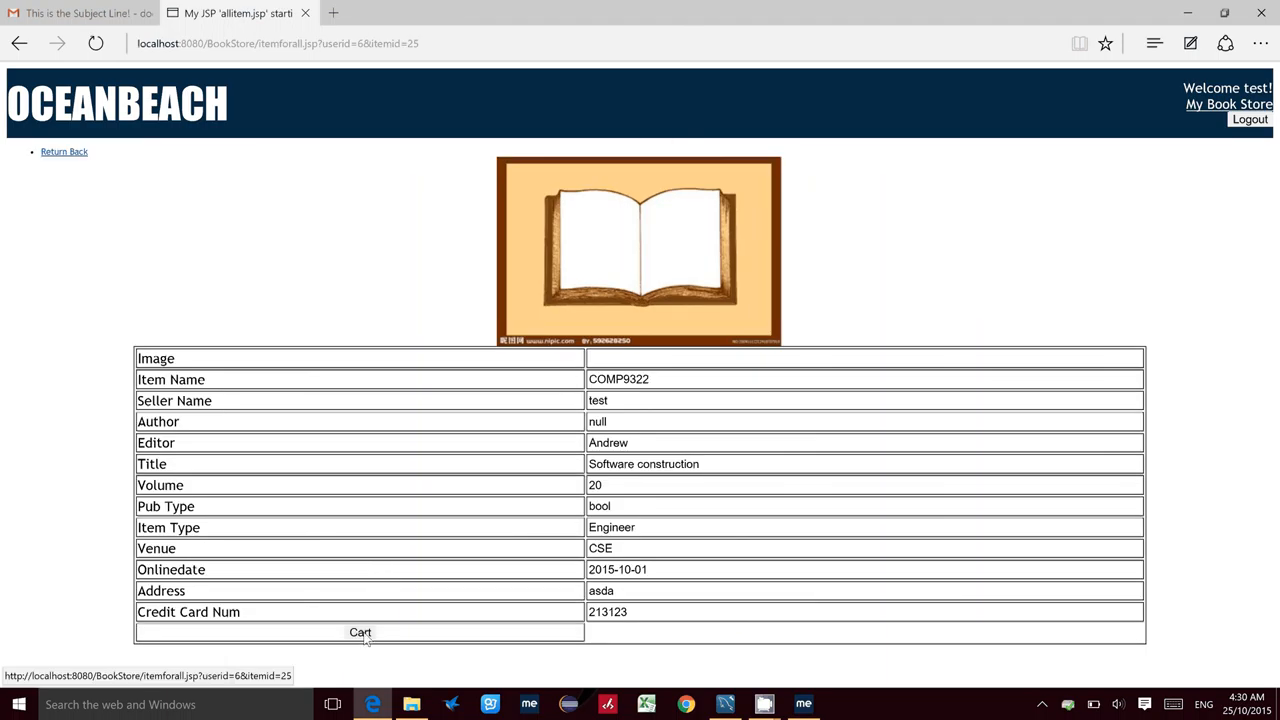
pyautogui.click(360, 632)
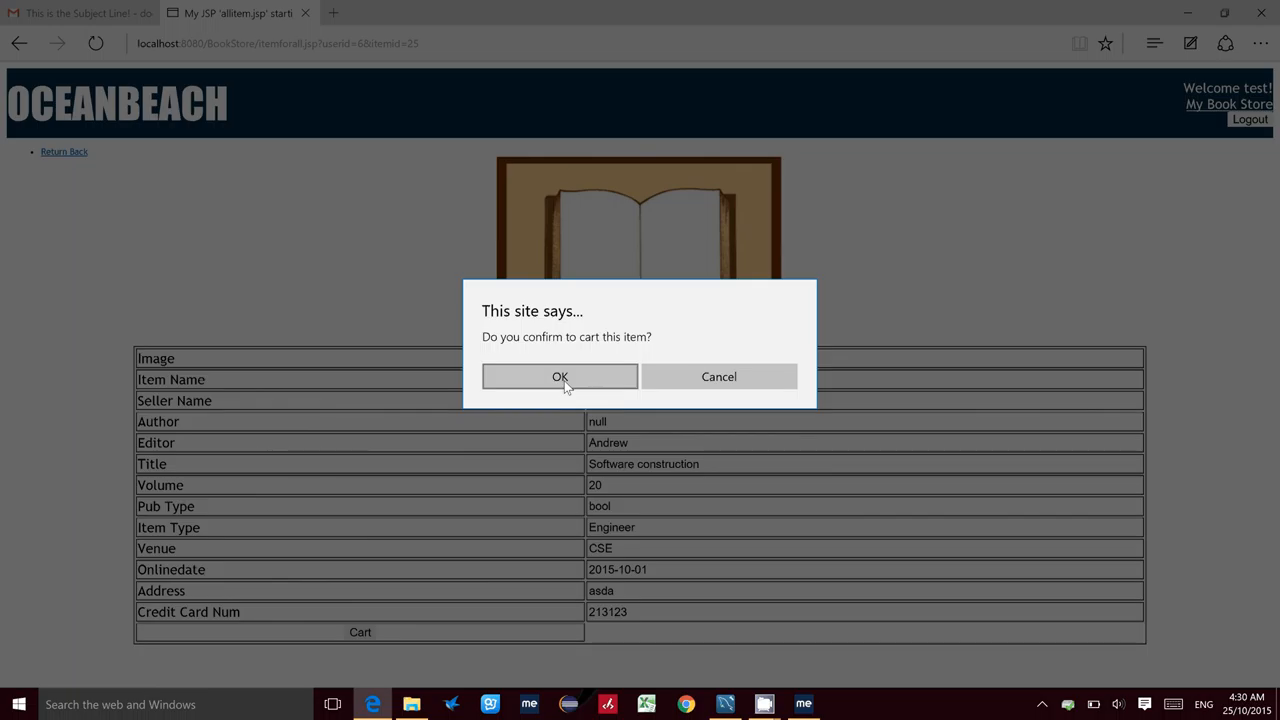
pyautogui.click(560, 376)
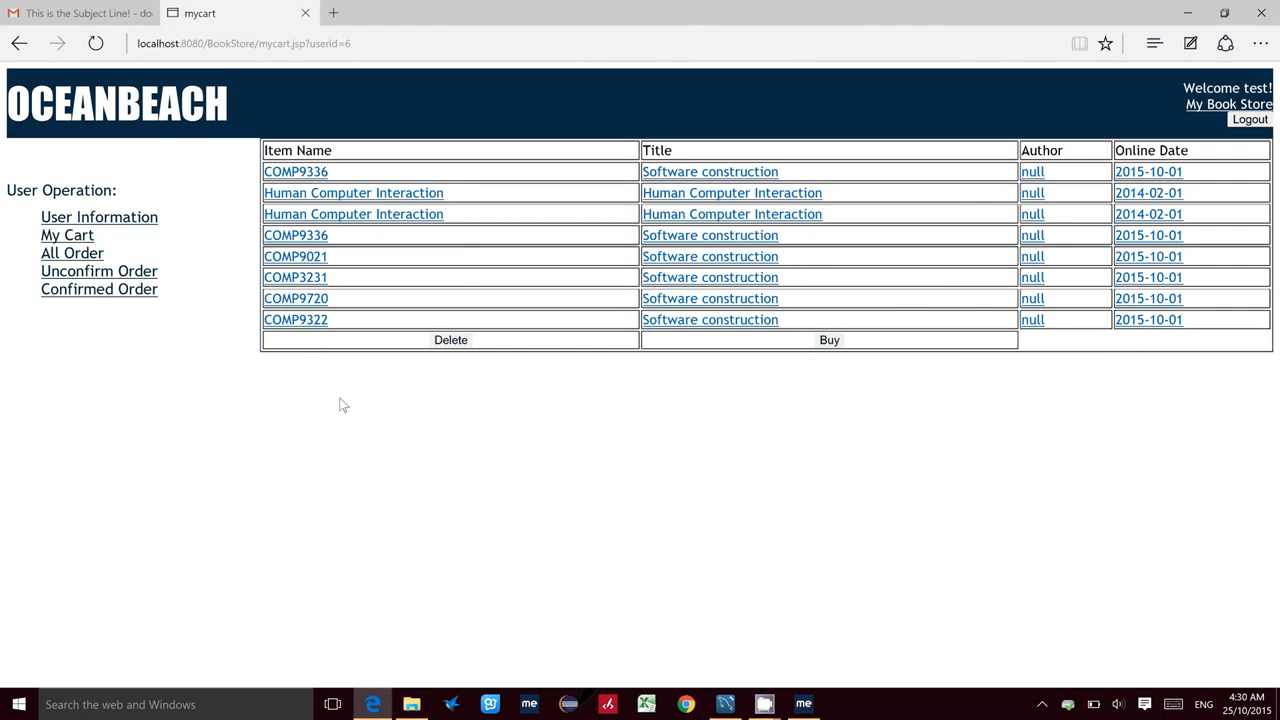
pyautogui.moveTo(312, 328)
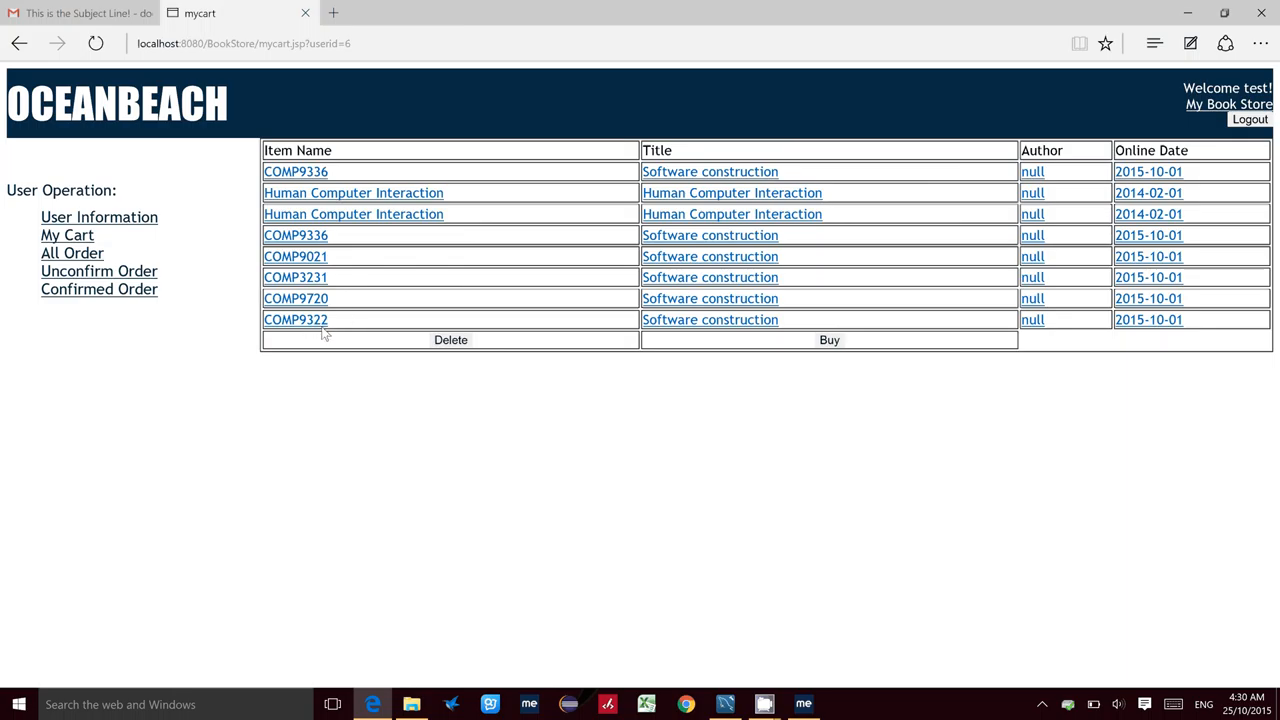
pyautogui.moveTo(322, 332)
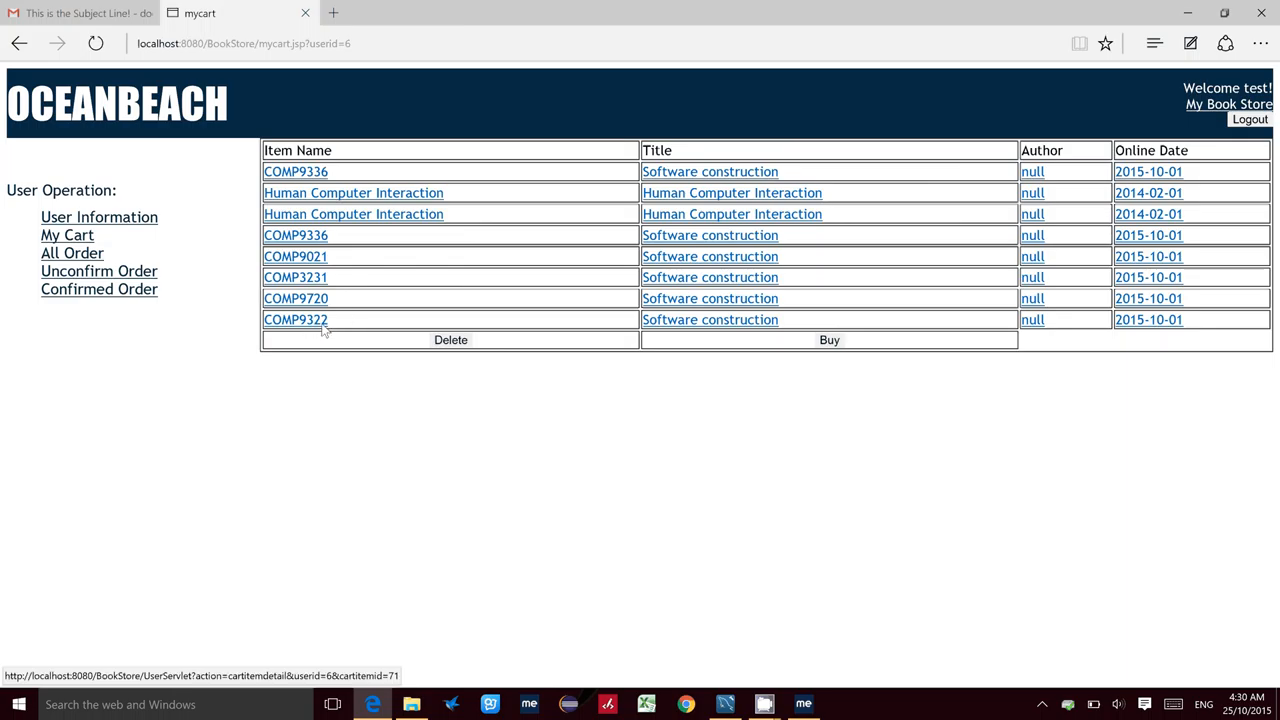
pyautogui.moveTo(100, 272)
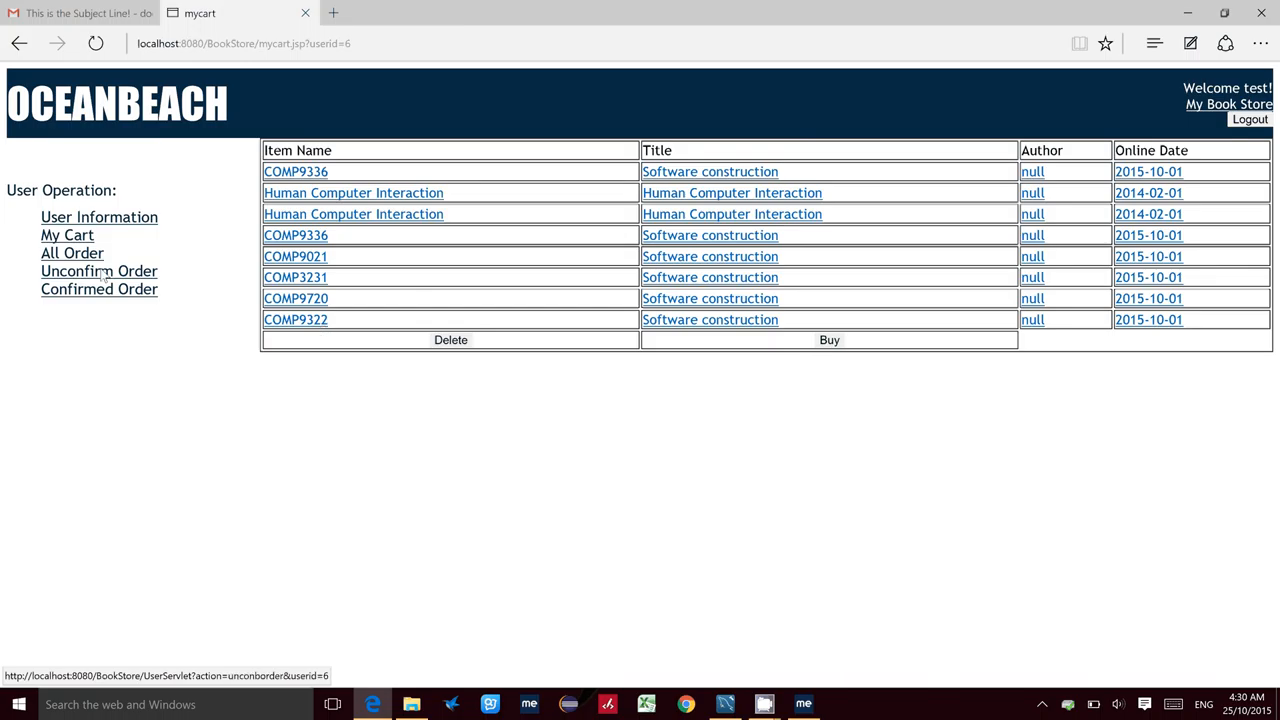
pyautogui.moveTo(540, 396)
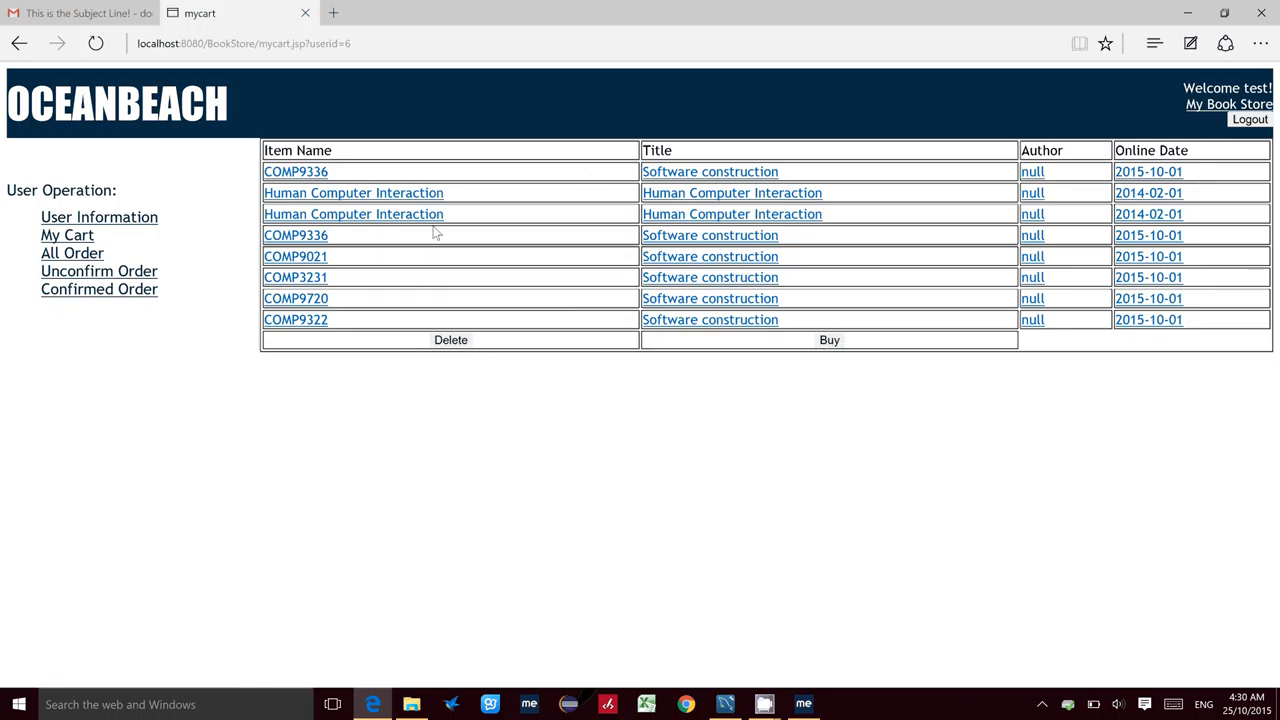
pyautogui.moveTo(484, 364)
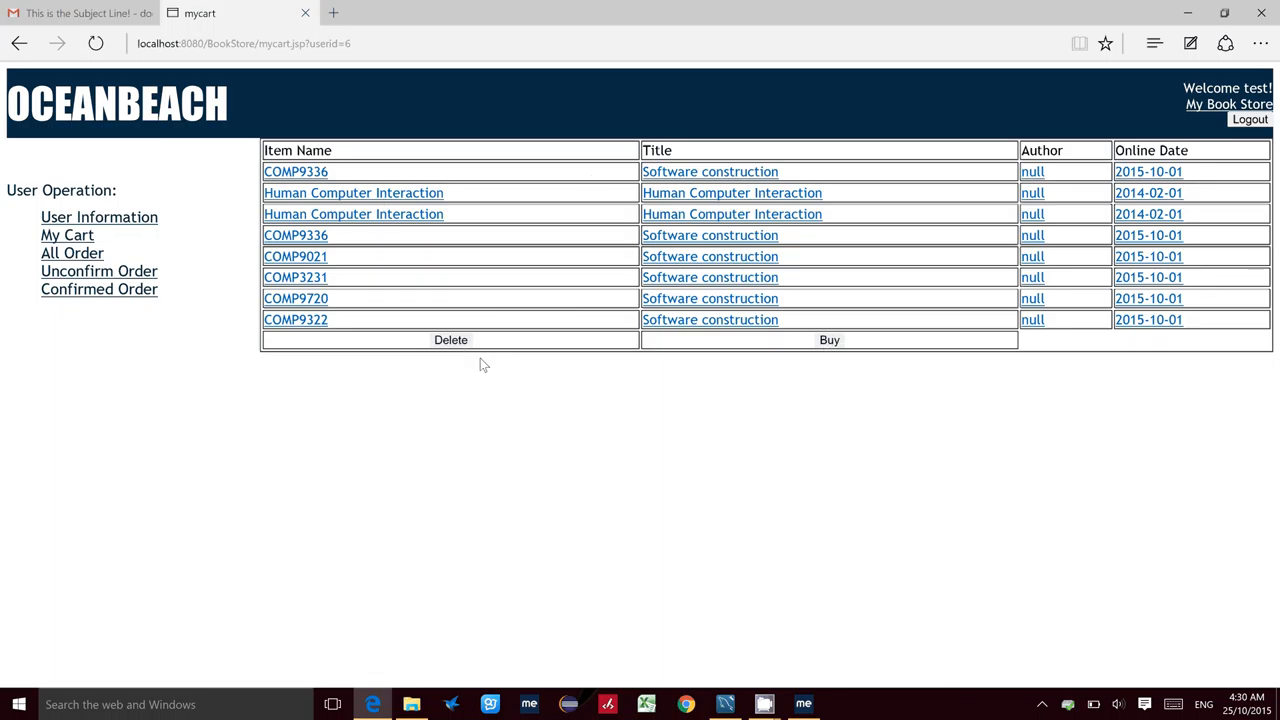
pyautogui.moveTo(296, 262)
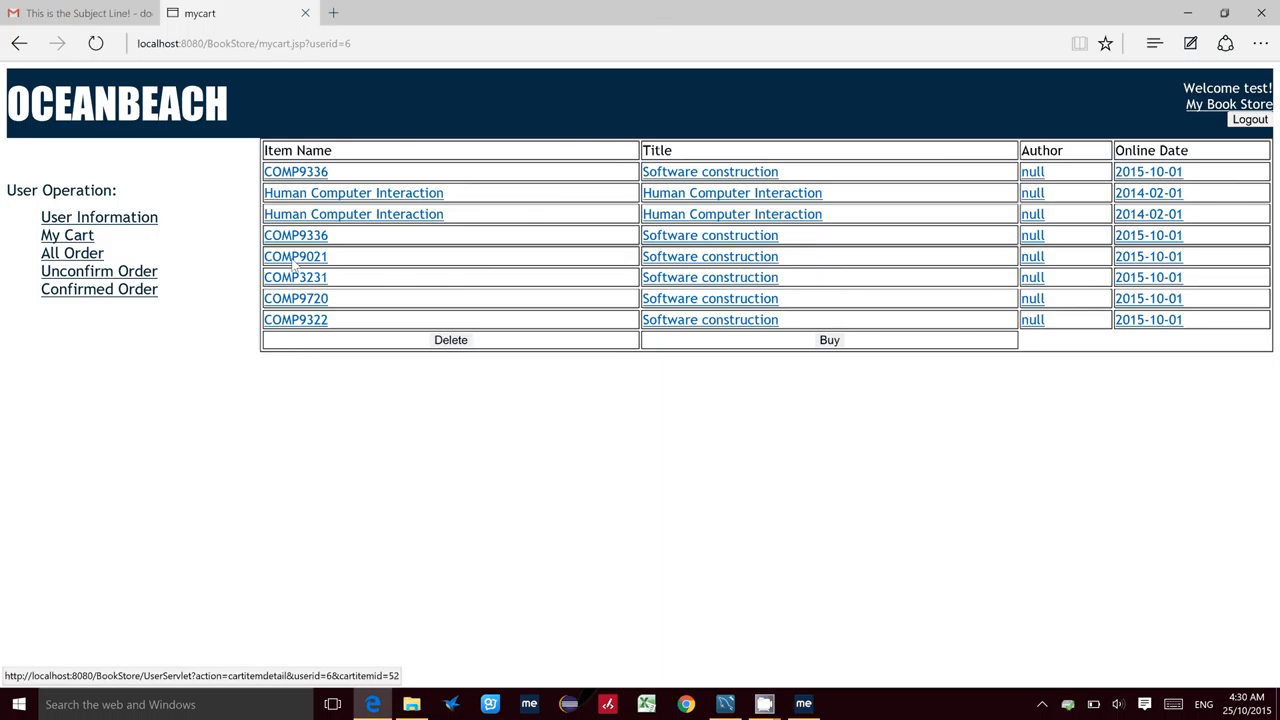
# - Delete the first COMP9336 item from the cart and confirm, leaving seven items
pyautogui.click(296, 256)
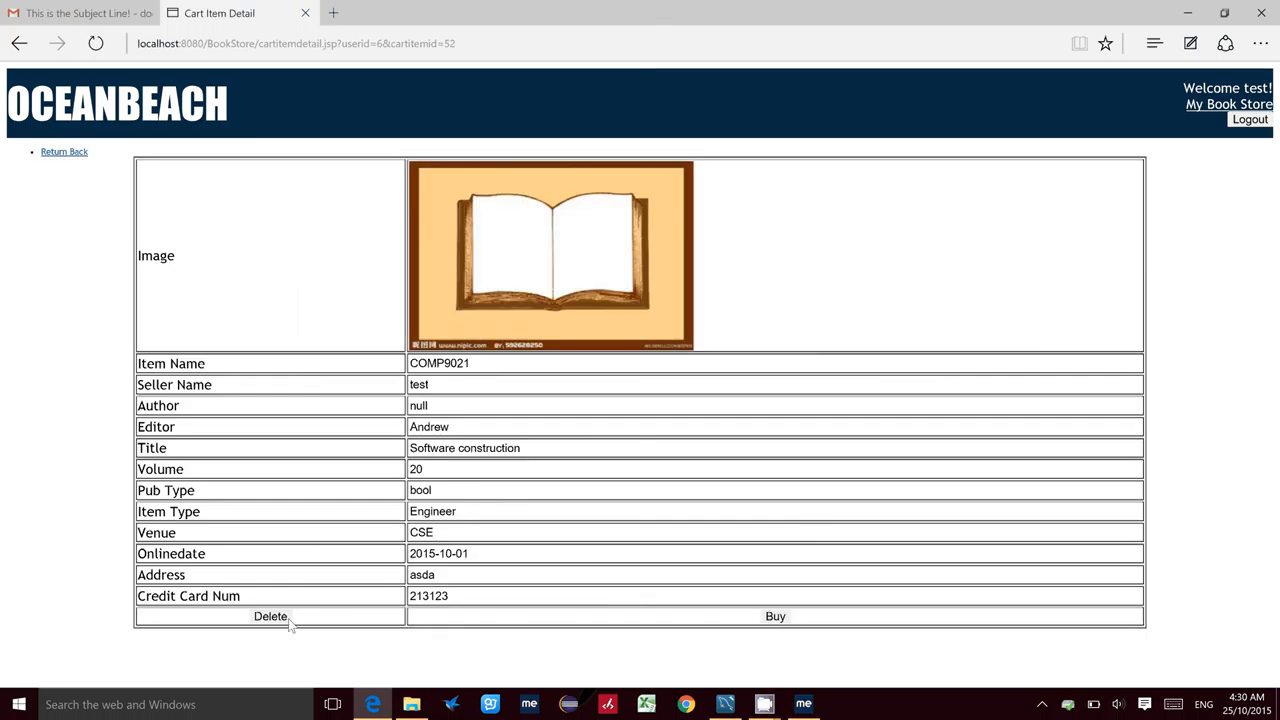
pyautogui.moveTo(168, 308)
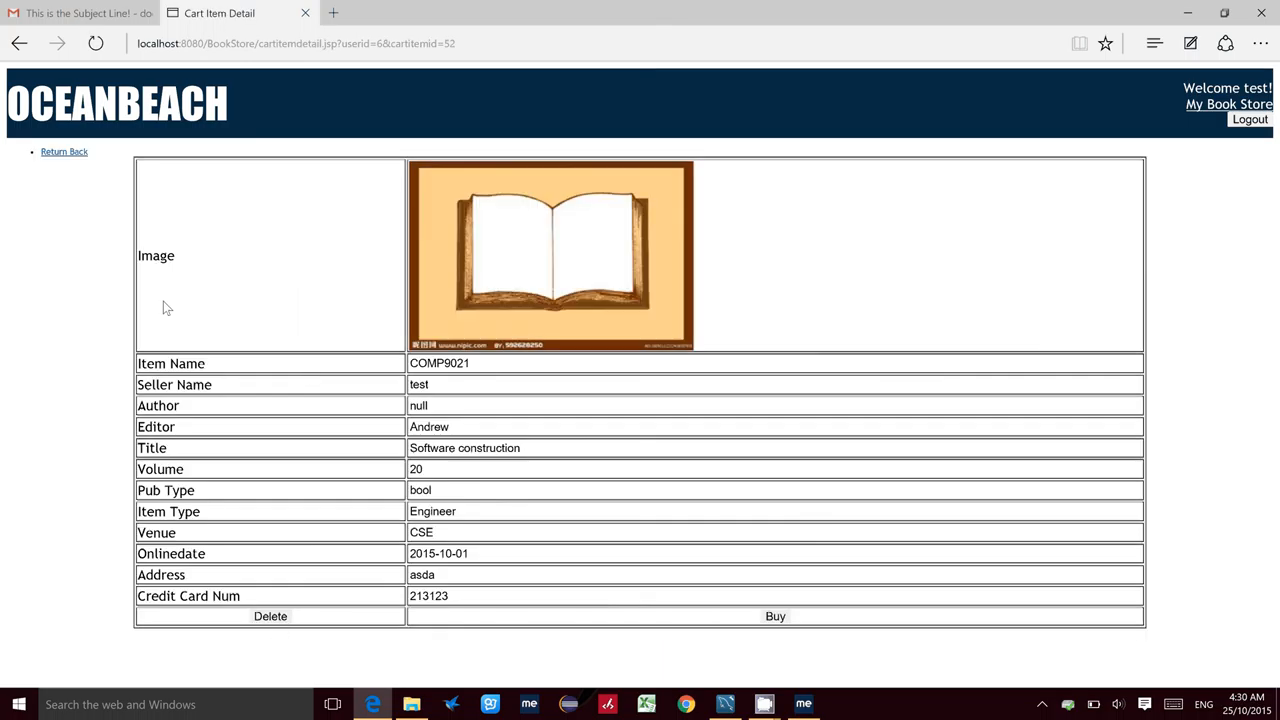
pyautogui.moveTo(86, 152)
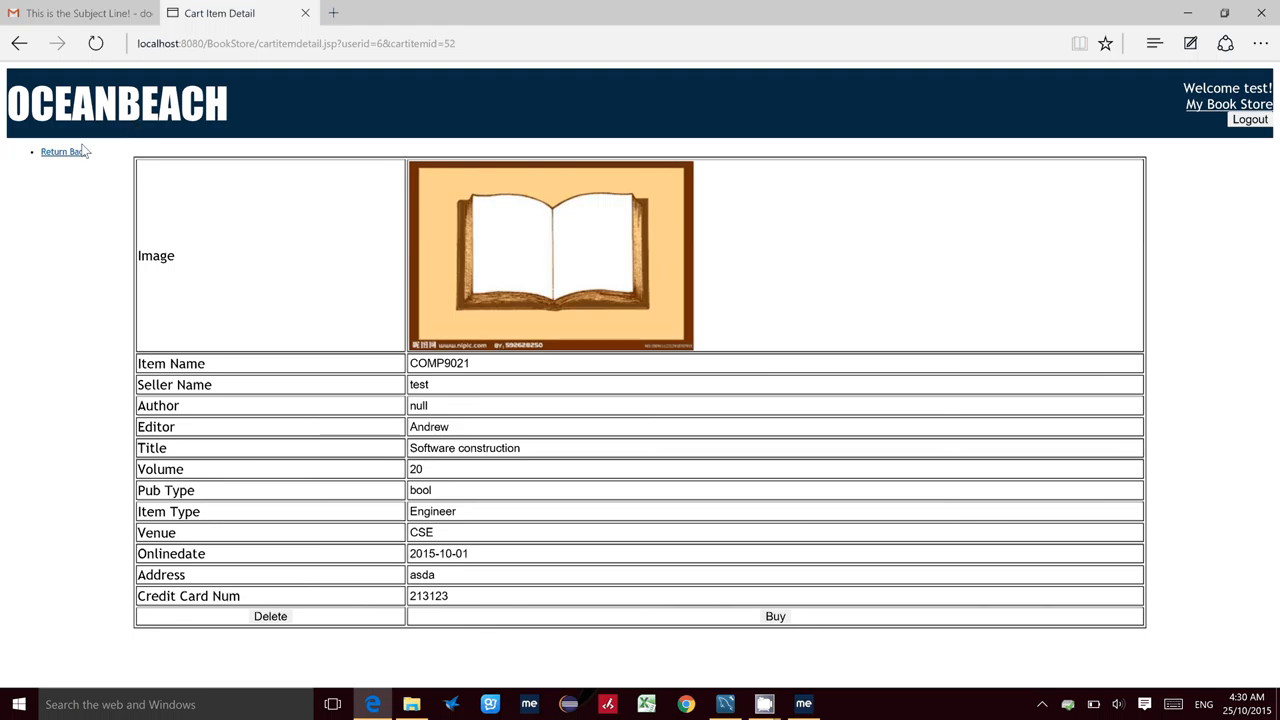
pyautogui.click(62, 152)
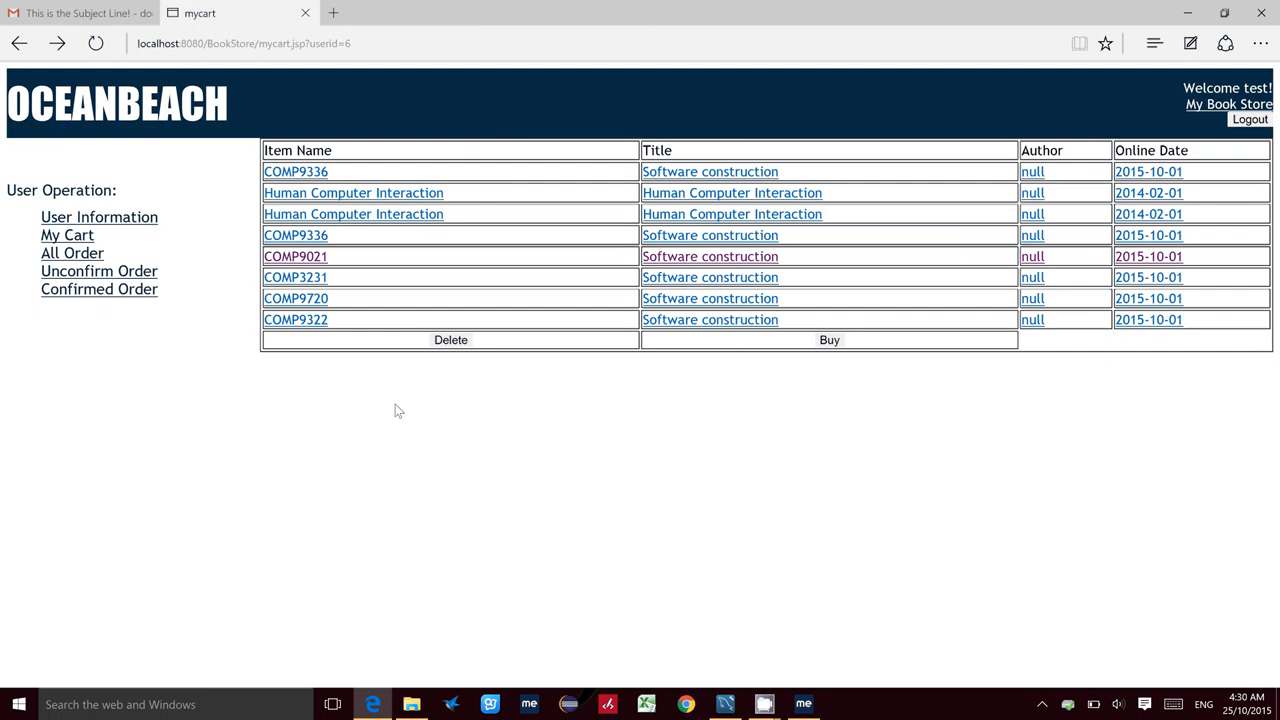
pyautogui.moveTo(796, 300)
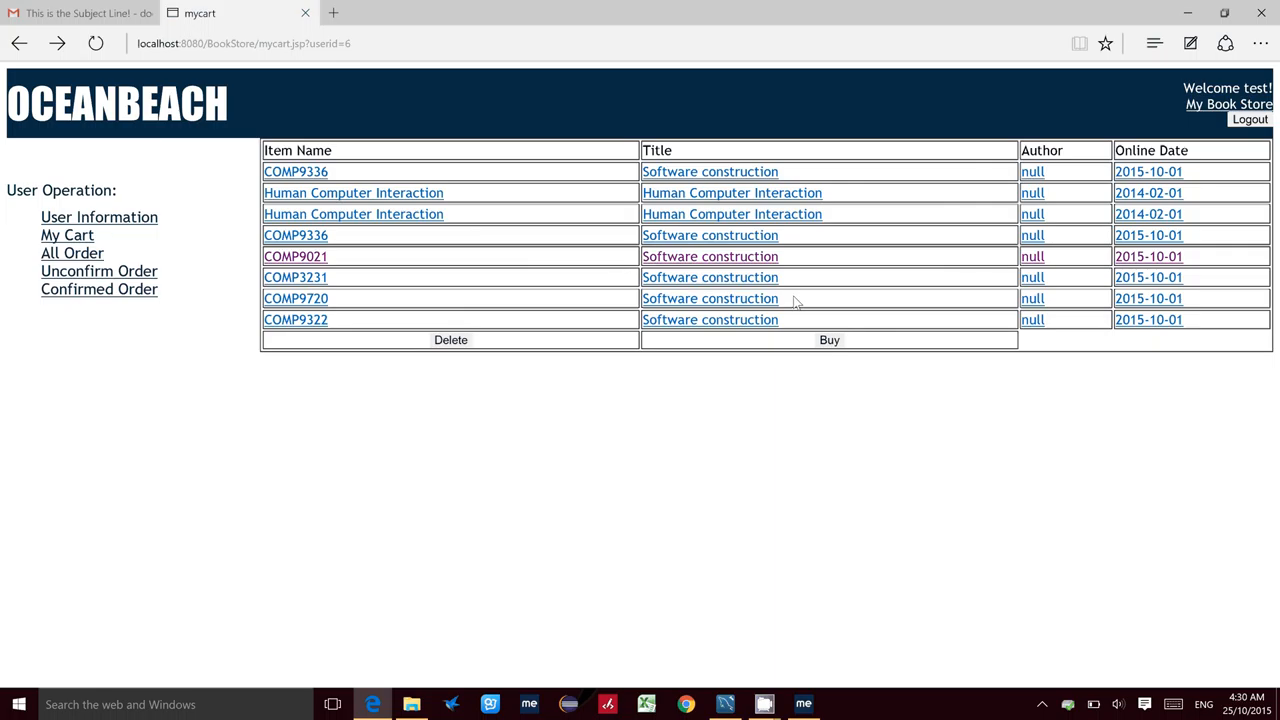
pyautogui.moveTo(710, 192)
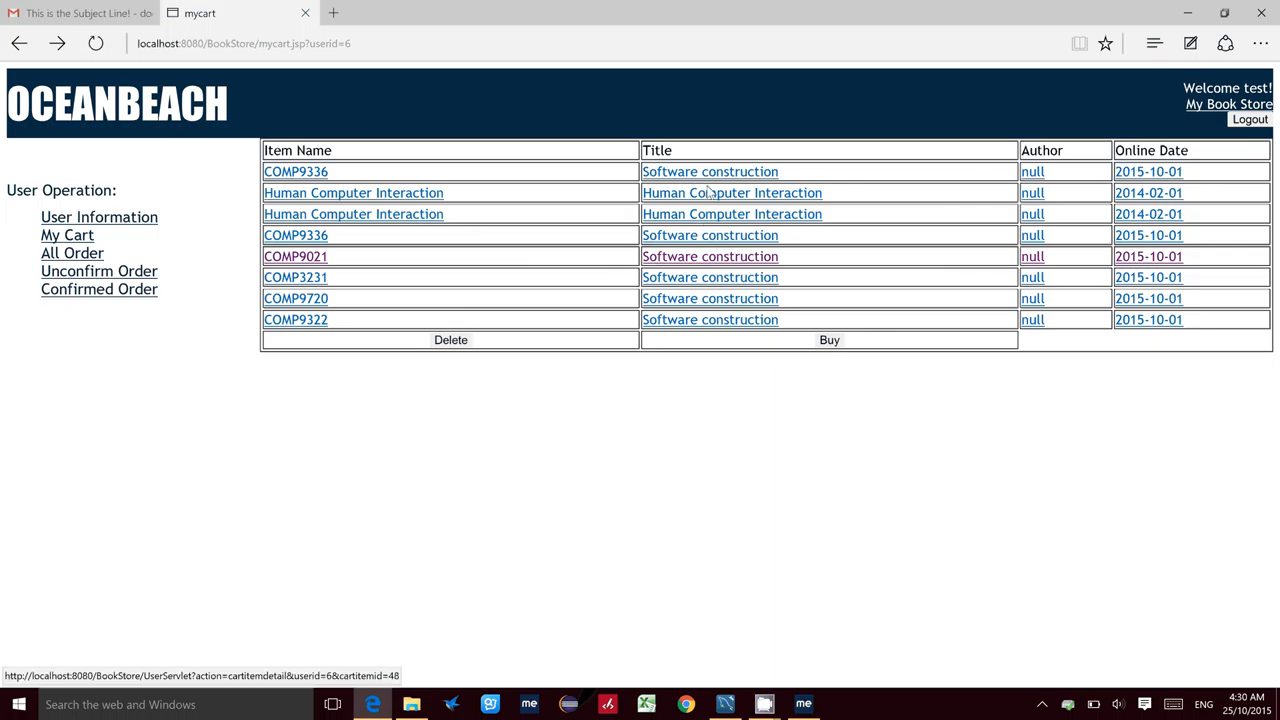
pyautogui.moveTo(708, 172)
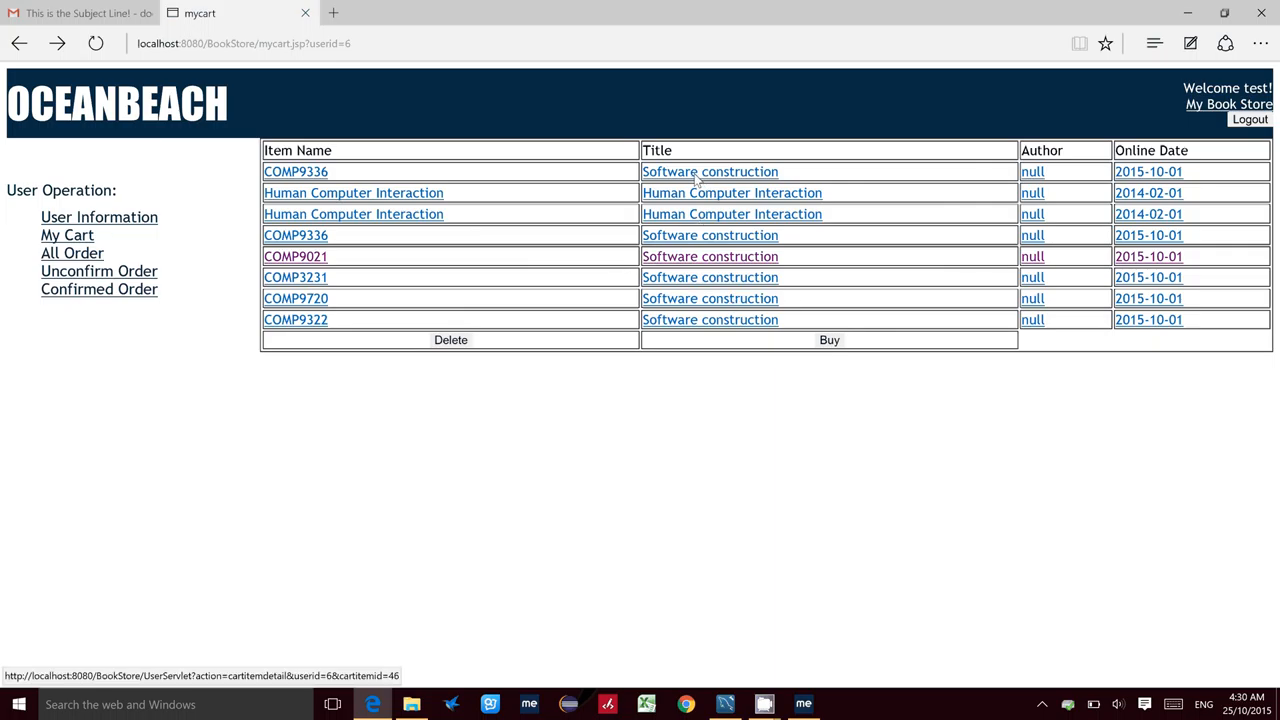
pyautogui.click(710, 172)
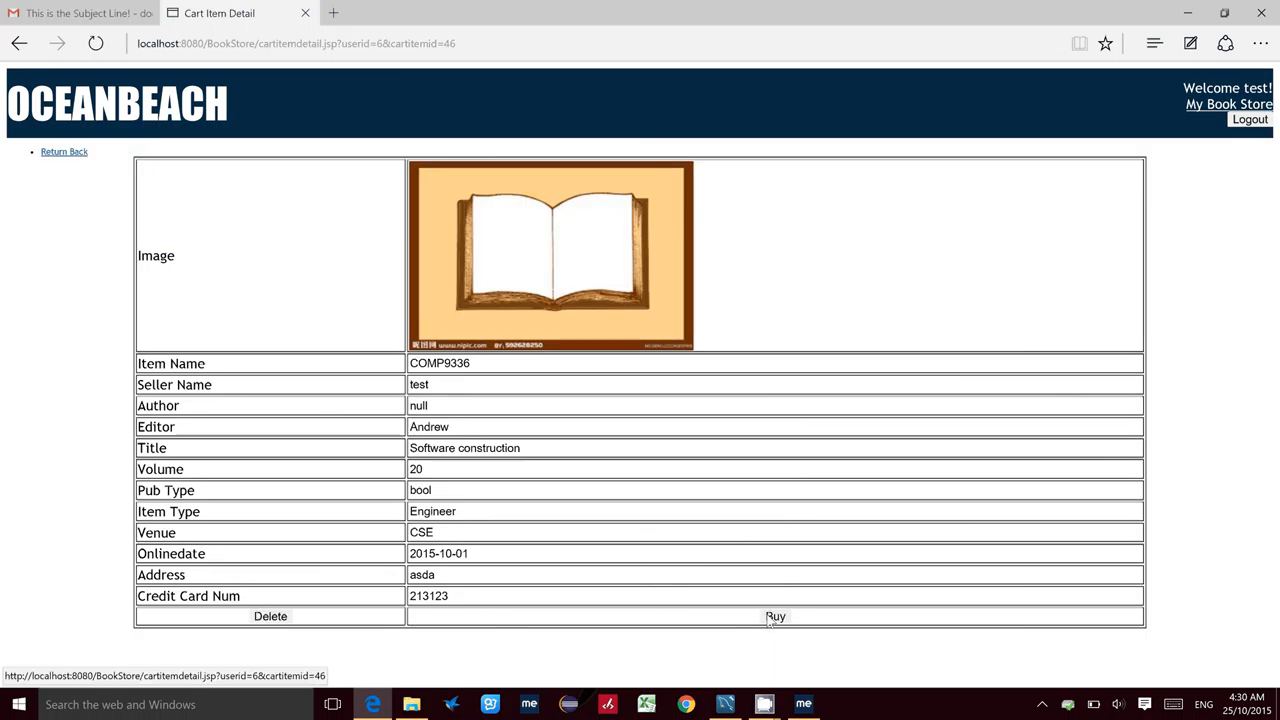
pyautogui.click(270, 616)
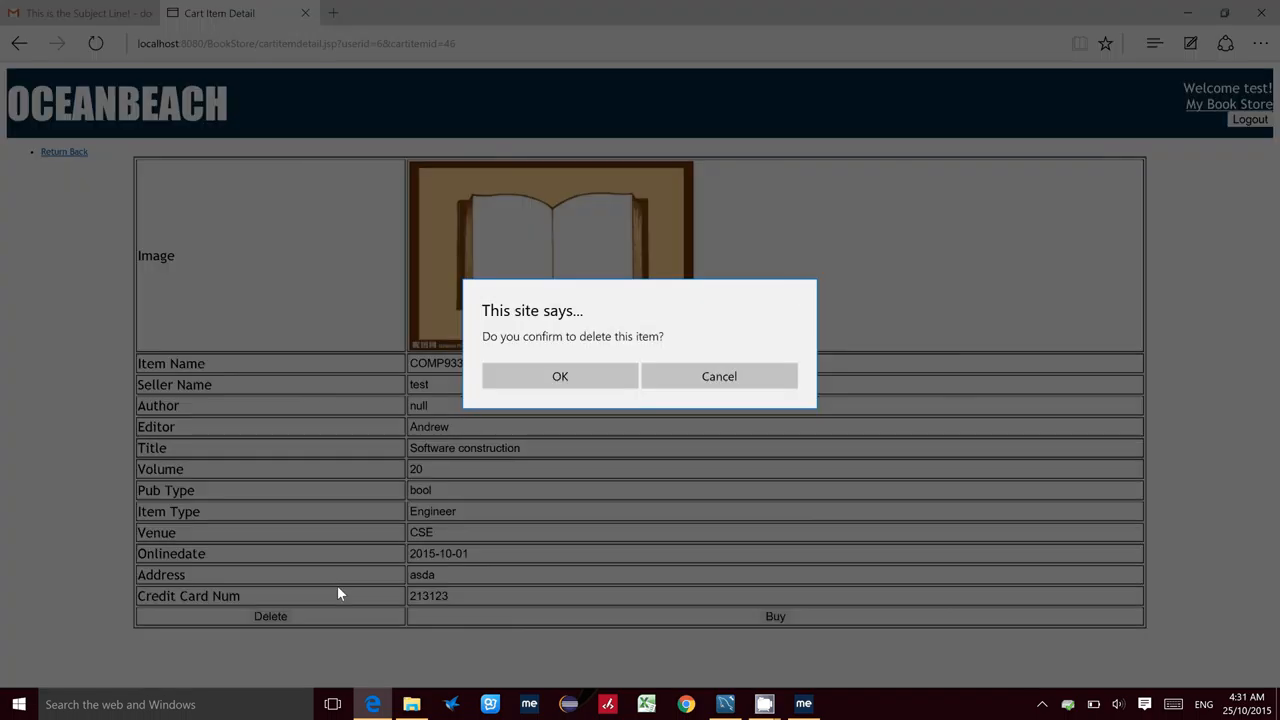
pyautogui.click(560, 376)
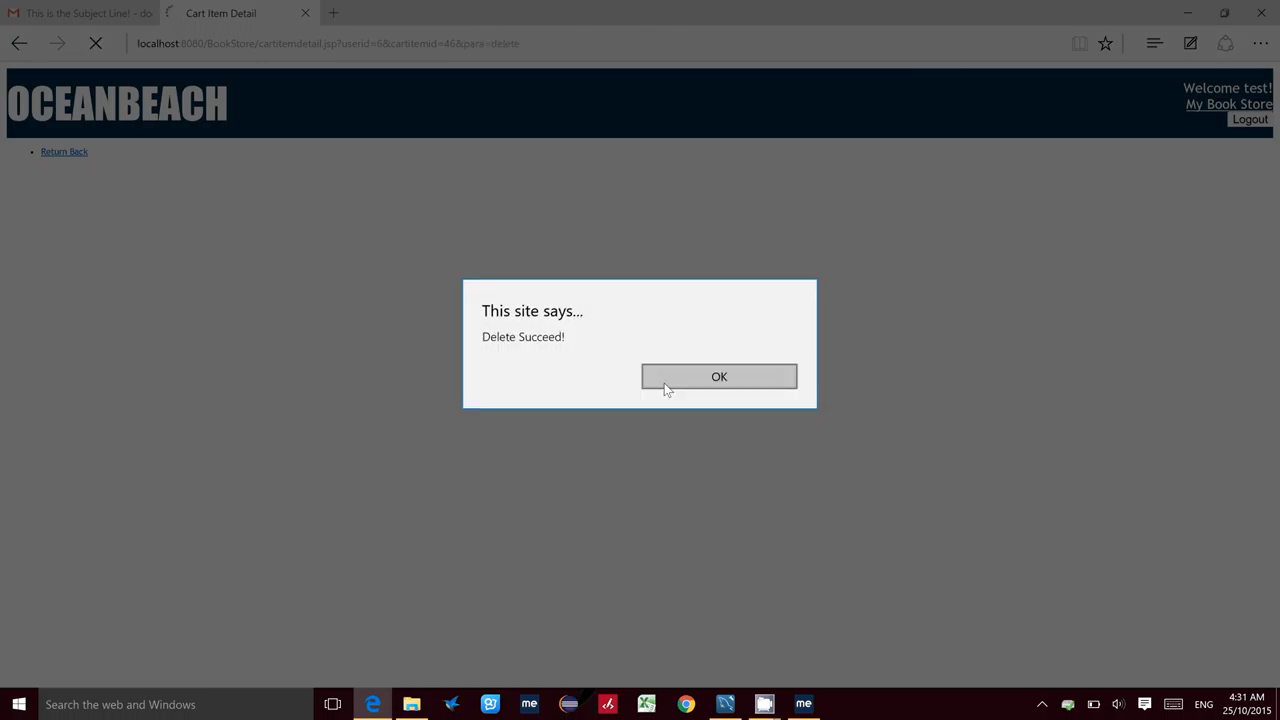
pyautogui.click(720, 376)
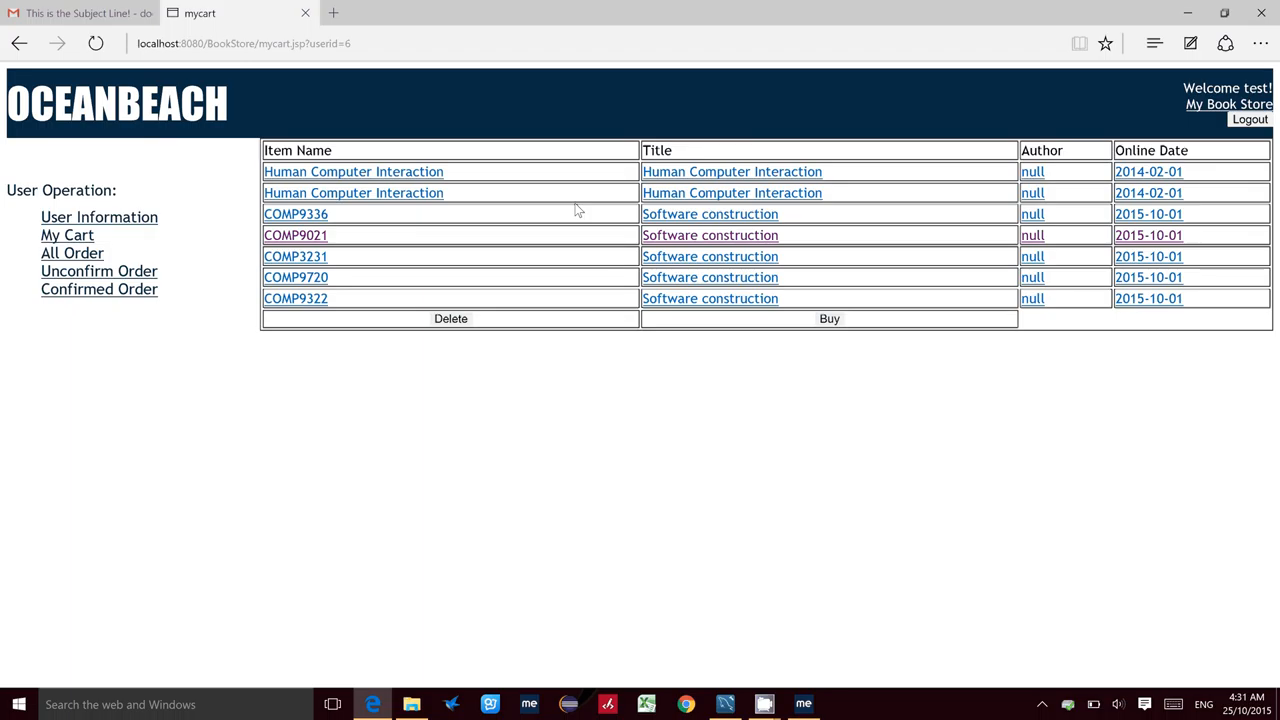
pyautogui.moveTo(744, 140)
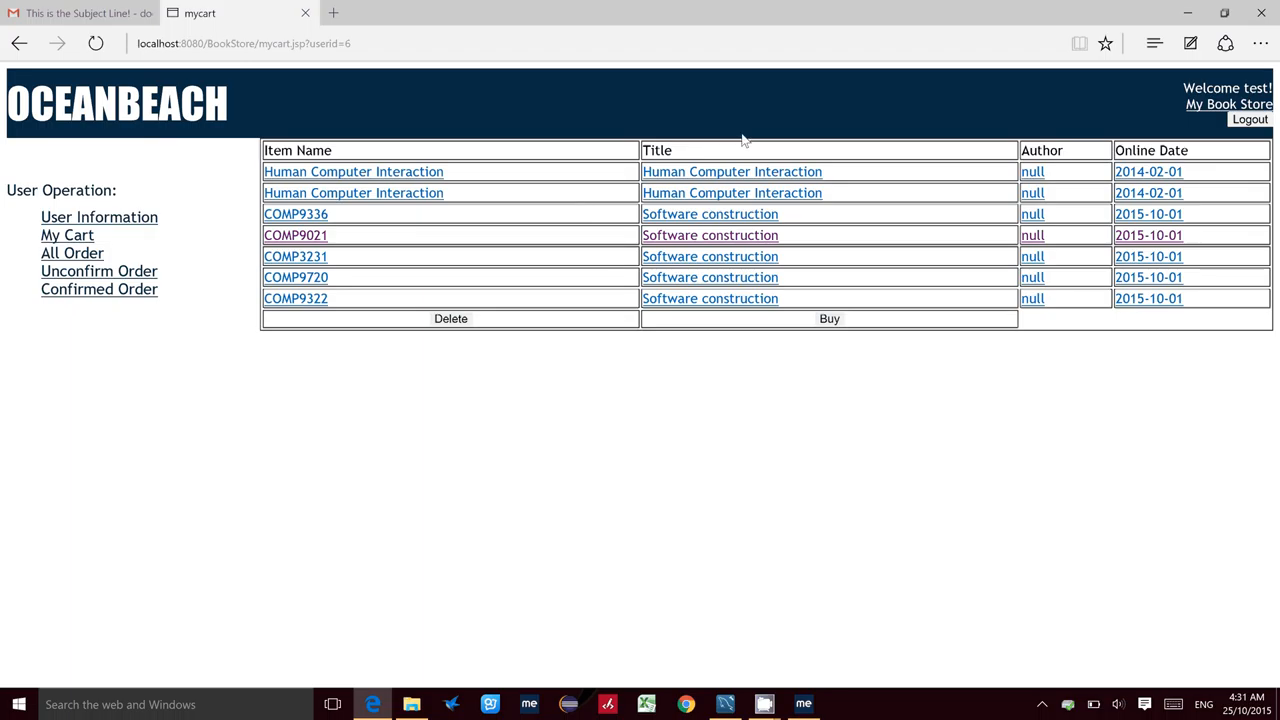
pyautogui.moveTo(752, 256)
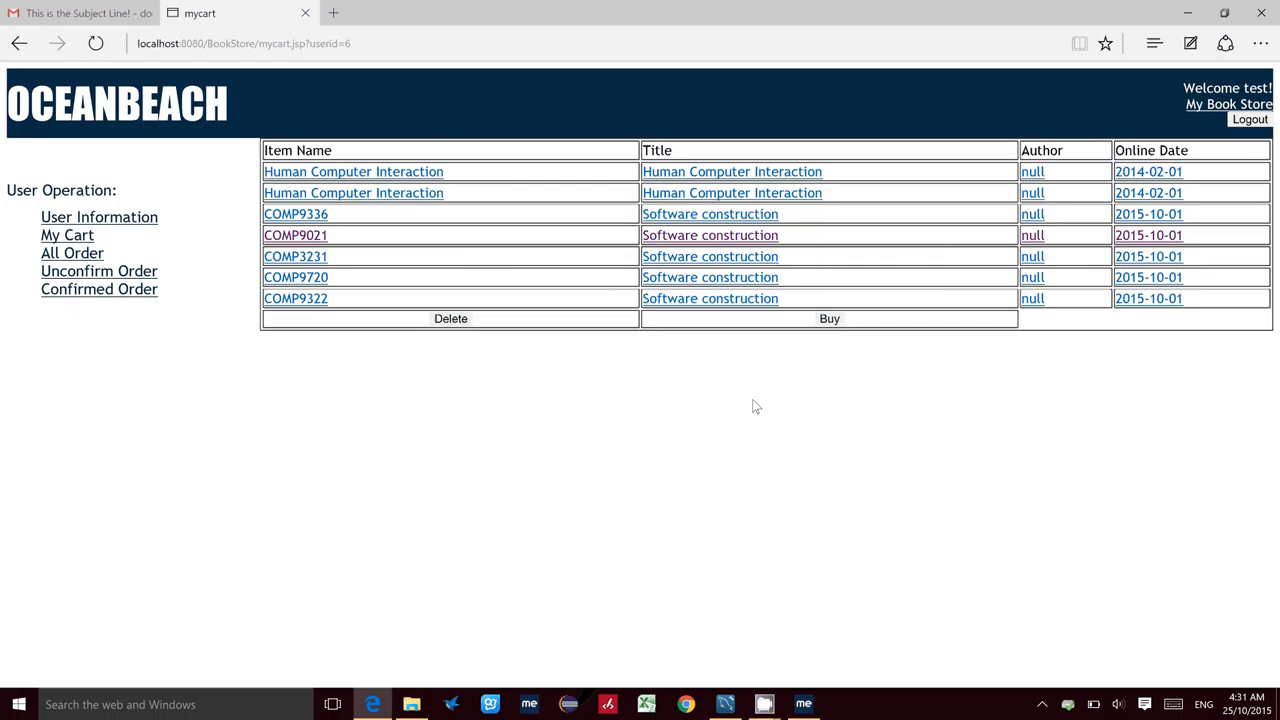
pyautogui.moveTo(720, 256)
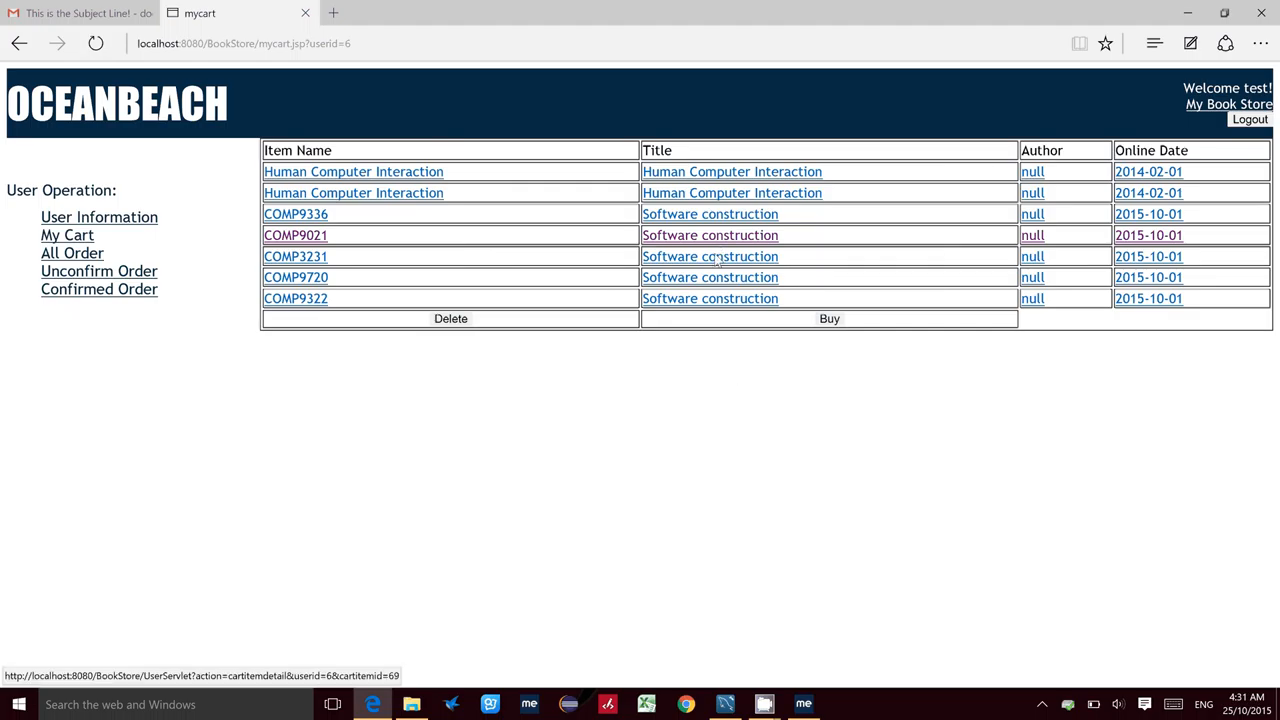
# - Buy the COMP3231 item from its cart details and confirm, landing on All Order with order 17 awaiting confirmation
pyautogui.click(296, 256)
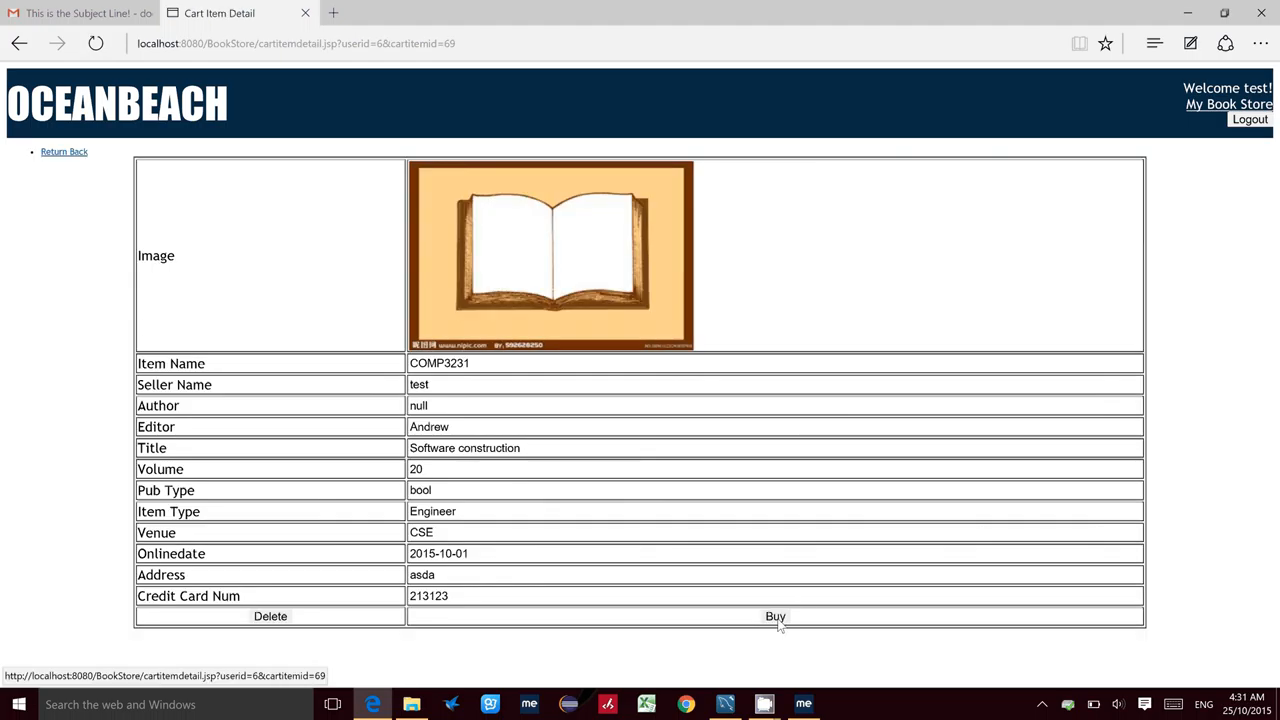
pyautogui.click(772, 616)
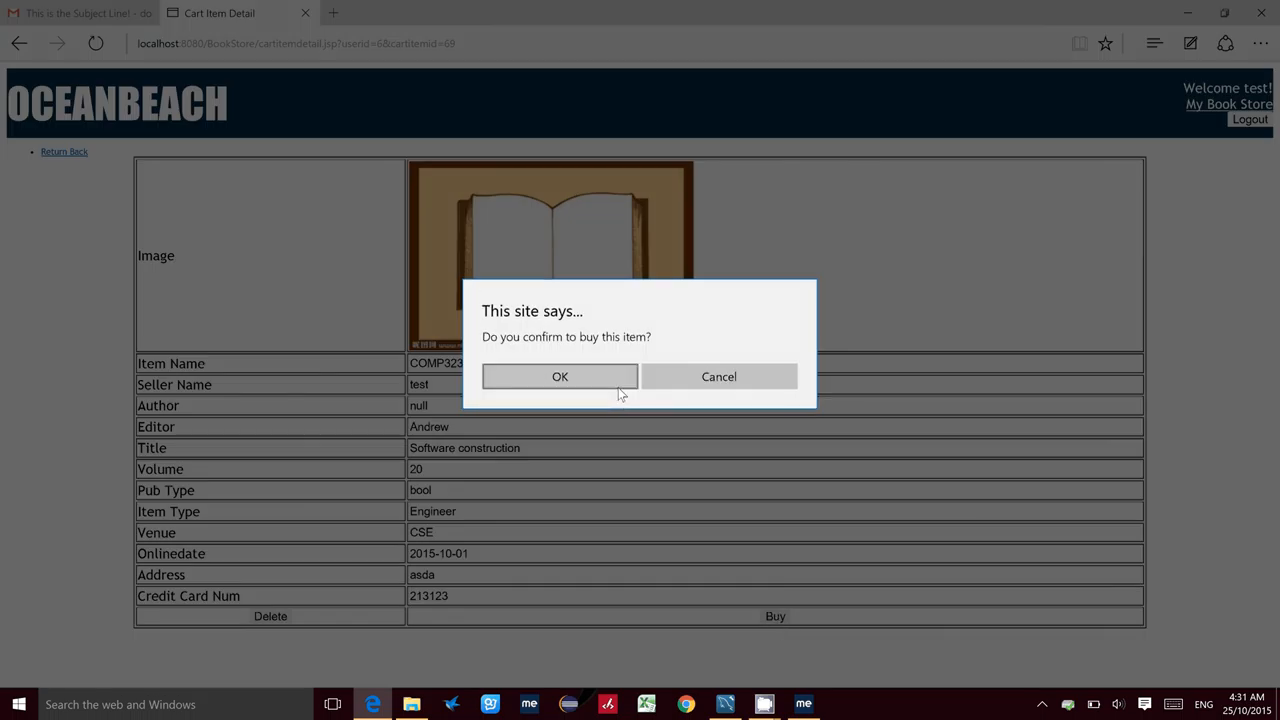
pyautogui.click(560, 376)
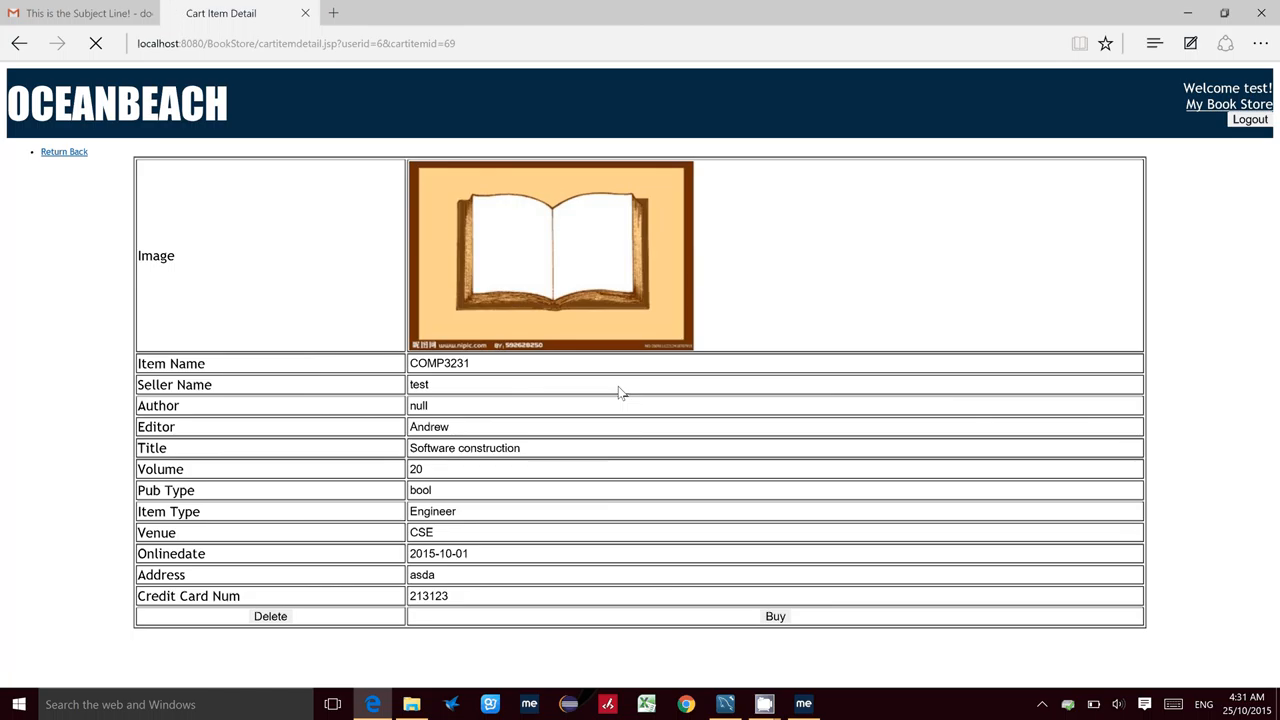
pyautogui.click(774, 616)
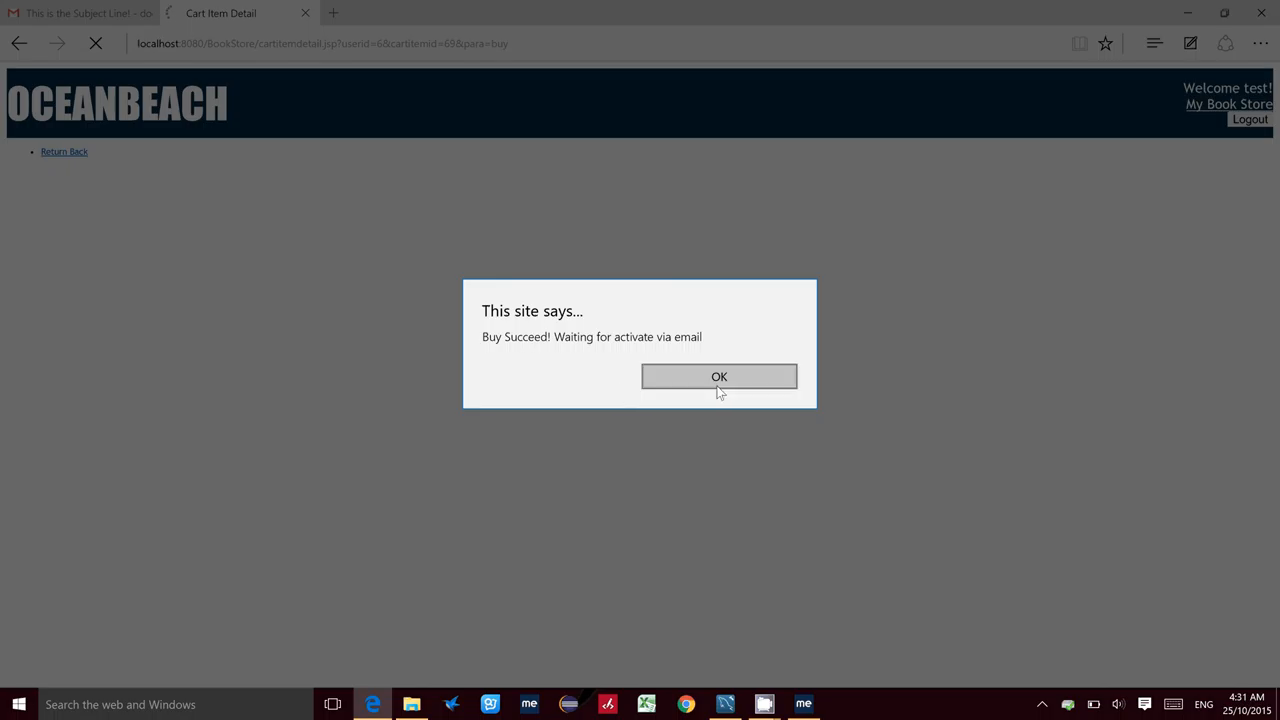
pyautogui.click(720, 376)
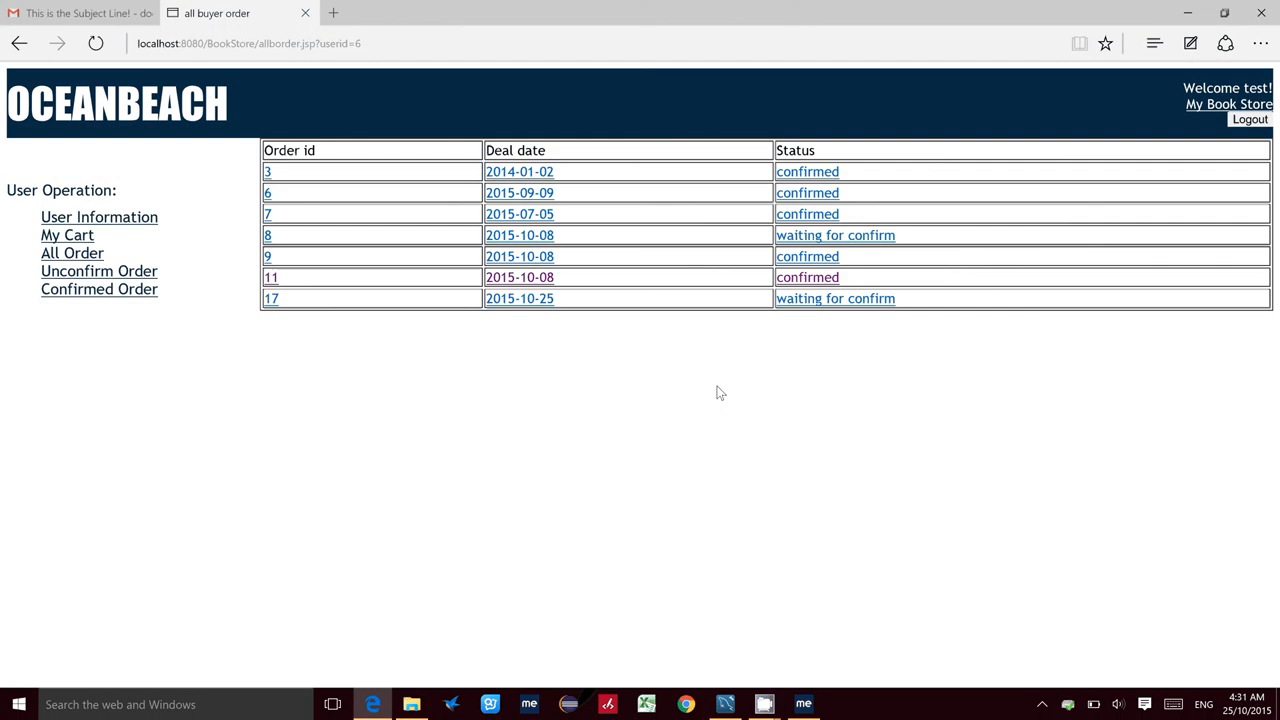
pyautogui.moveTo(288, 348)
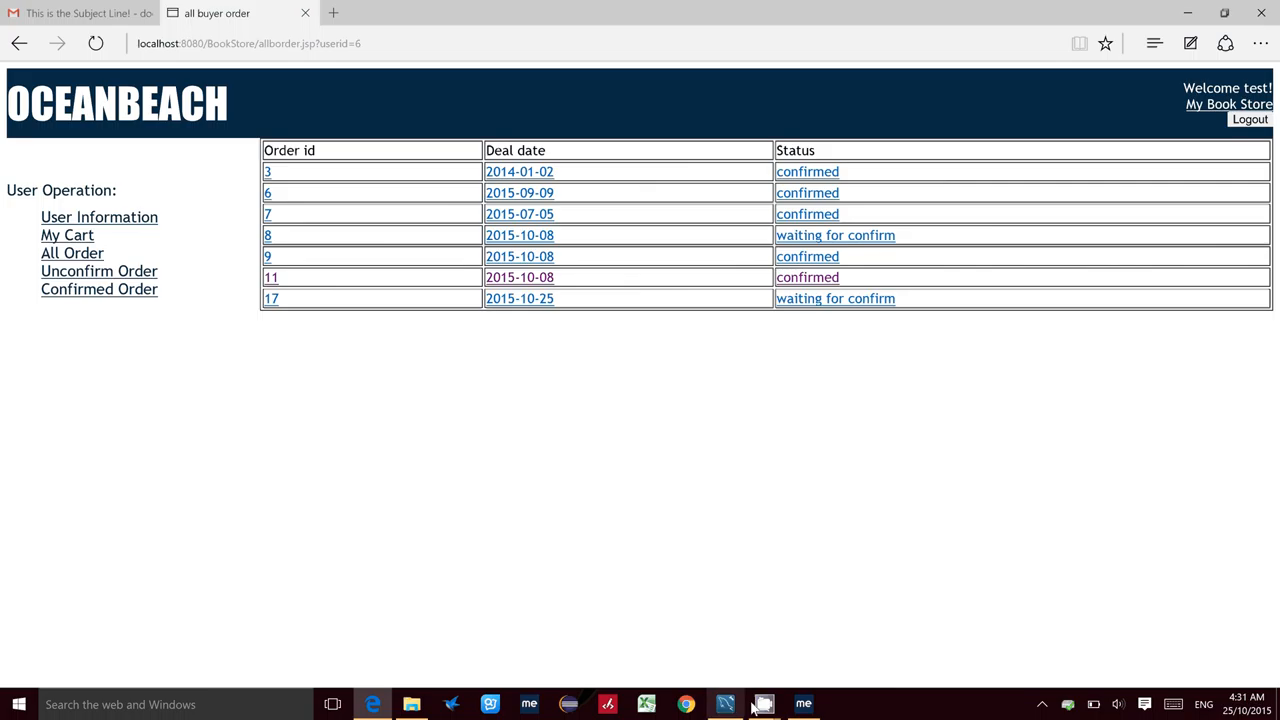
pyautogui.click(762, 702)
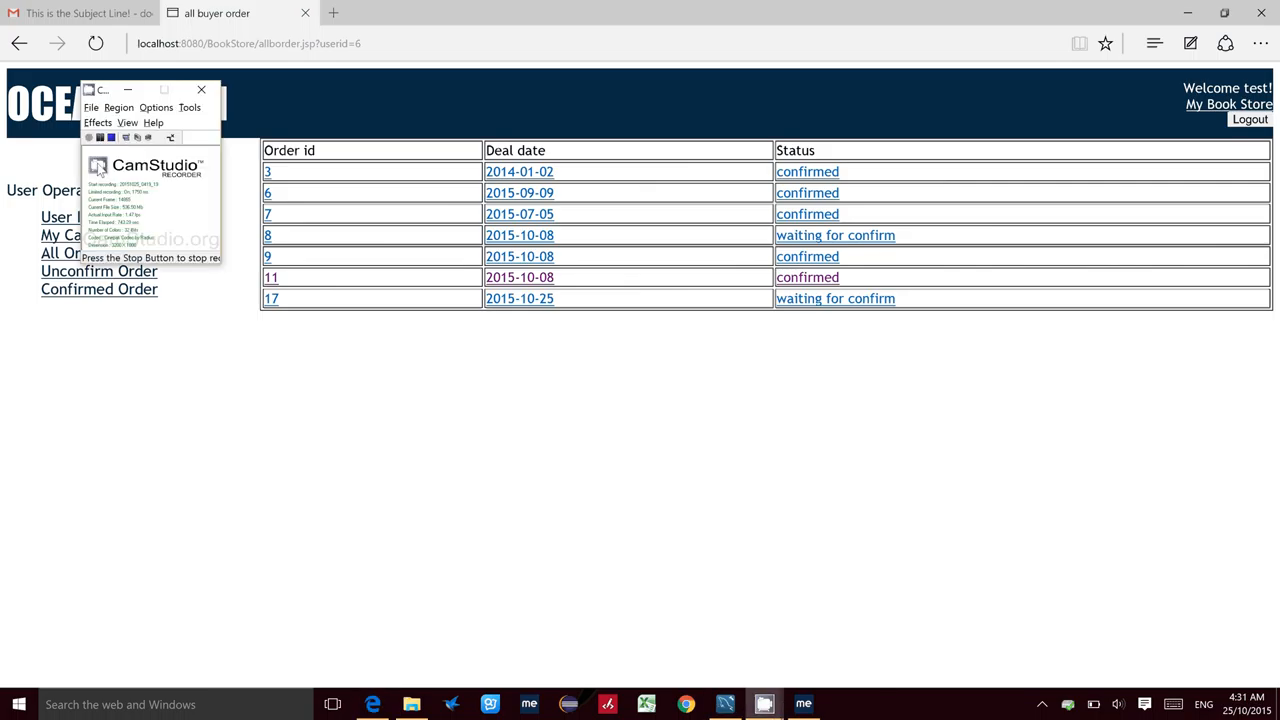
pyautogui.moveTo(424, 384)
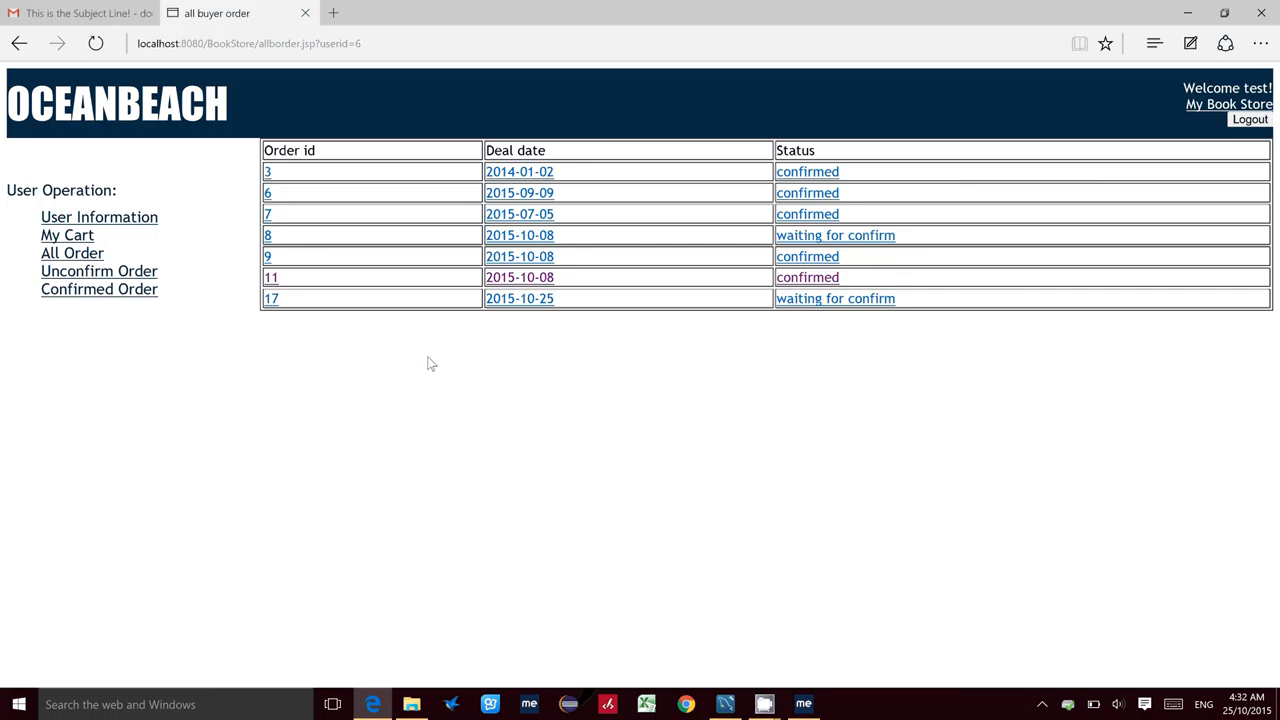
pyautogui.moveTo(762, 664)
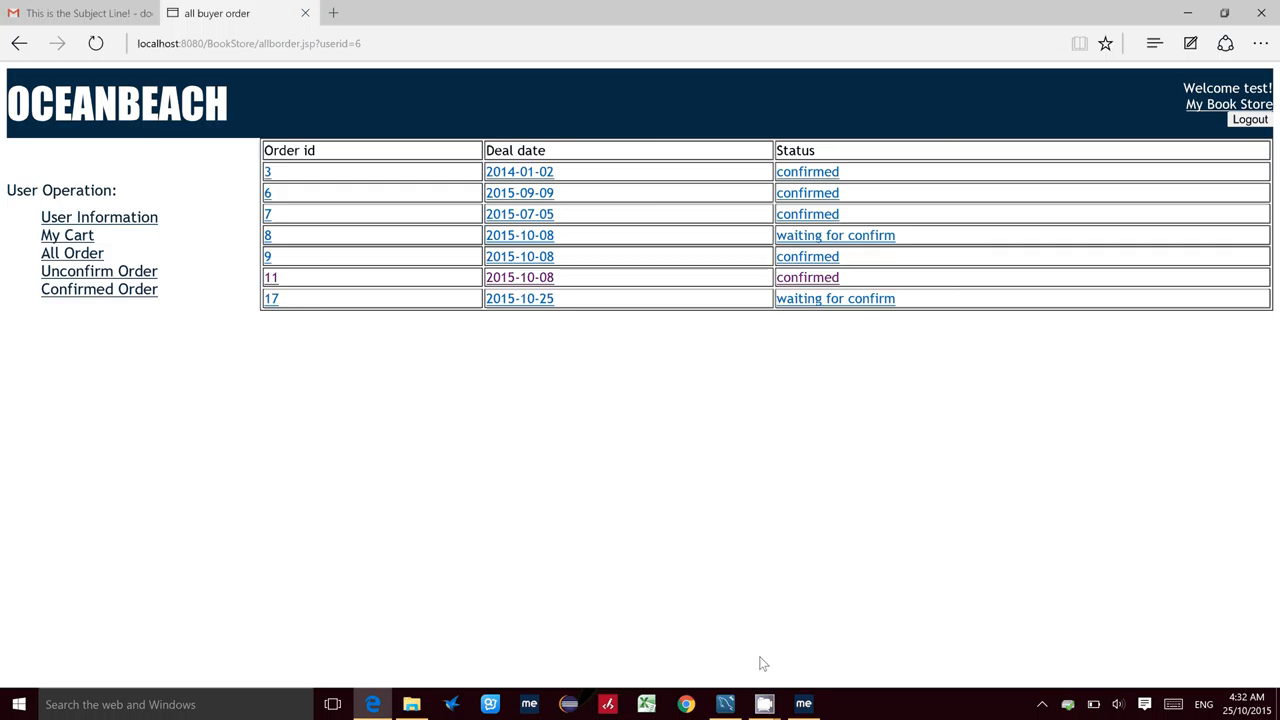
pyautogui.moveTo(724, 600)
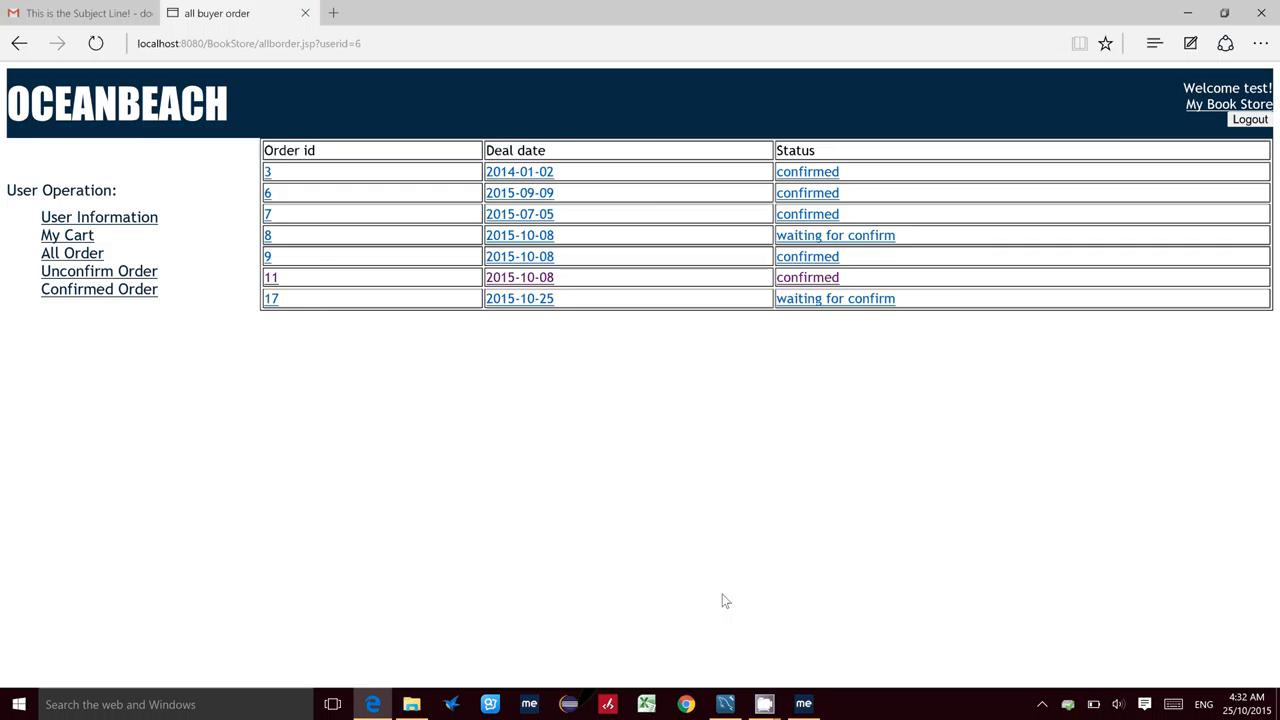
pyautogui.moveTo(112, 158)
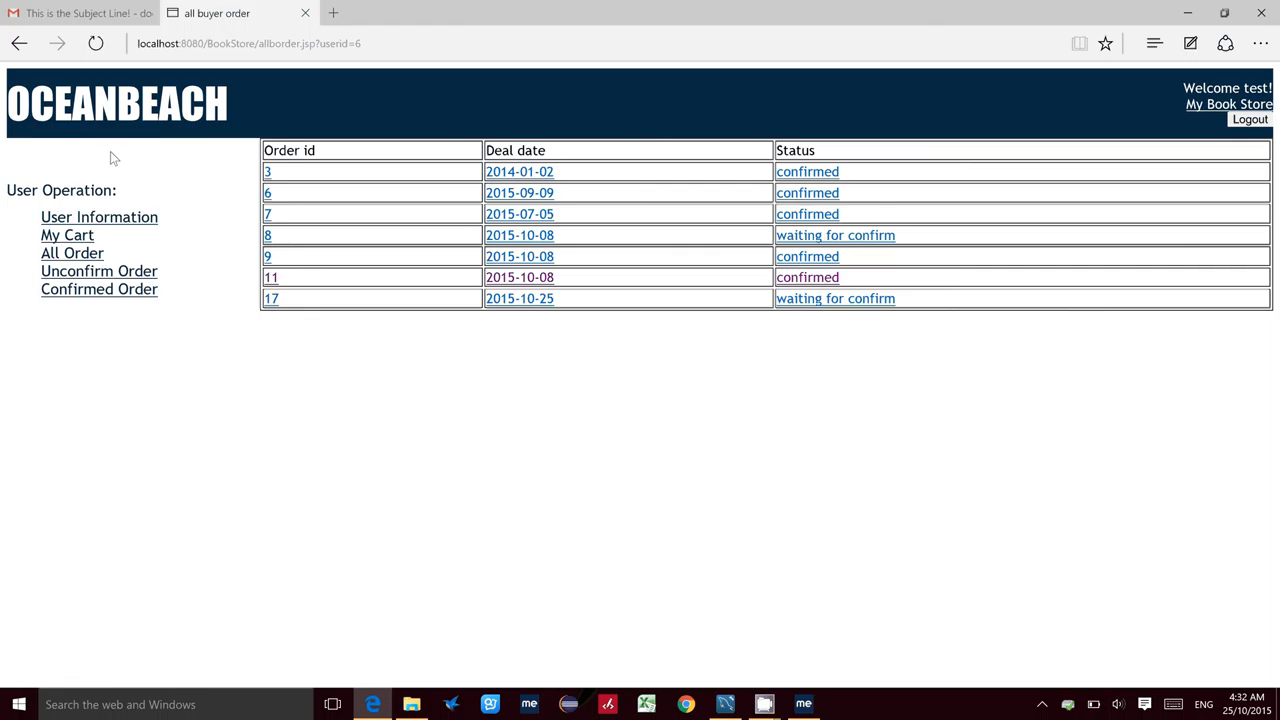
# - Switch to Gmail, return to the inbox and show the Drafts folder listing two drafts
pyautogui.click(90, 16)
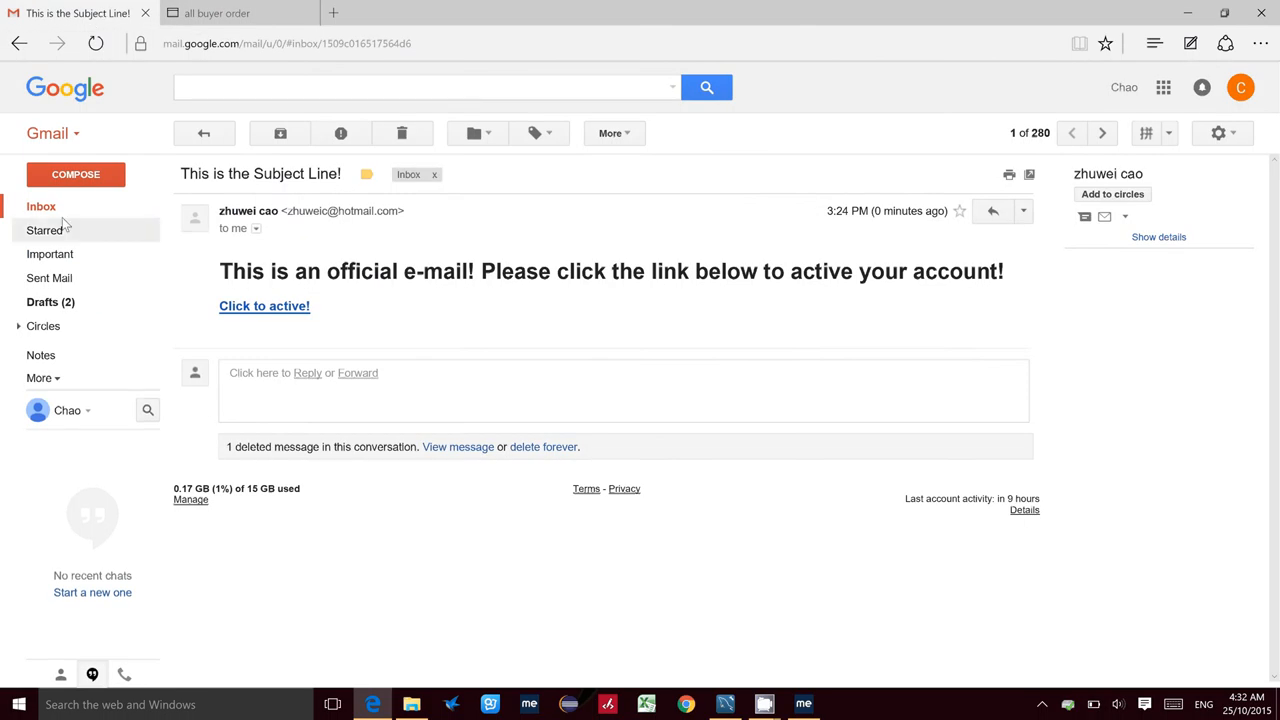
pyautogui.click(40, 206)
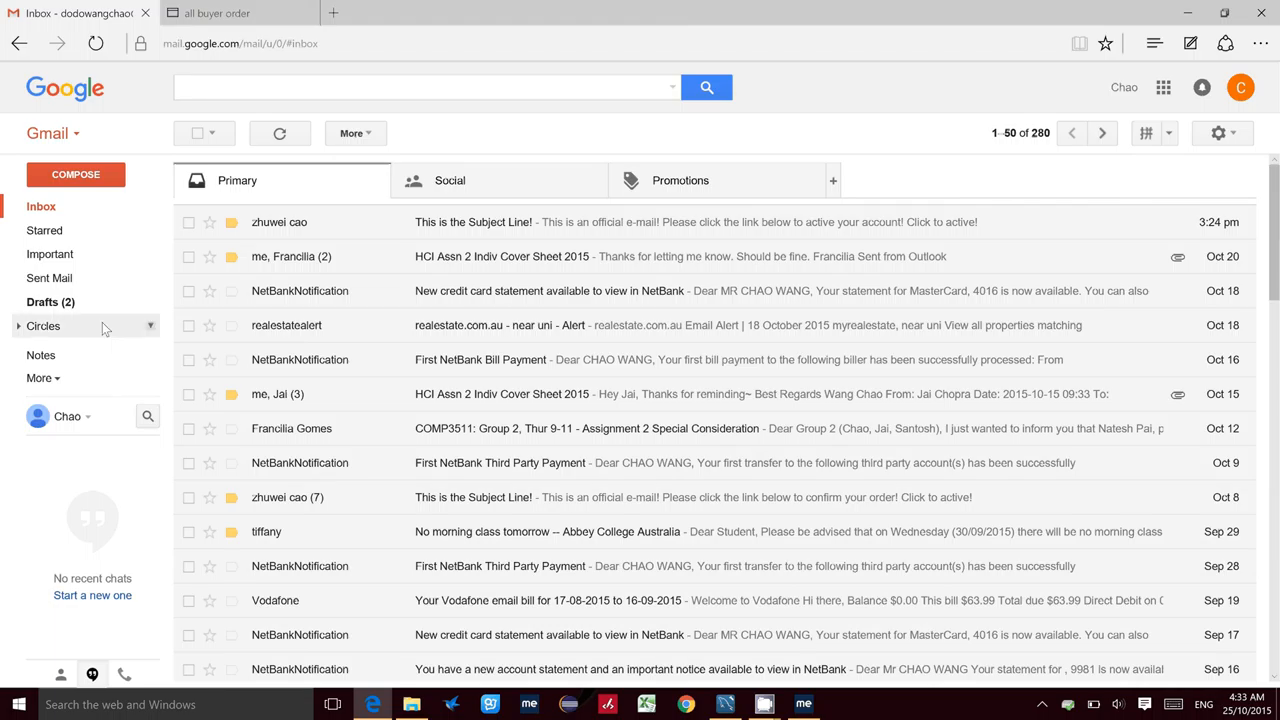
pyautogui.click(50, 302)
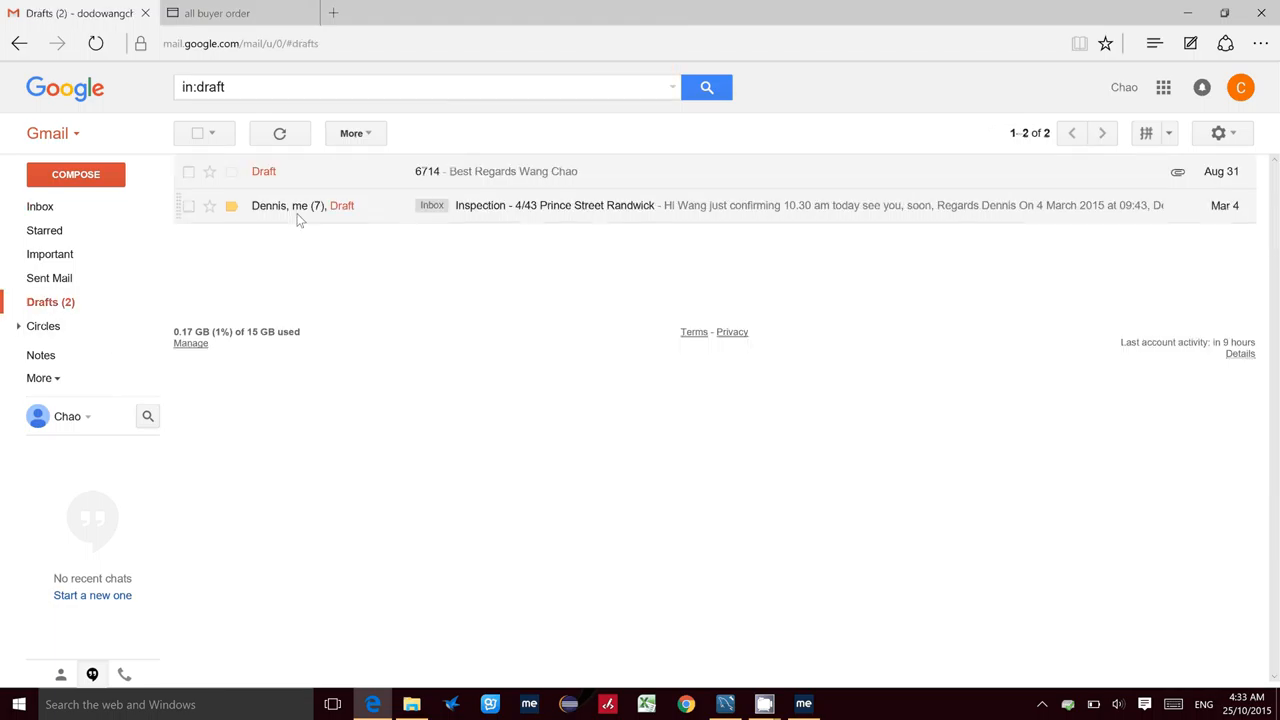